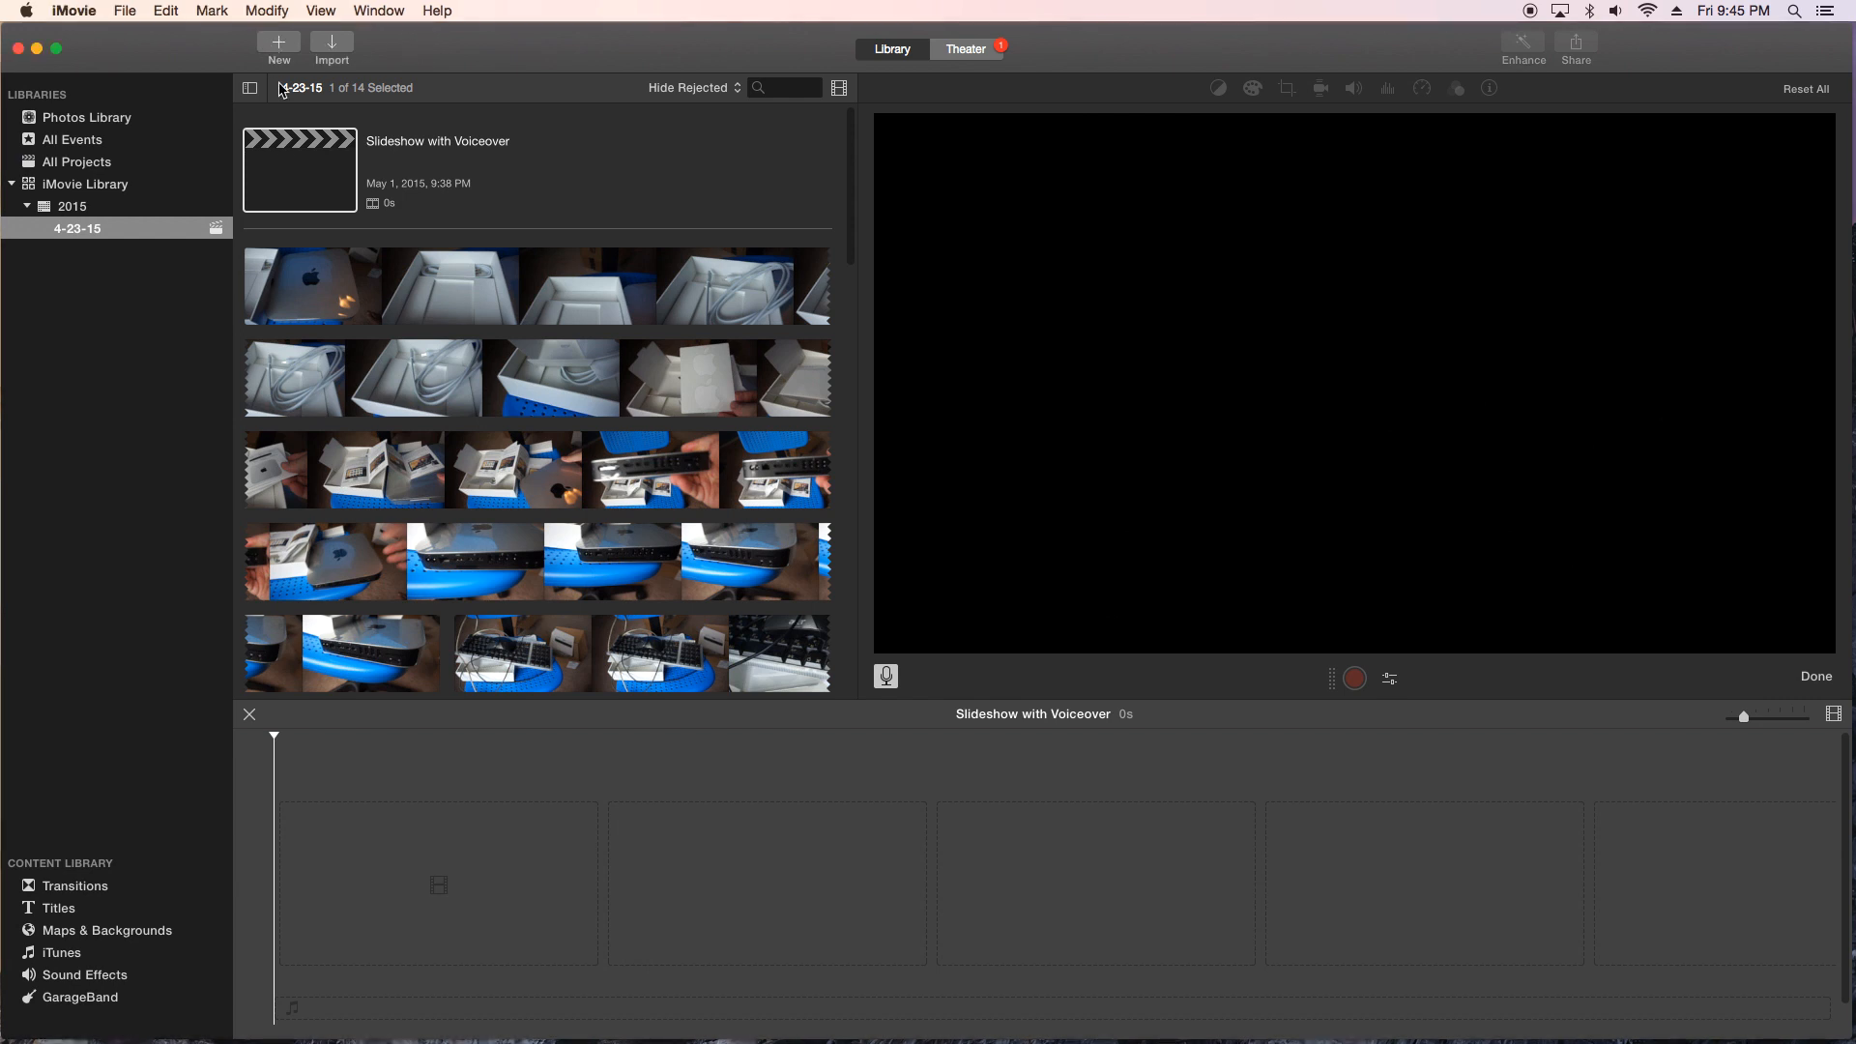
# Step: Create a new no-theme movie project named SlideShowTutorial in the 4-23-15 event
pyautogui.click(278, 44)
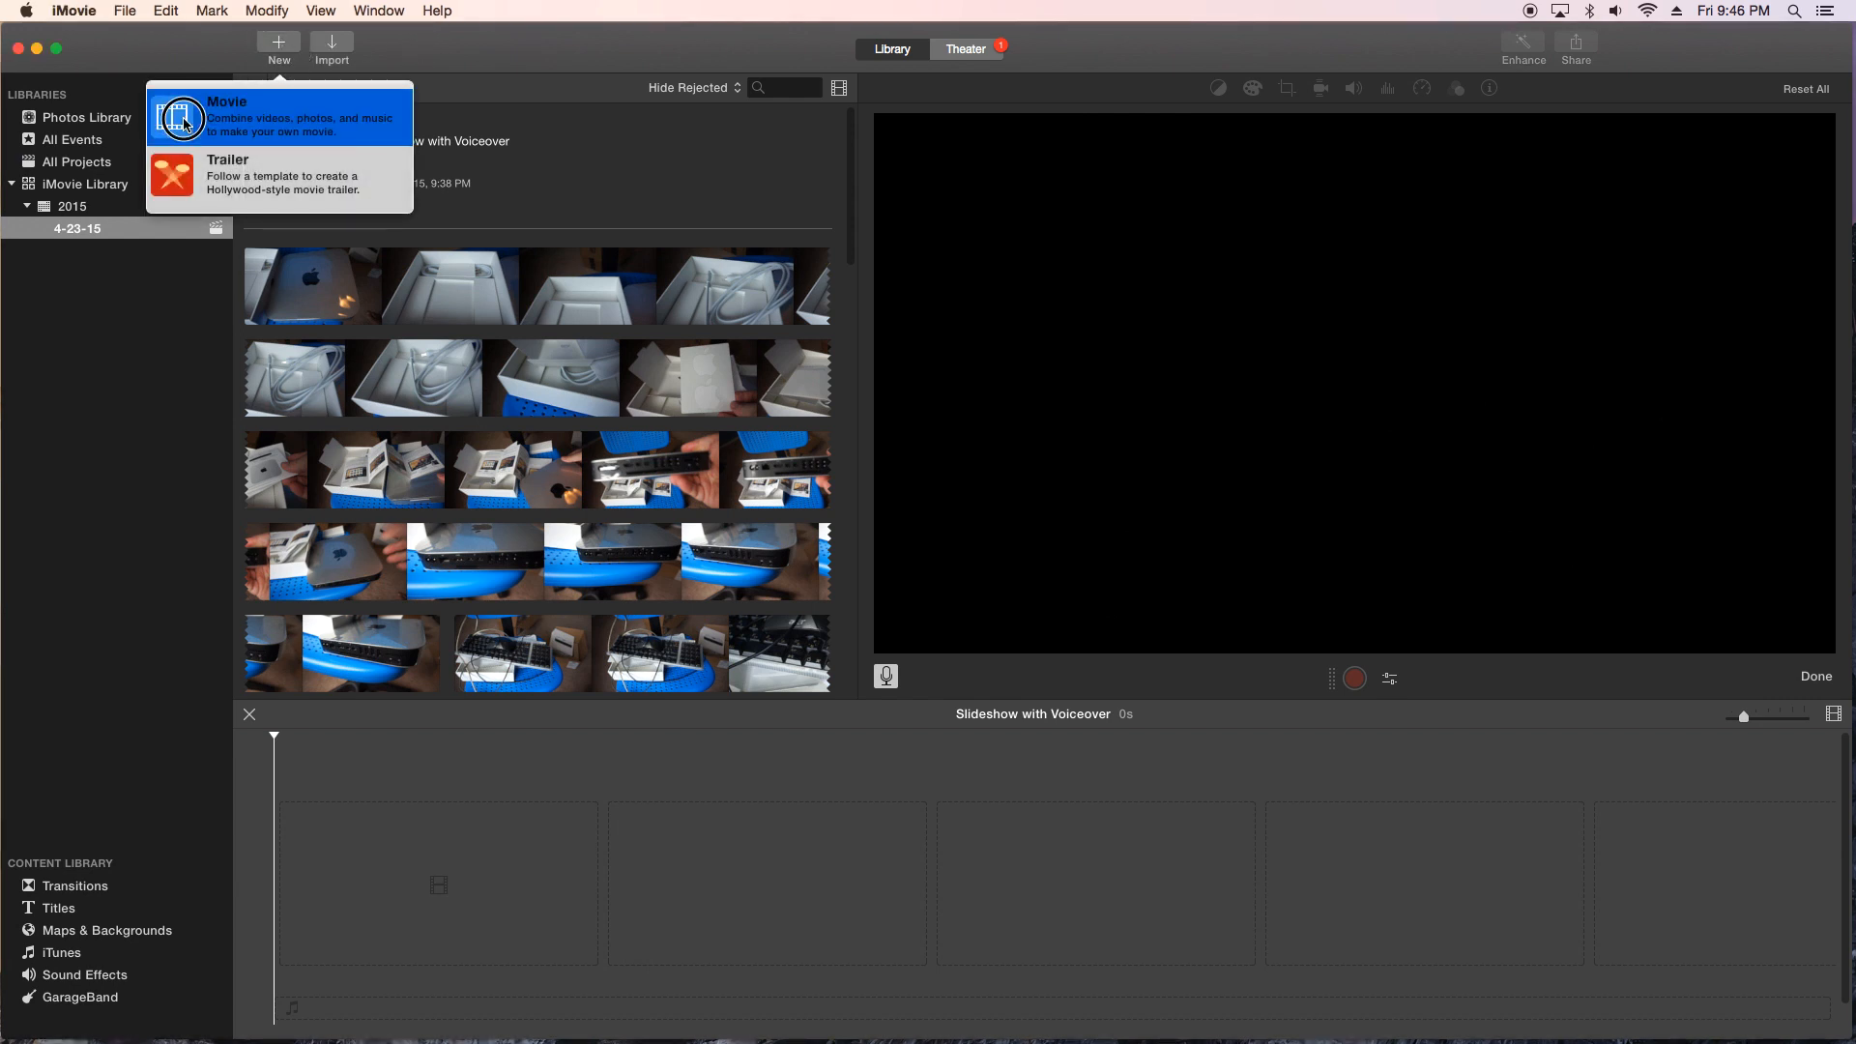
pyautogui.click(224, 114)
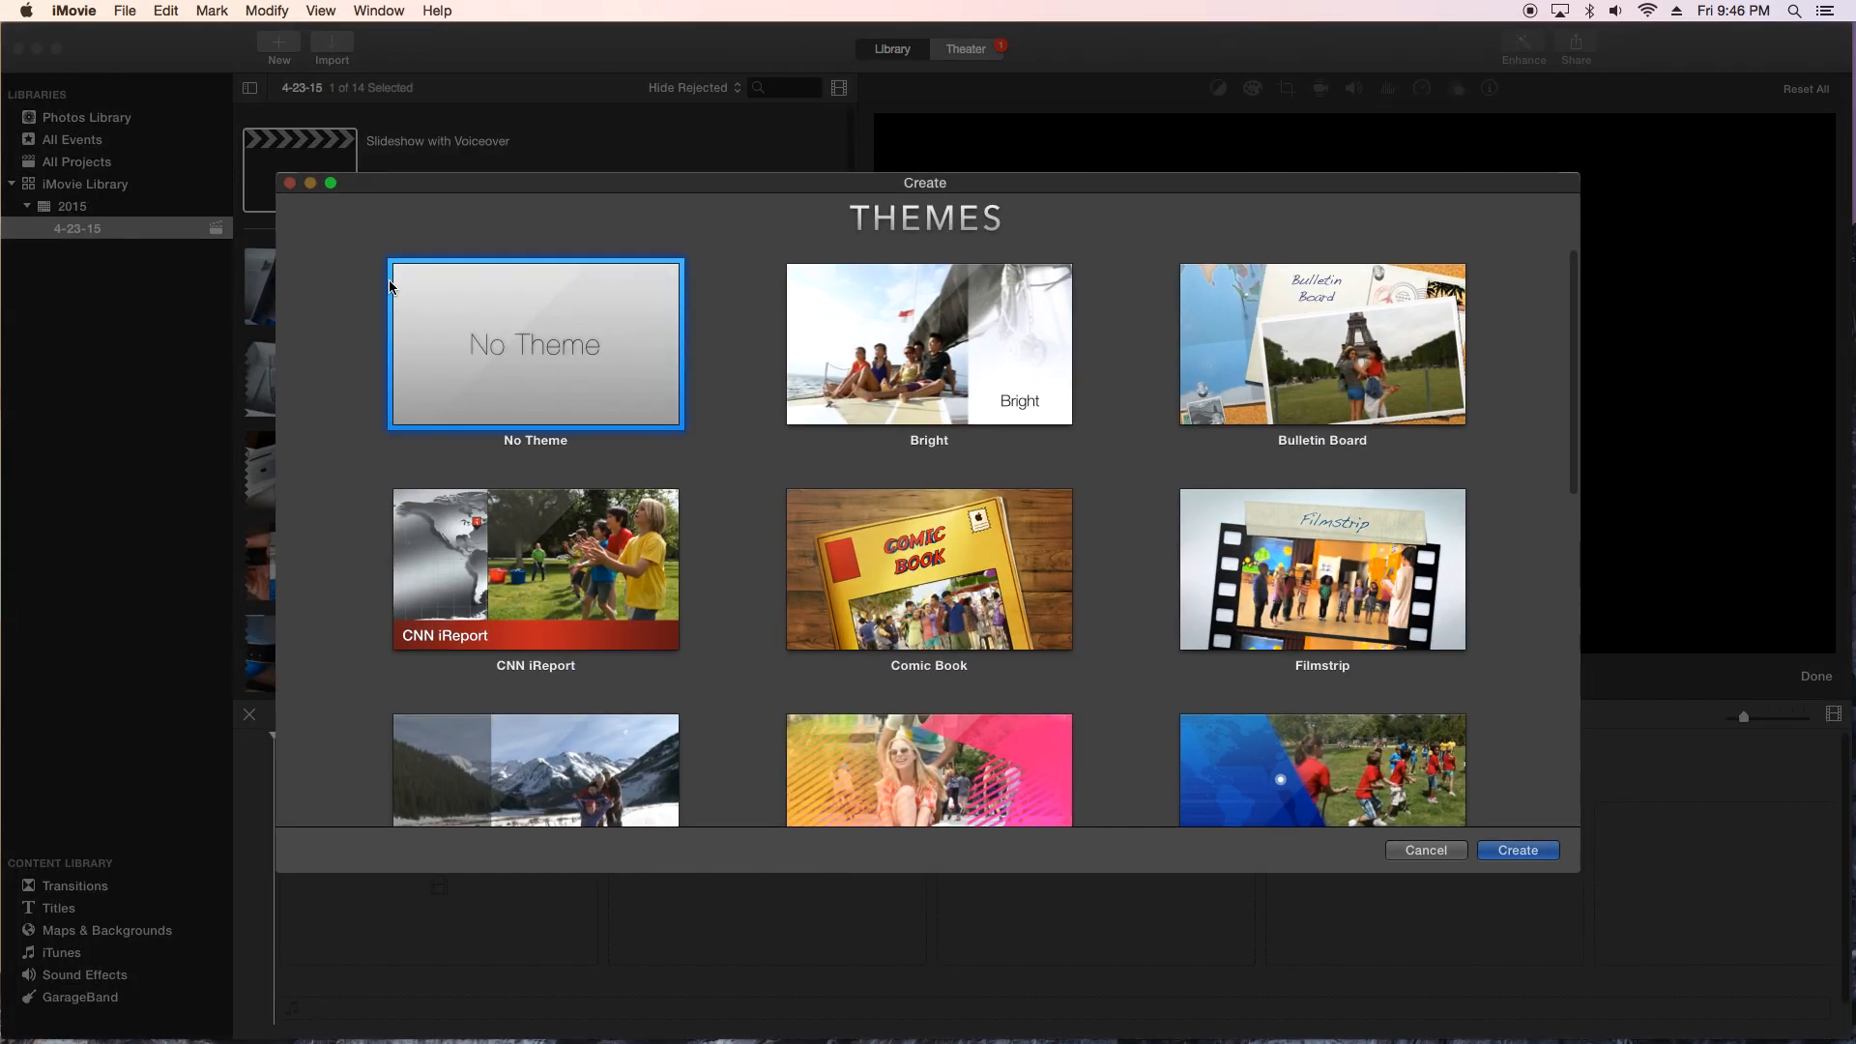
pyautogui.click(1515, 848)
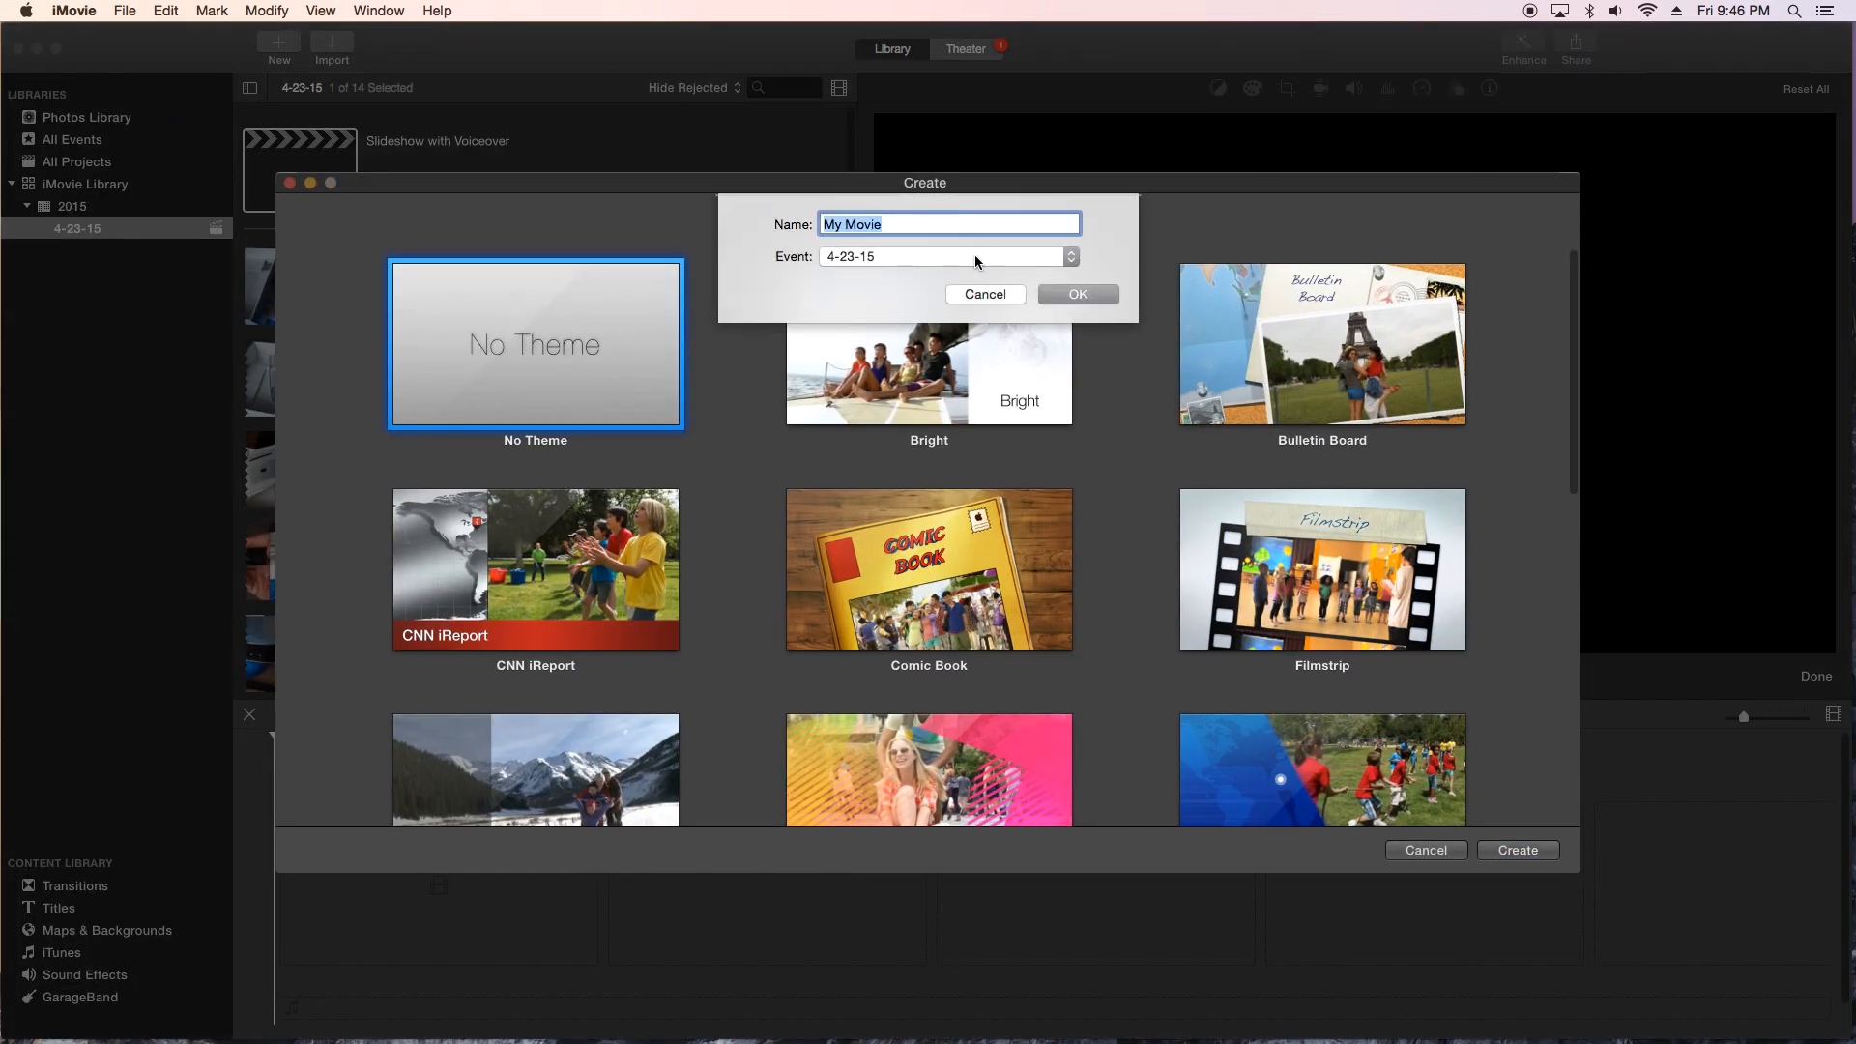
pyautogui.write('SlideShowT')
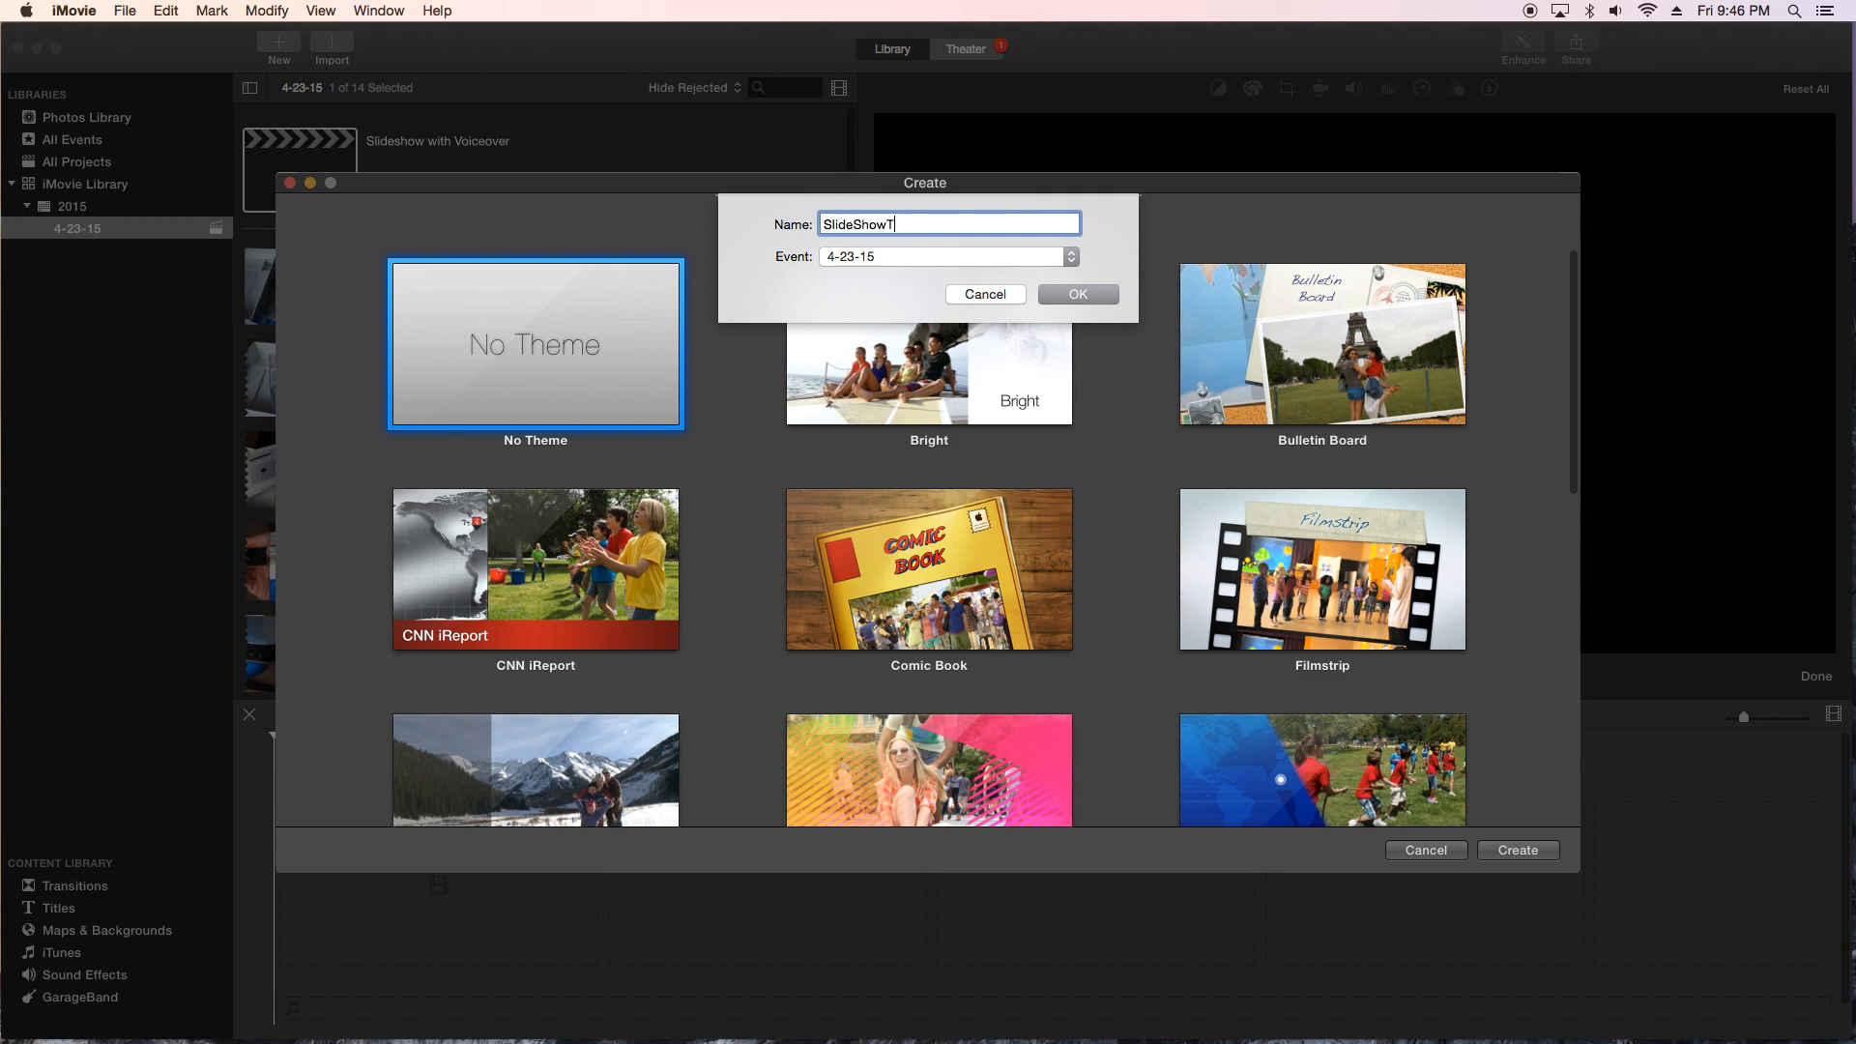
pyautogui.click(1075, 294)
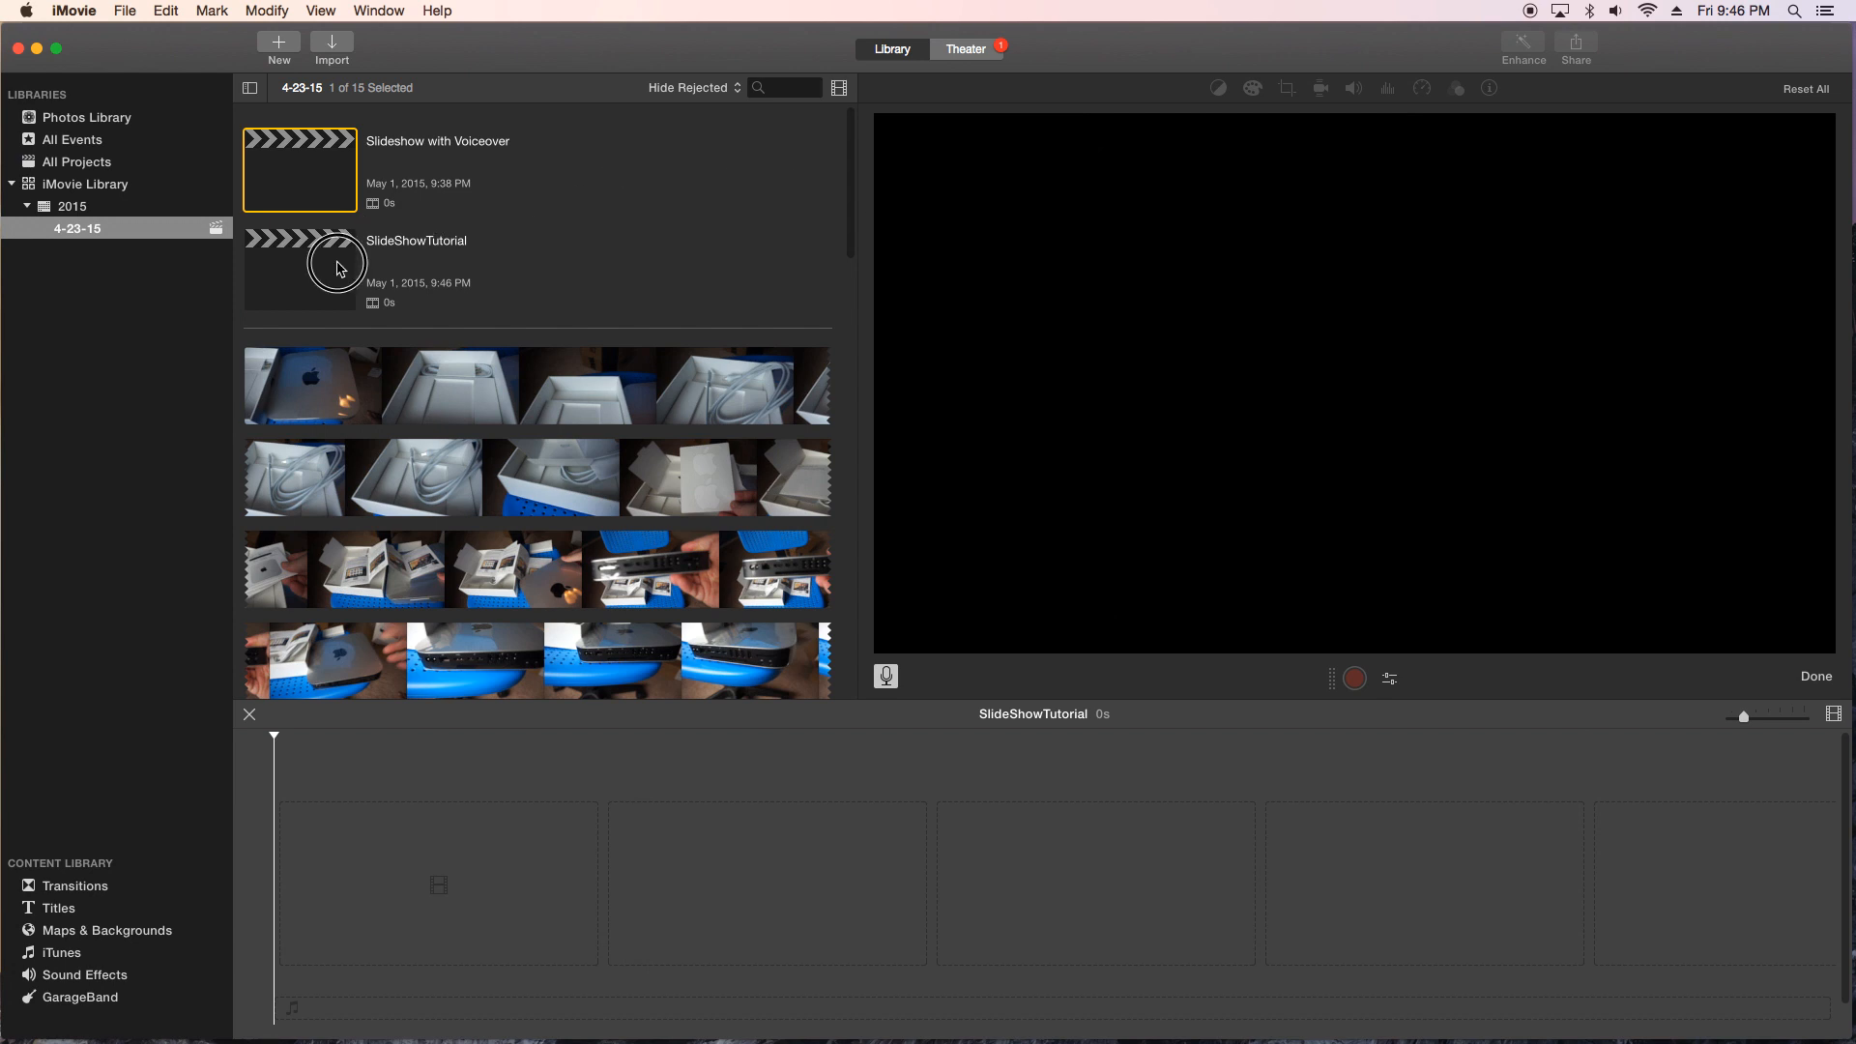
# Step: In project settings choose Fit photo placement, 2.0 s clips and 0.5 s transitions
pyautogui.click(336, 266)
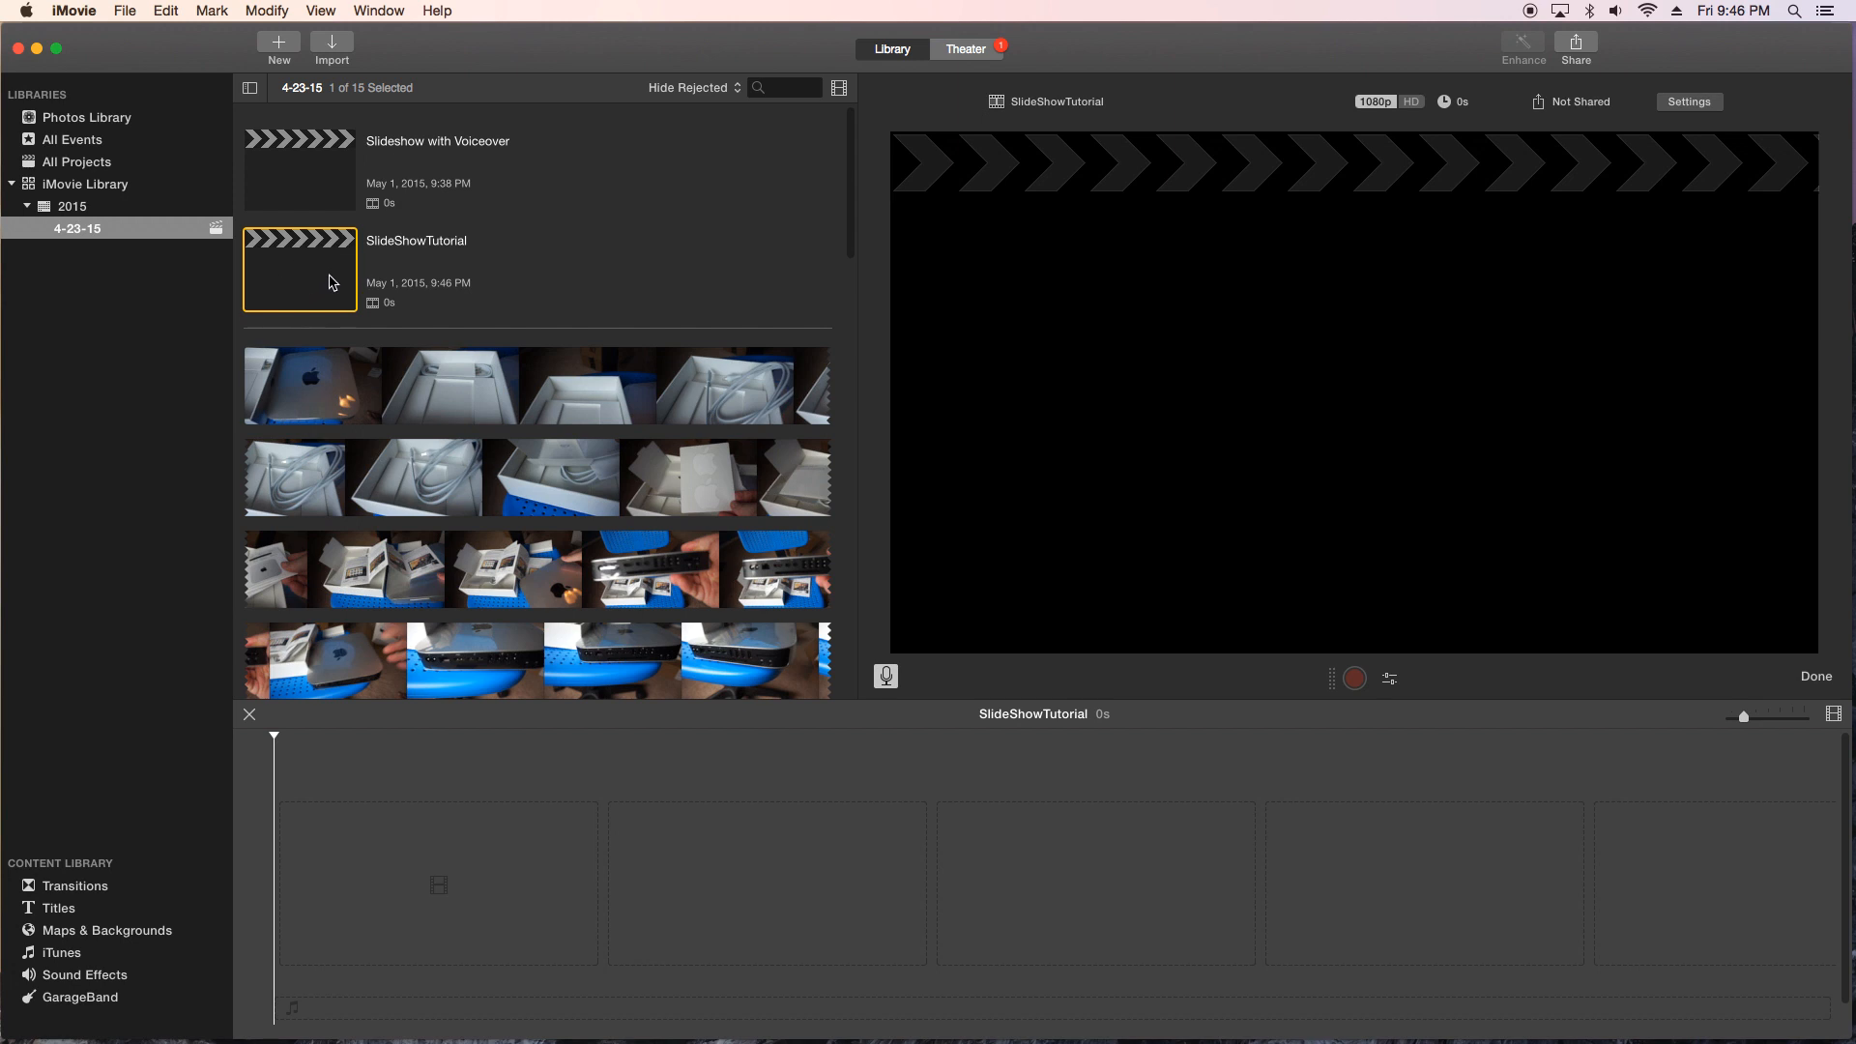
pyautogui.moveTo(1690, 103)
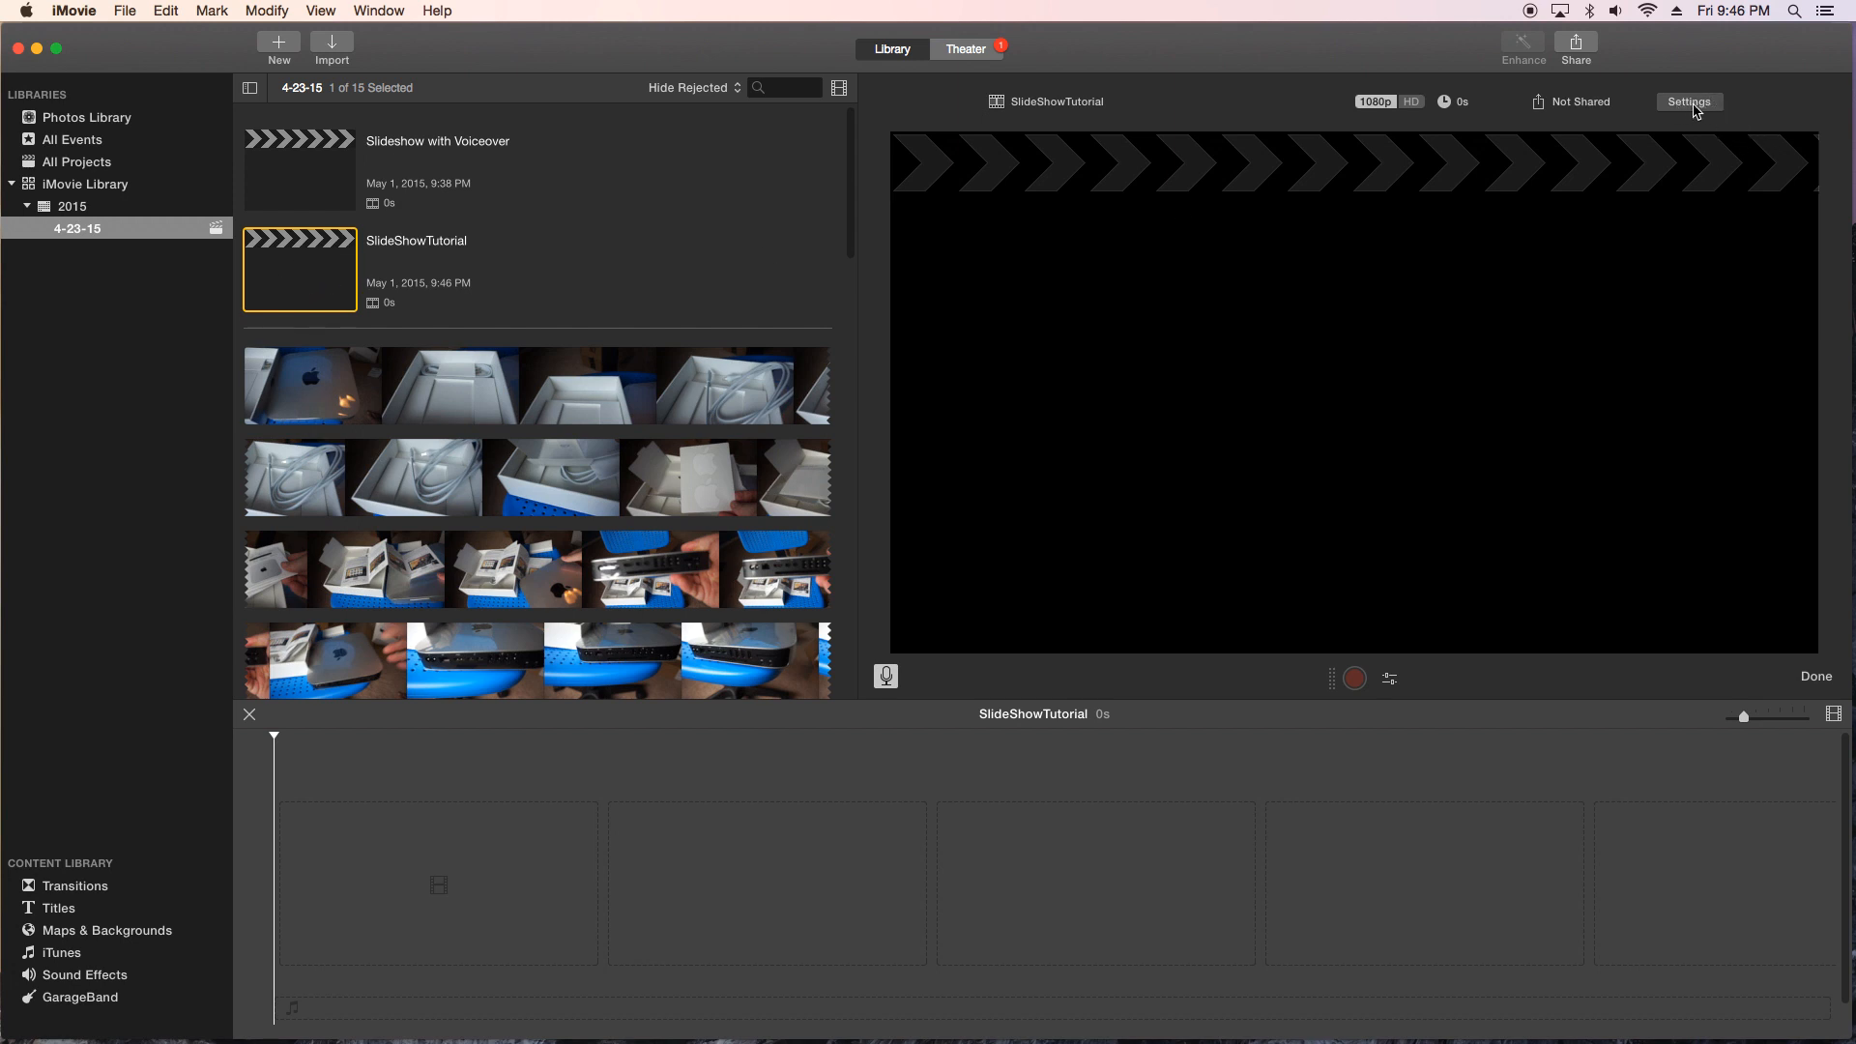
pyautogui.click(1690, 103)
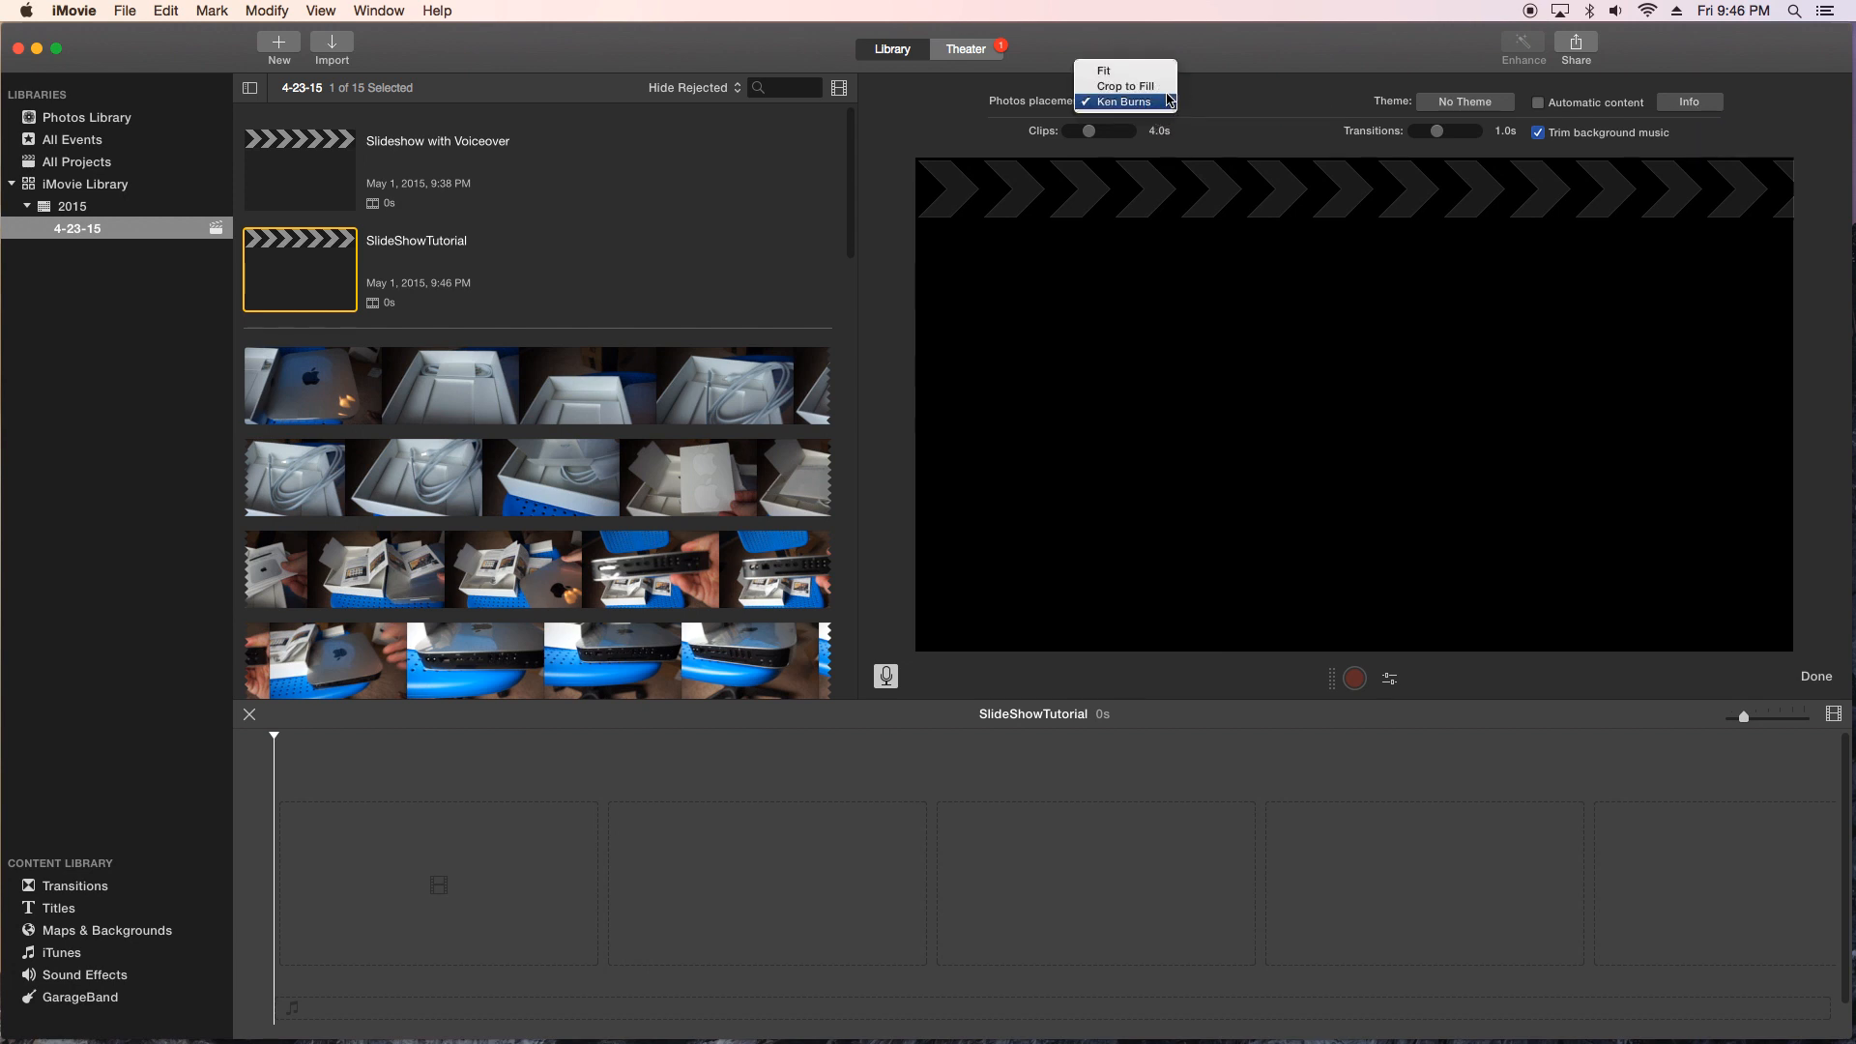
pyautogui.click(1102, 69)
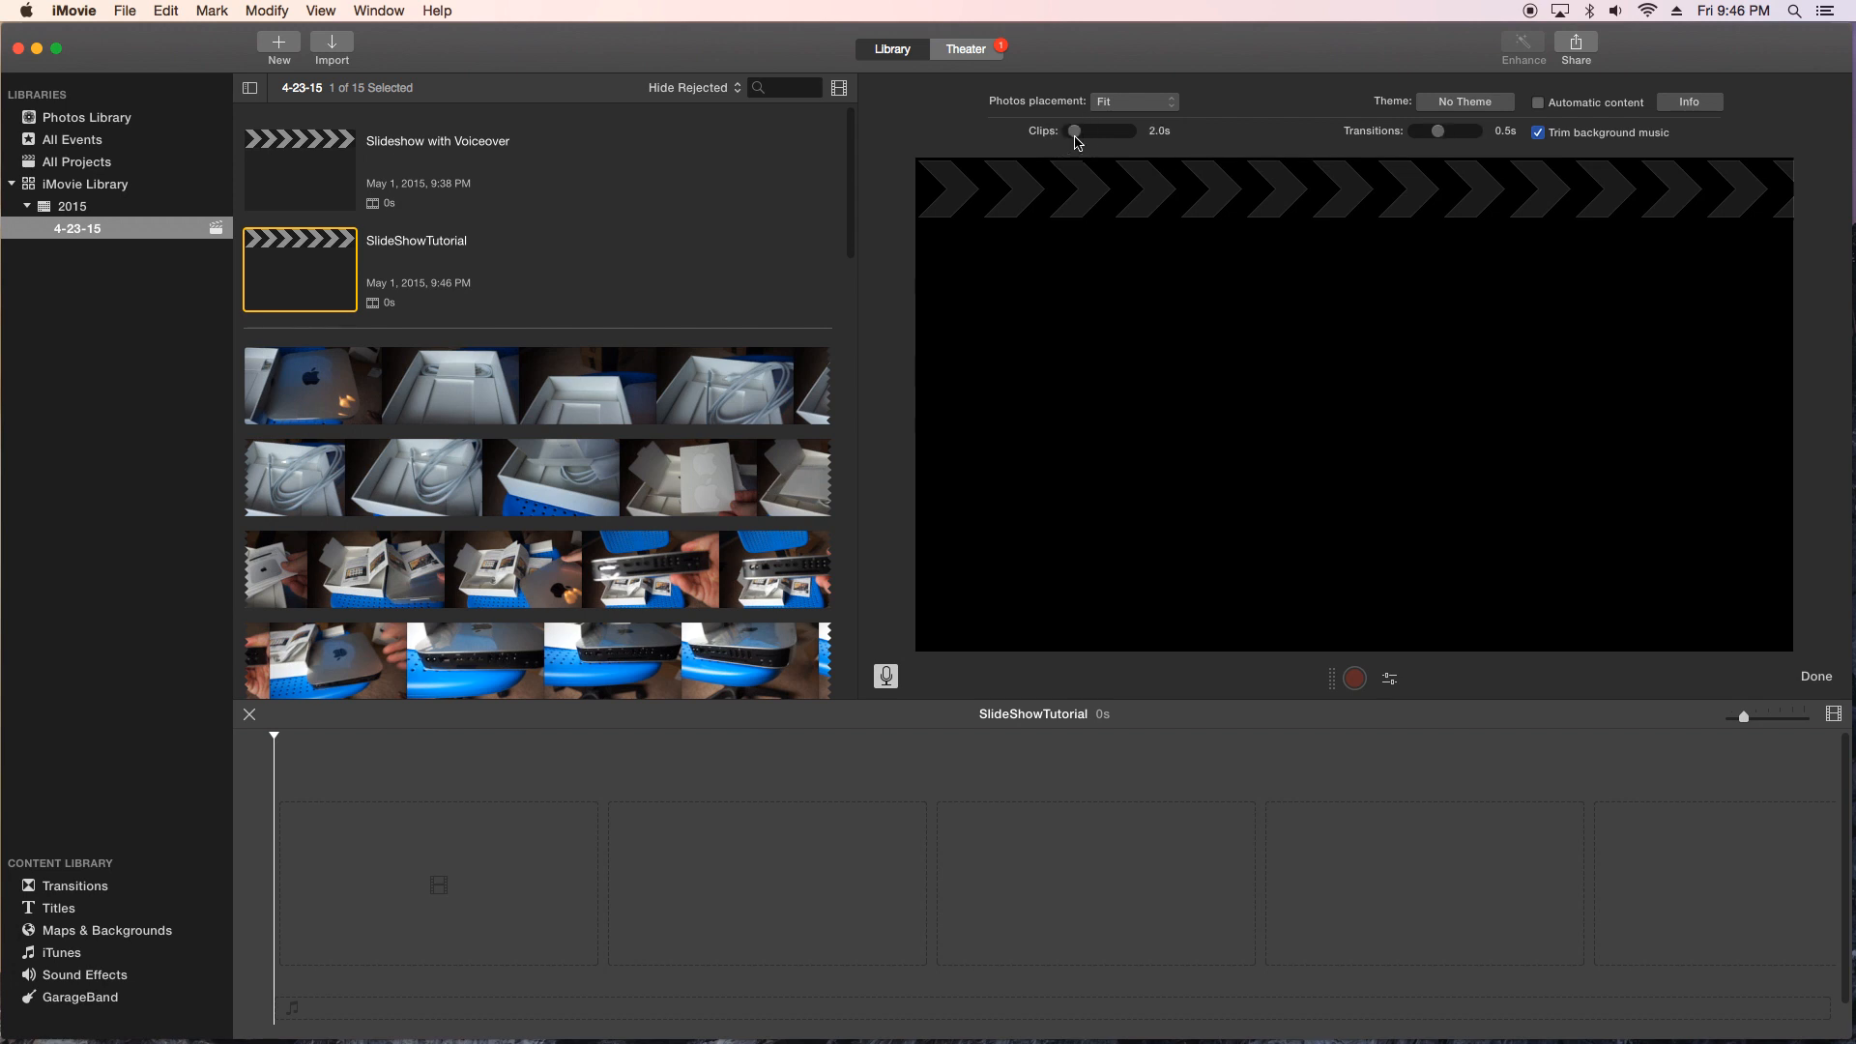
pyautogui.moveTo(1060, 145)
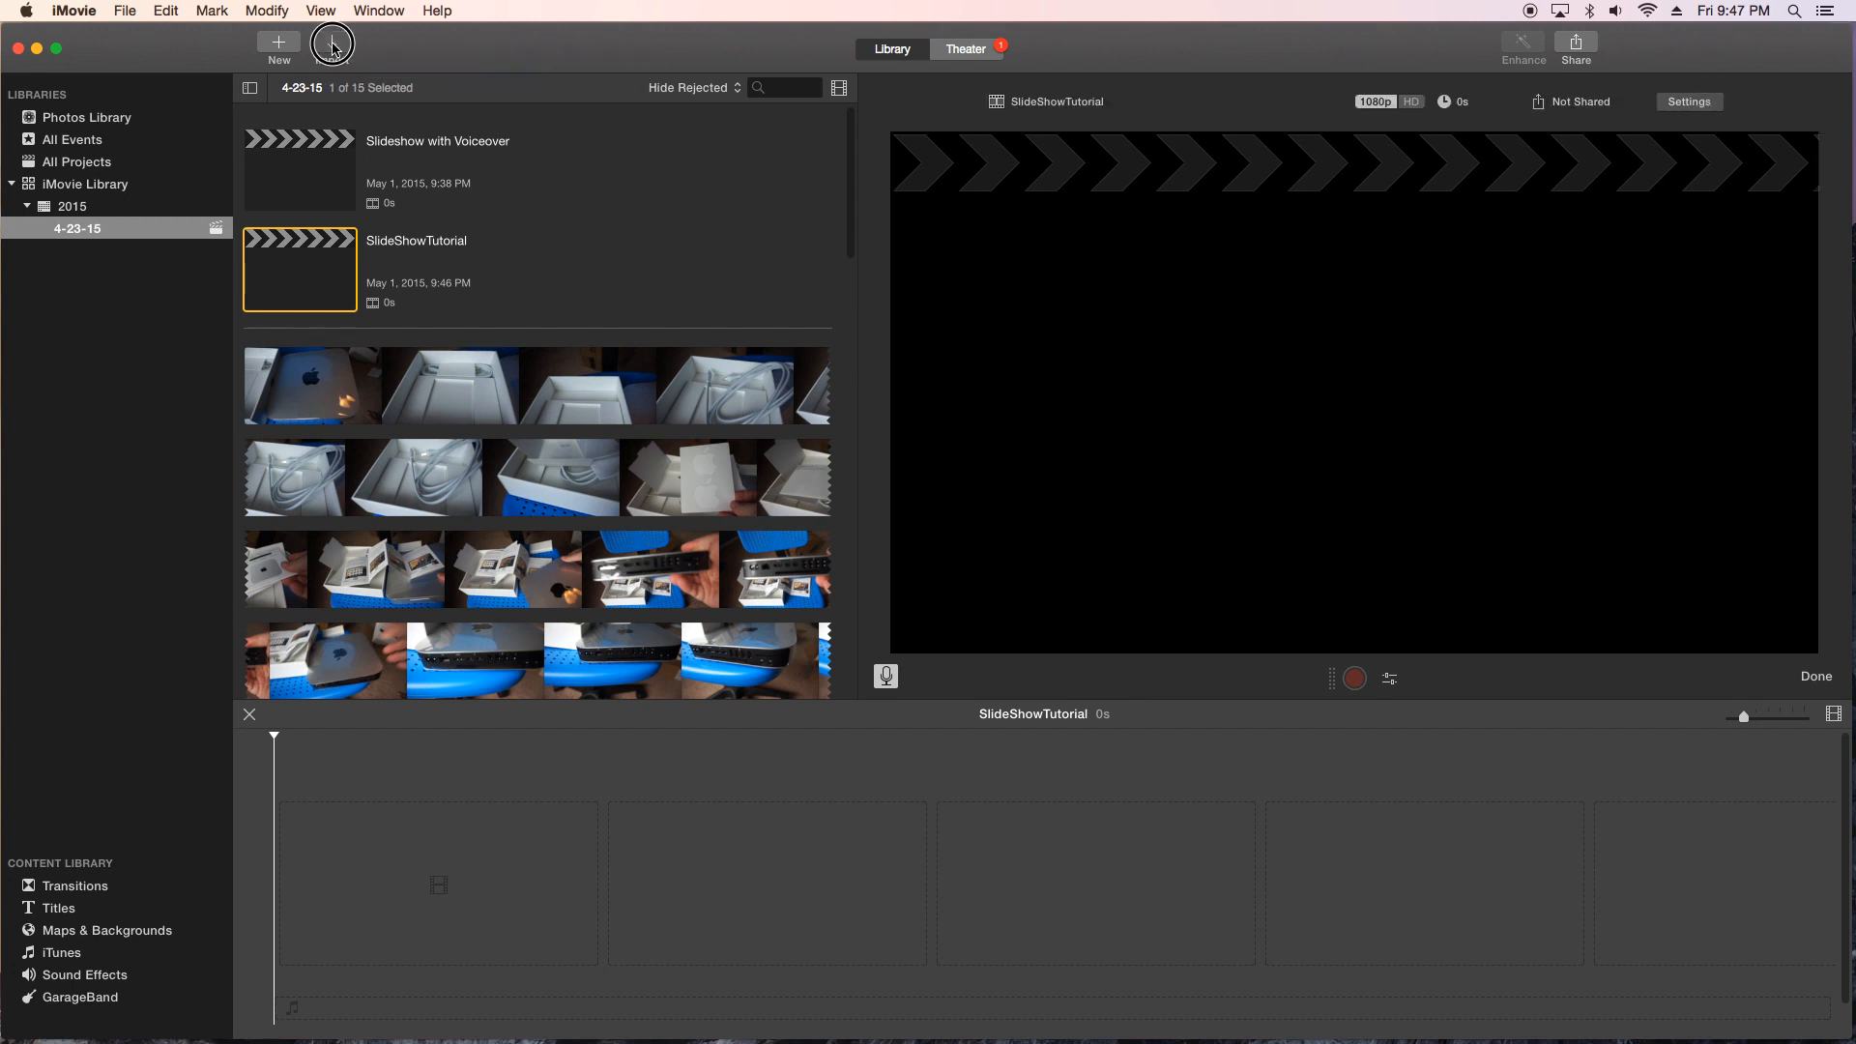
# Step: Import every JPEG from the Desktop SlideShow folder into the 4-23-15 event
pyautogui.click(333, 40)
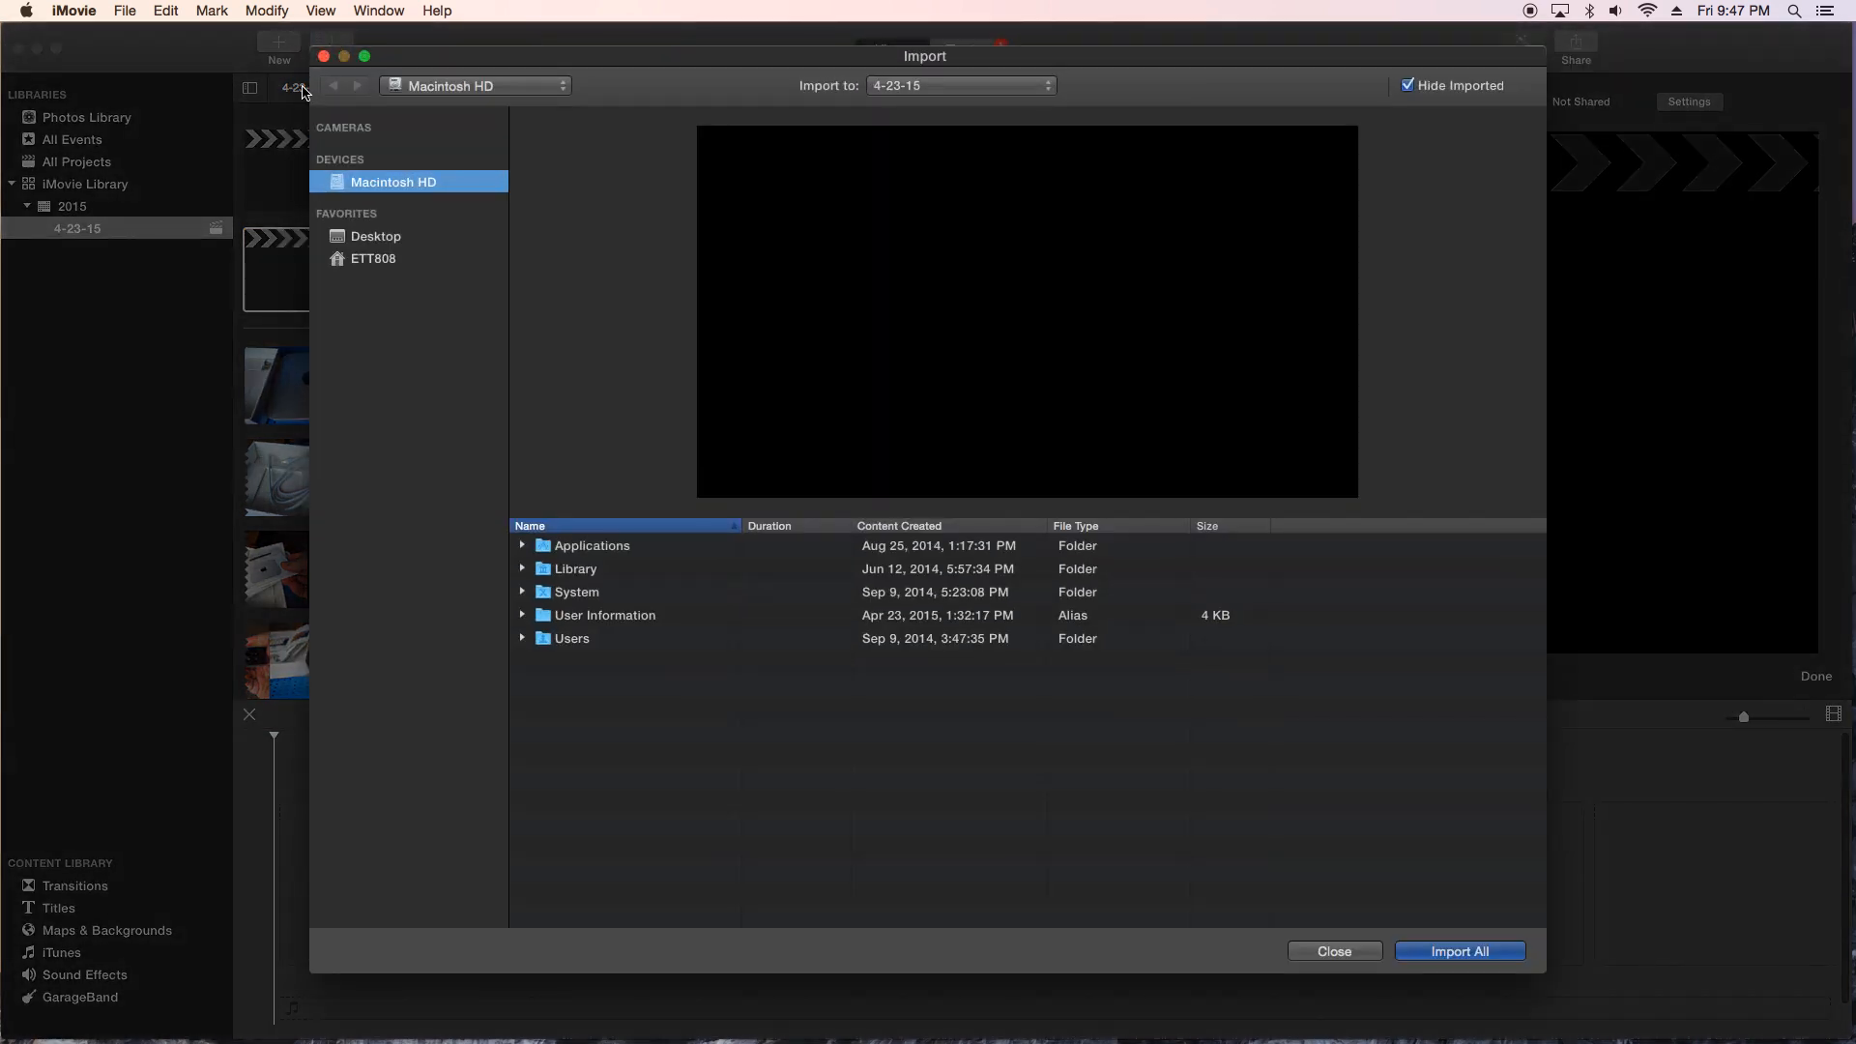
pyautogui.click(375, 236)
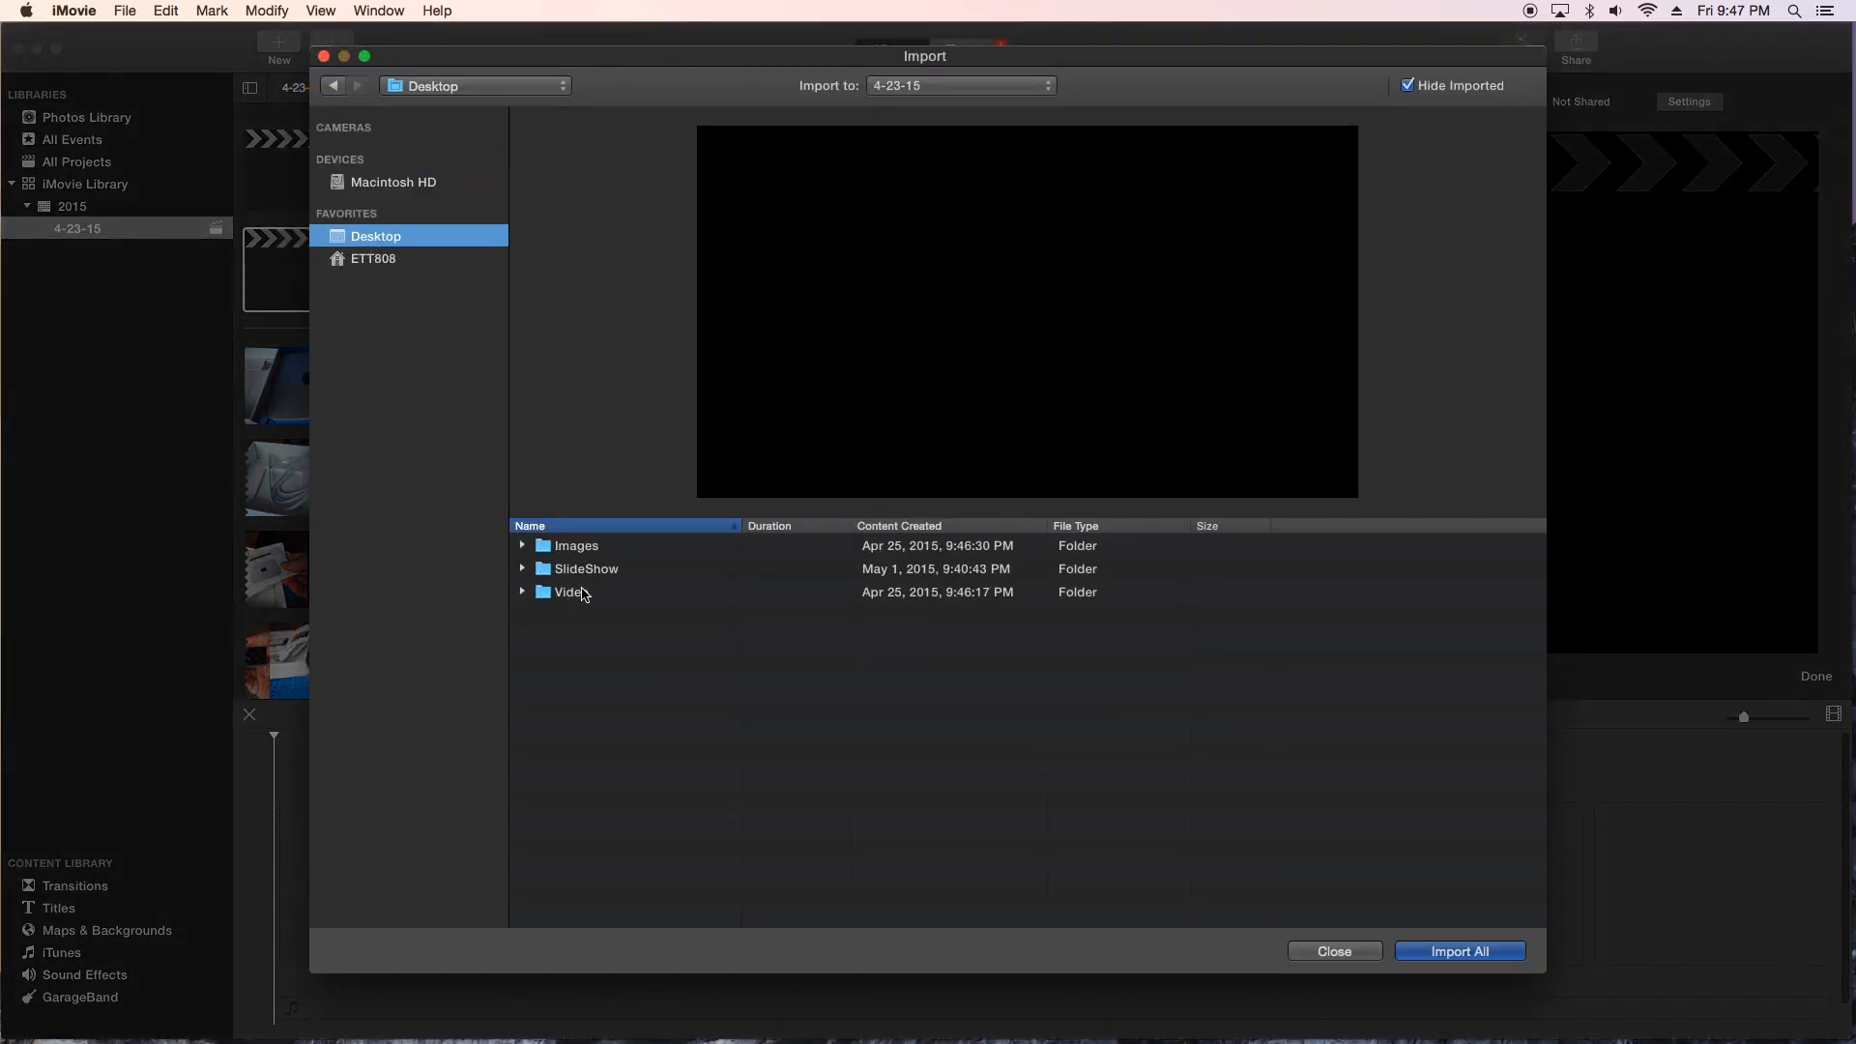
pyautogui.doubleClick(584, 569)
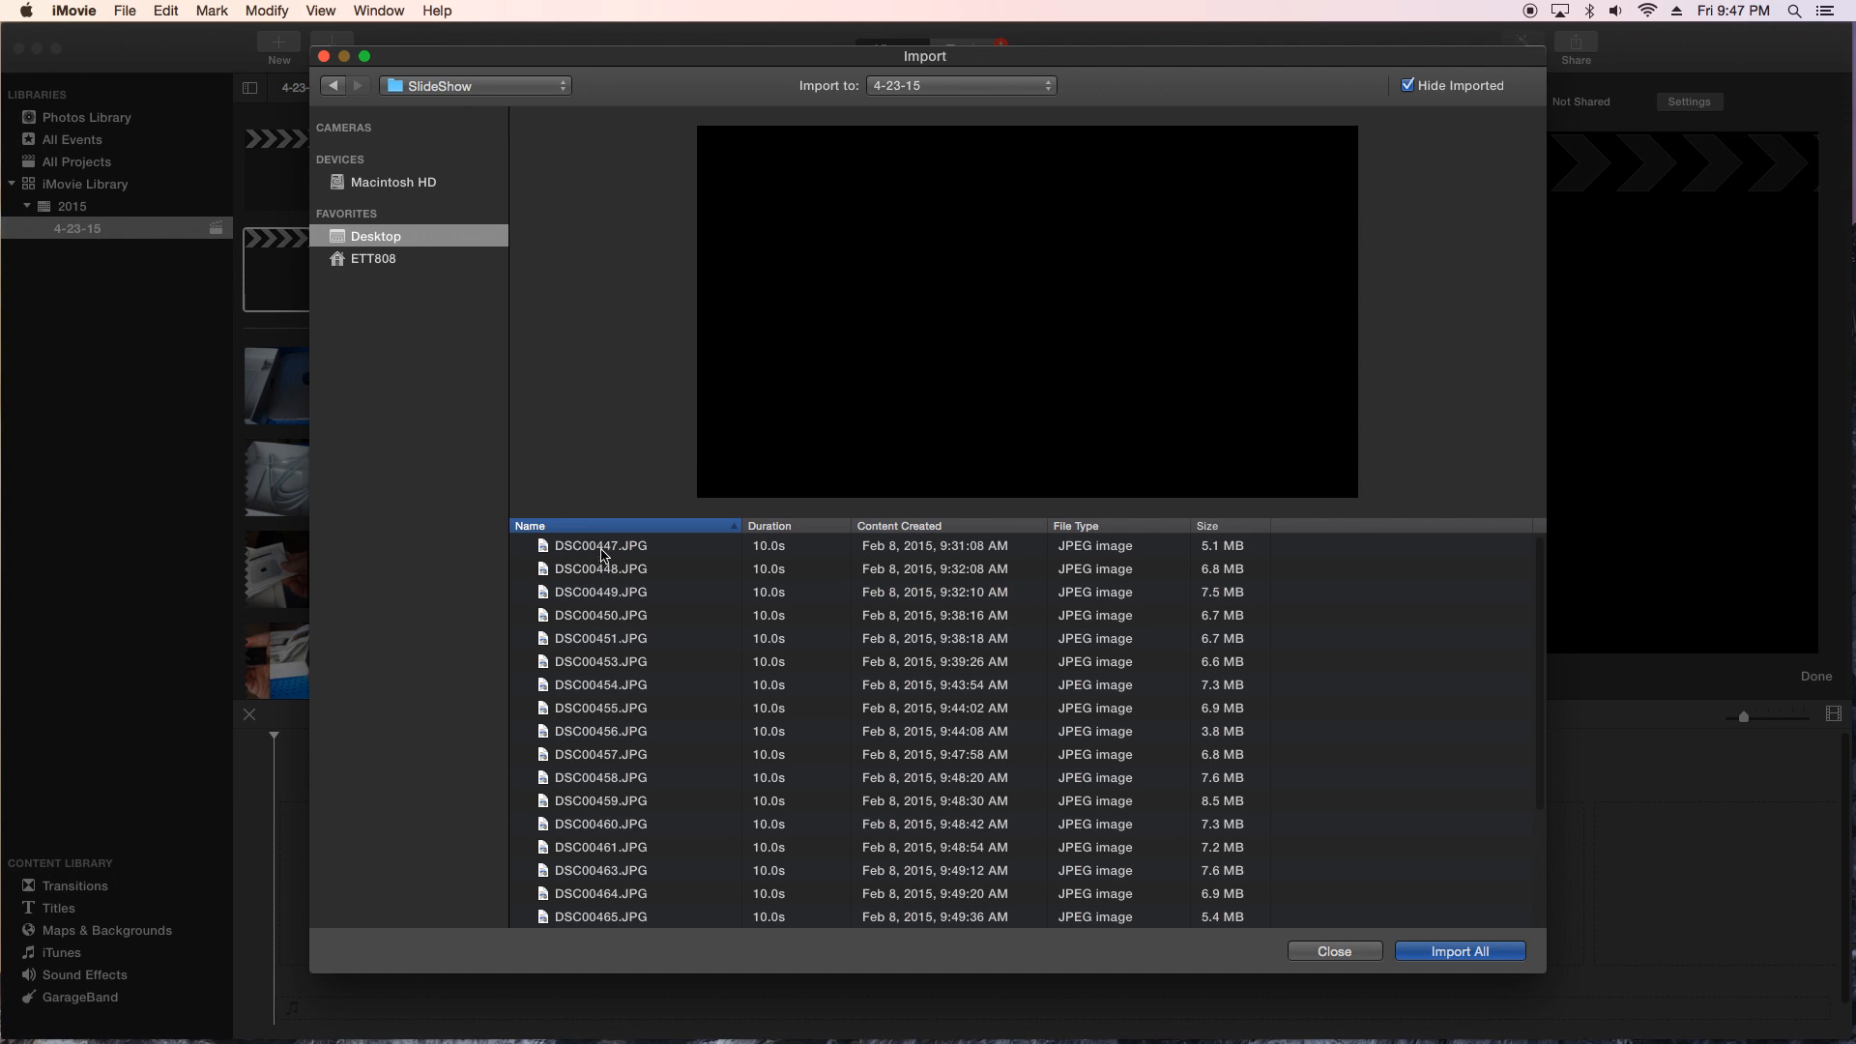
pyautogui.click(600, 546)
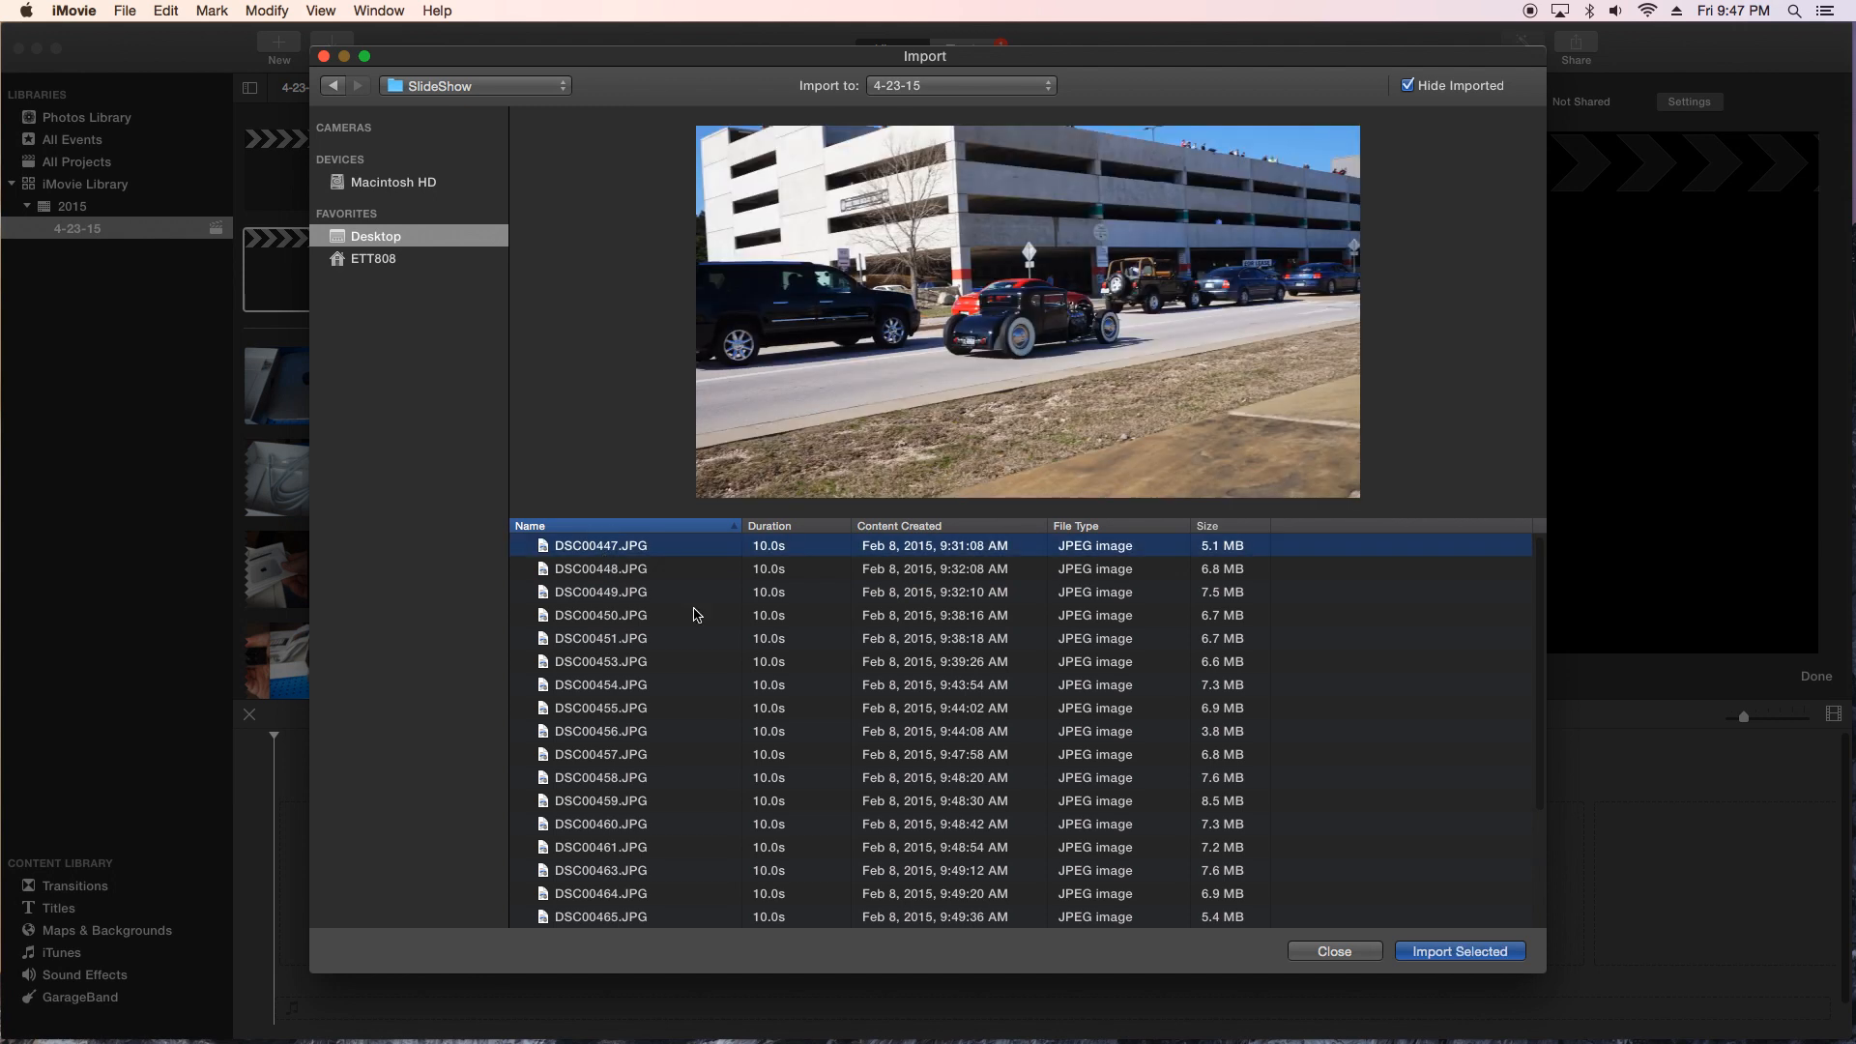
pyautogui.scroll(-3)
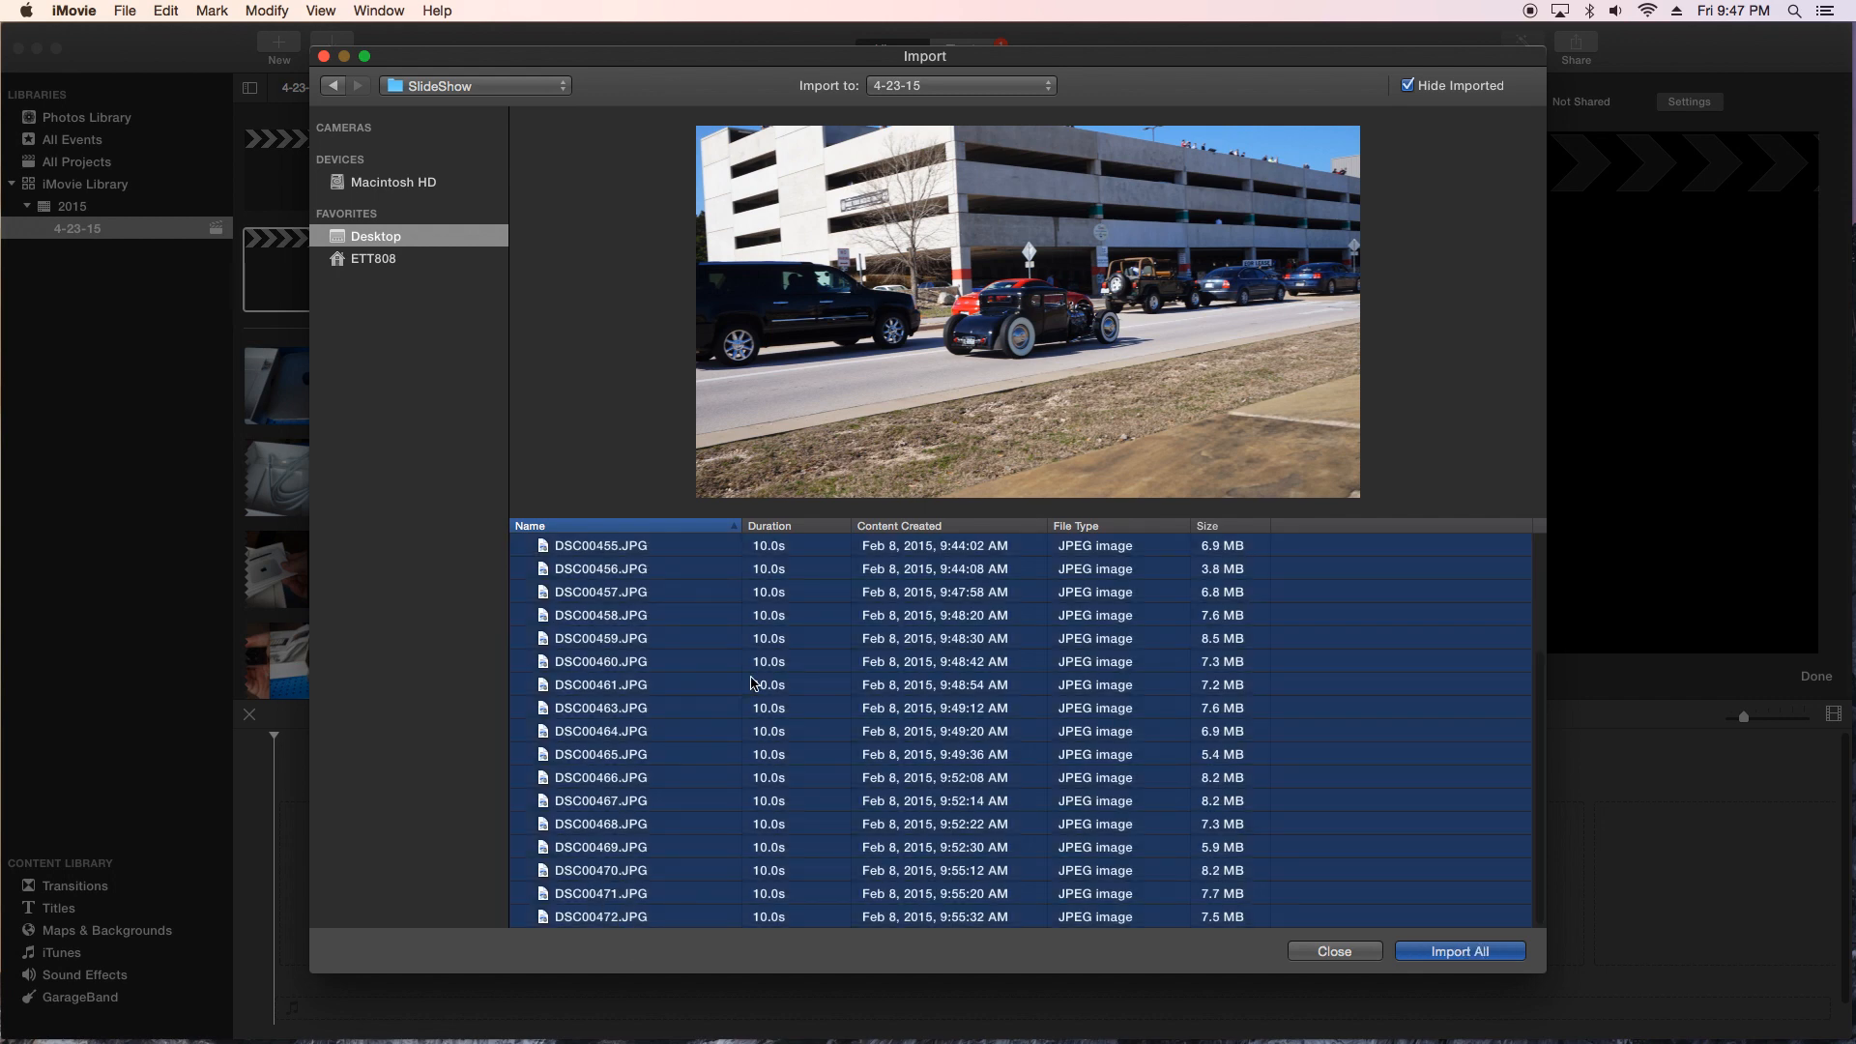
pyautogui.click(1459, 951)
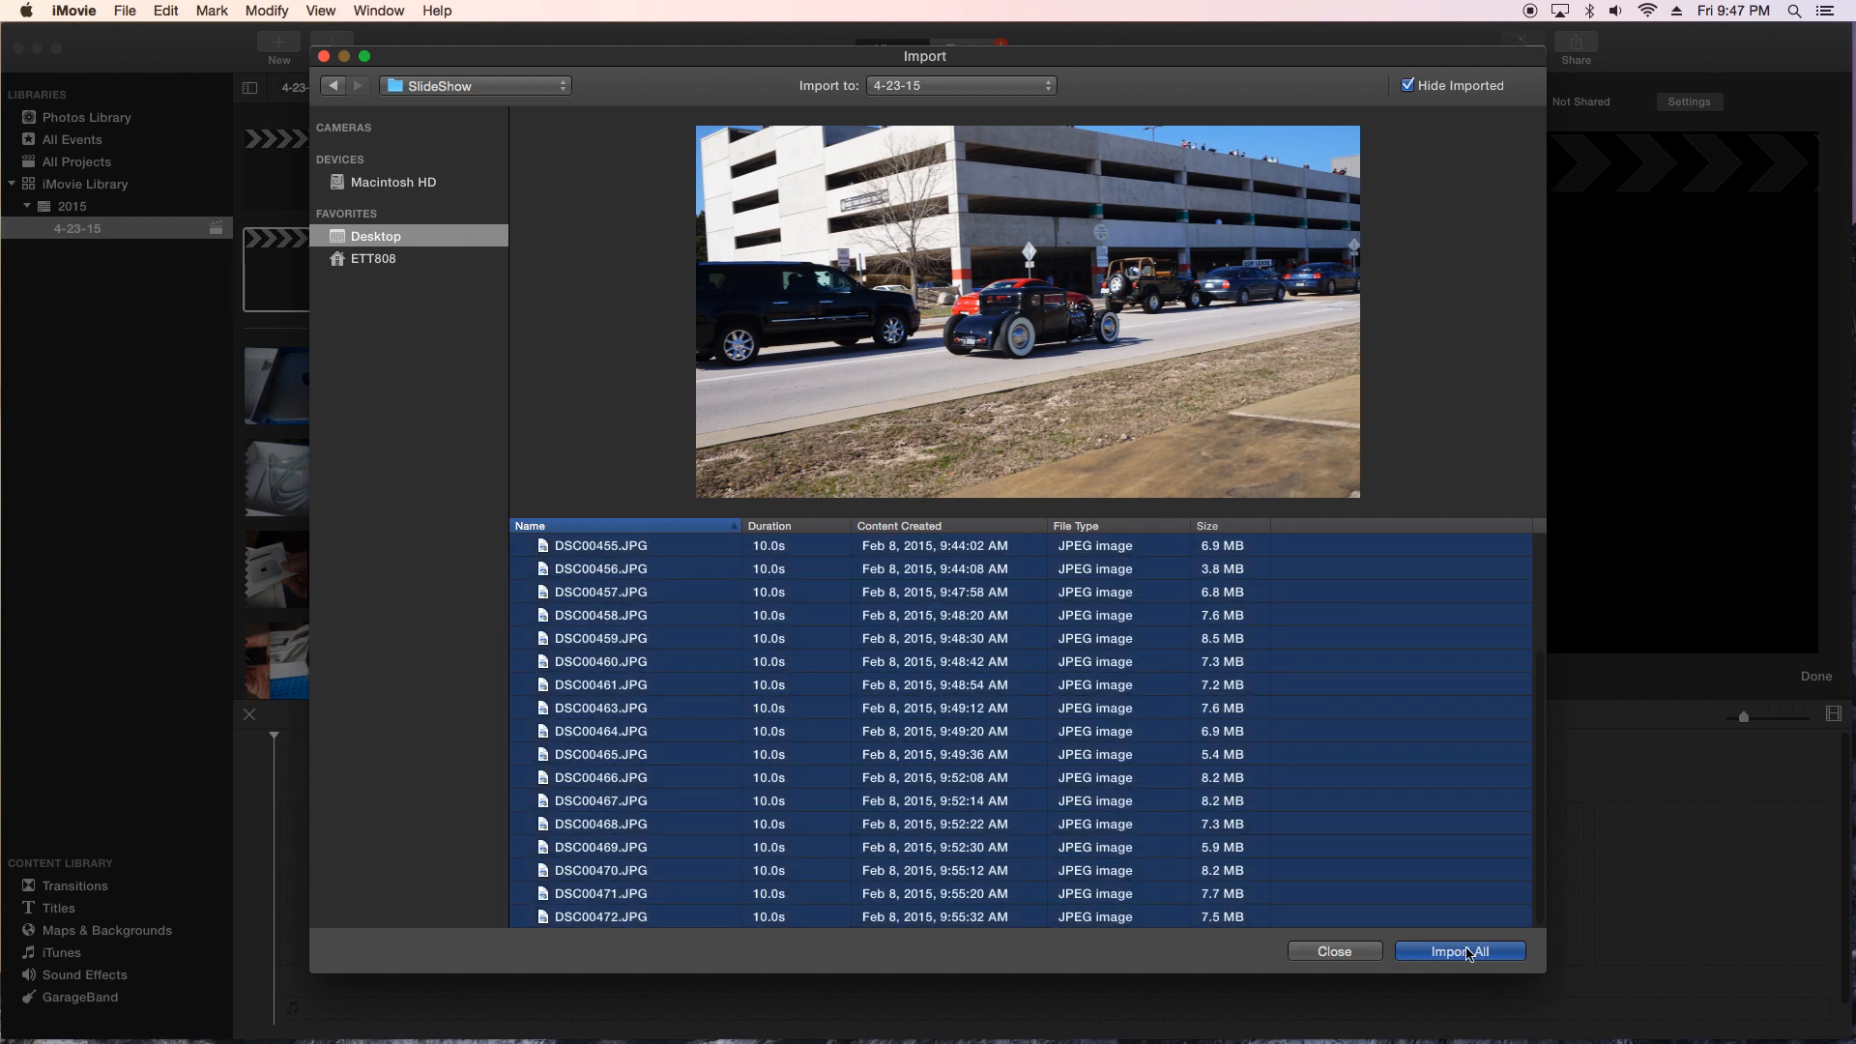
pyautogui.click(1458, 951)
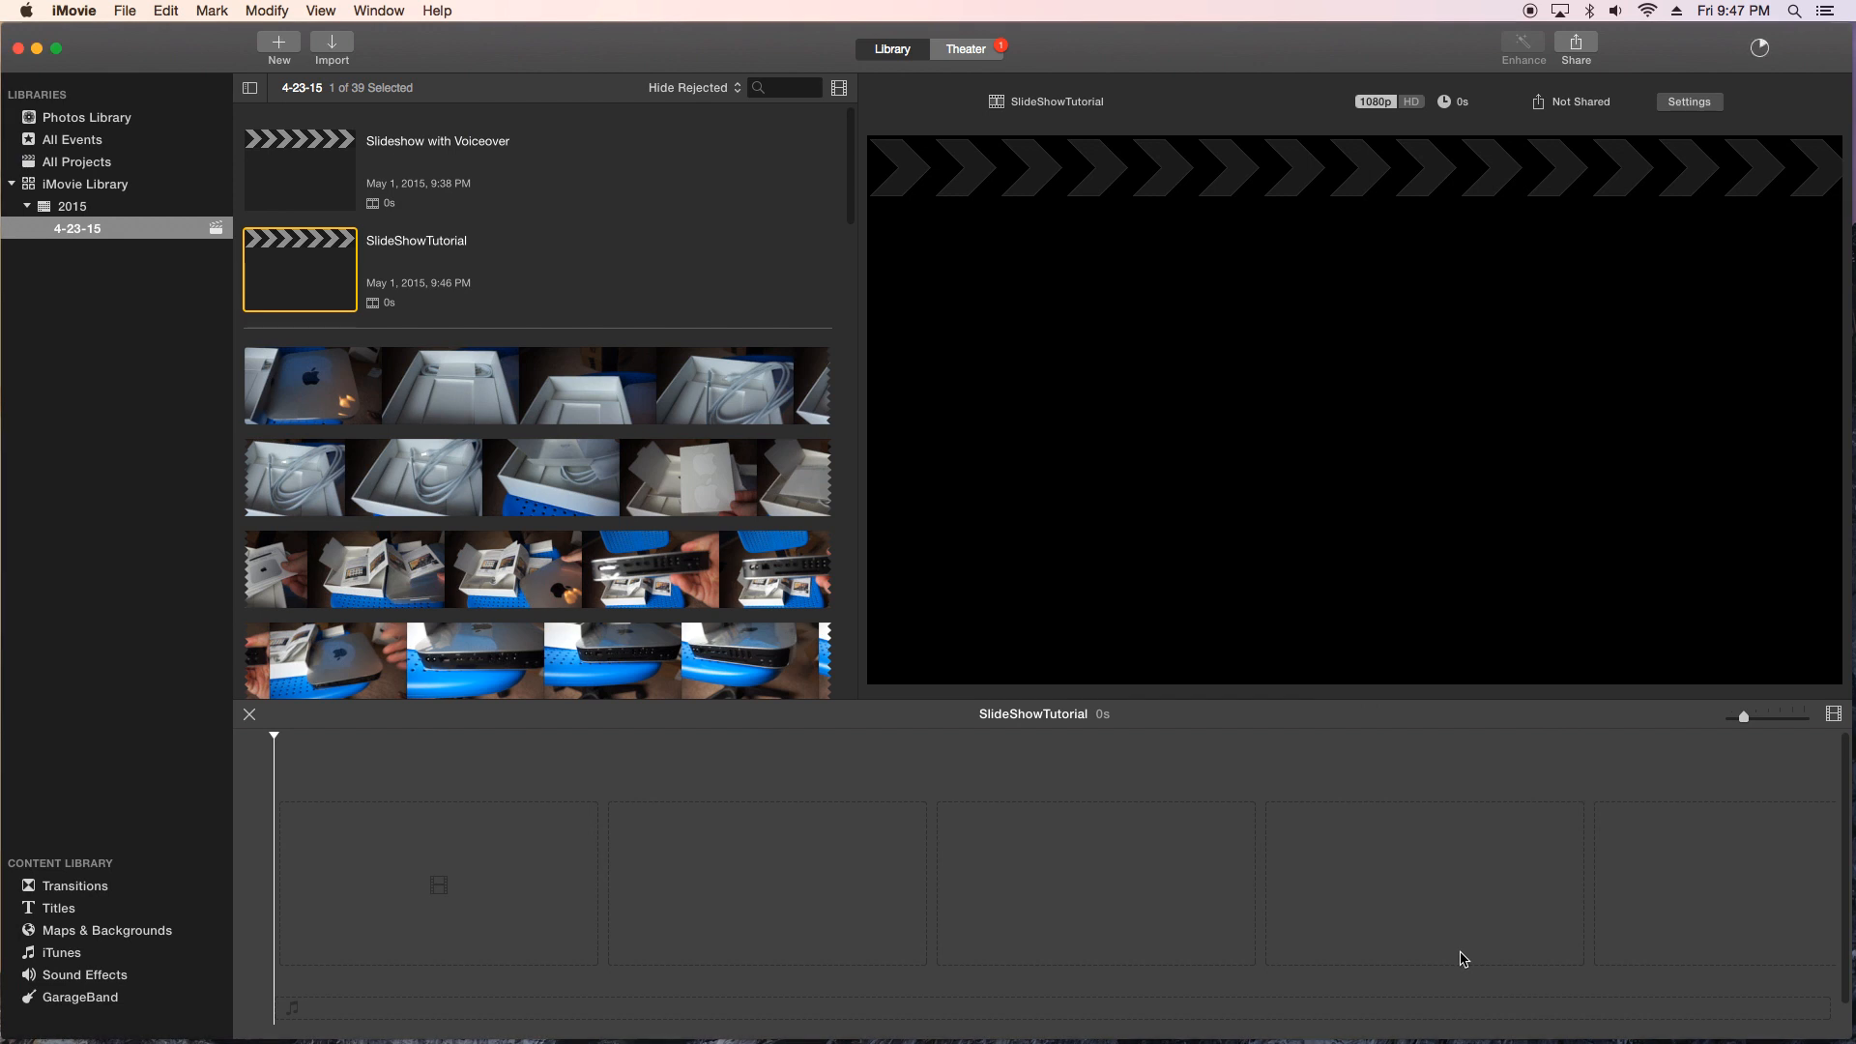
# Step: Widen the event browser and adjust thumbnail zoom to view the imported car photos larger
pyautogui.click(883, 677)
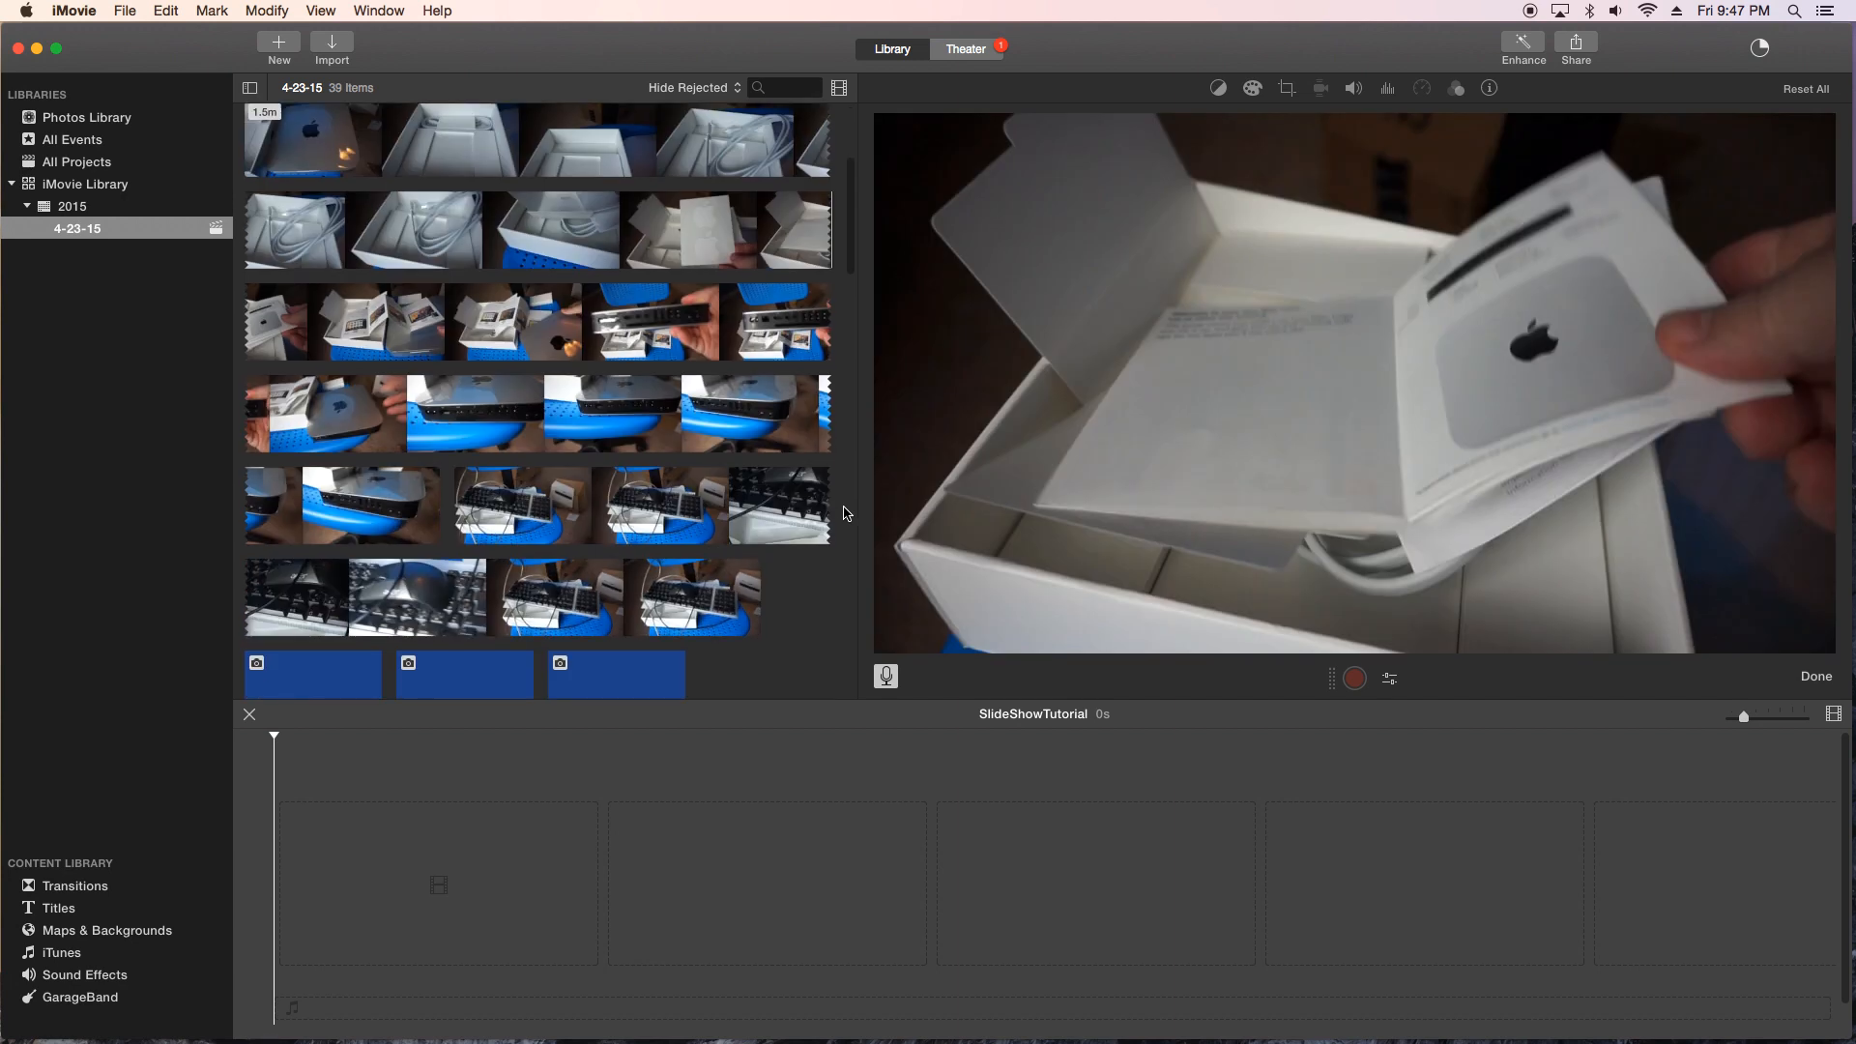
pyautogui.scroll(-3)
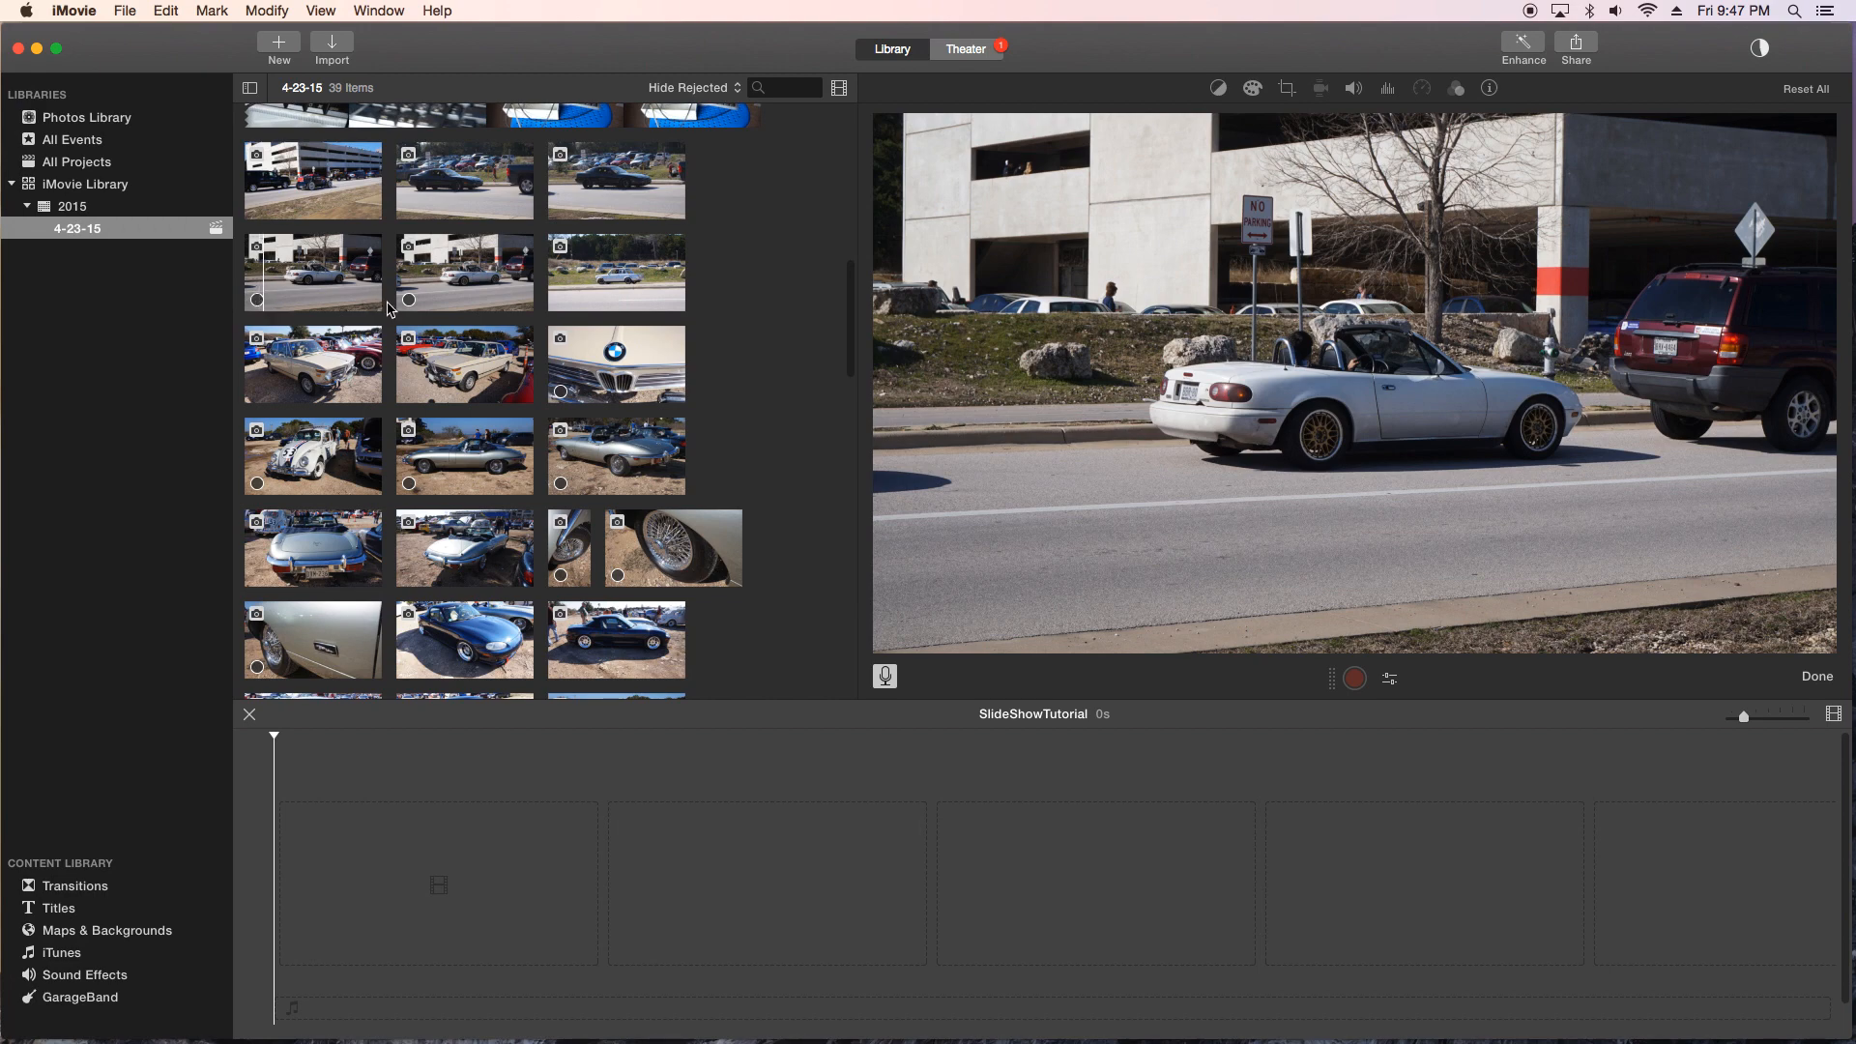
pyautogui.click(615, 363)
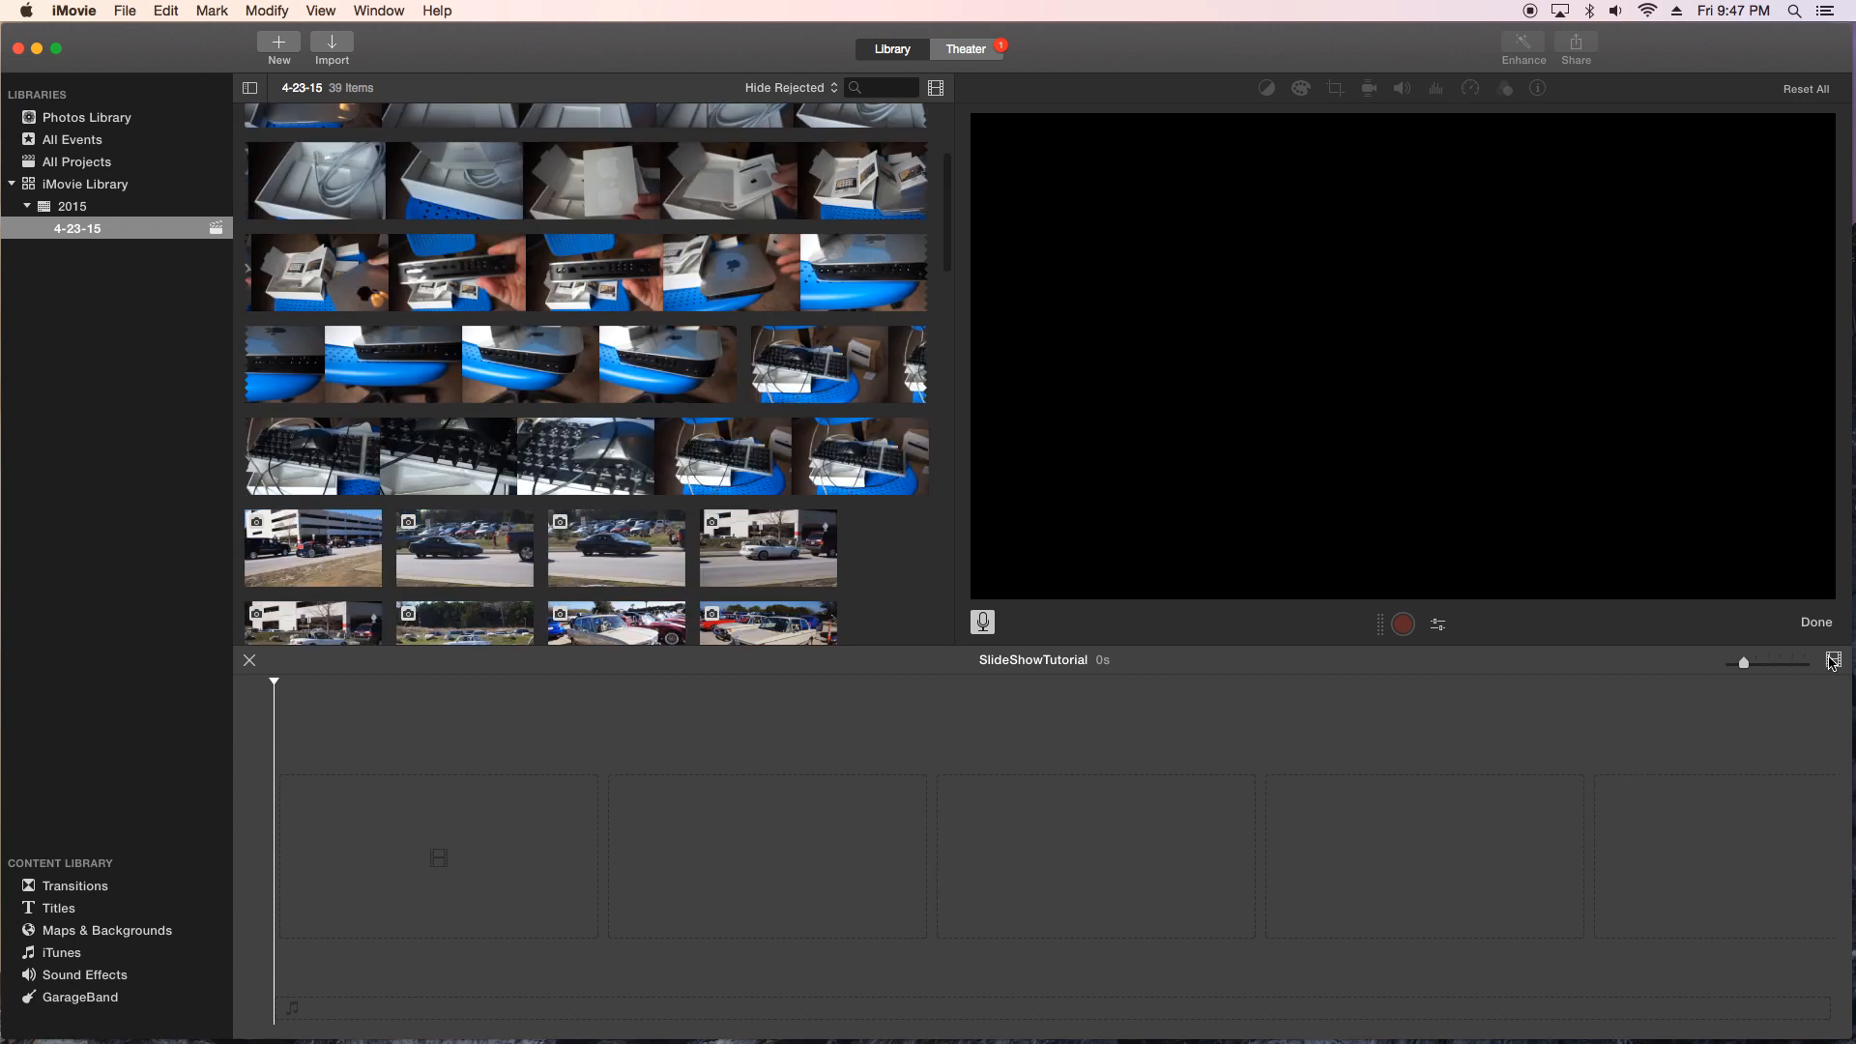
pyautogui.click(1831, 661)
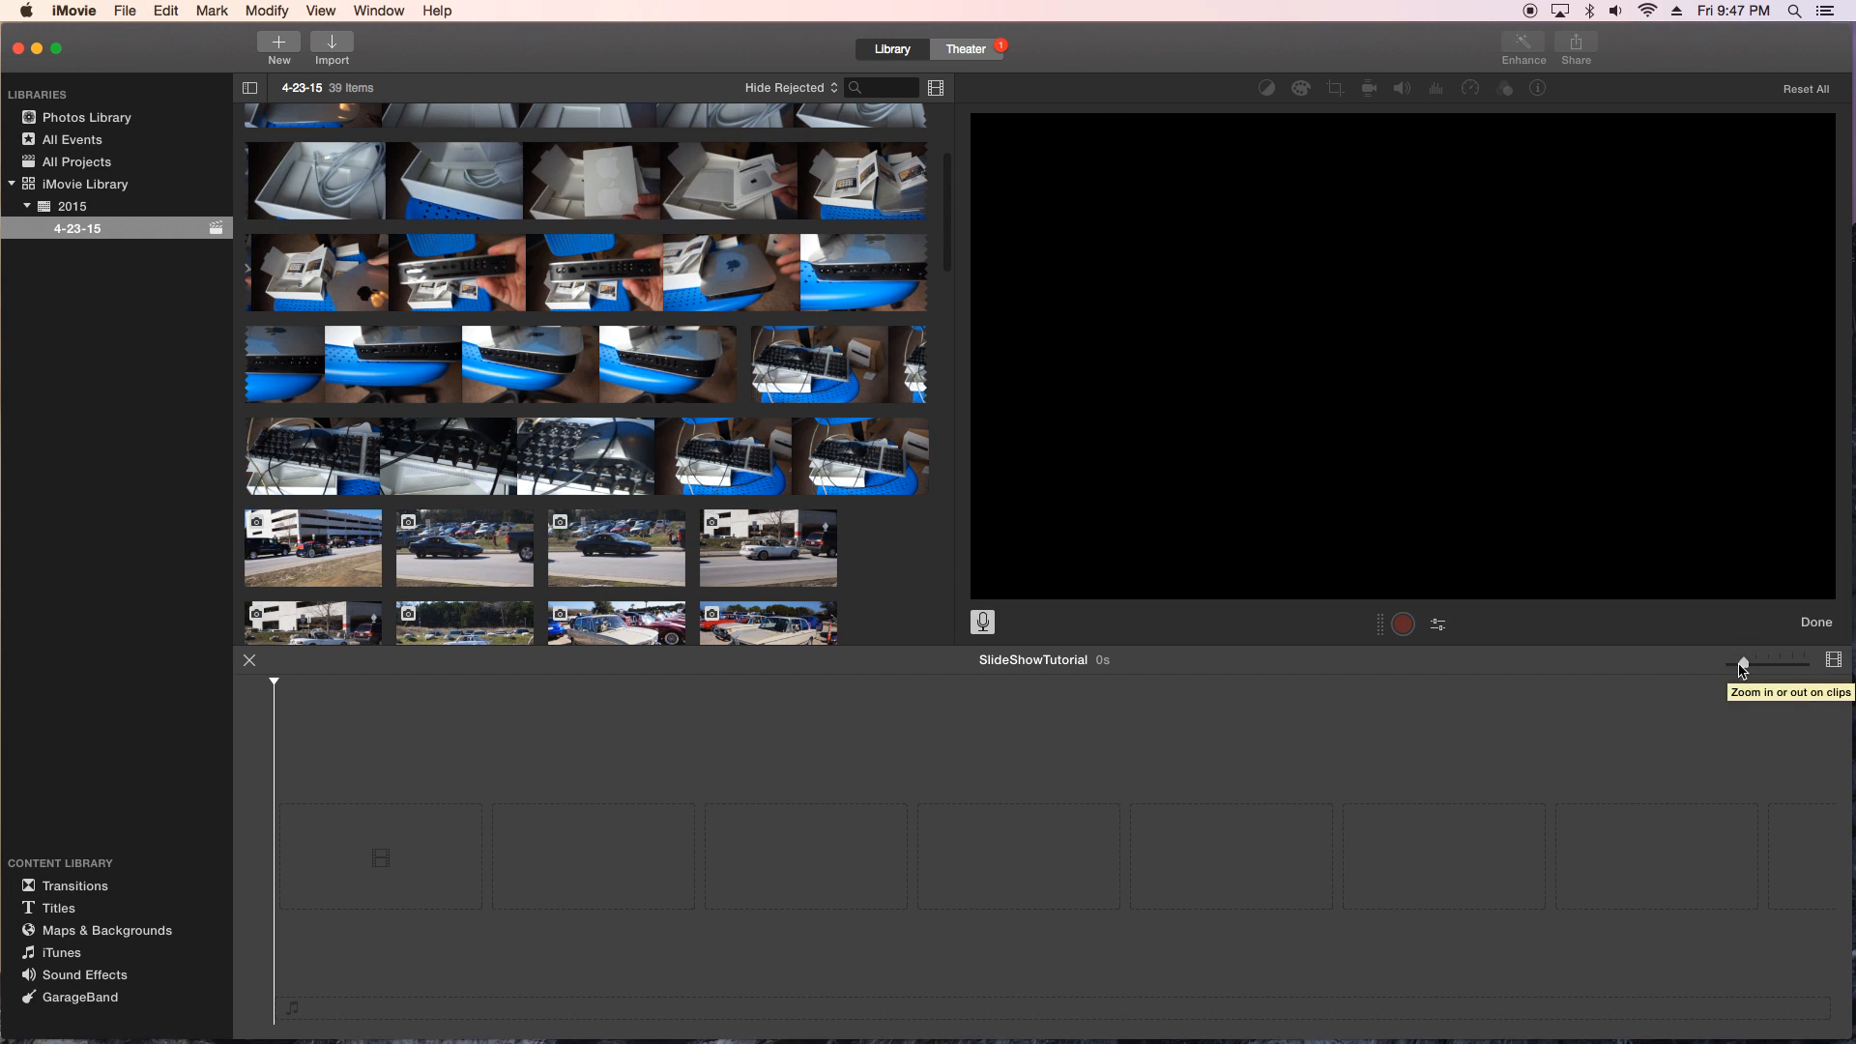
pyautogui.moveTo(959, 647)
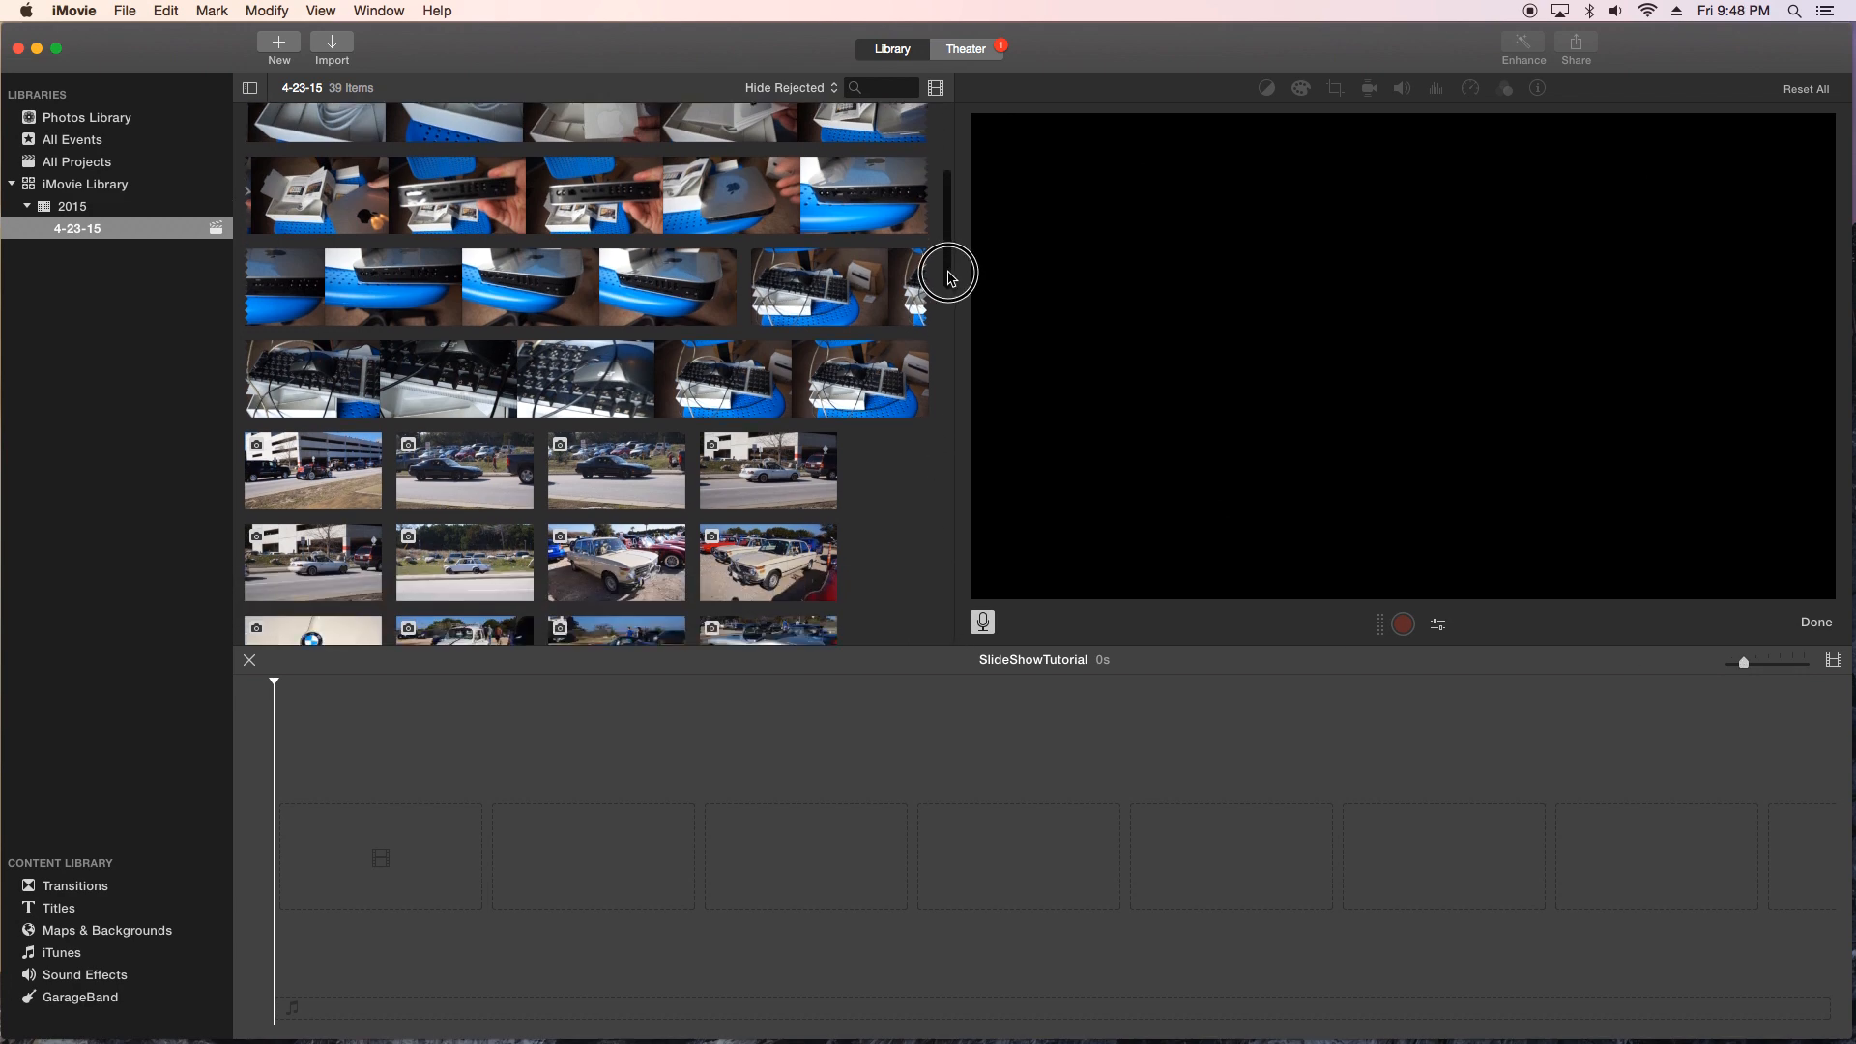
pyautogui.scroll(-3)
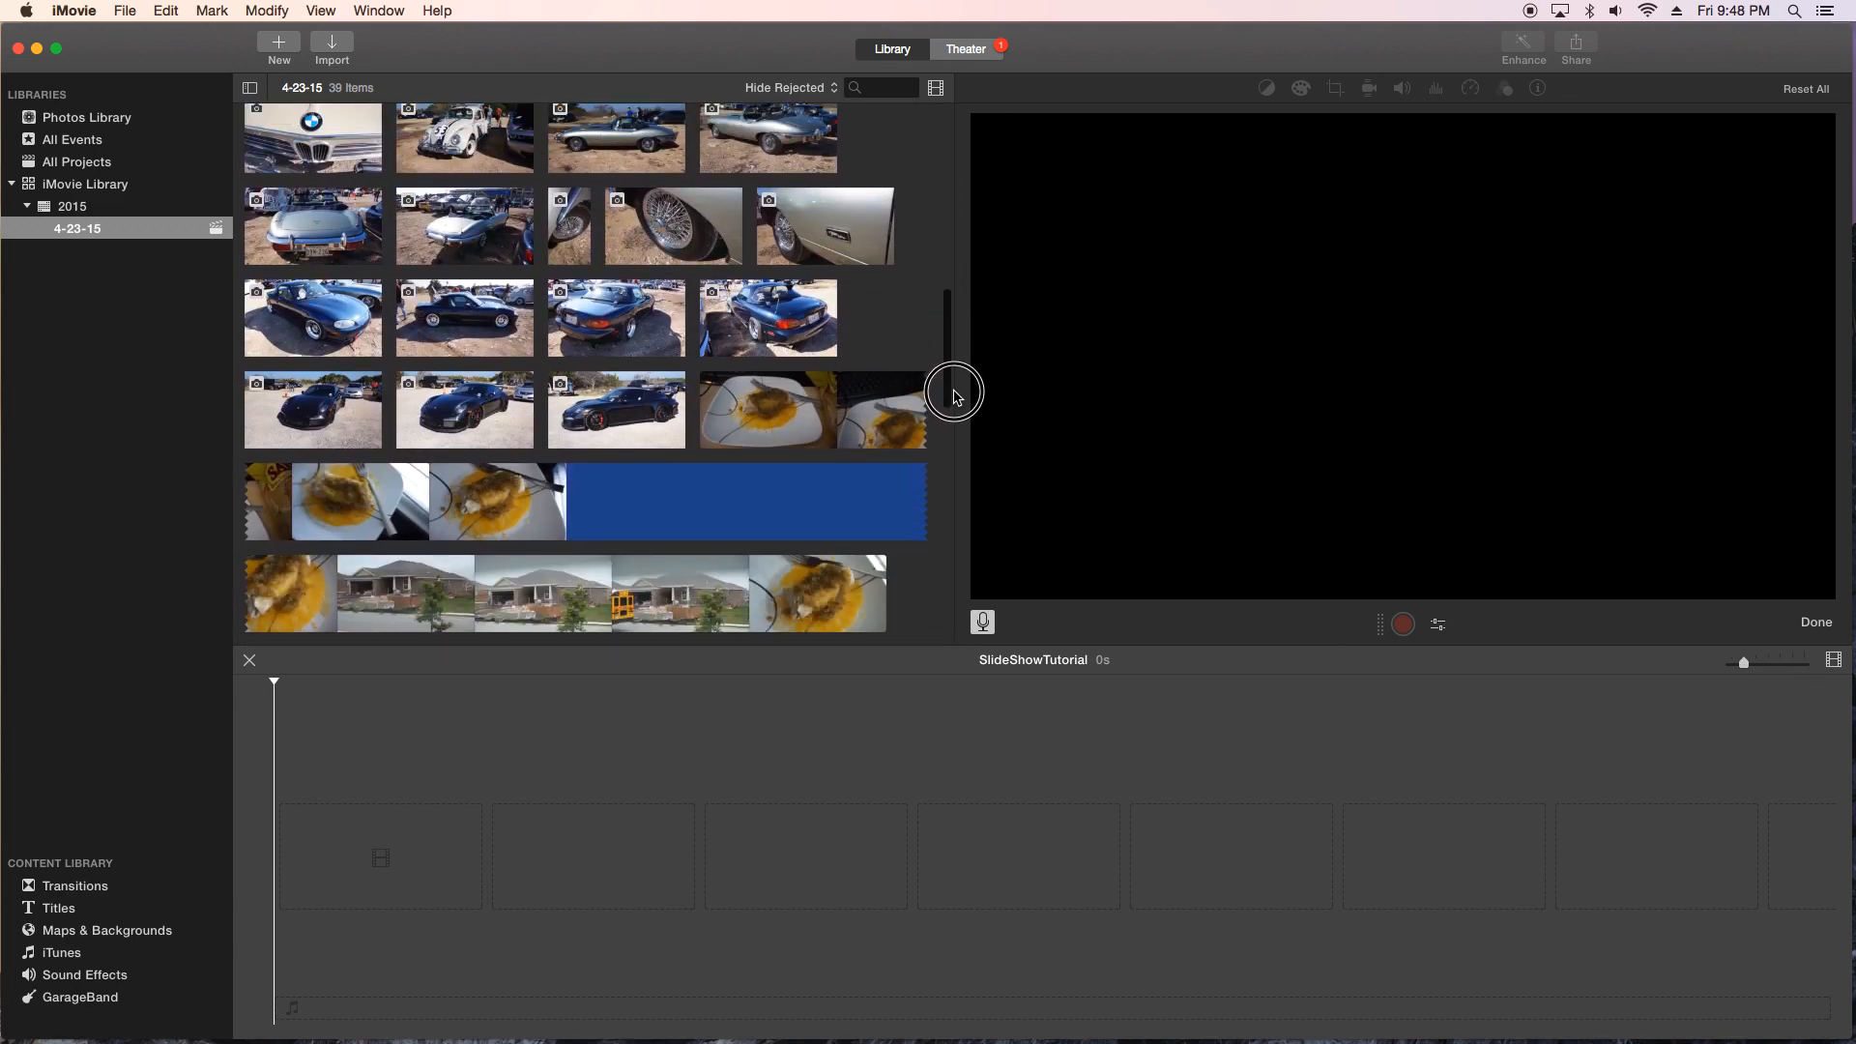
pyautogui.scroll(3)
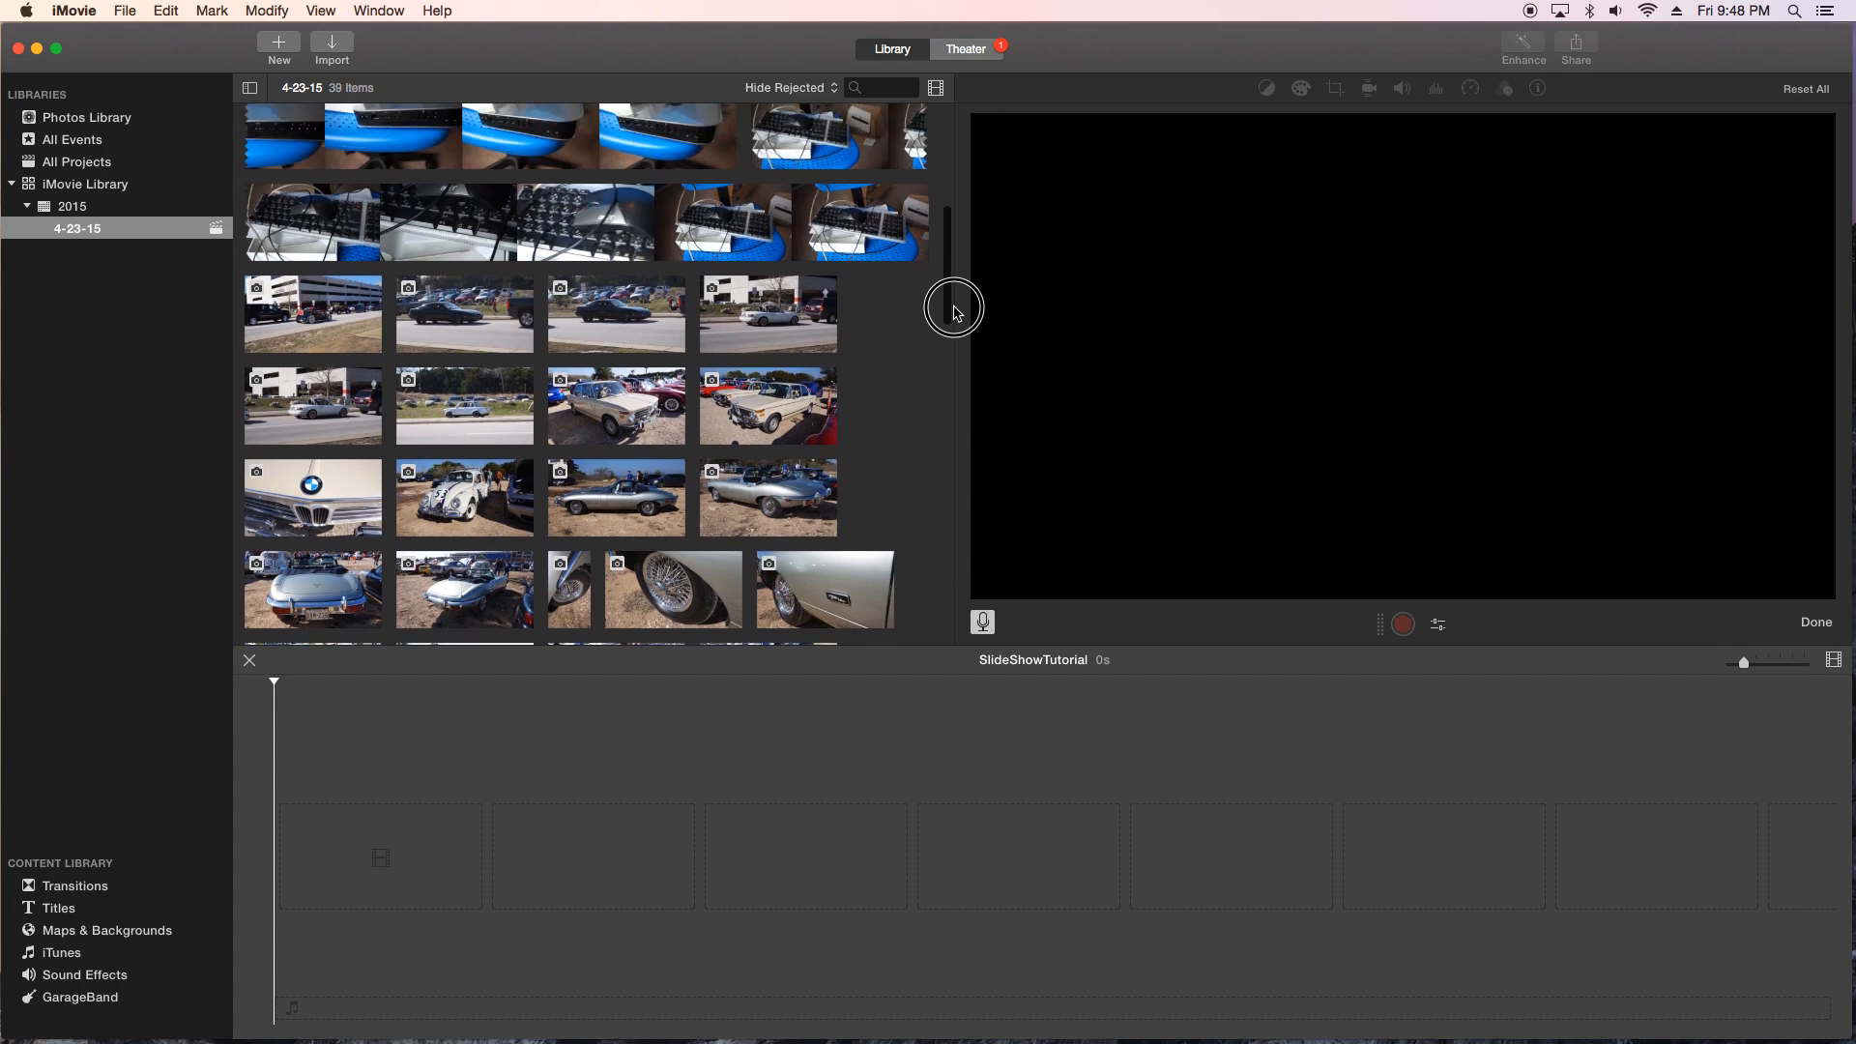
# Step: Add the 24 selected car photos to the timeline as a 48-second slideshow
pyautogui.click(311, 313)
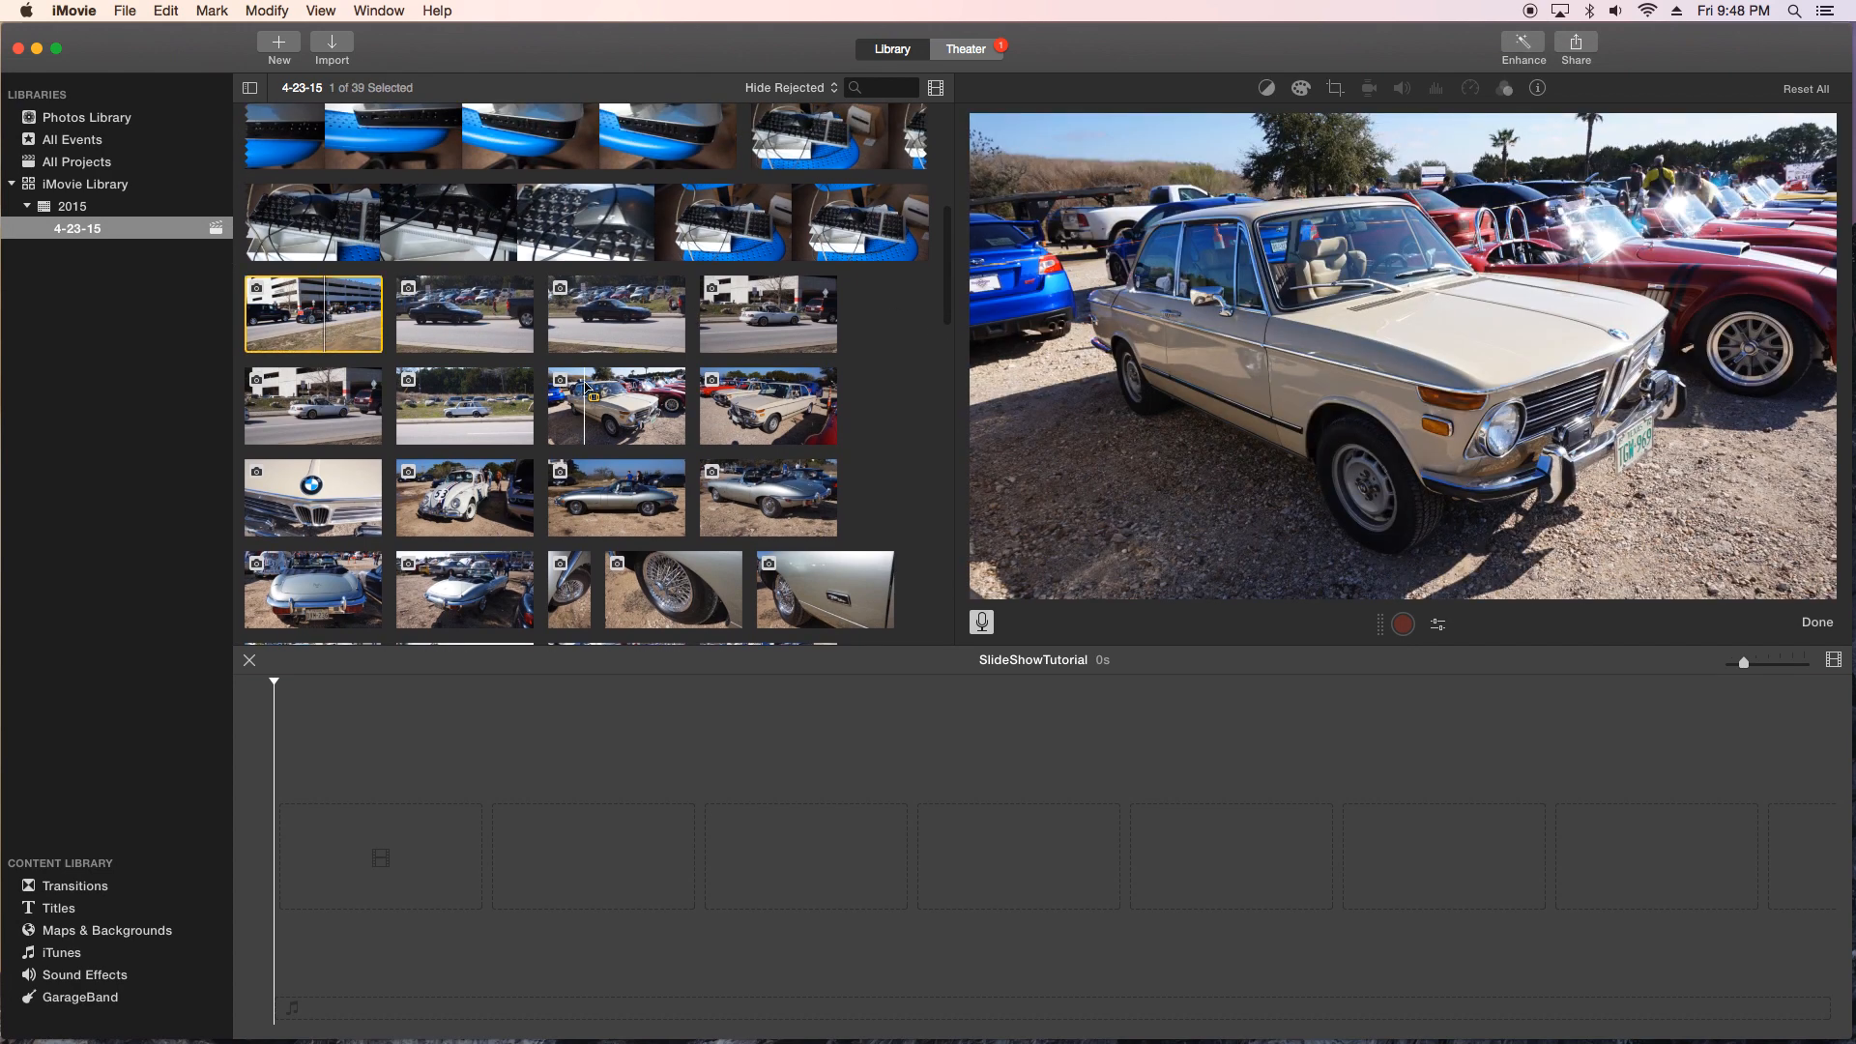
pyautogui.scroll(-3)
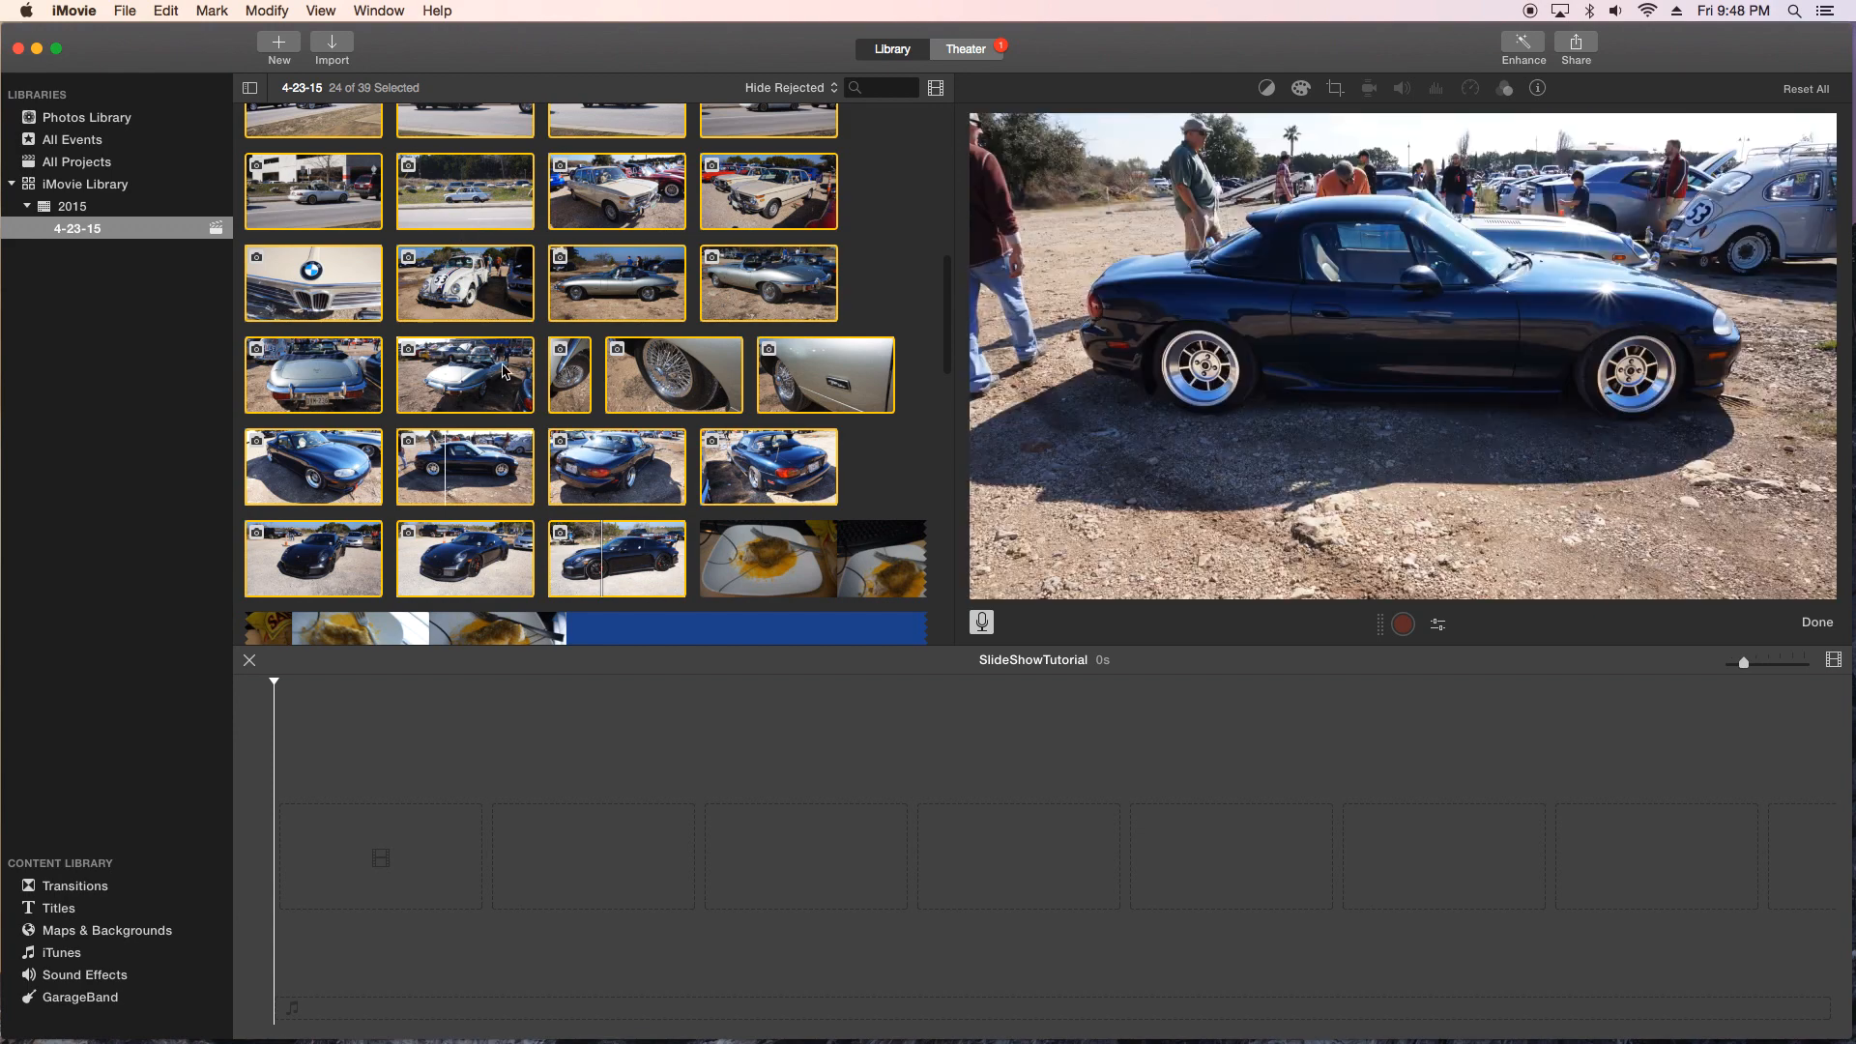
pyautogui.scroll(3)
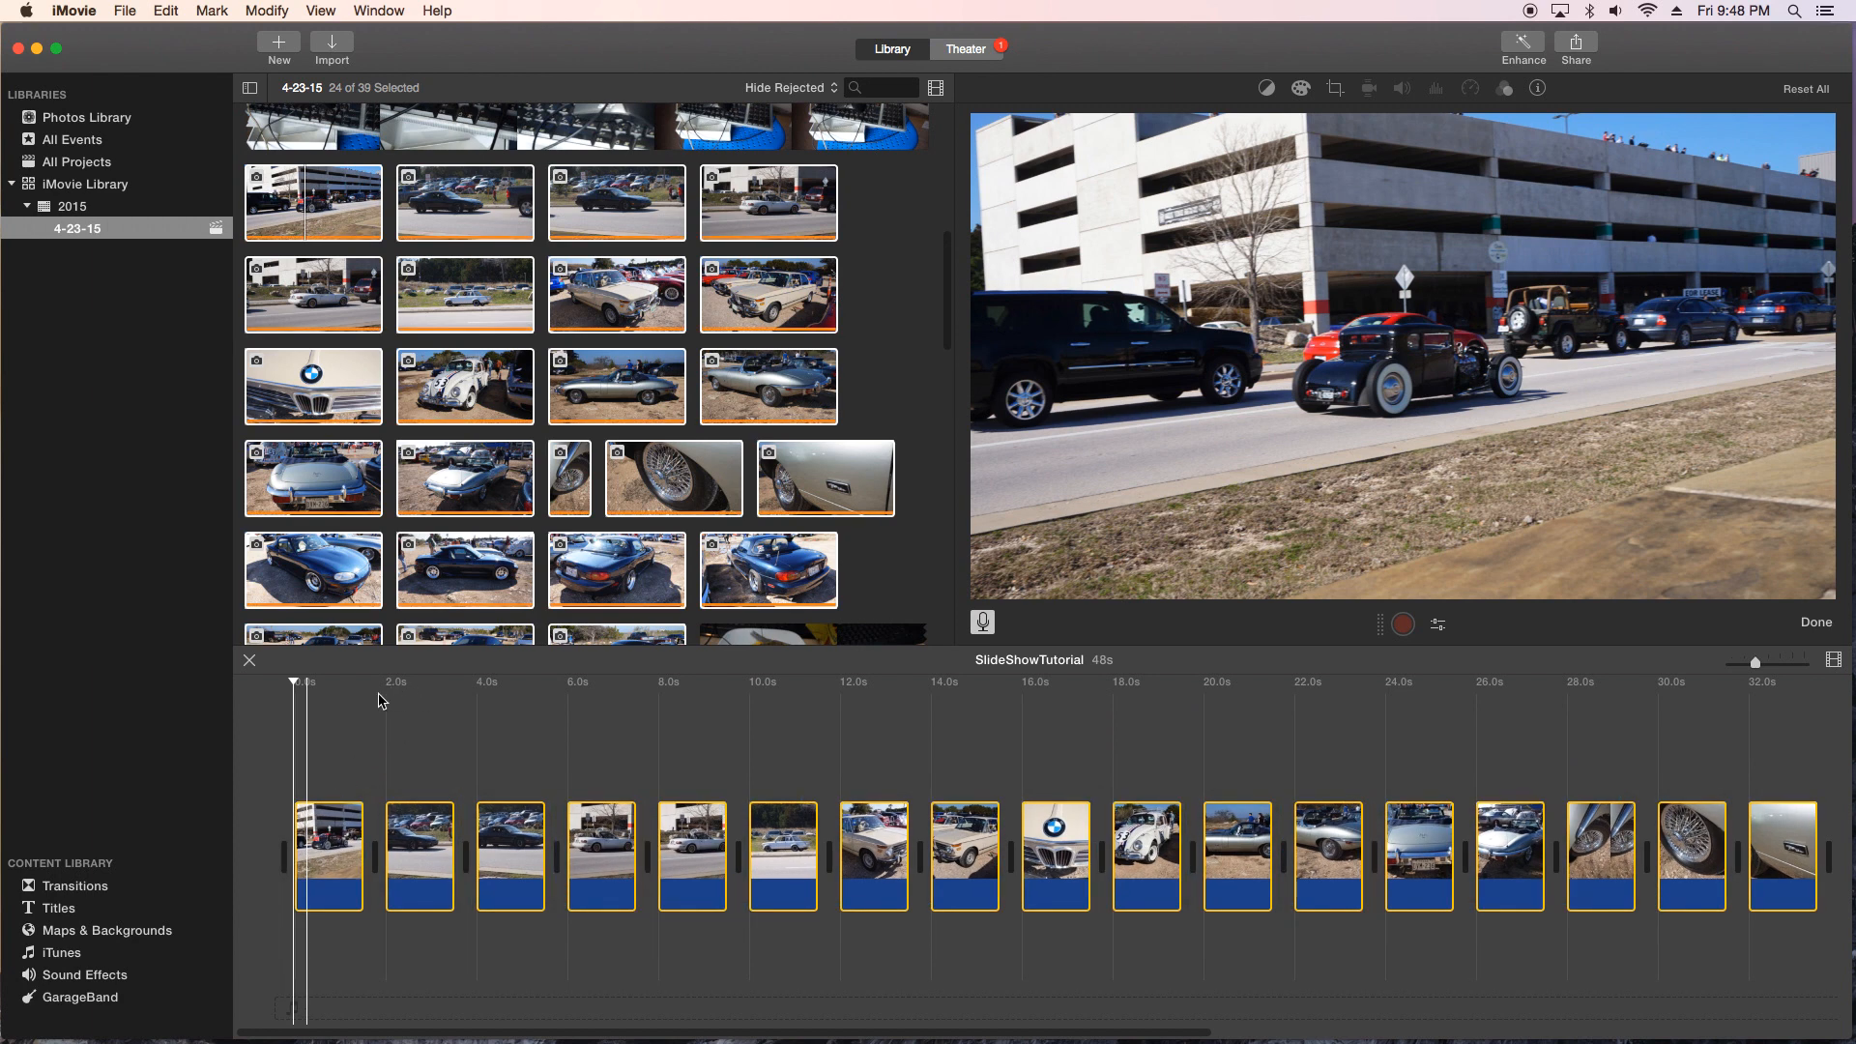
pyautogui.moveTo(659, 700)
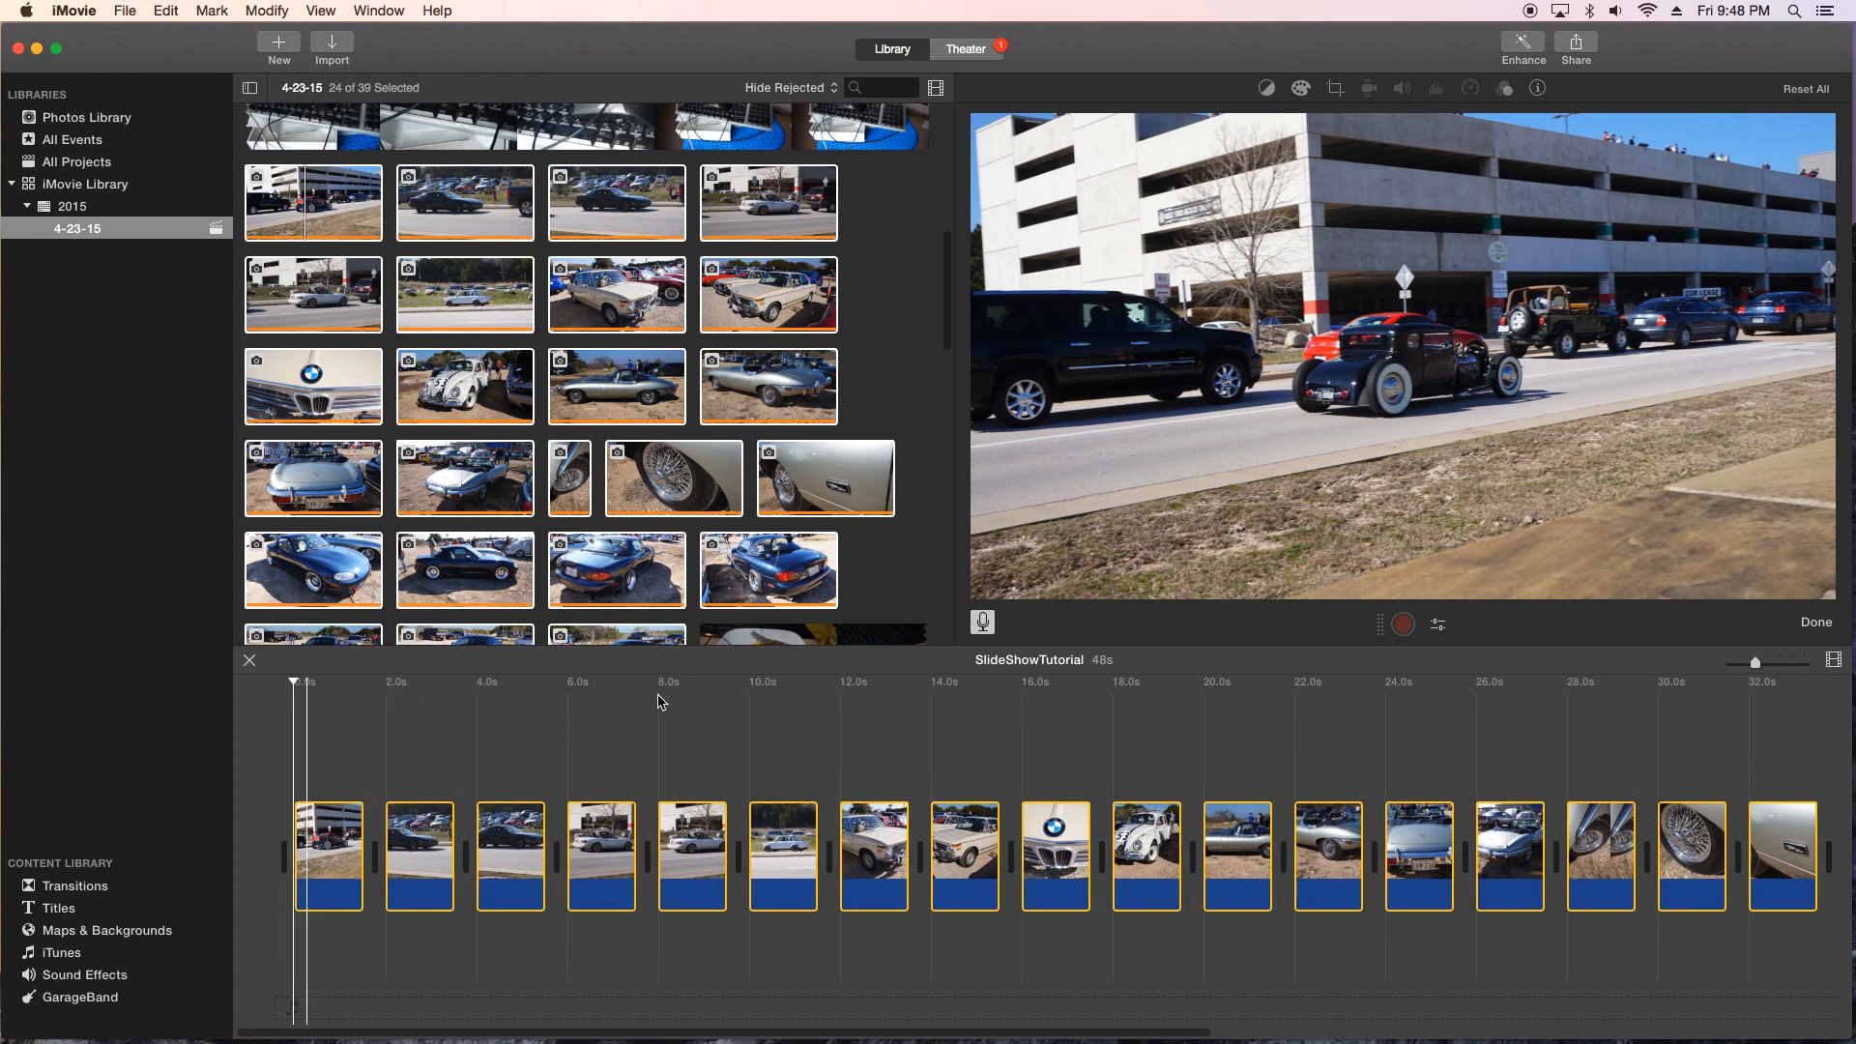
pyautogui.moveTo(373, 847)
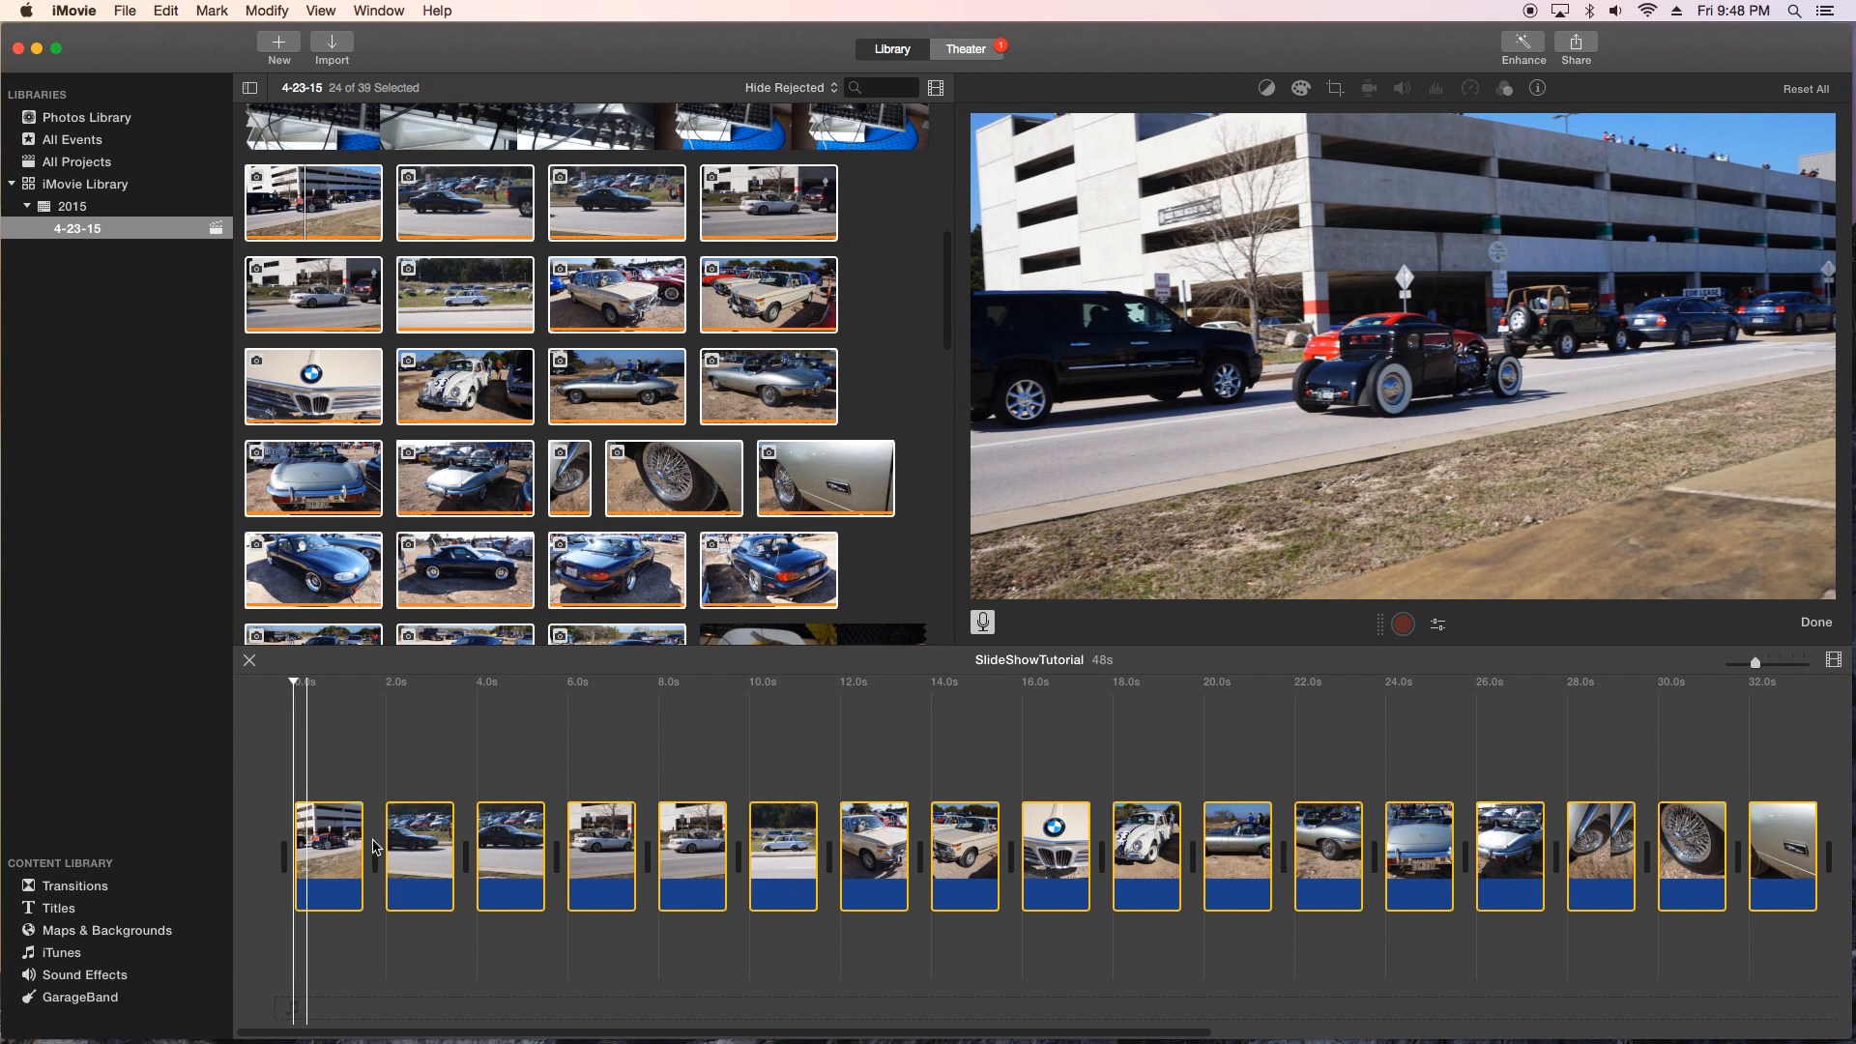
pyautogui.moveTo(591, 847)
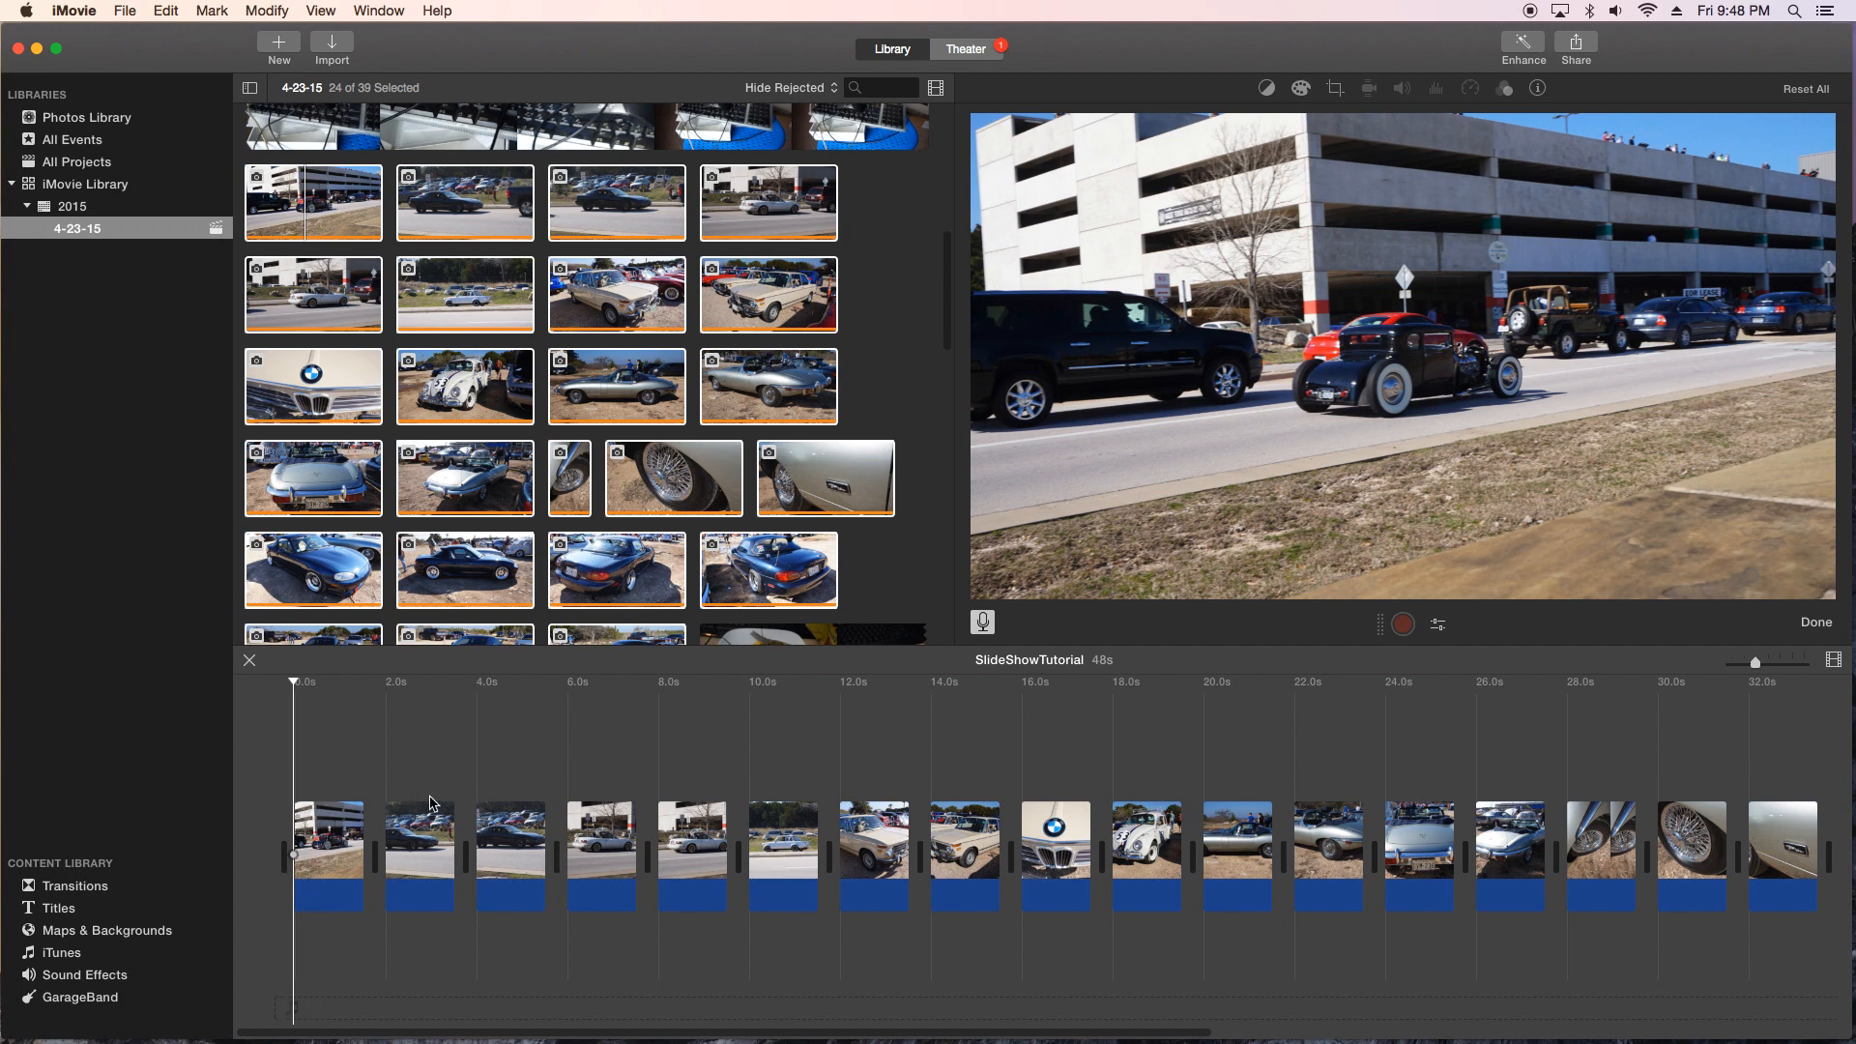
pyautogui.moveTo(435, 806)
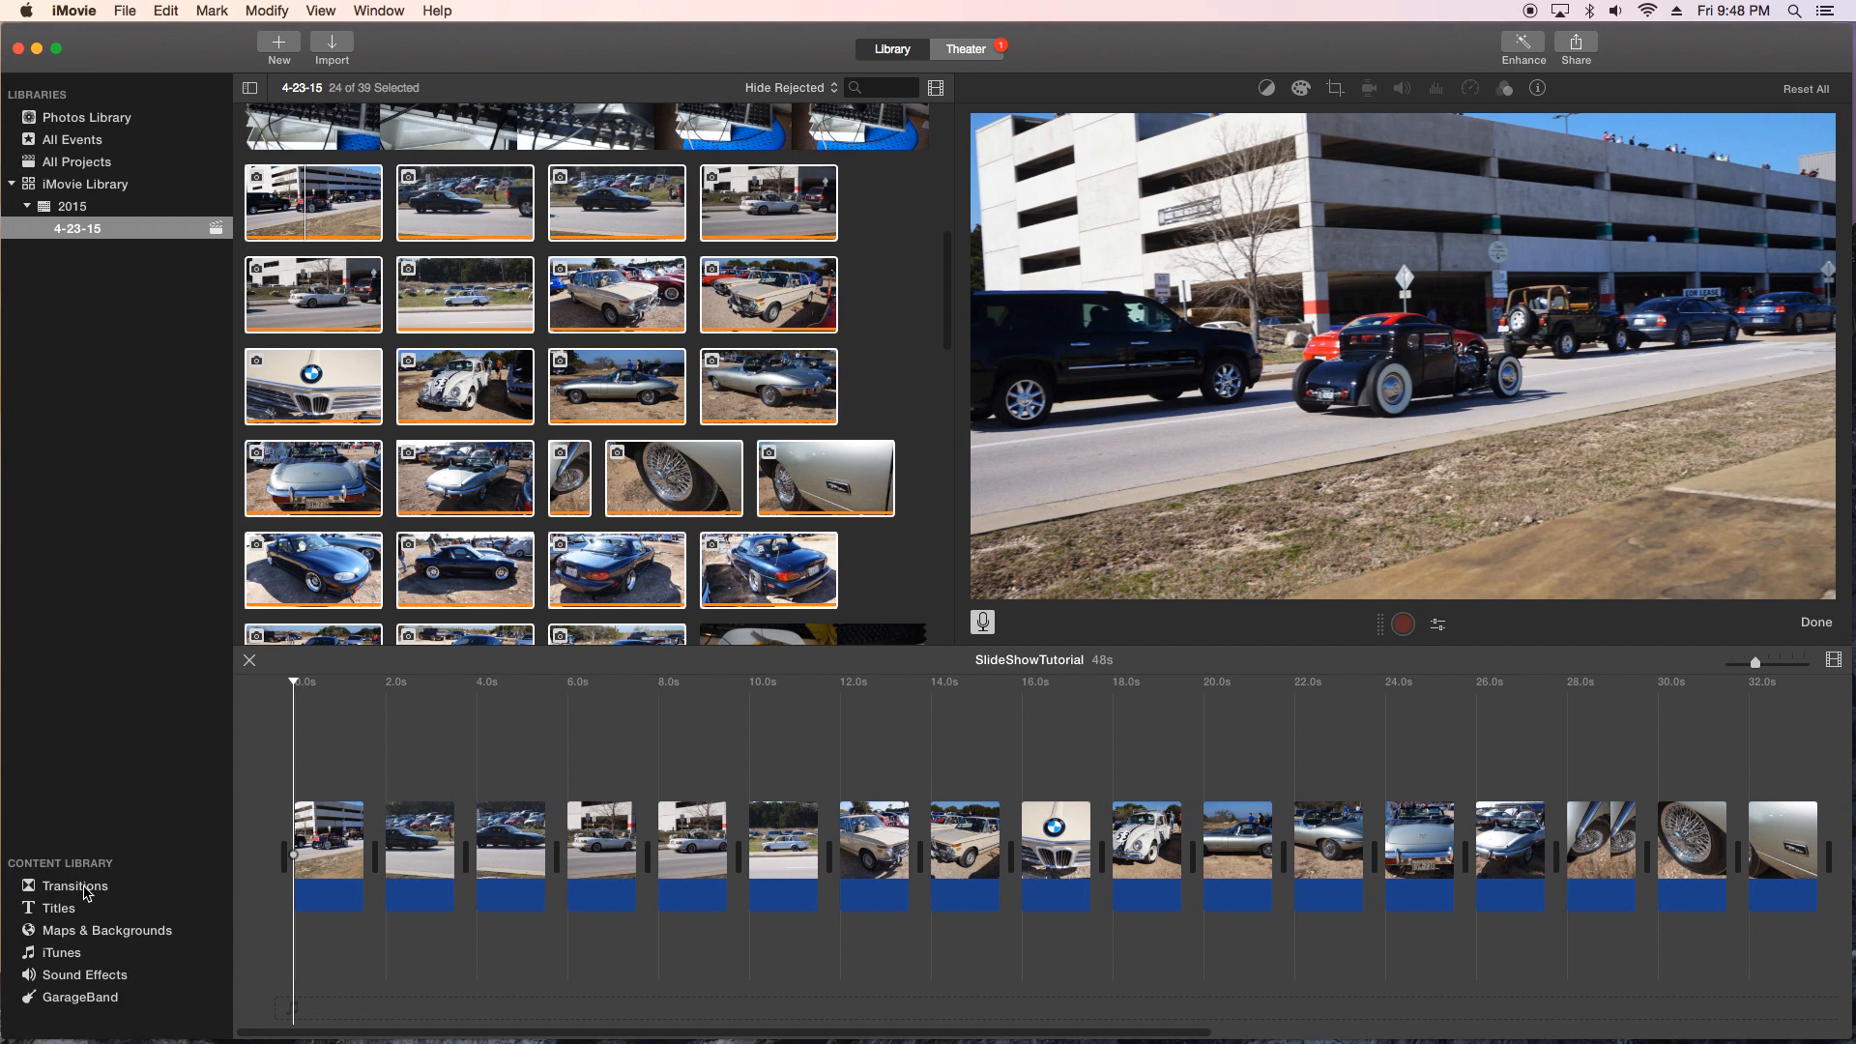
# Step: Apply Fade to Black transitions at the slideshow's beginning and end and check both in the timeline
pyautogui.click(76, 886)
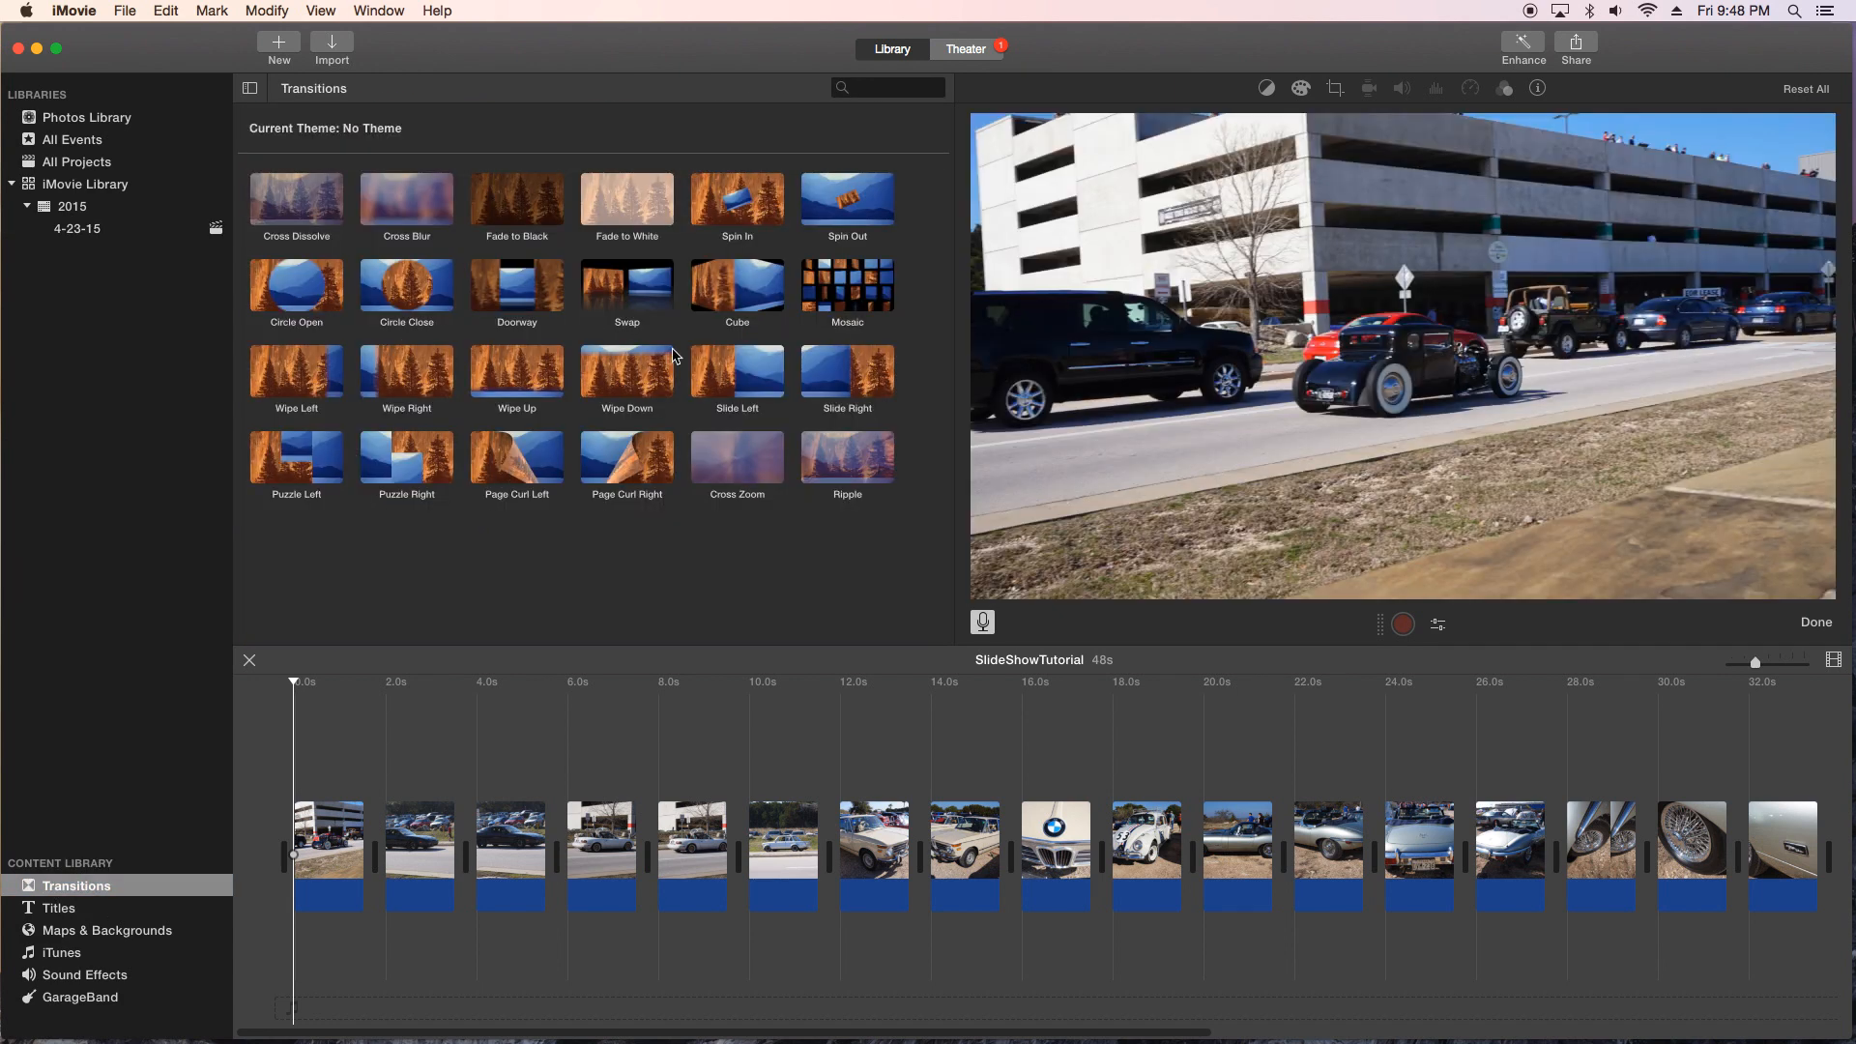
pyautogui.moveTo(489, 216)
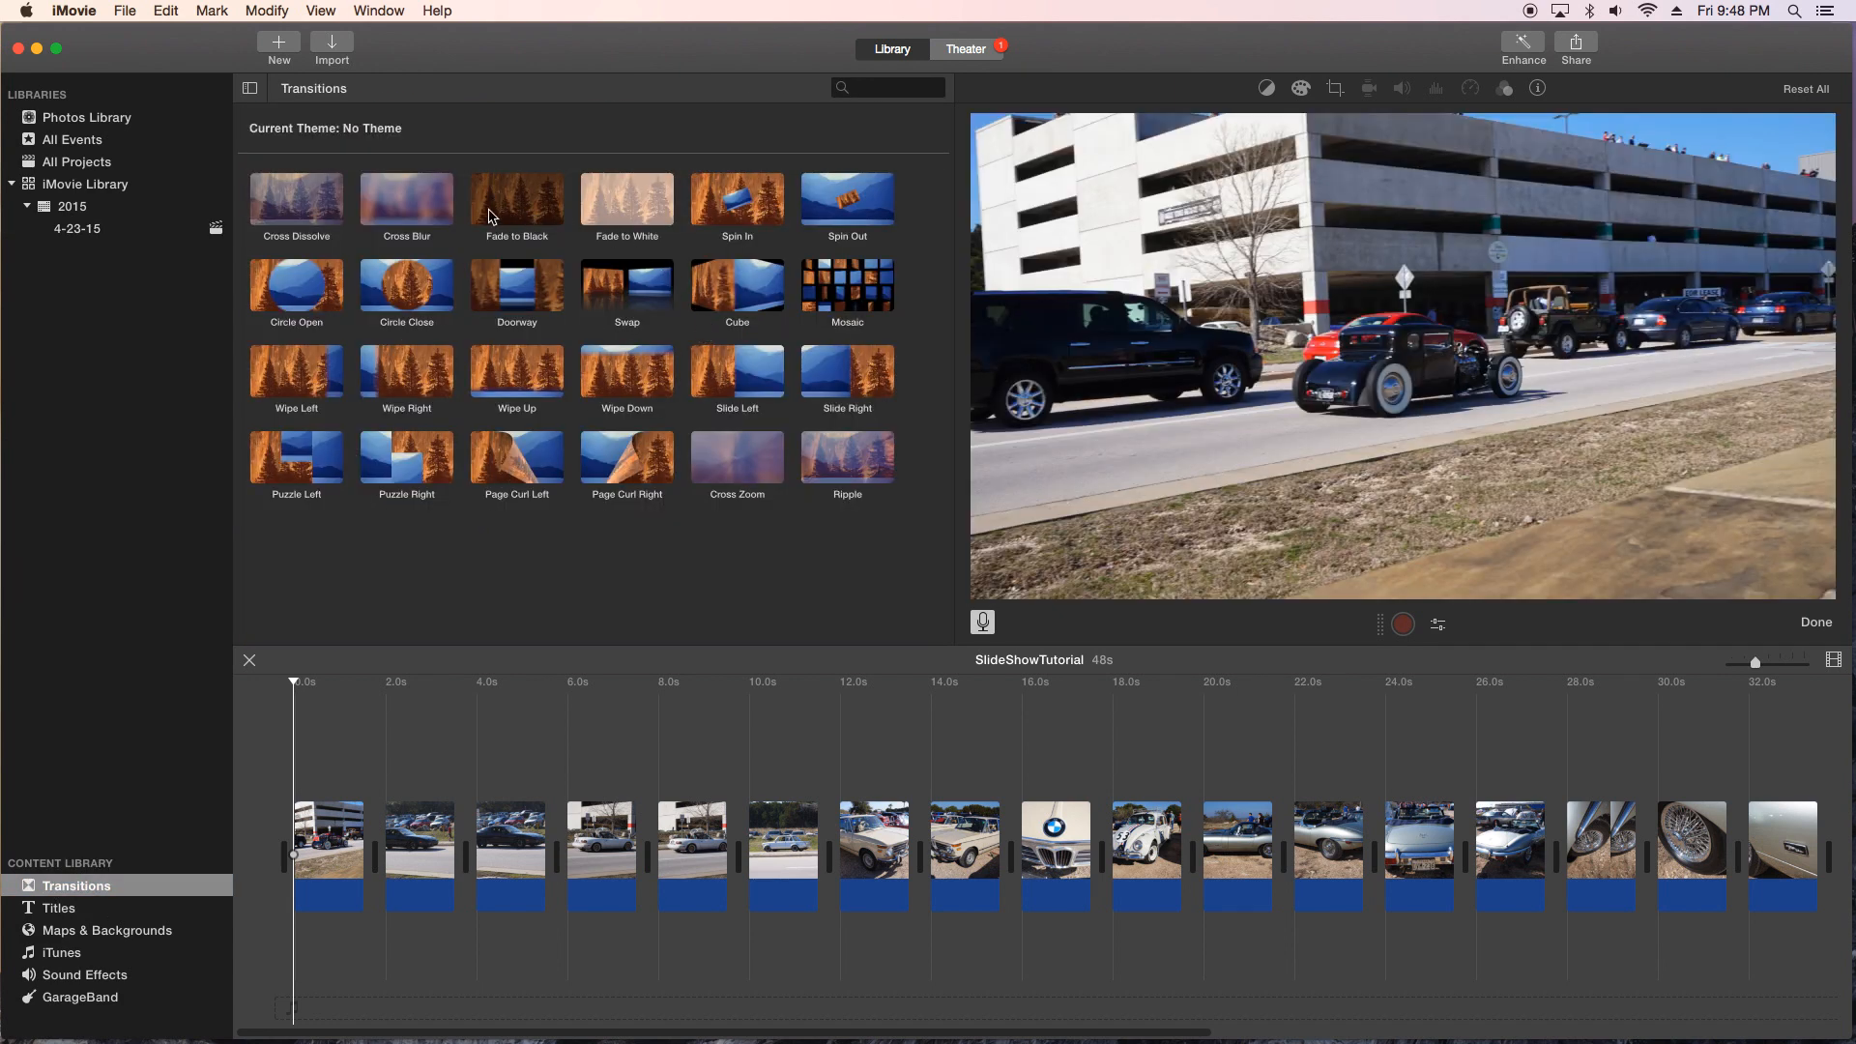
pyautogui.moveTo(736, 461)
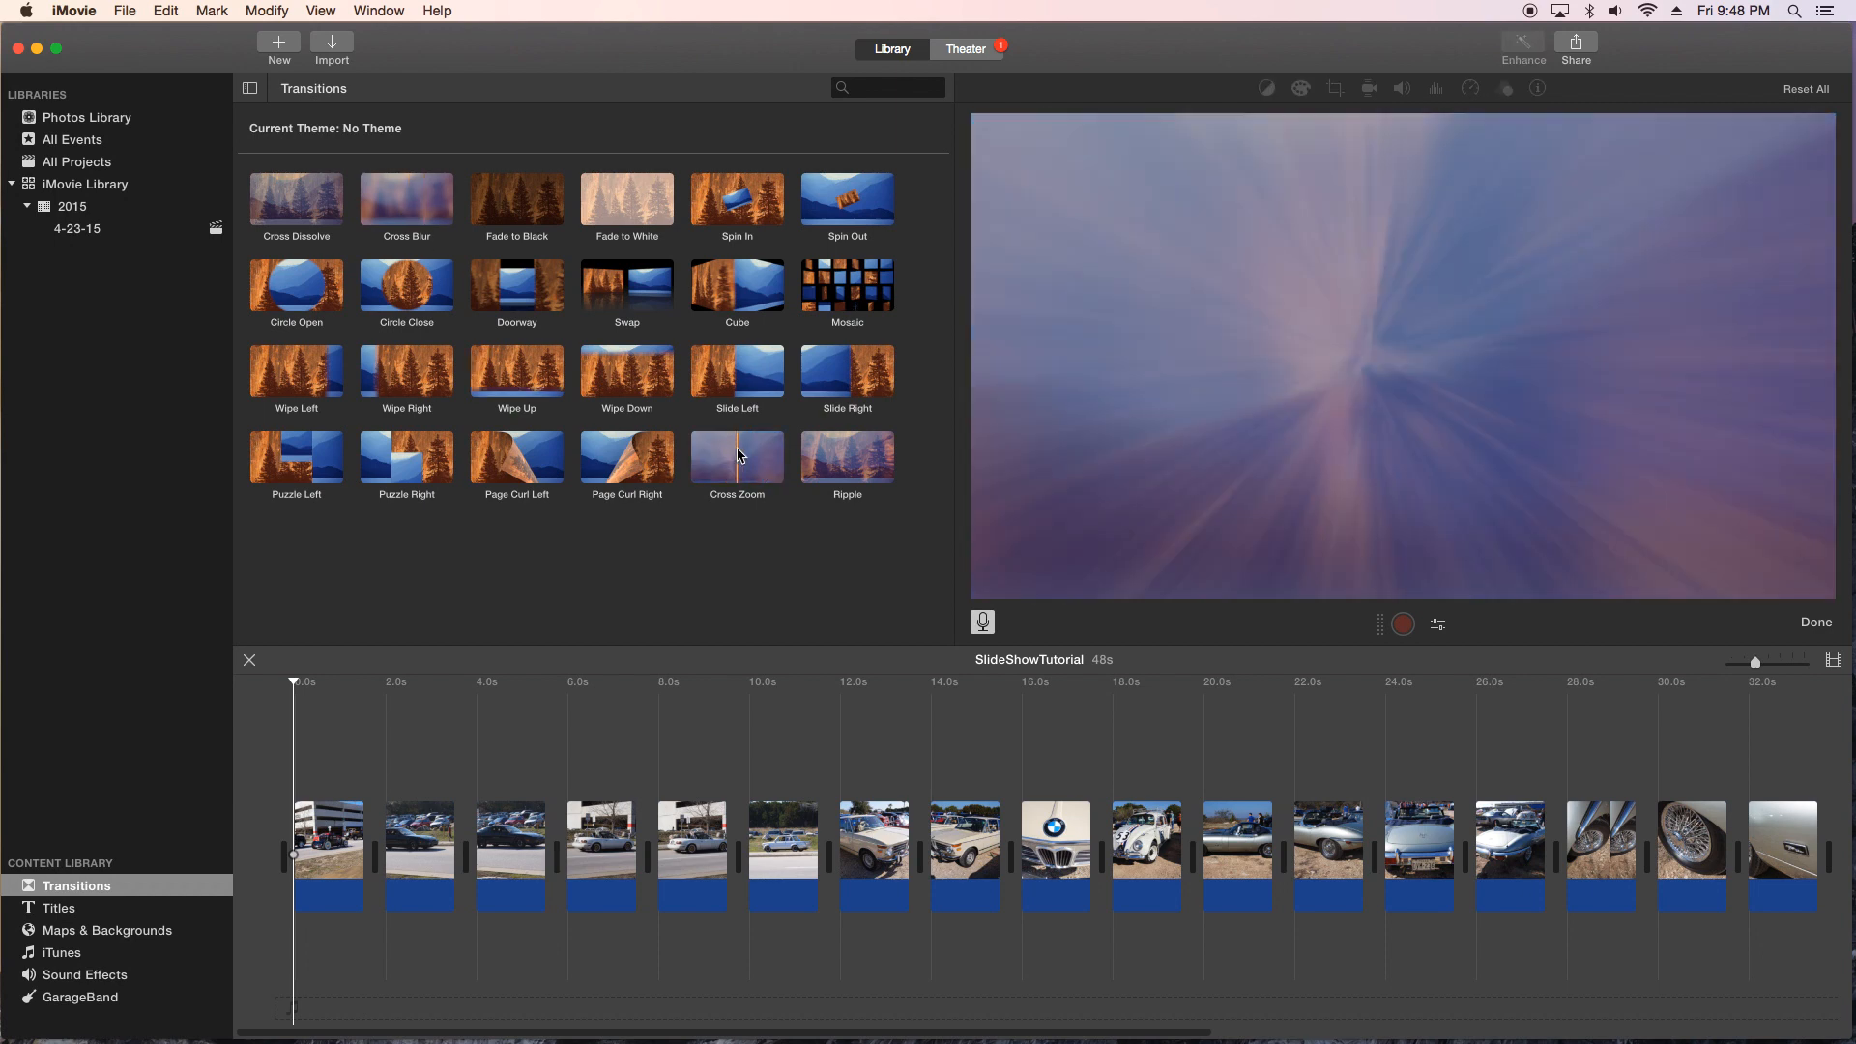
pyautogui.click(737, 460)
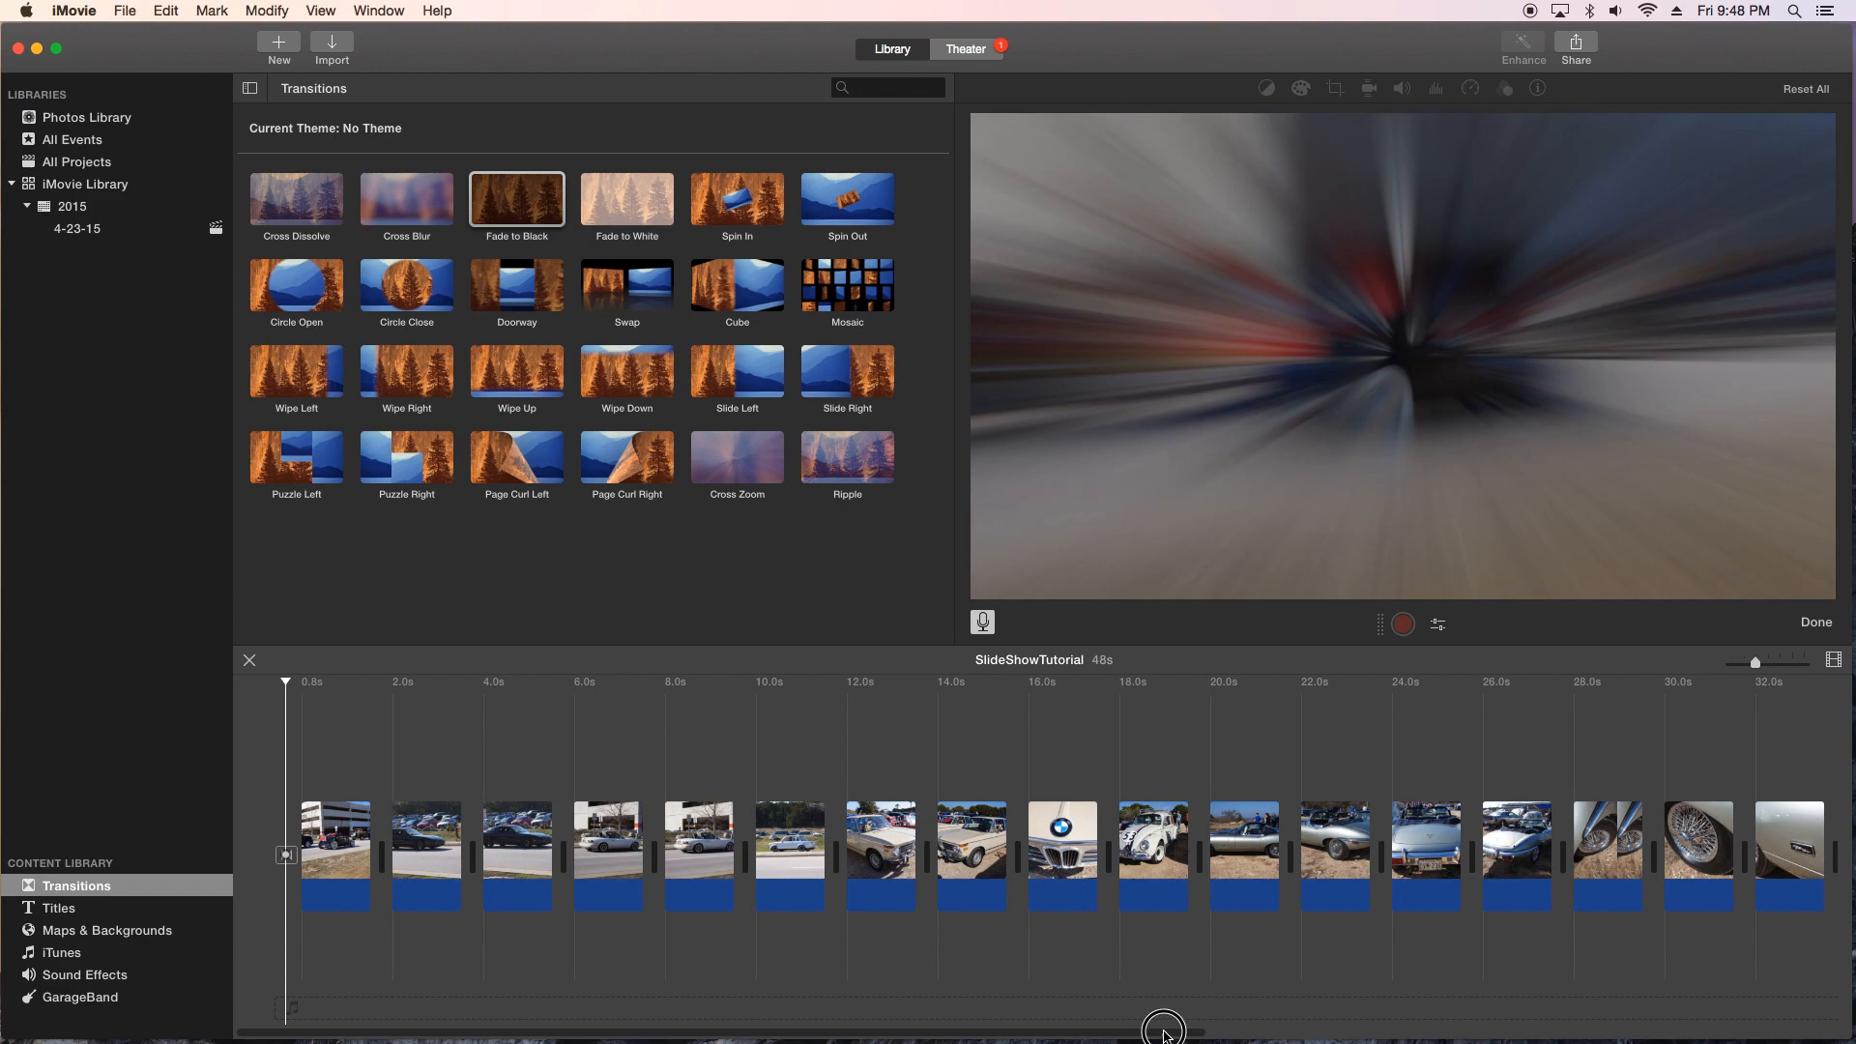
pyautogui.hscroll(3)
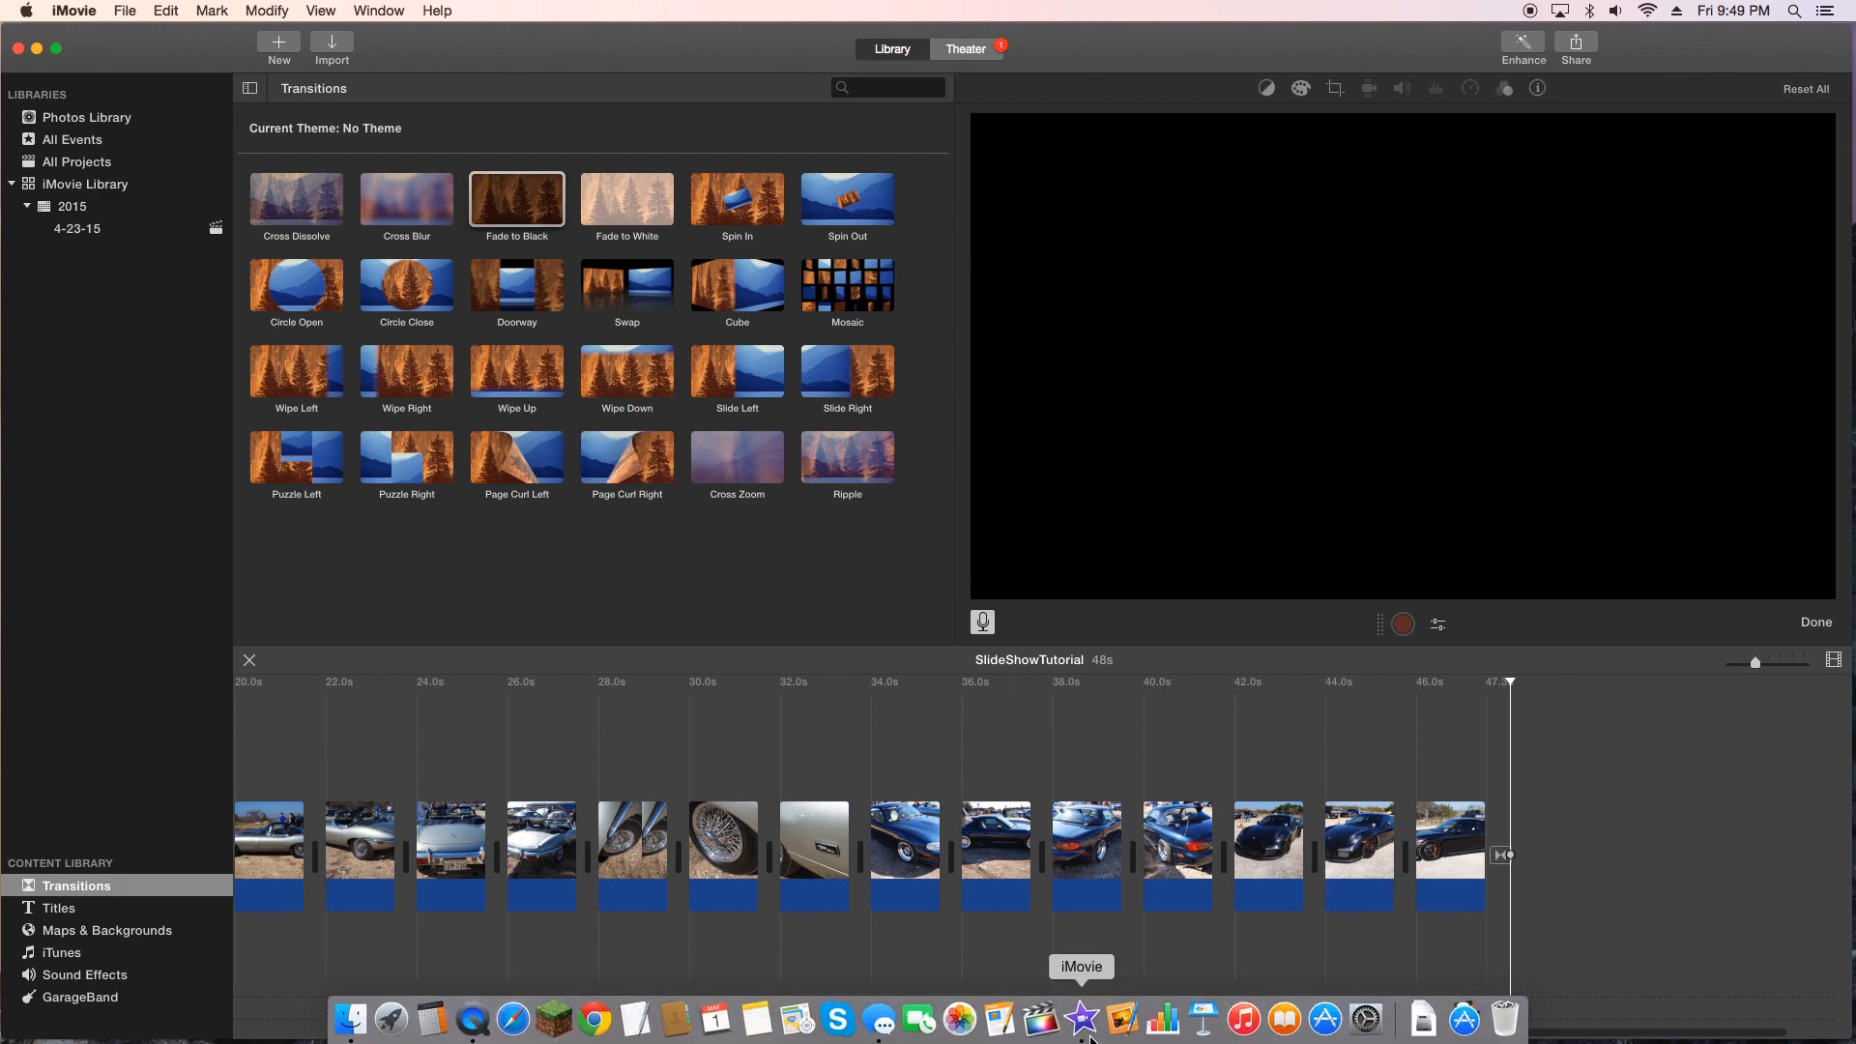
pyautogui.hscroll(-3)
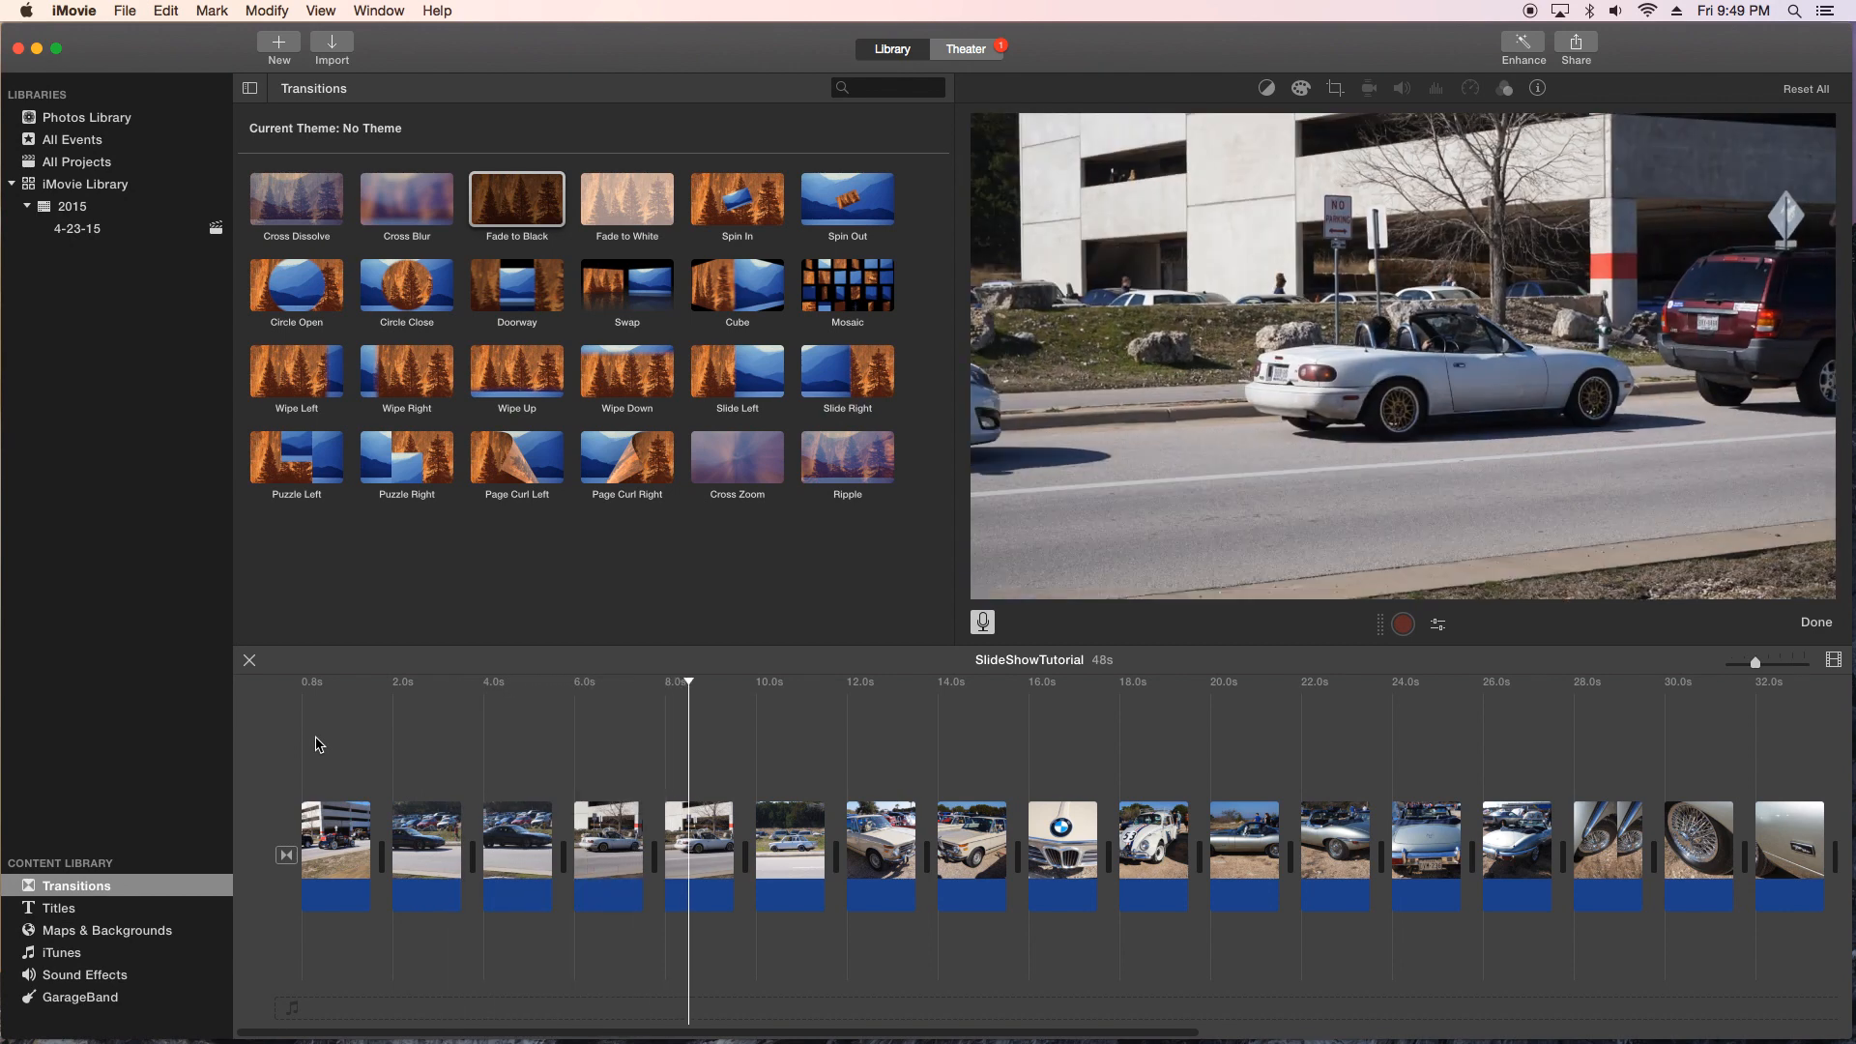
pyautogui.click(778, 682)
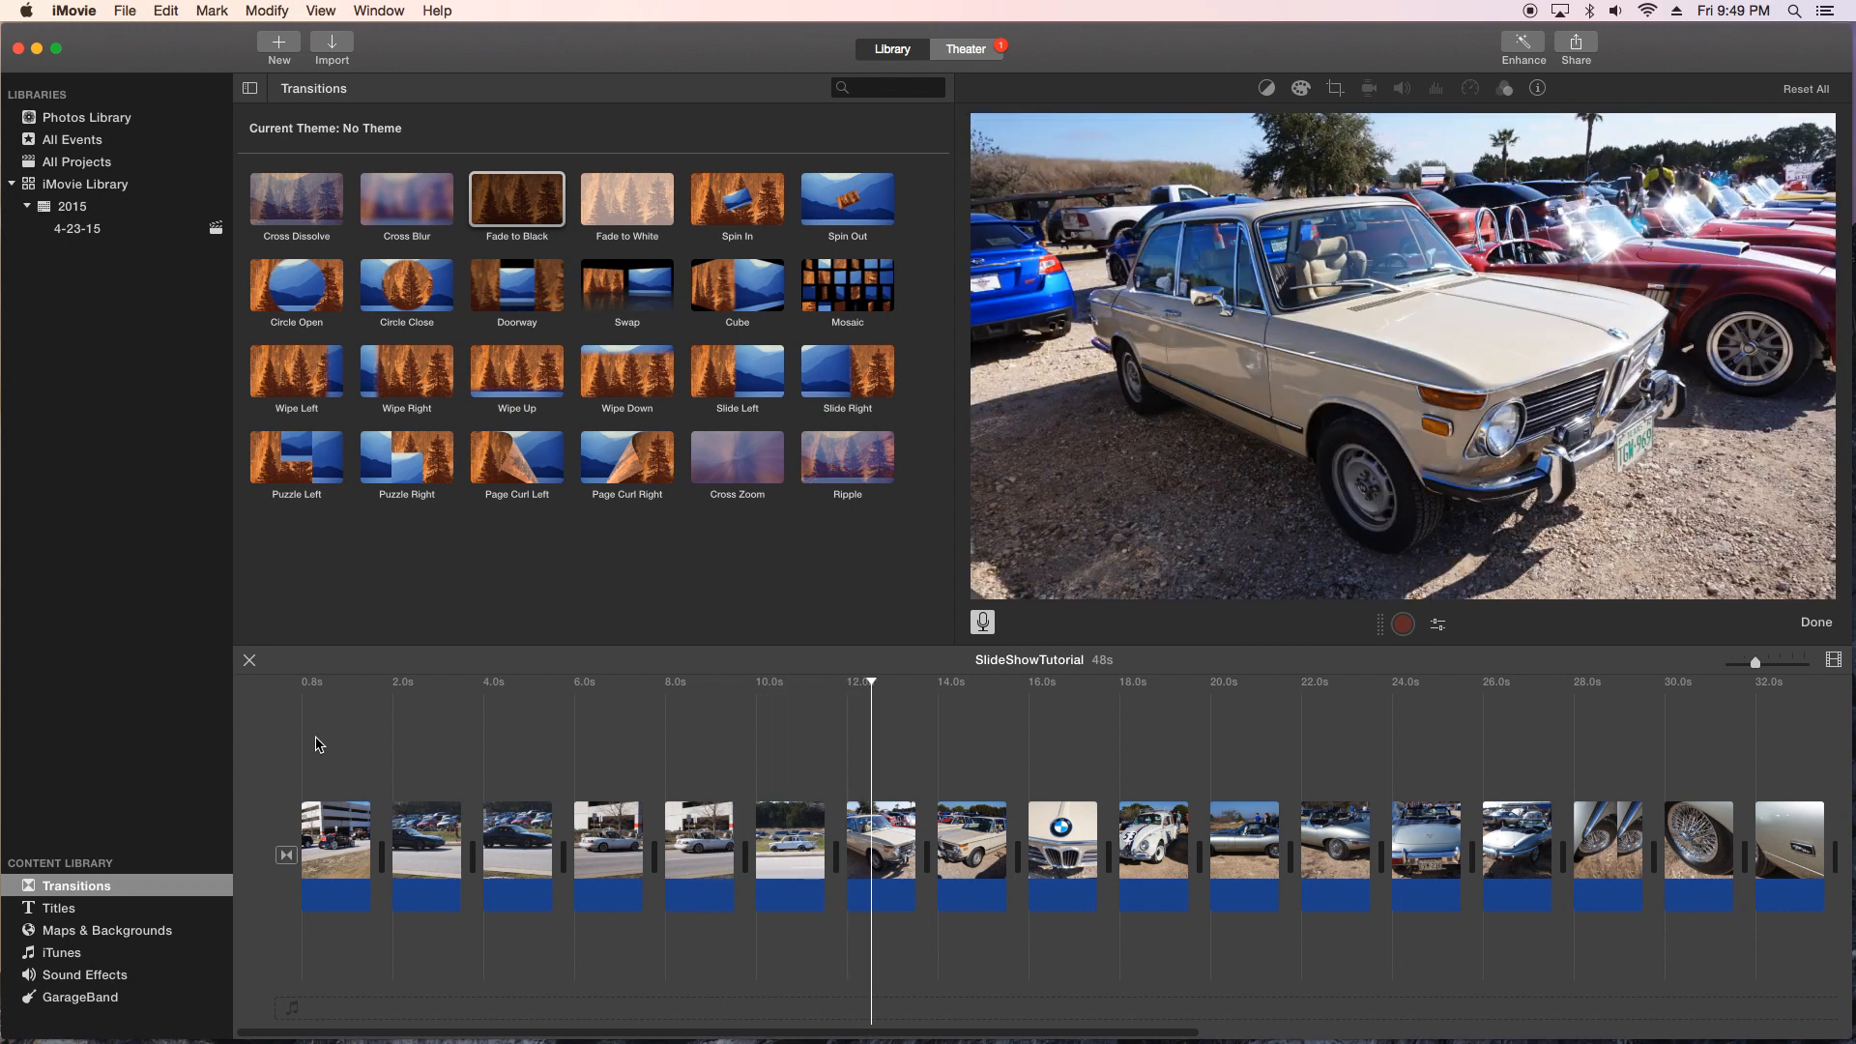
pyautogui.click(959, 682)
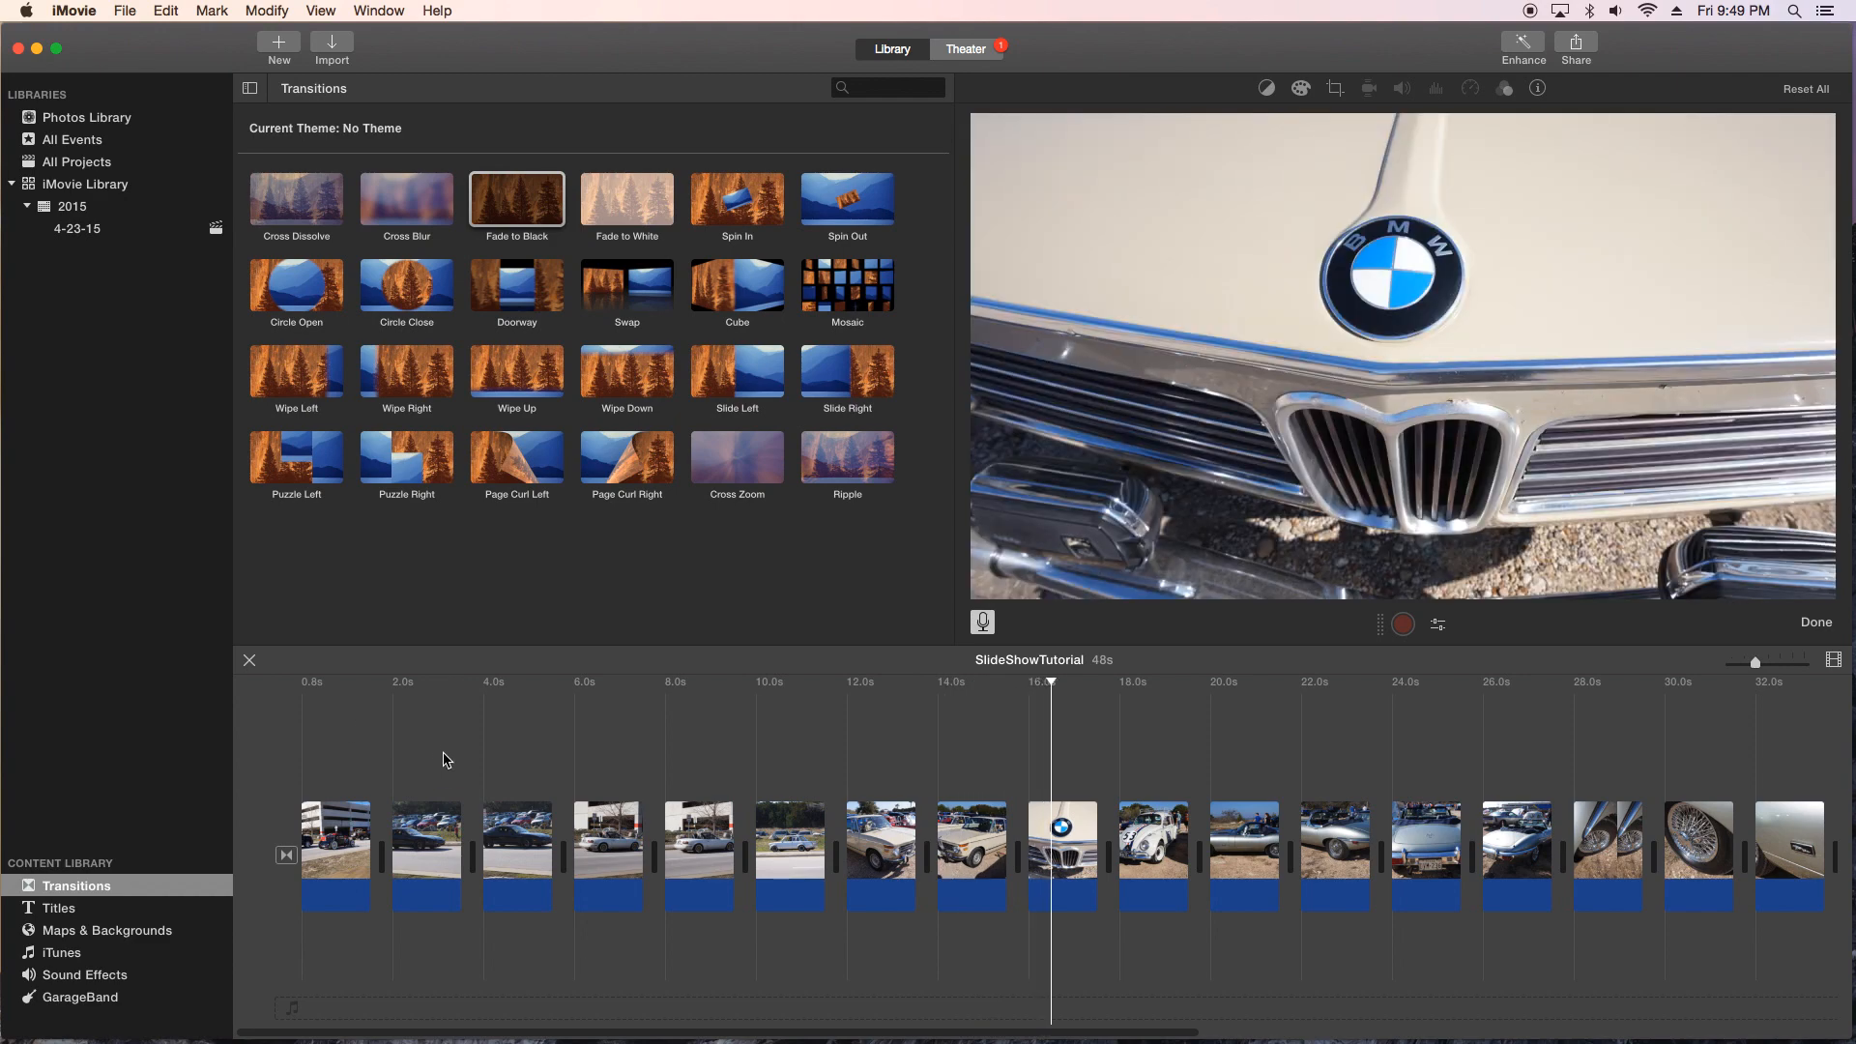
pyautogui.click(787, 843)
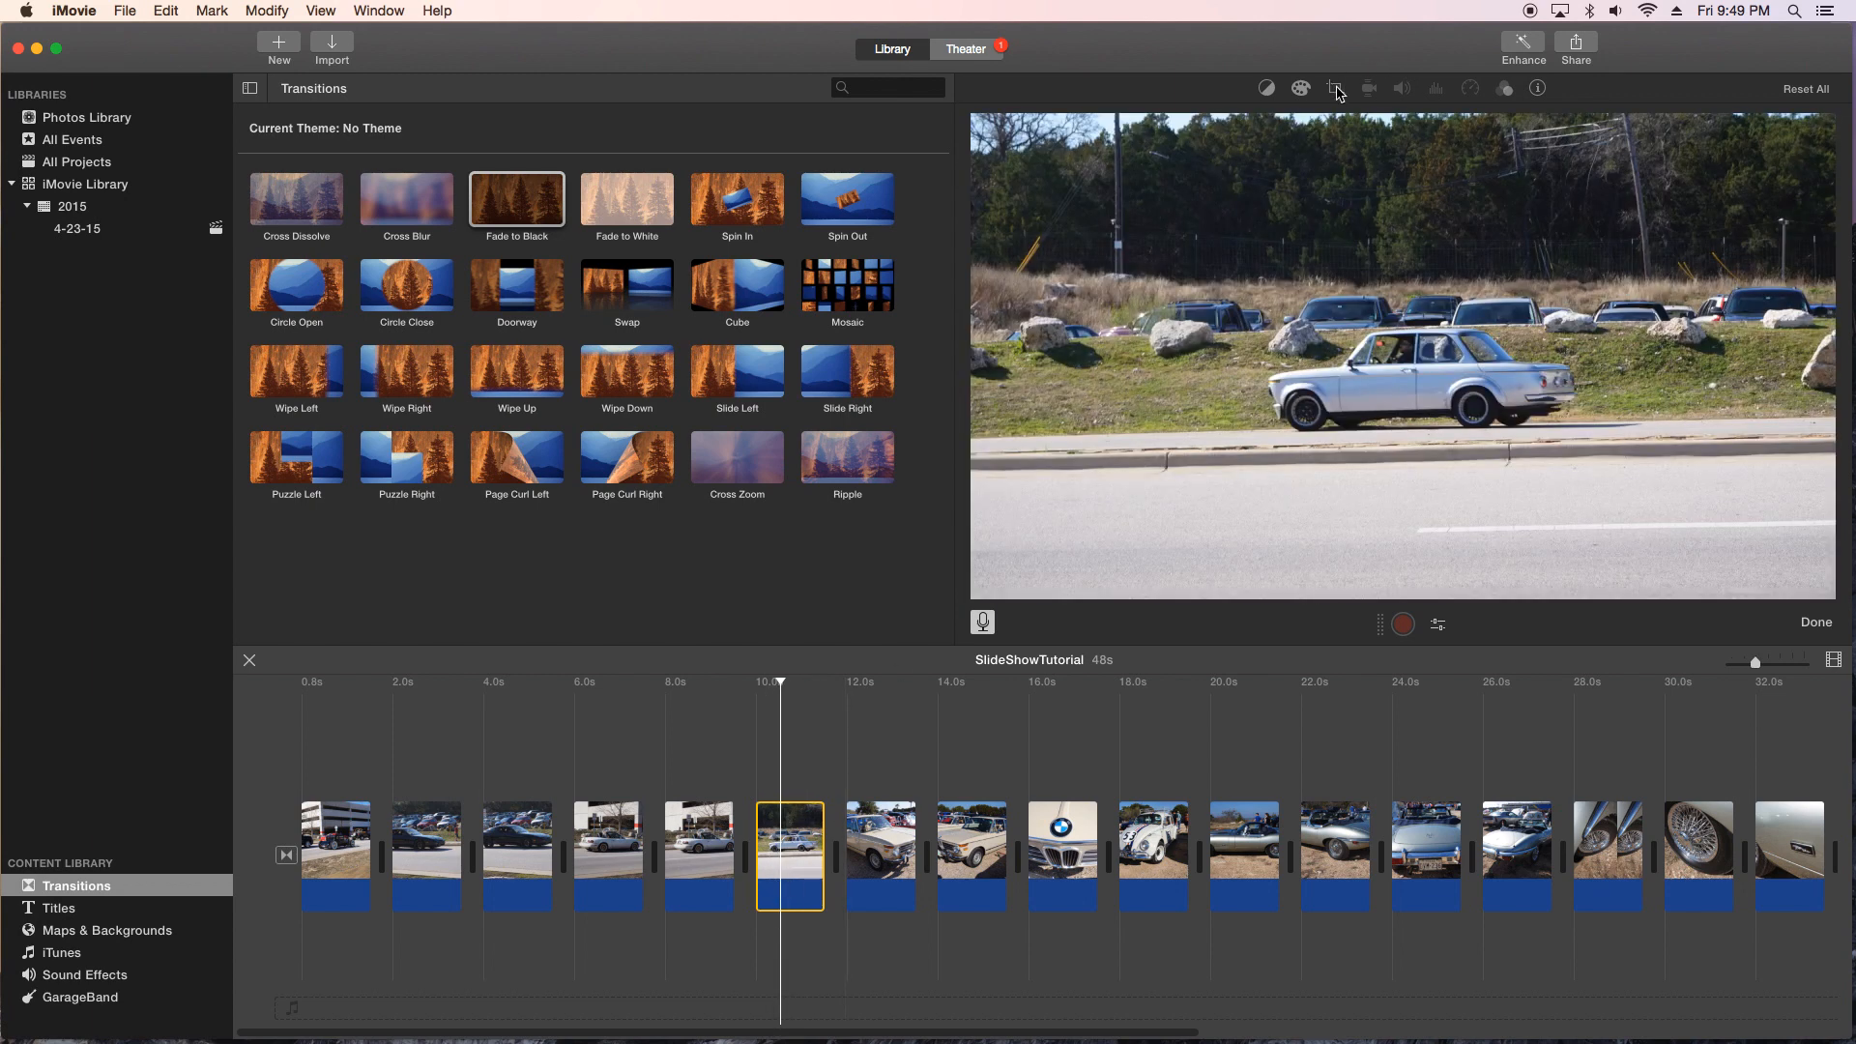
# Step: Review Fit and Crop to Fill framing, then keep Ken Burns on the silver BMW photo
pyautogui.click(1334, 87)
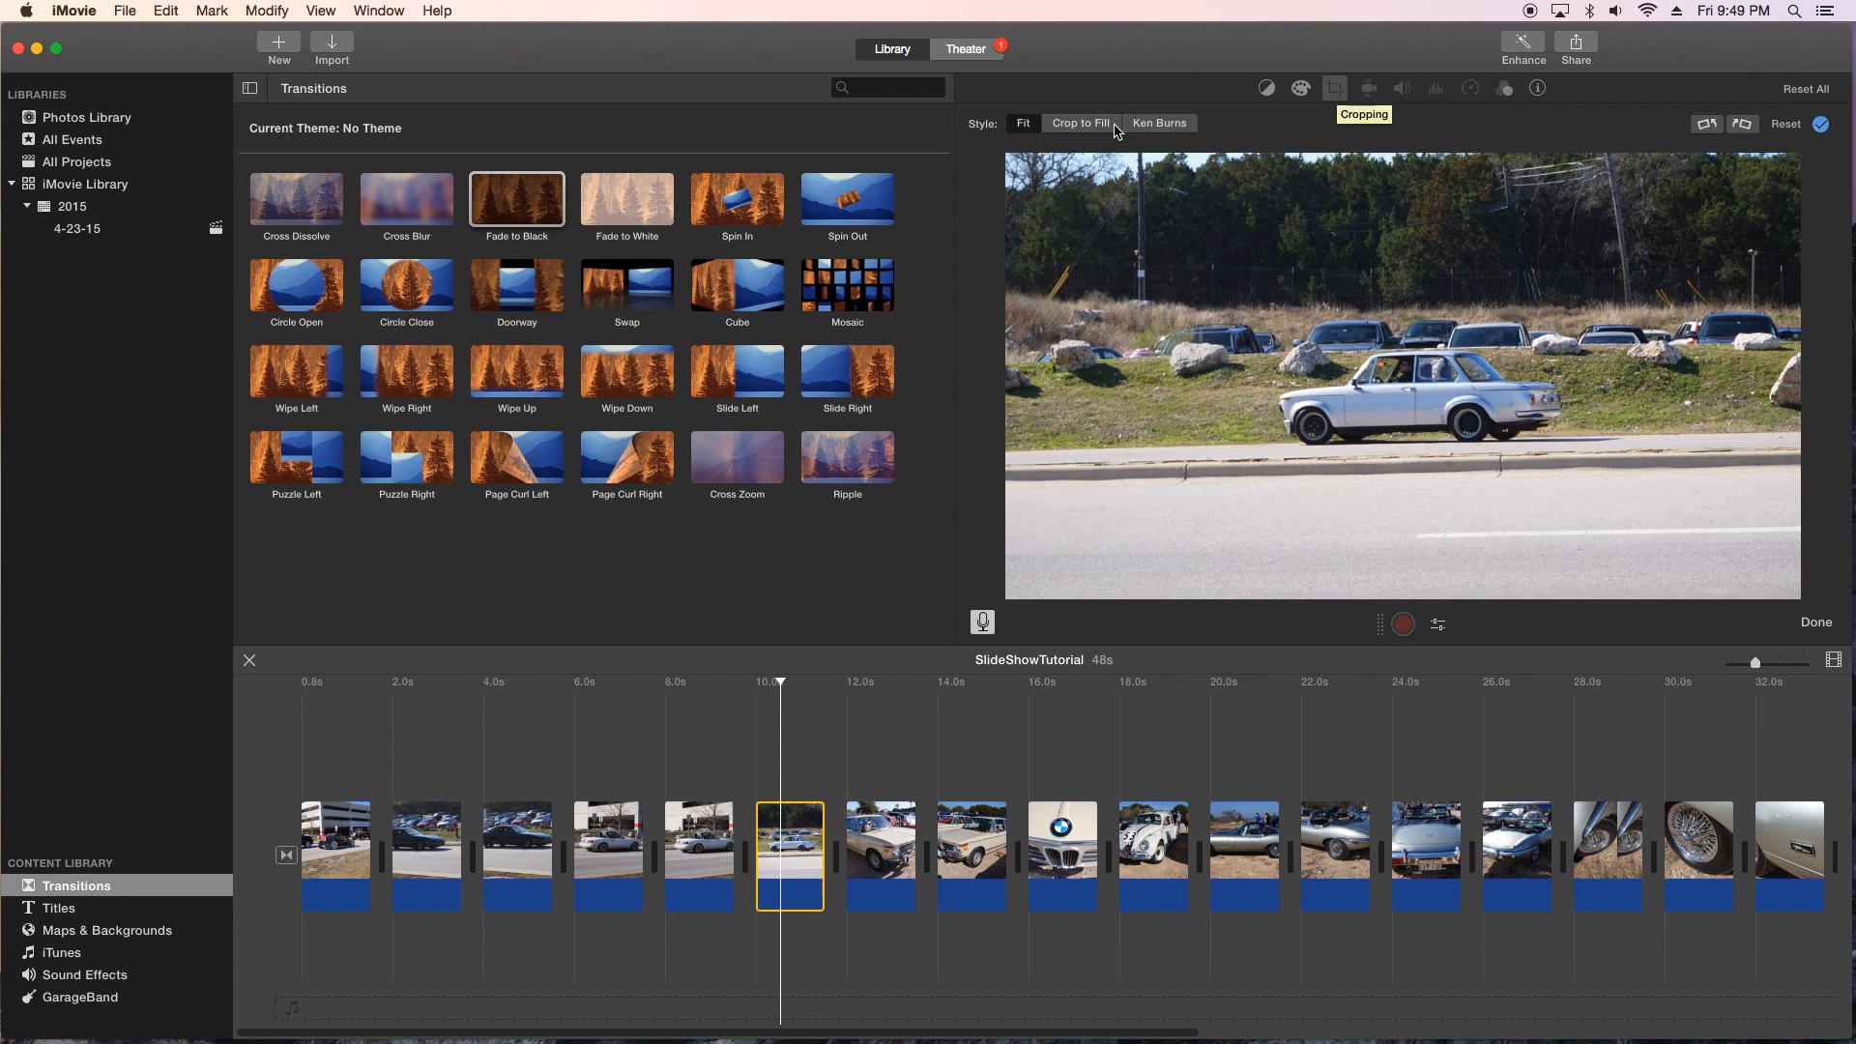
pyautogui.click(1158, 124)
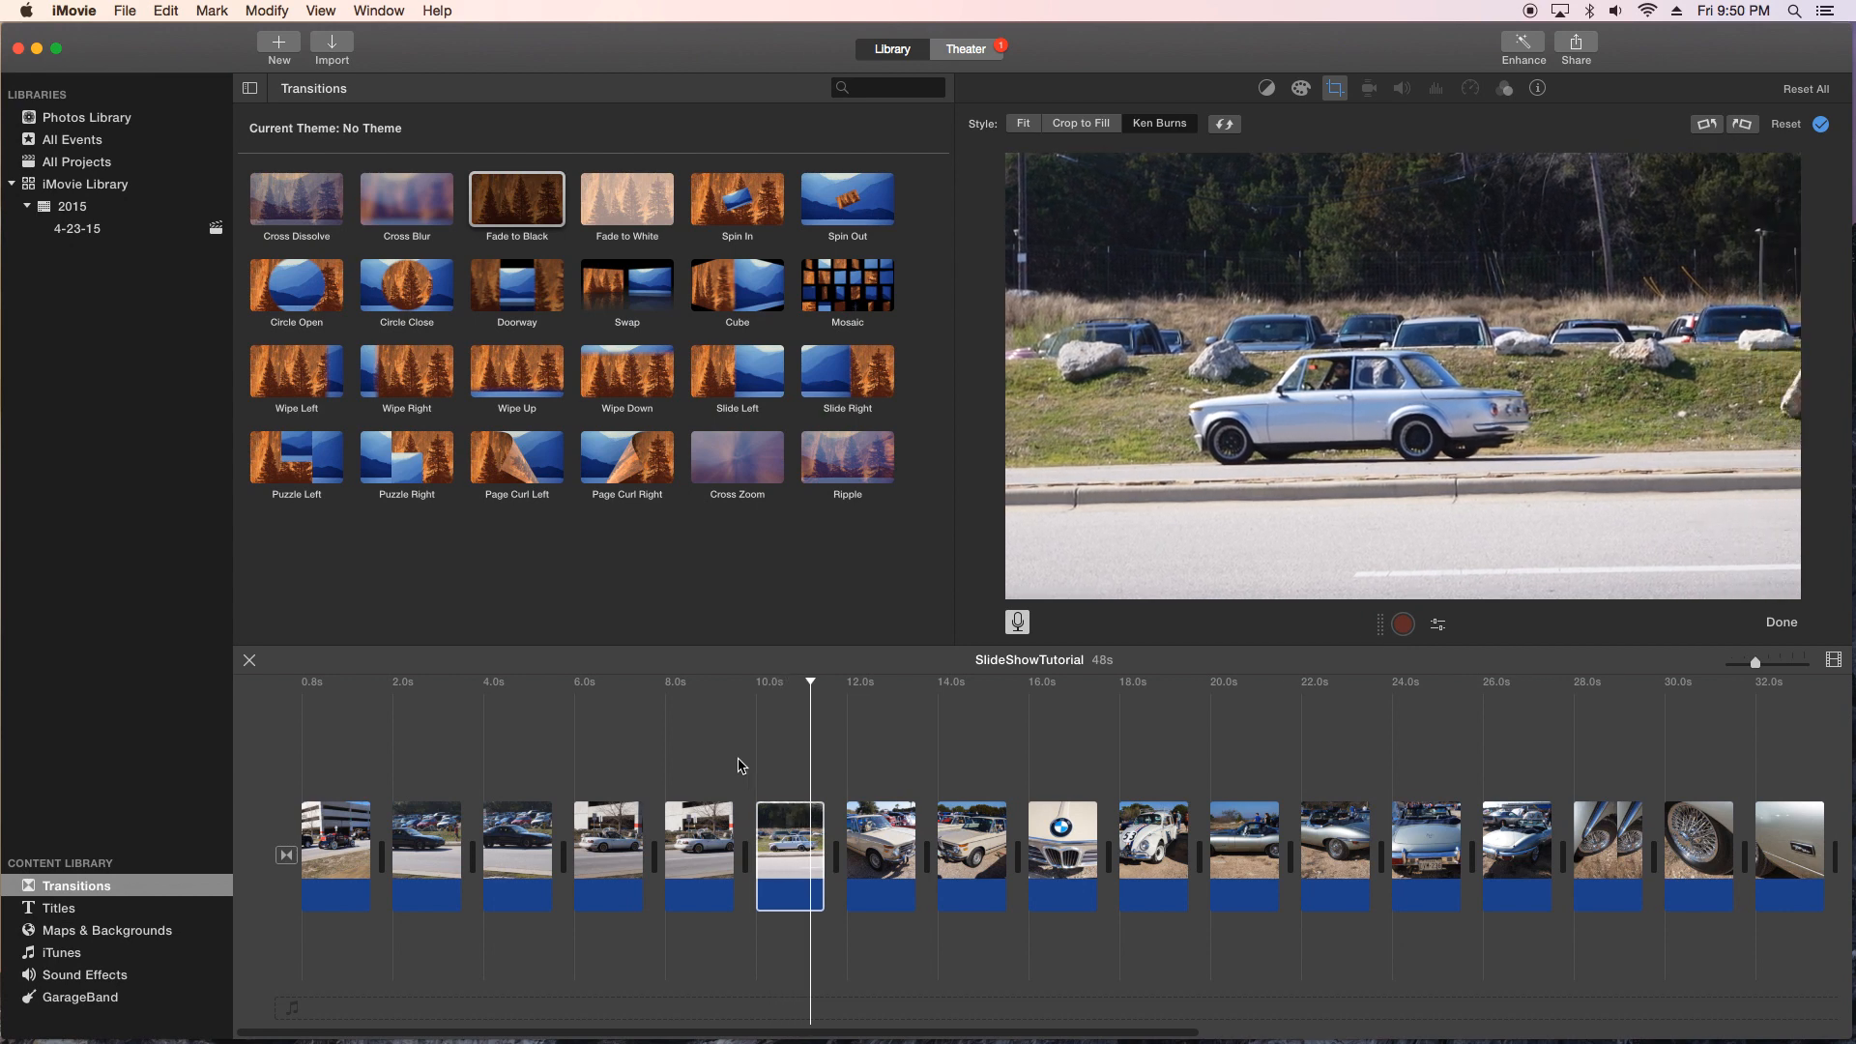
pyautogui.click(881, 852)
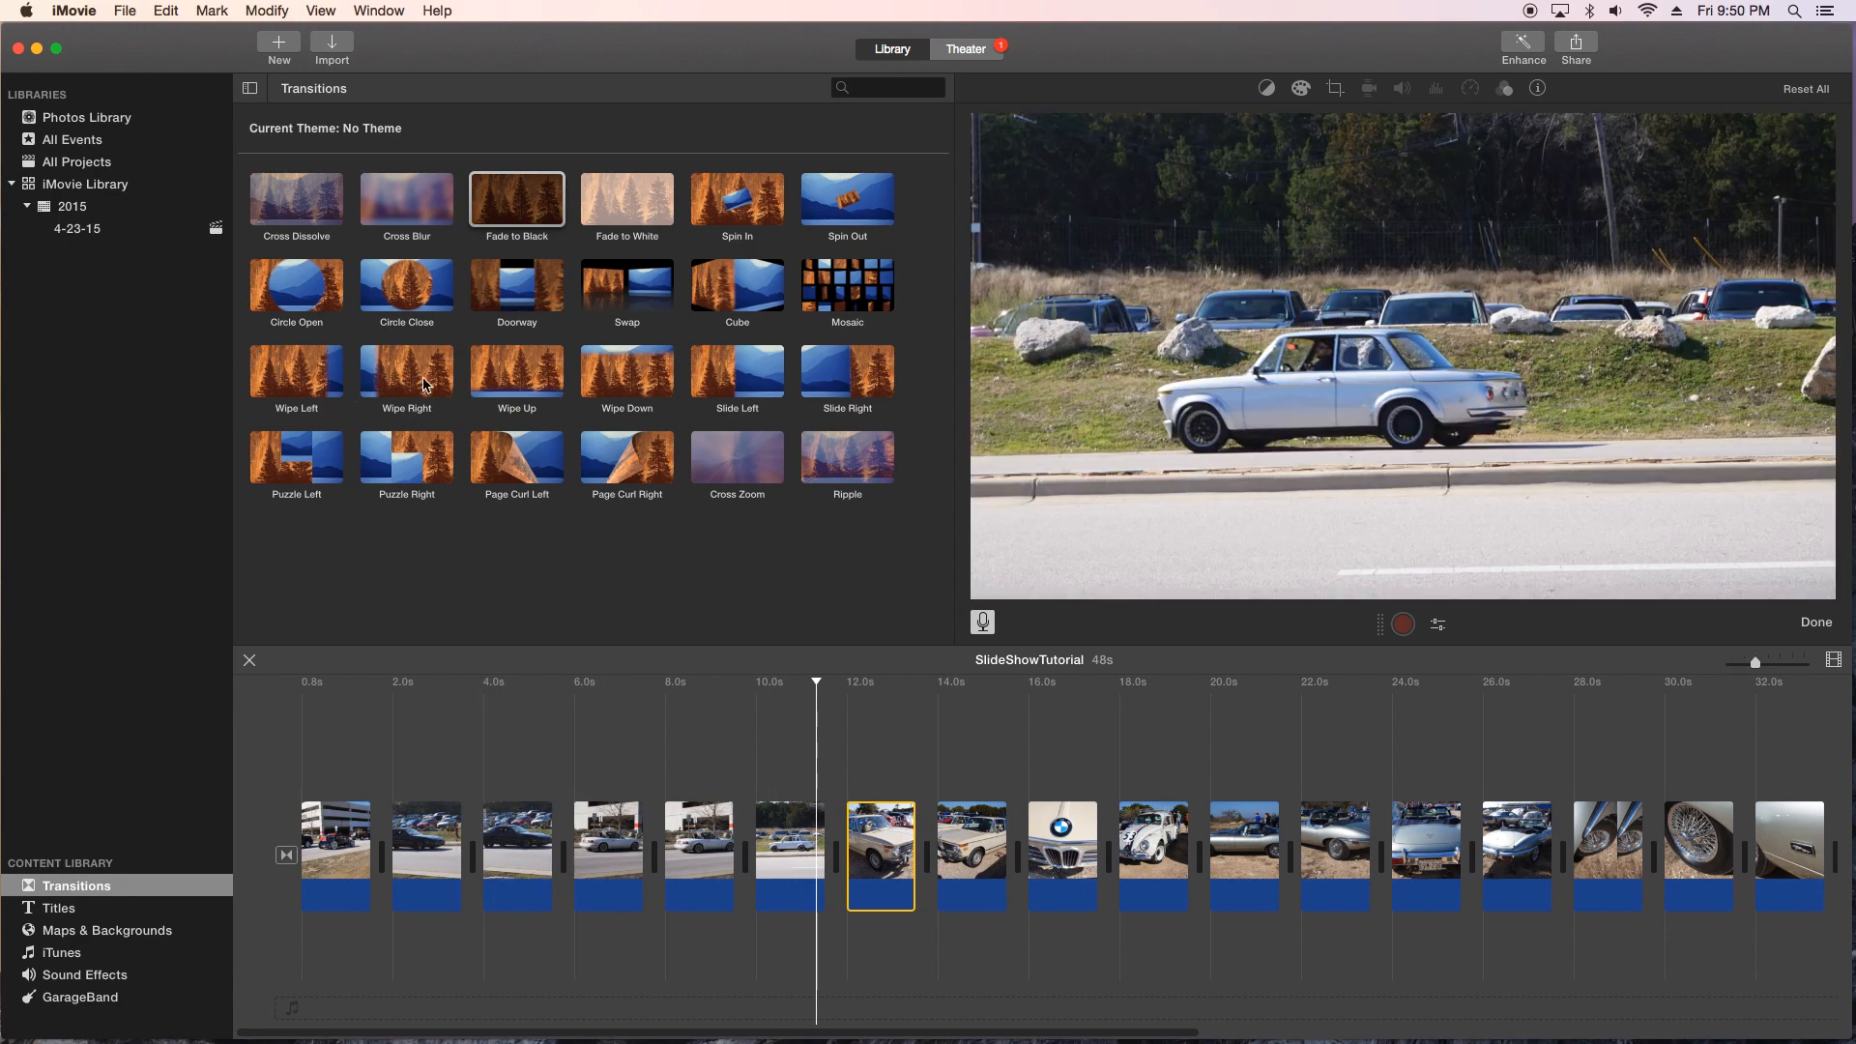
# Step: Place Cube and Cross Dissolve transitions between the fourth to seventh photos and preview them
pyautogui.click(516, 284)
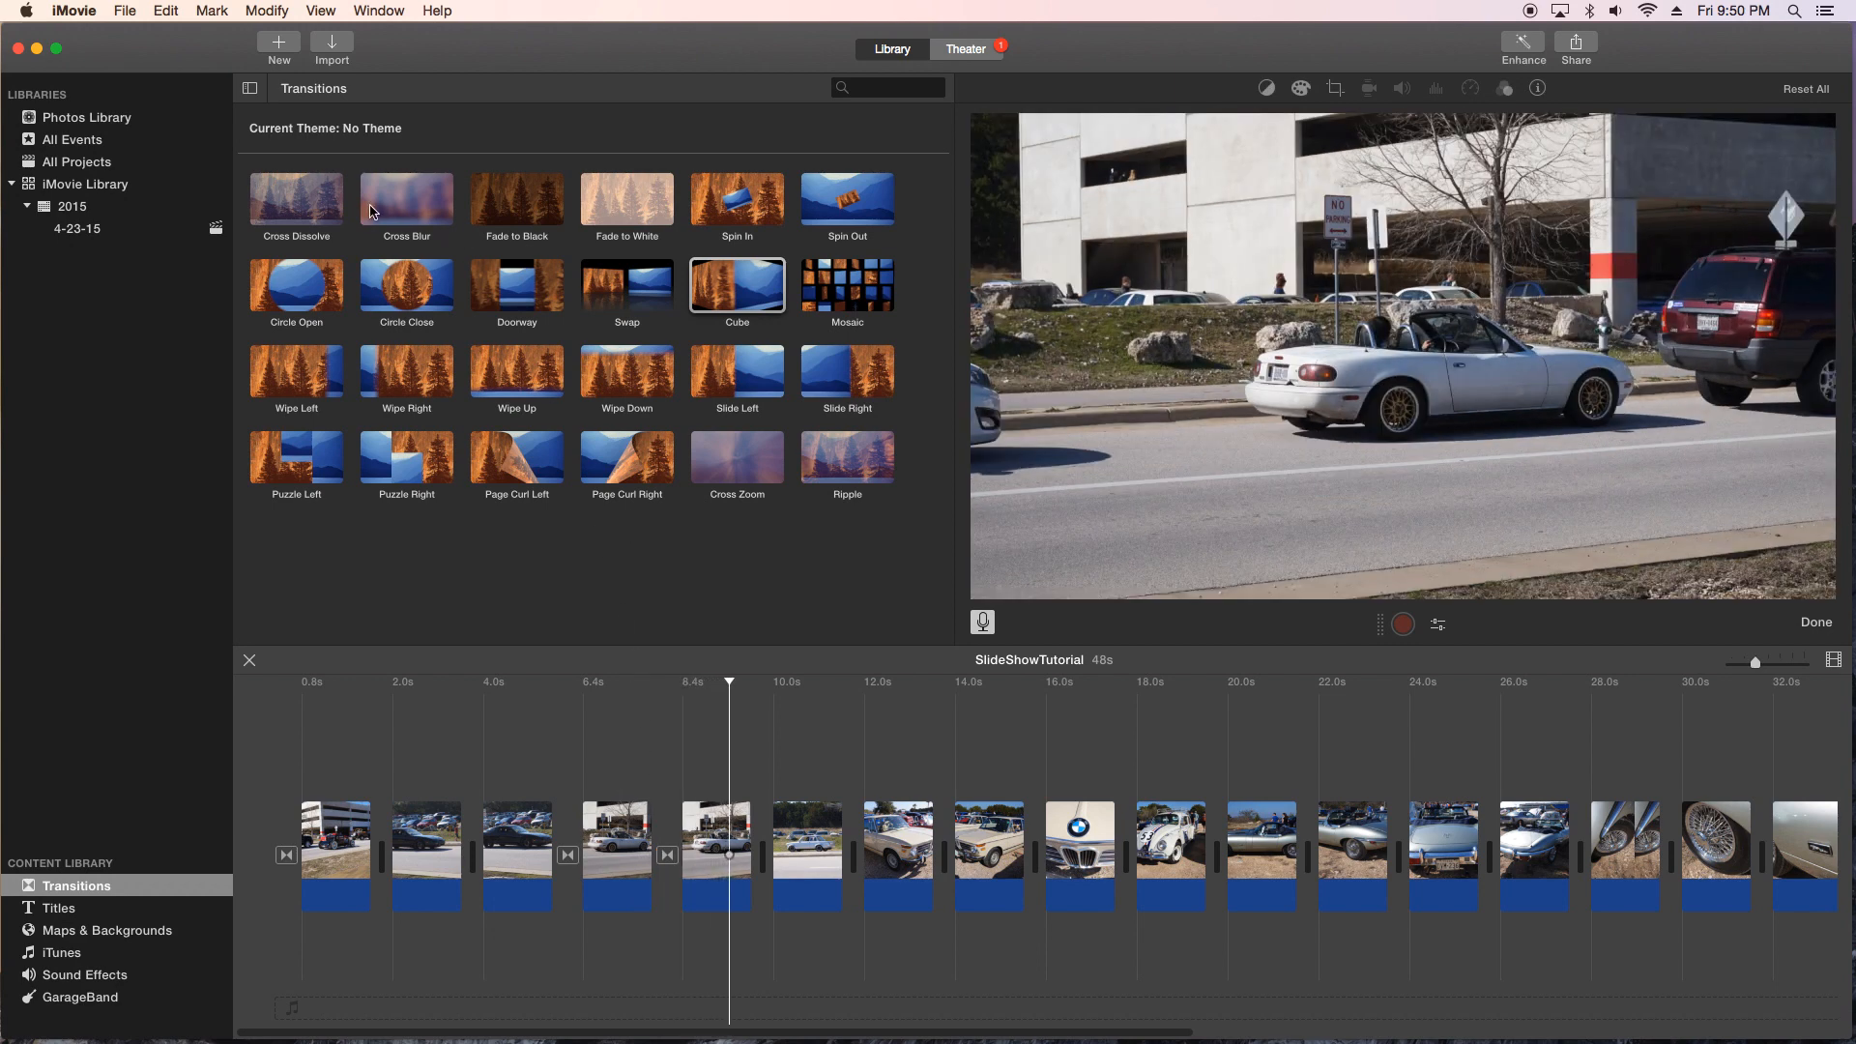
pyautogui.click(294, 197)
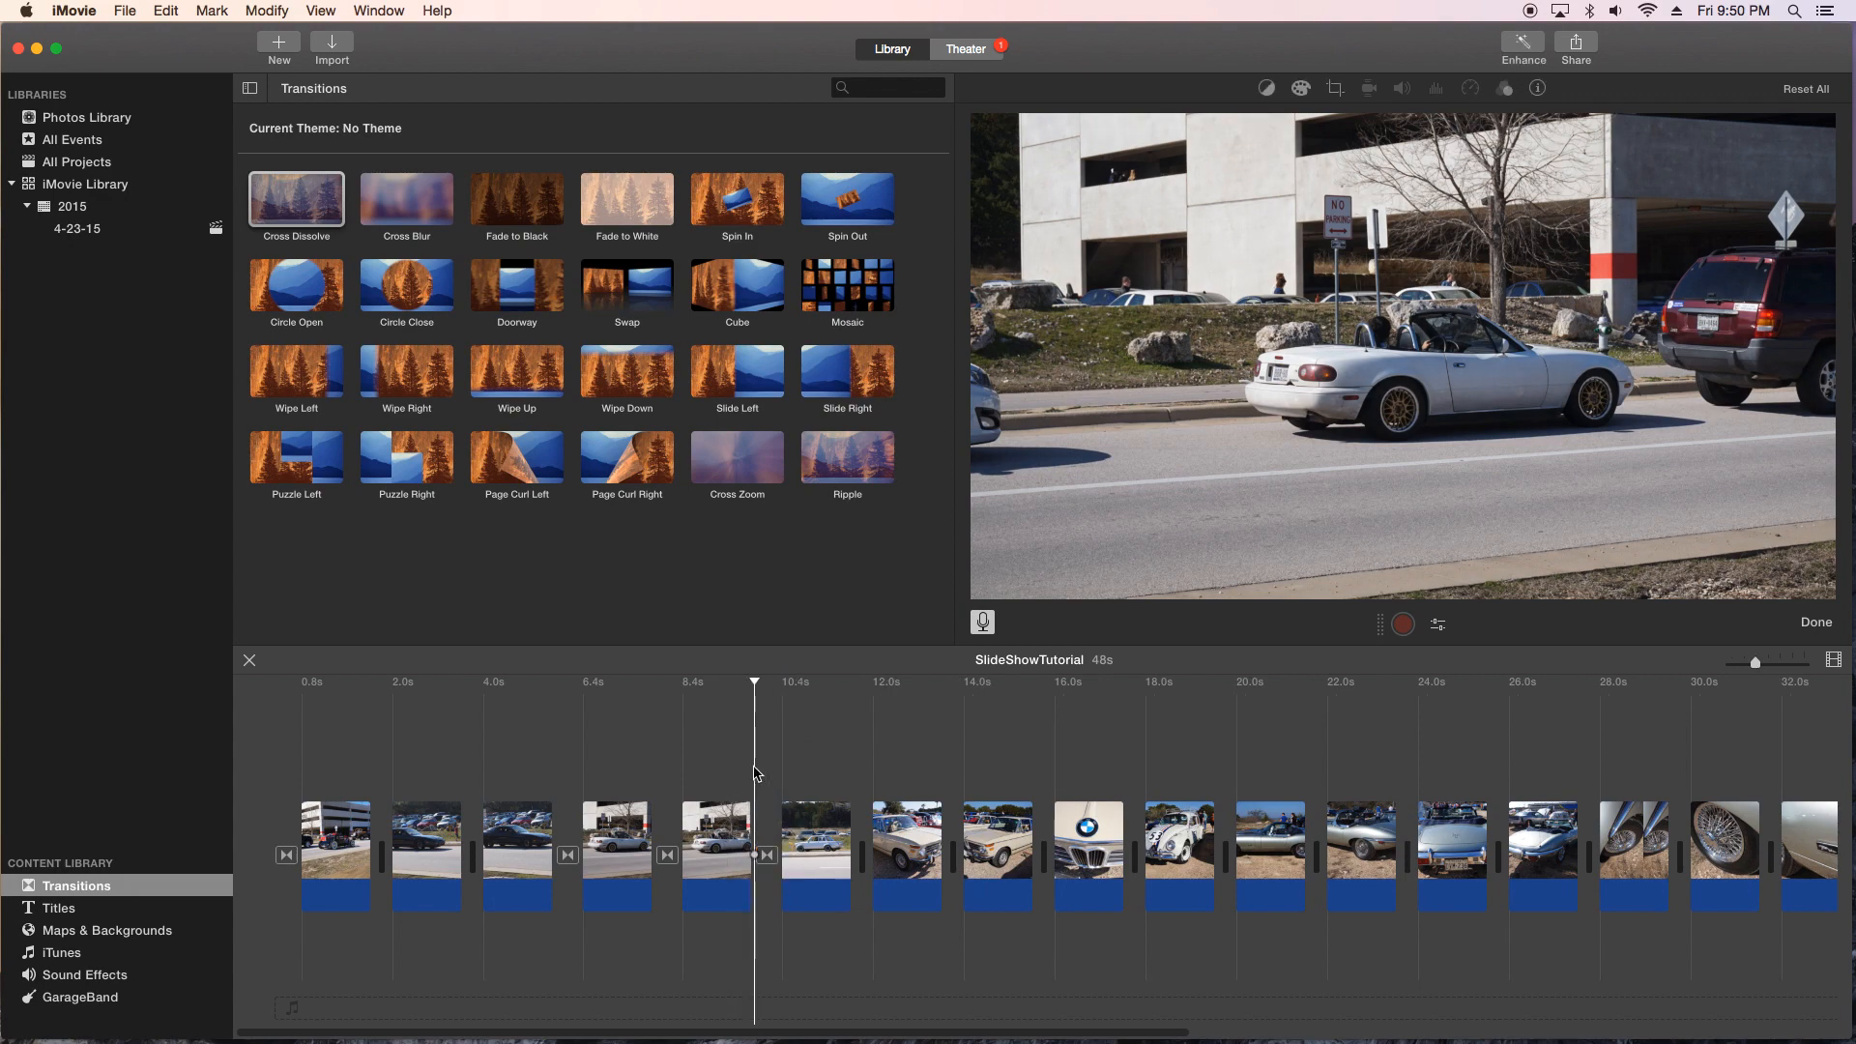
pyautogui.click(812, 682)
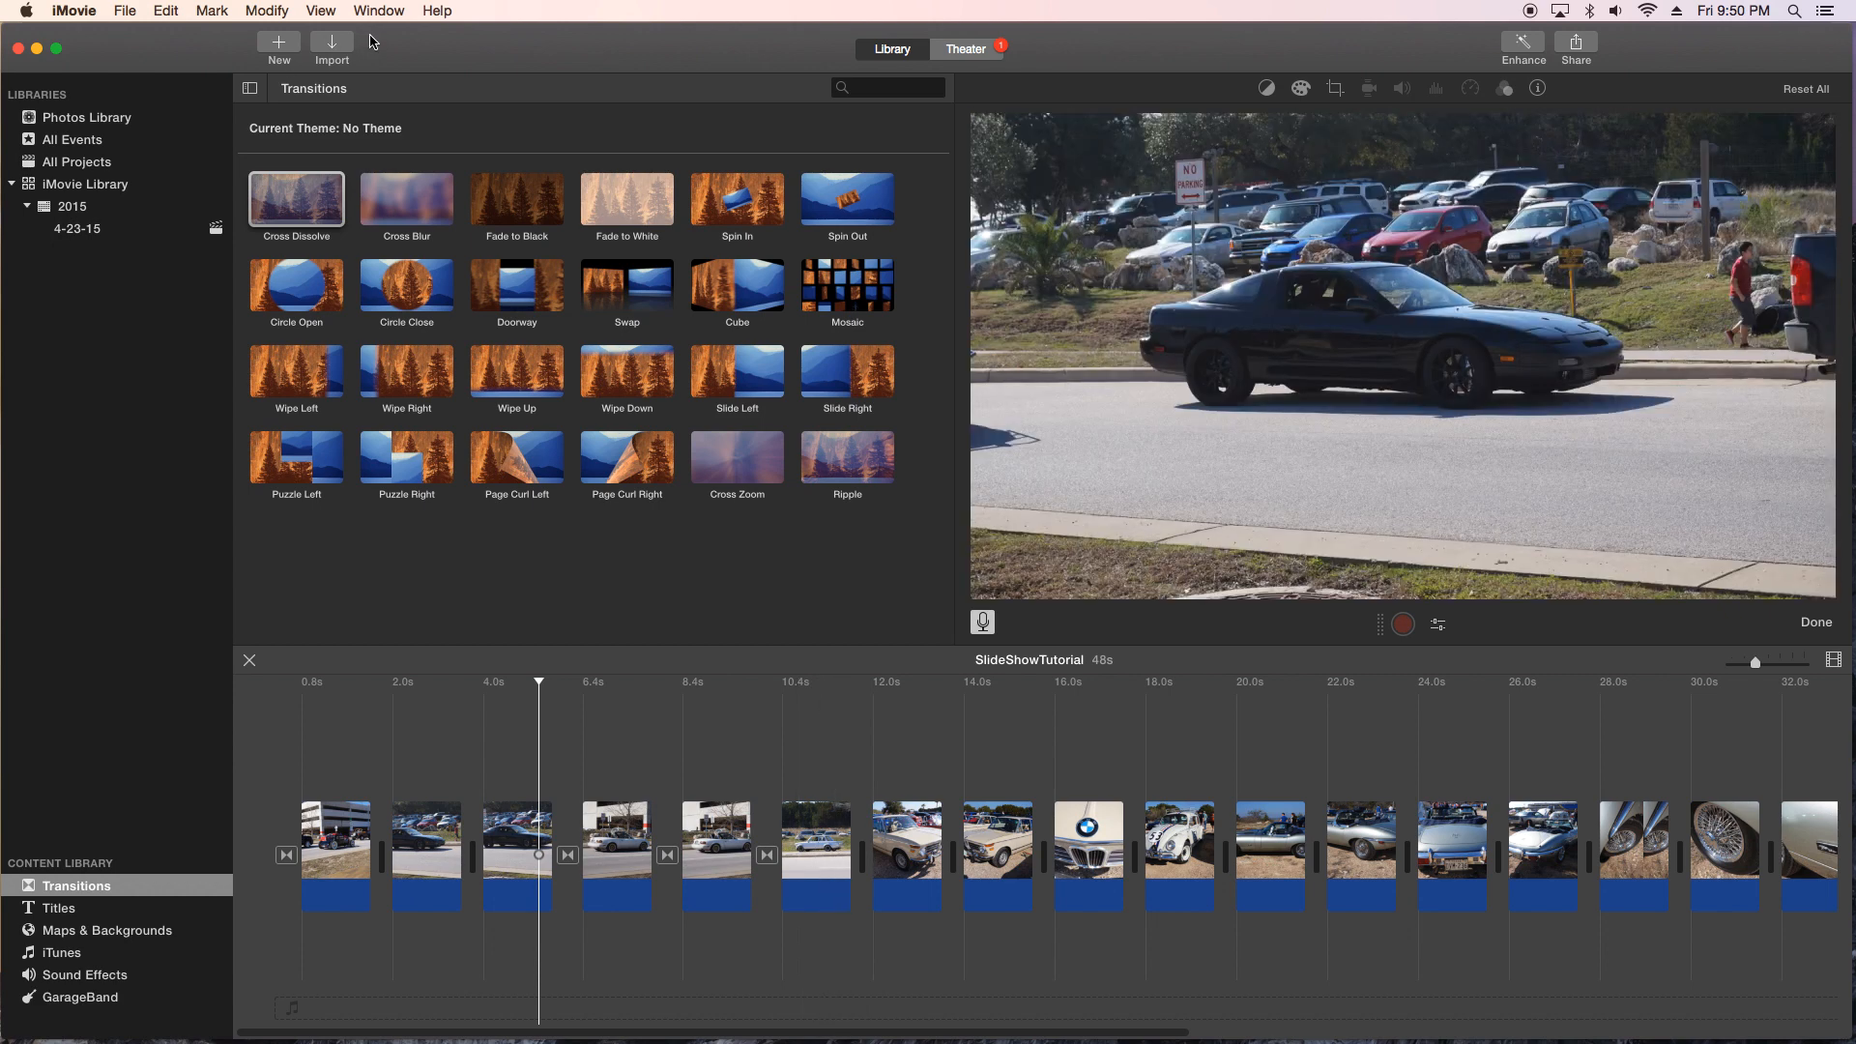
pyautogui.moveTo(379, 69)
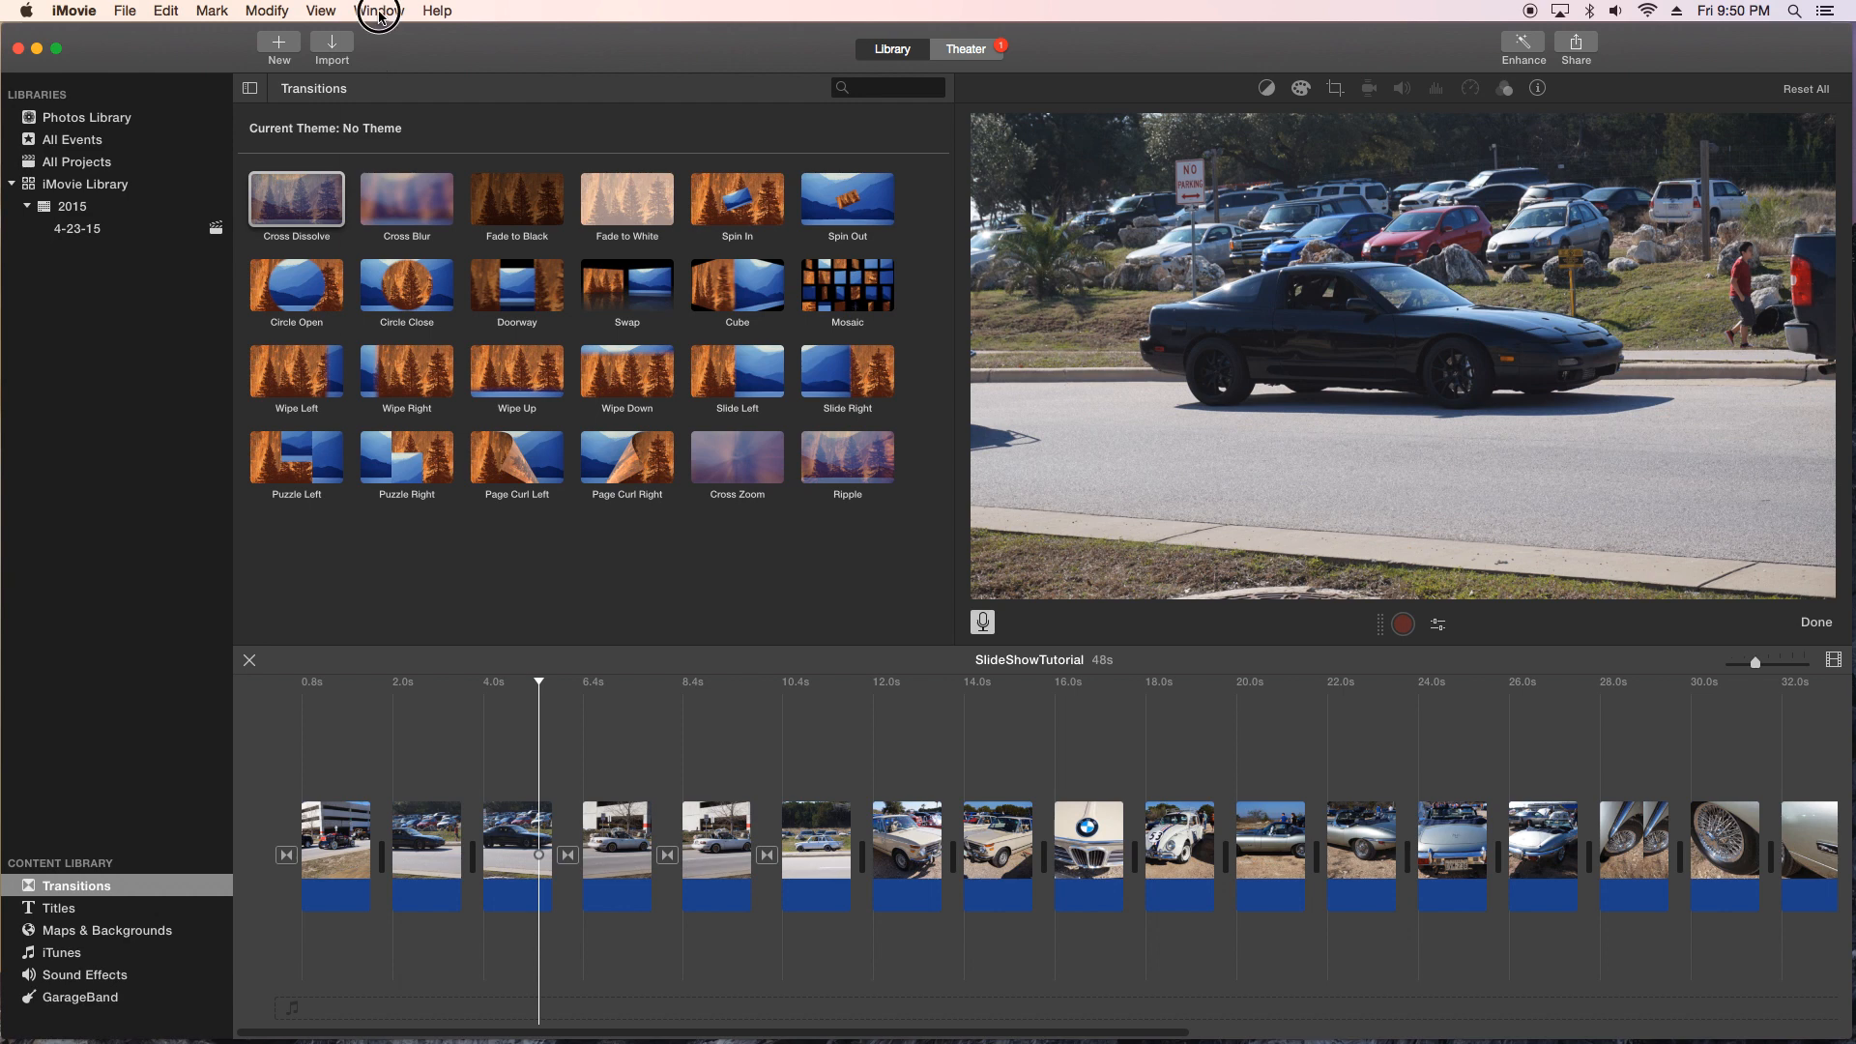
# Step: Open Record Voiceover via the Window menu and set options to system input with Mute Project on
pyautogui.click(379, 12)
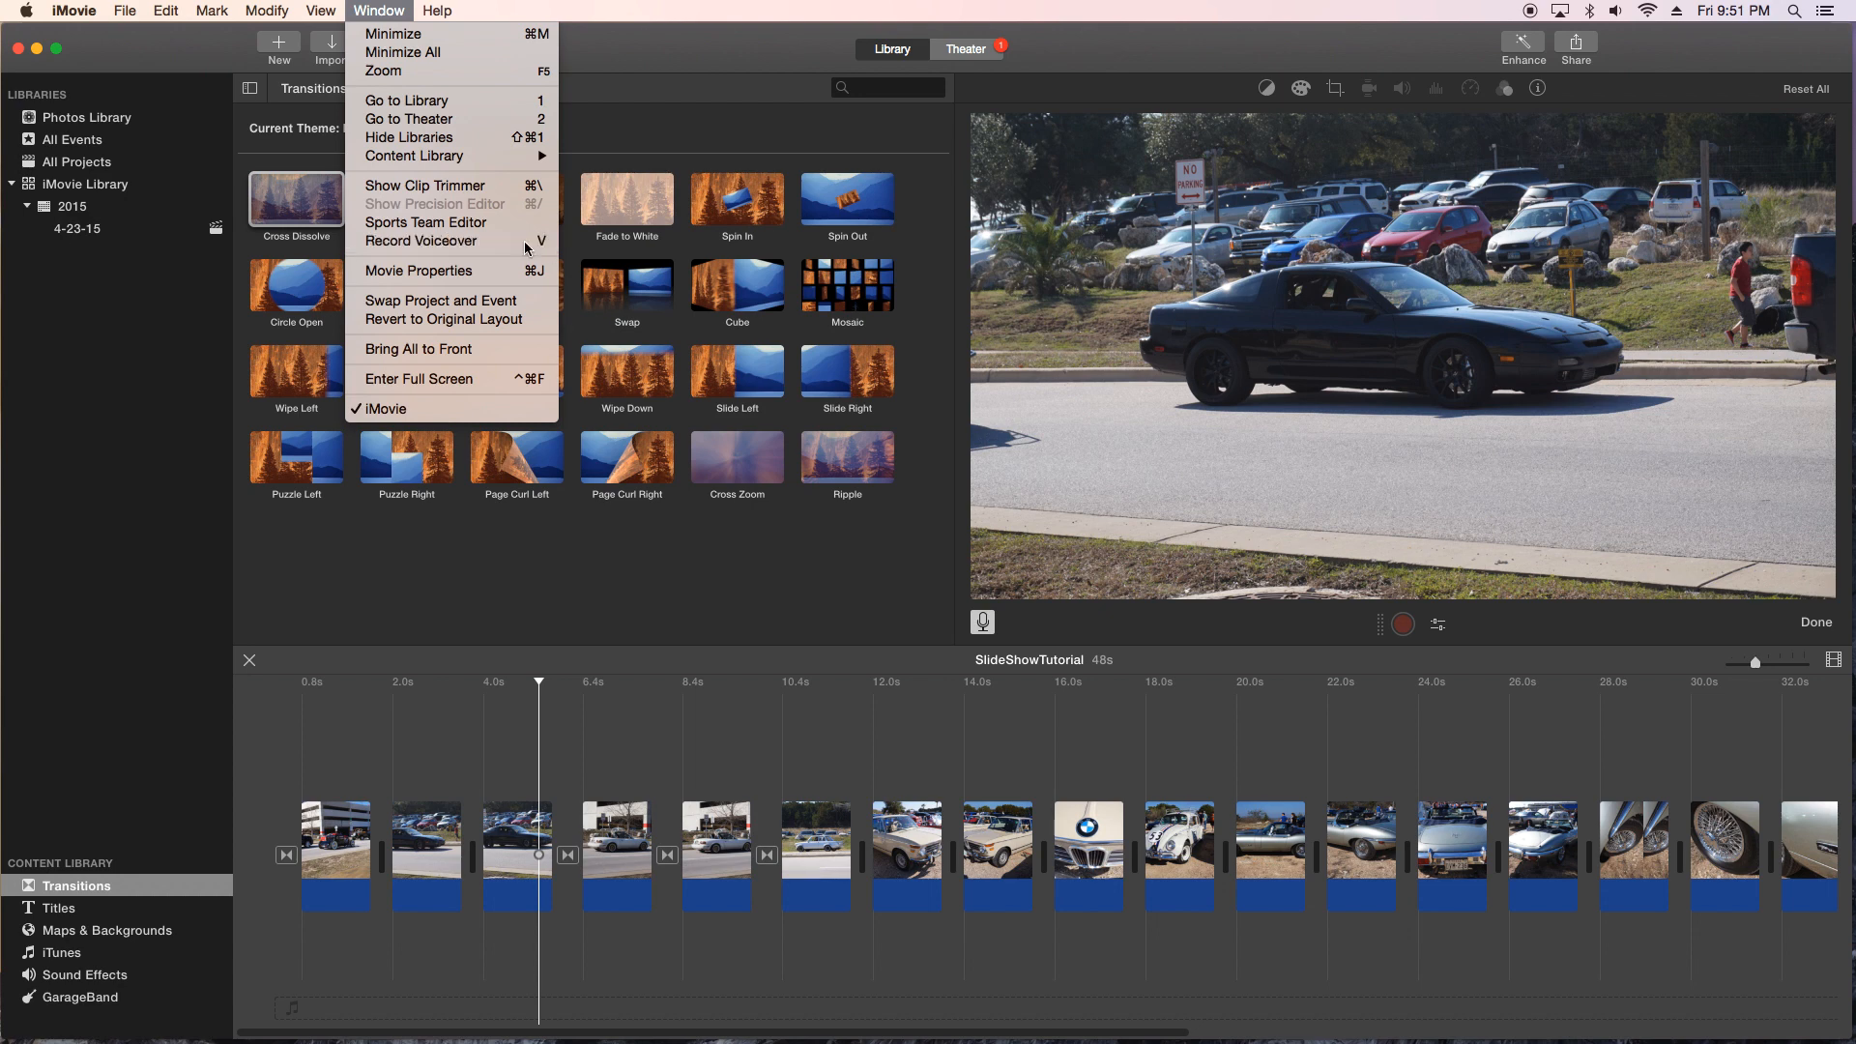
pyautogui.moveTo(414, 155)
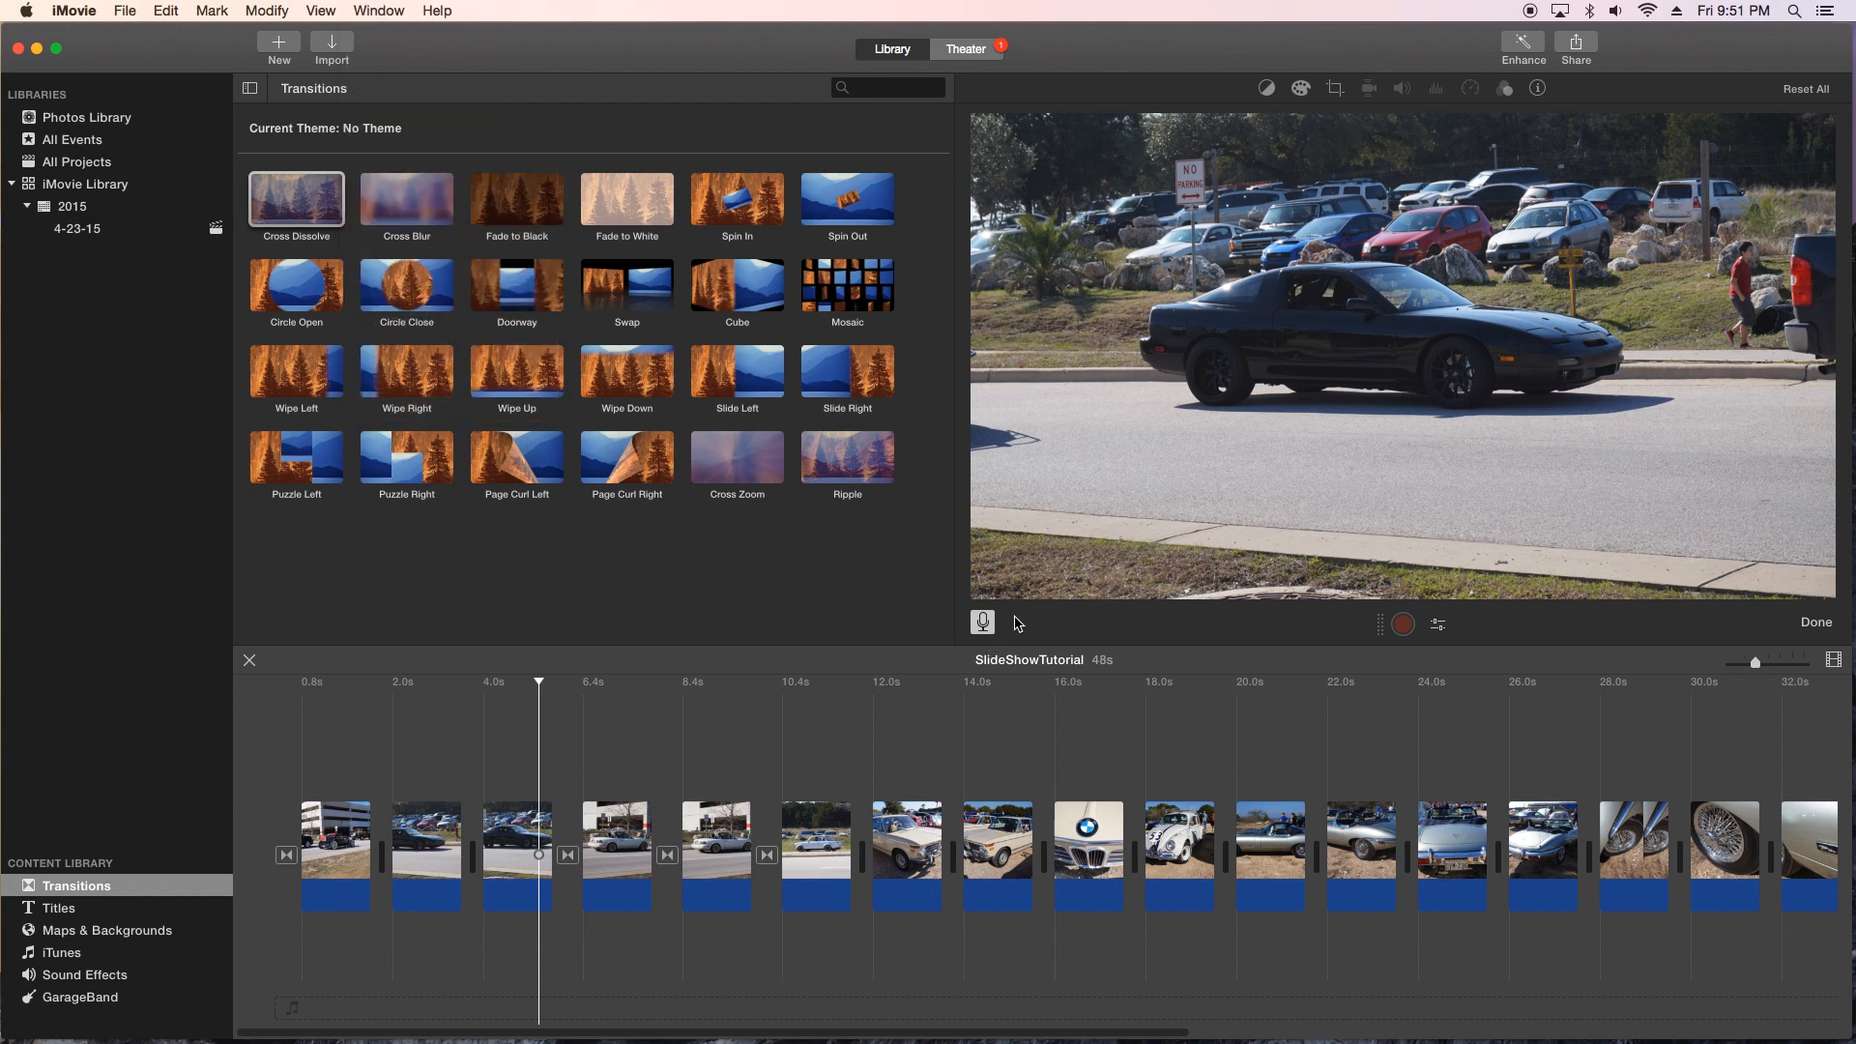
pyautogui.moveTo(986, 624)
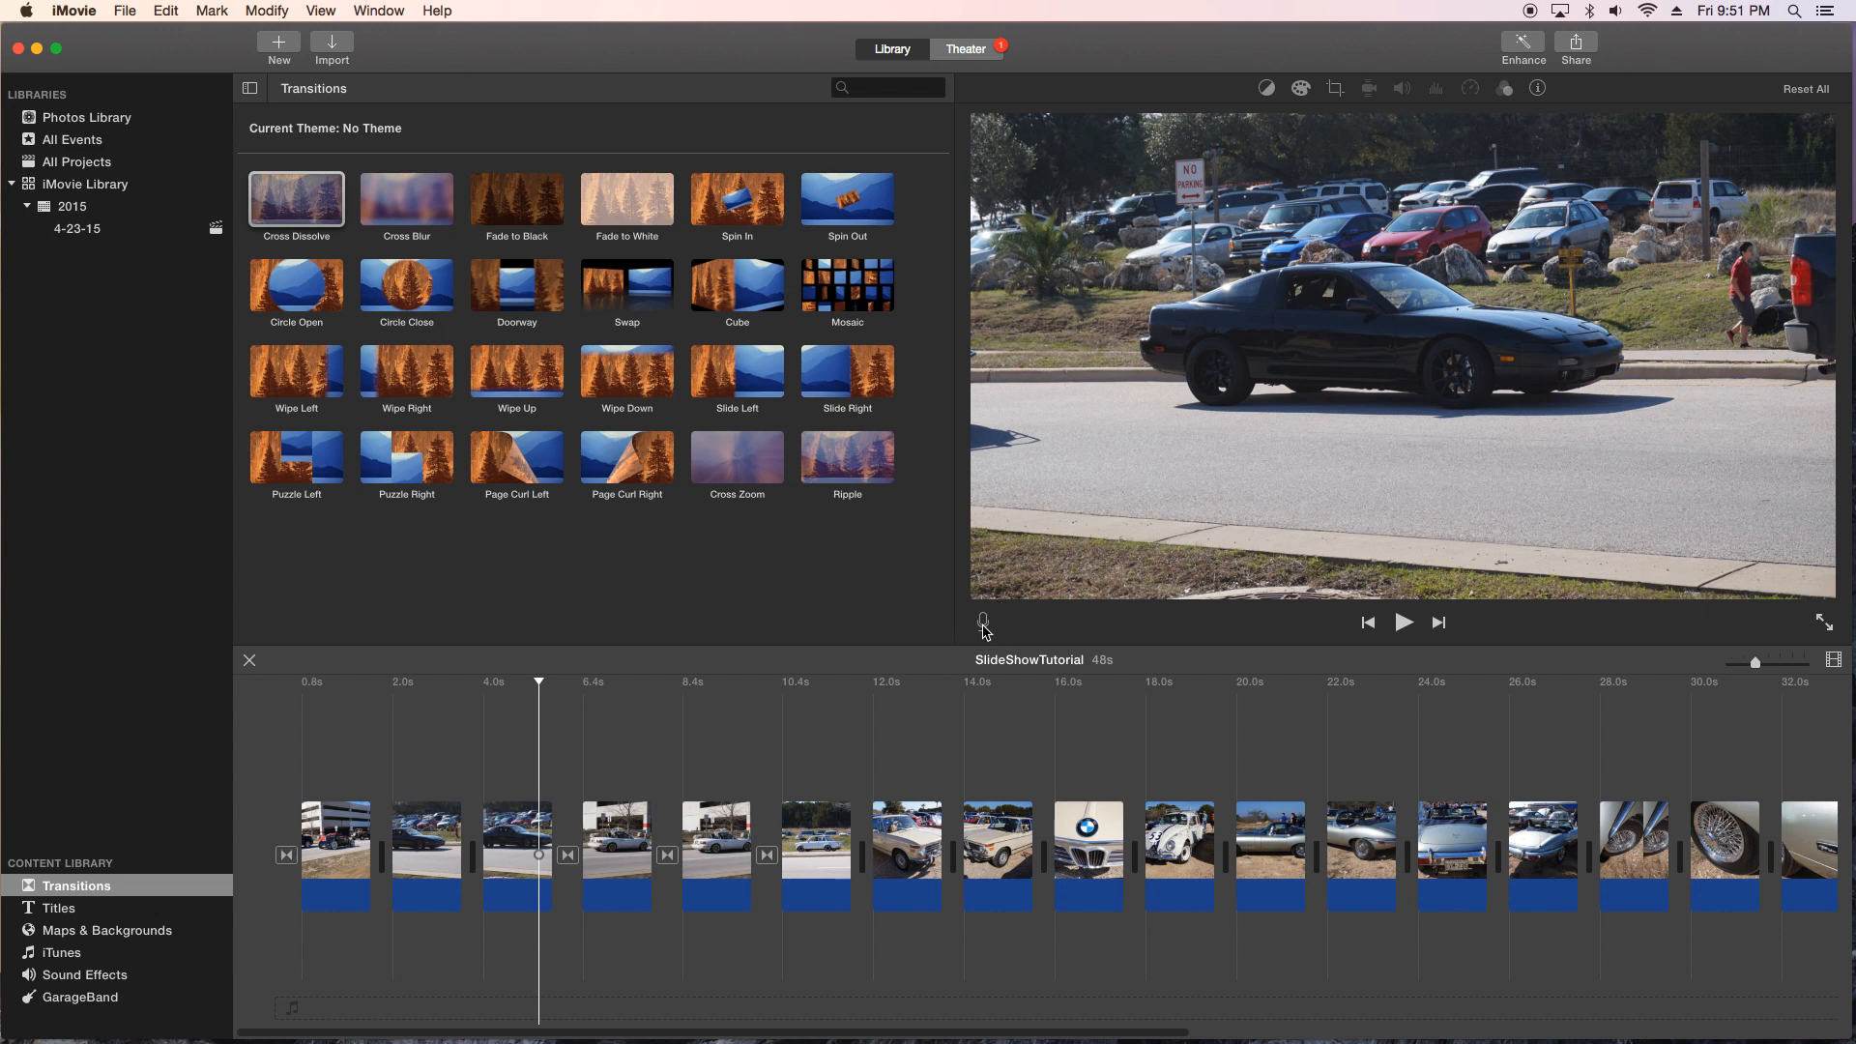
pyautogui.click(984, 620)
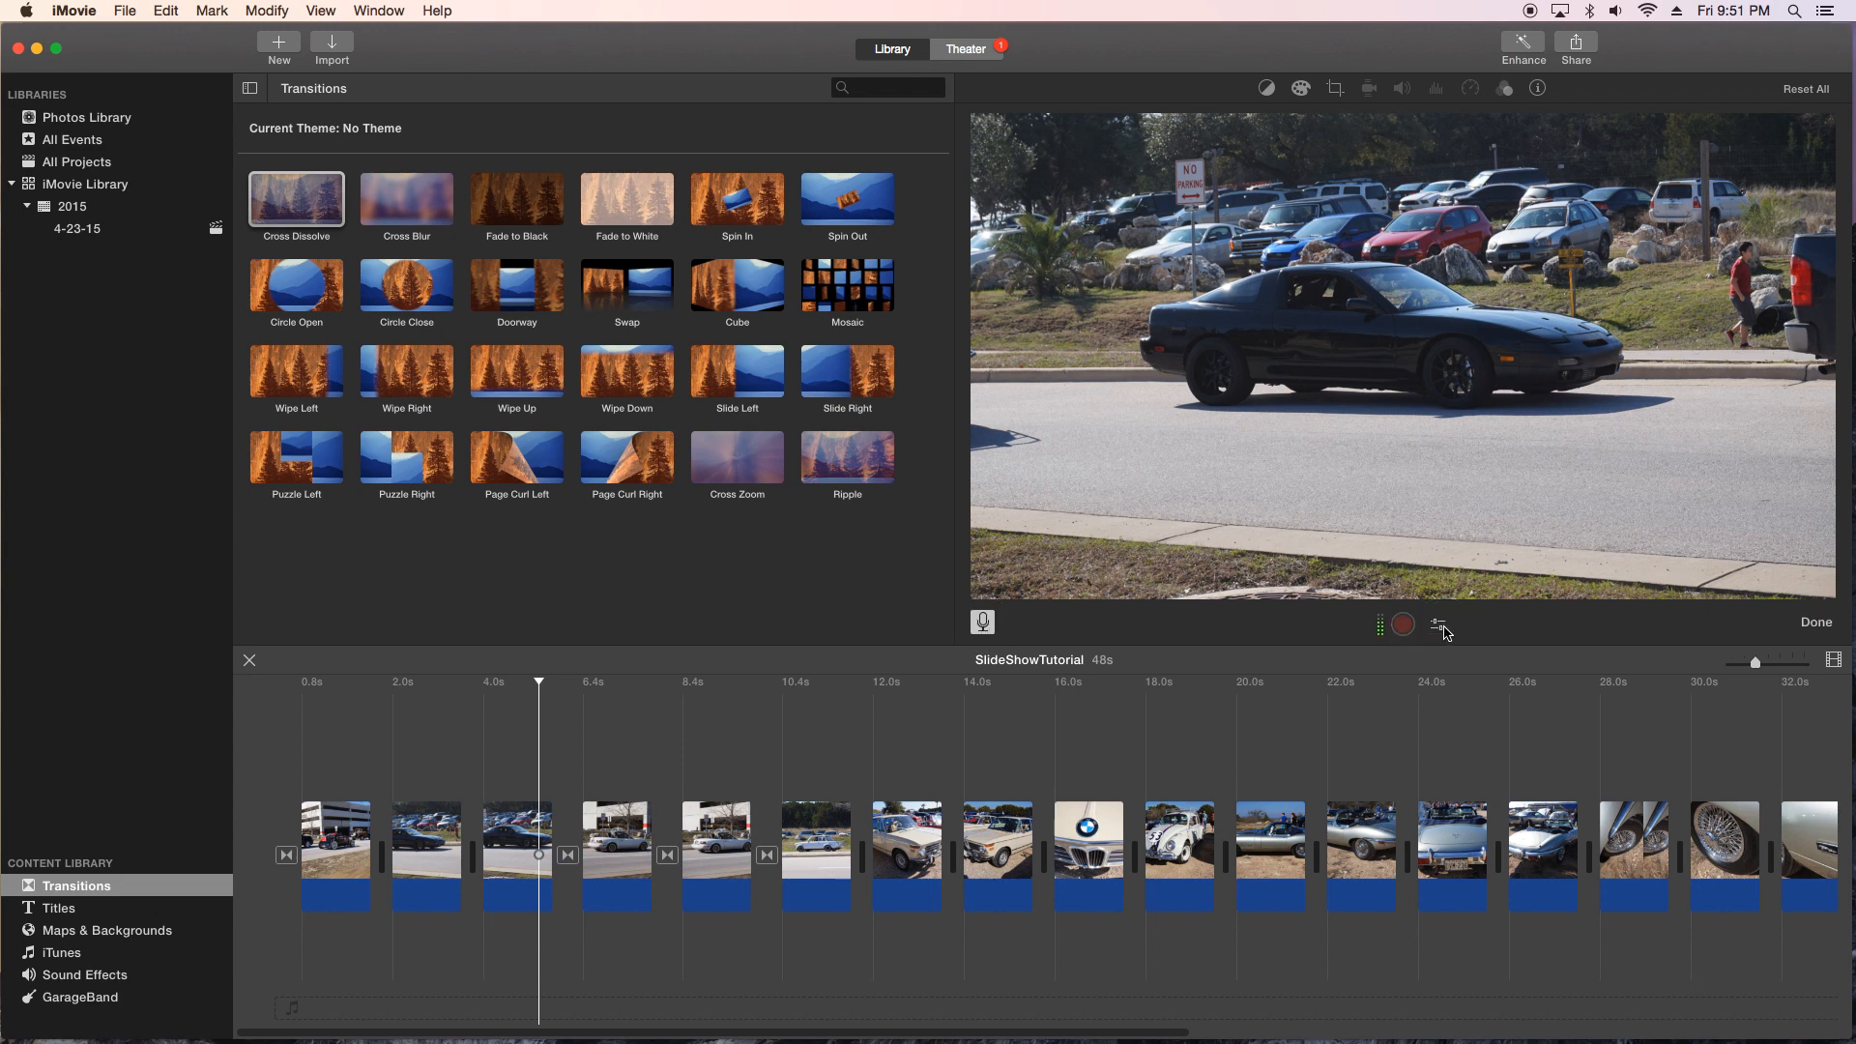
pyautogui.click(1436, 624)
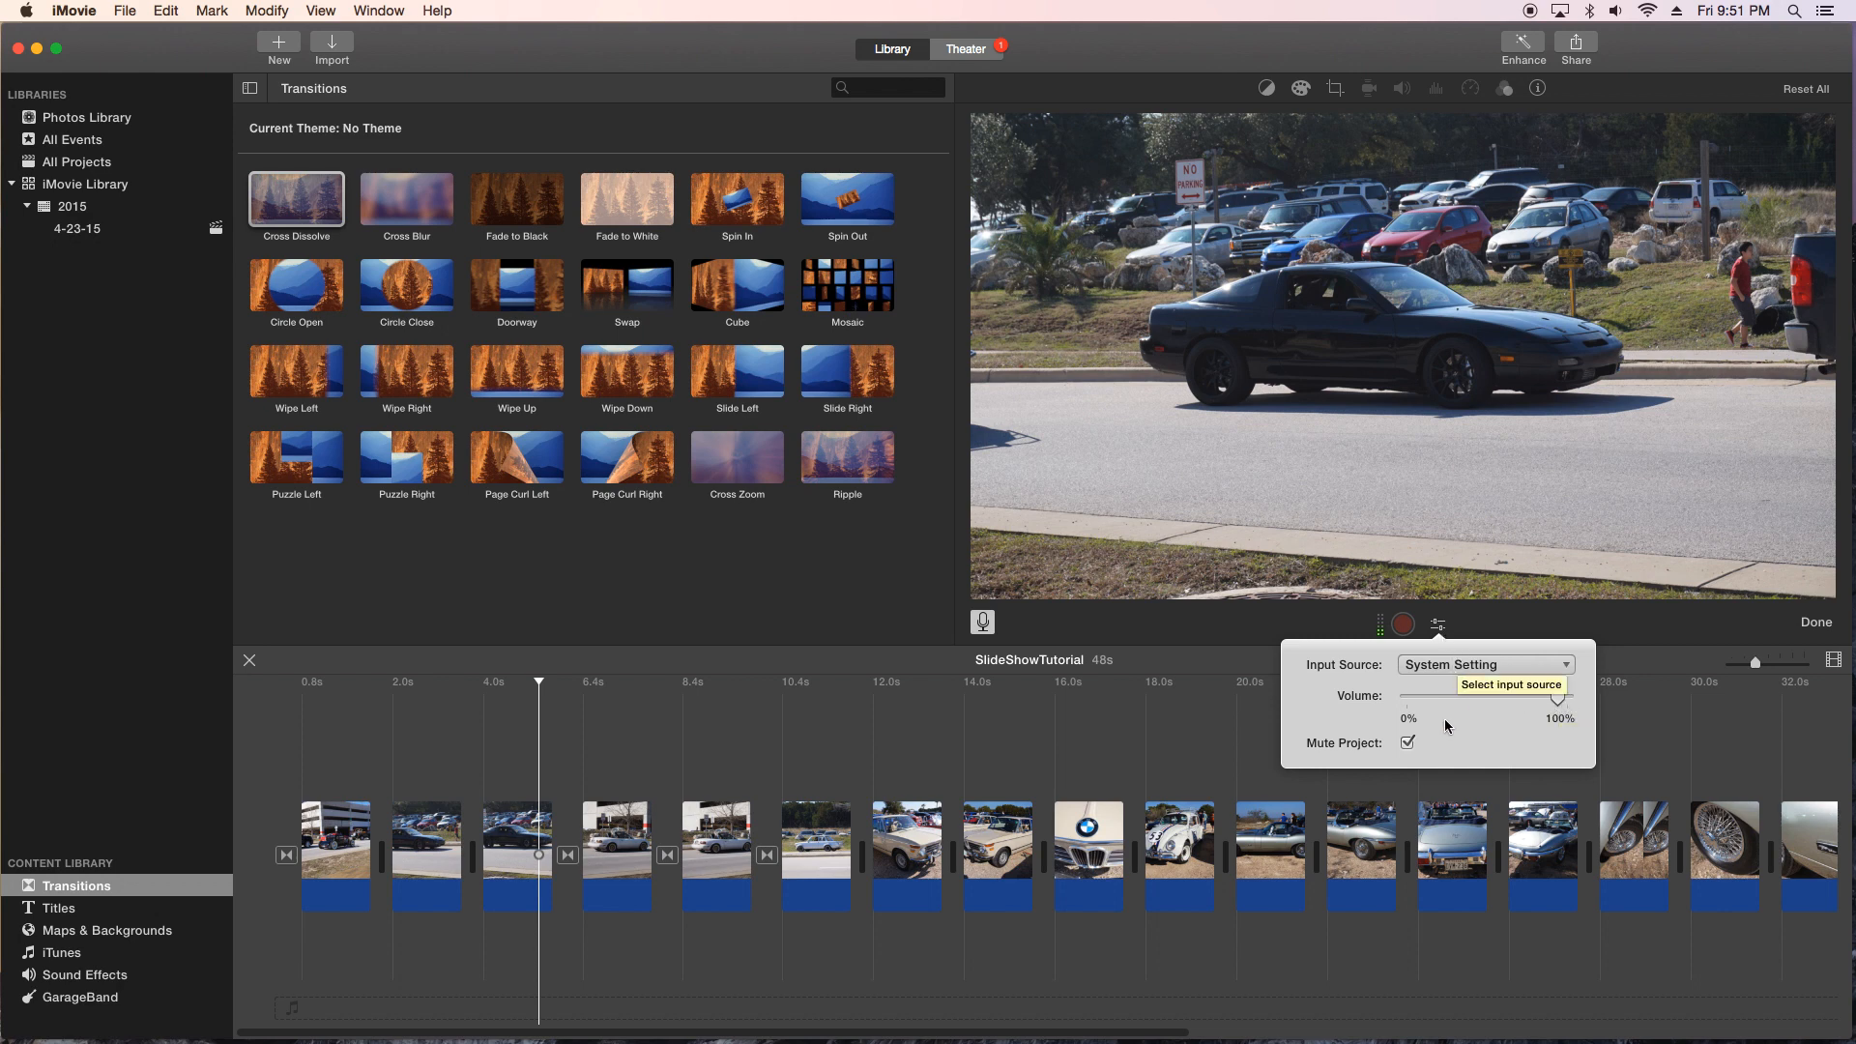
pyautogui.moveTo(1396, 754)
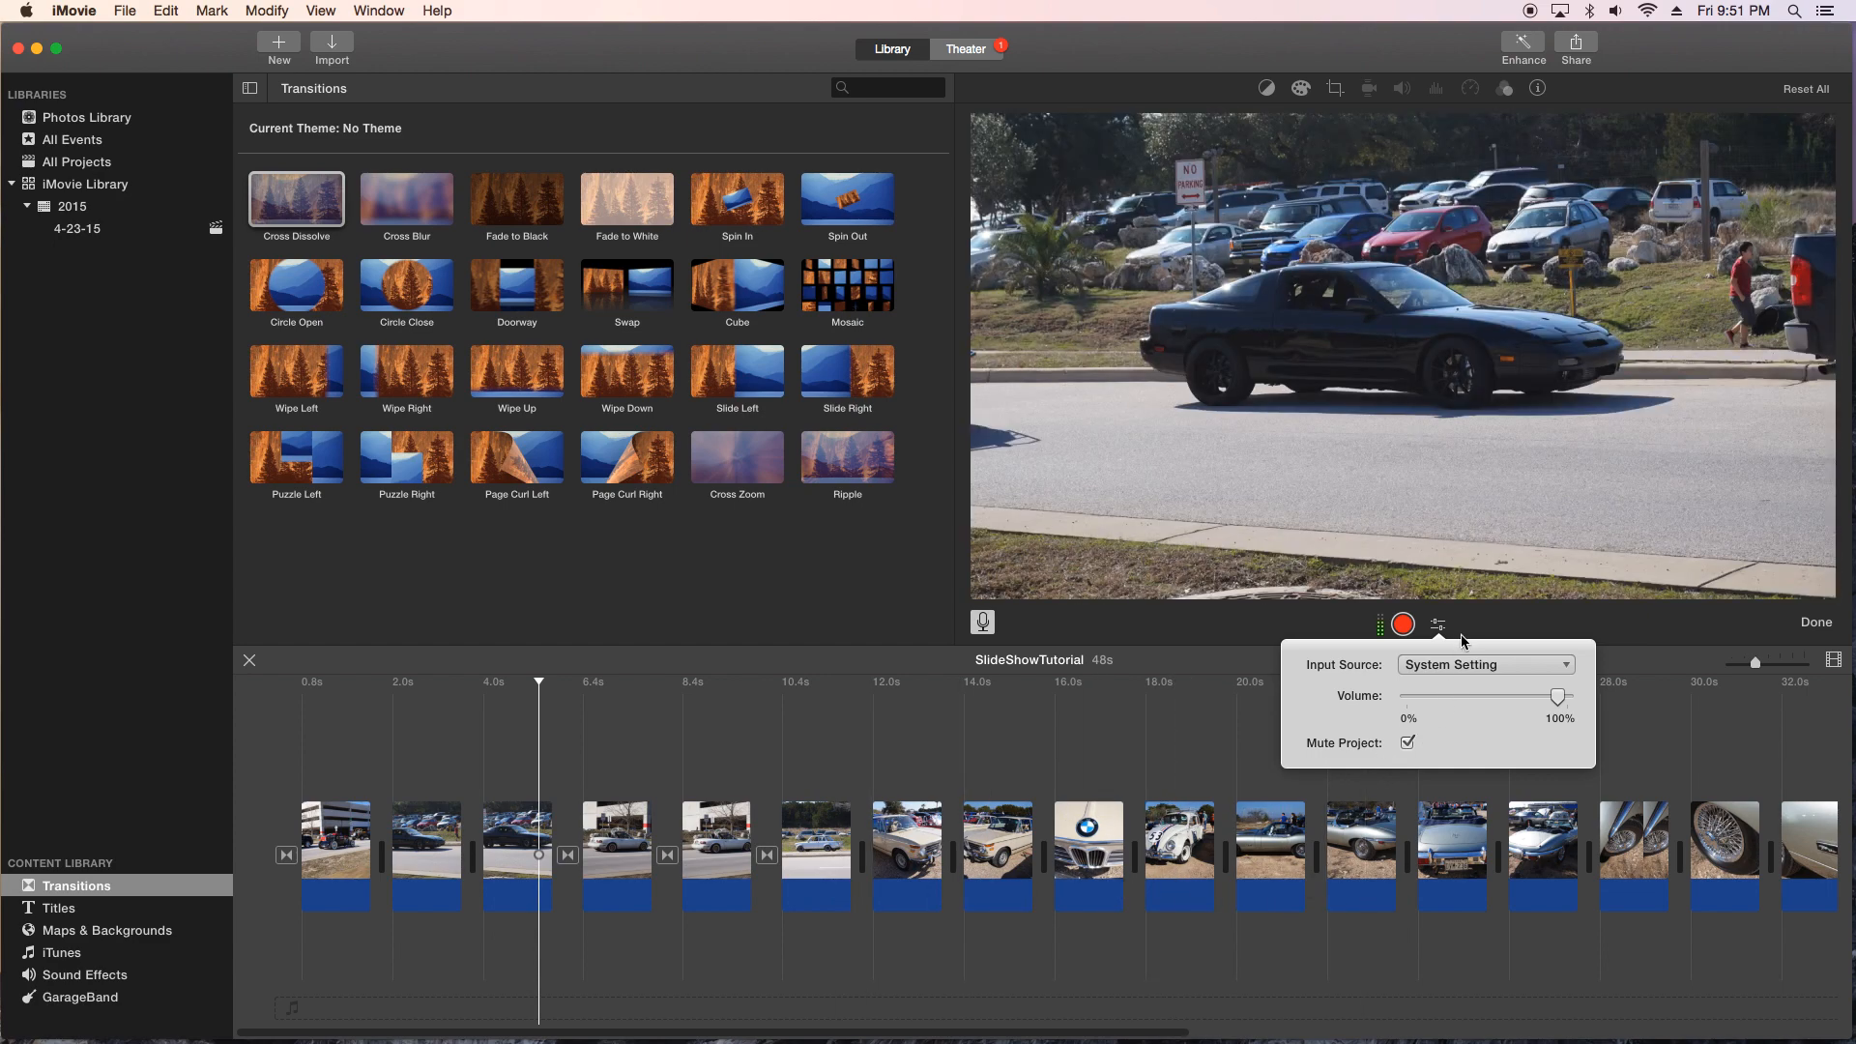
pyautogui.moveTo(1439, 624)
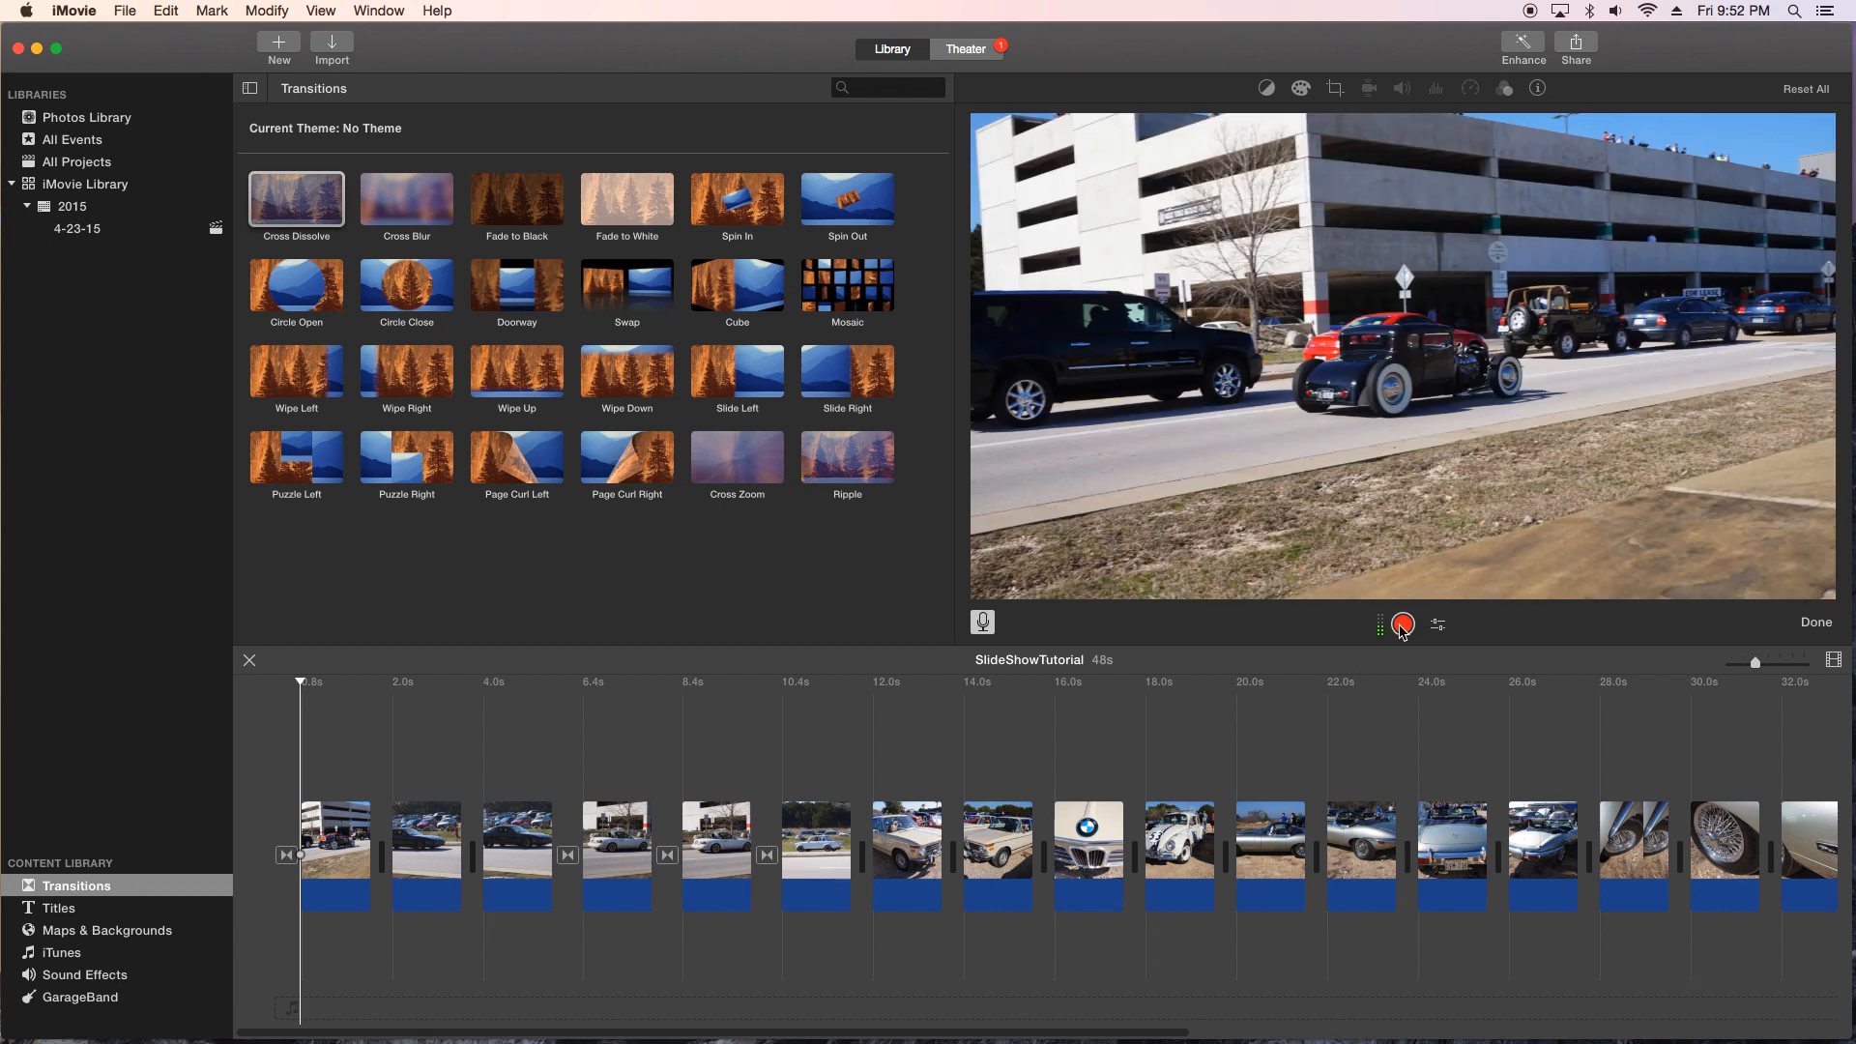
pyautogui.moveTo(1404, 625)
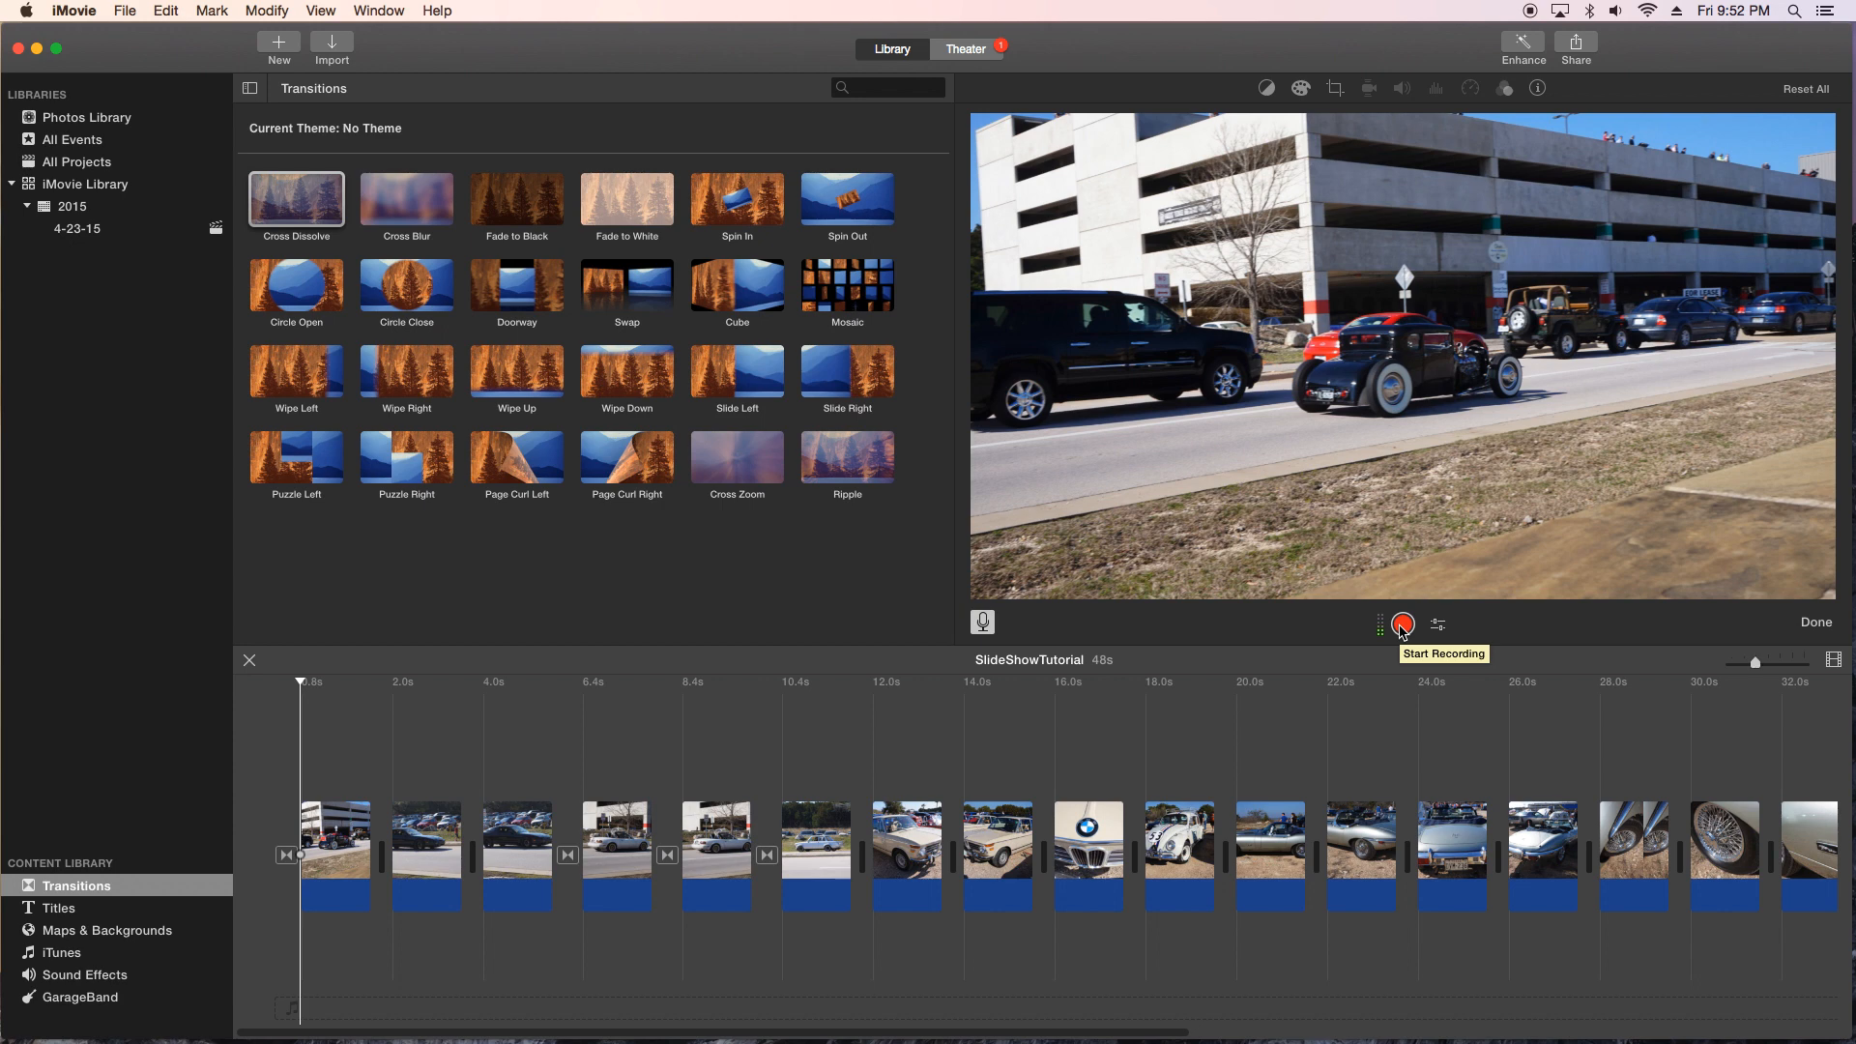
# Step: Record the 16.1-second VO-1 voiceover clip beneath the opening photos
pyautogui.click(1401, 624)
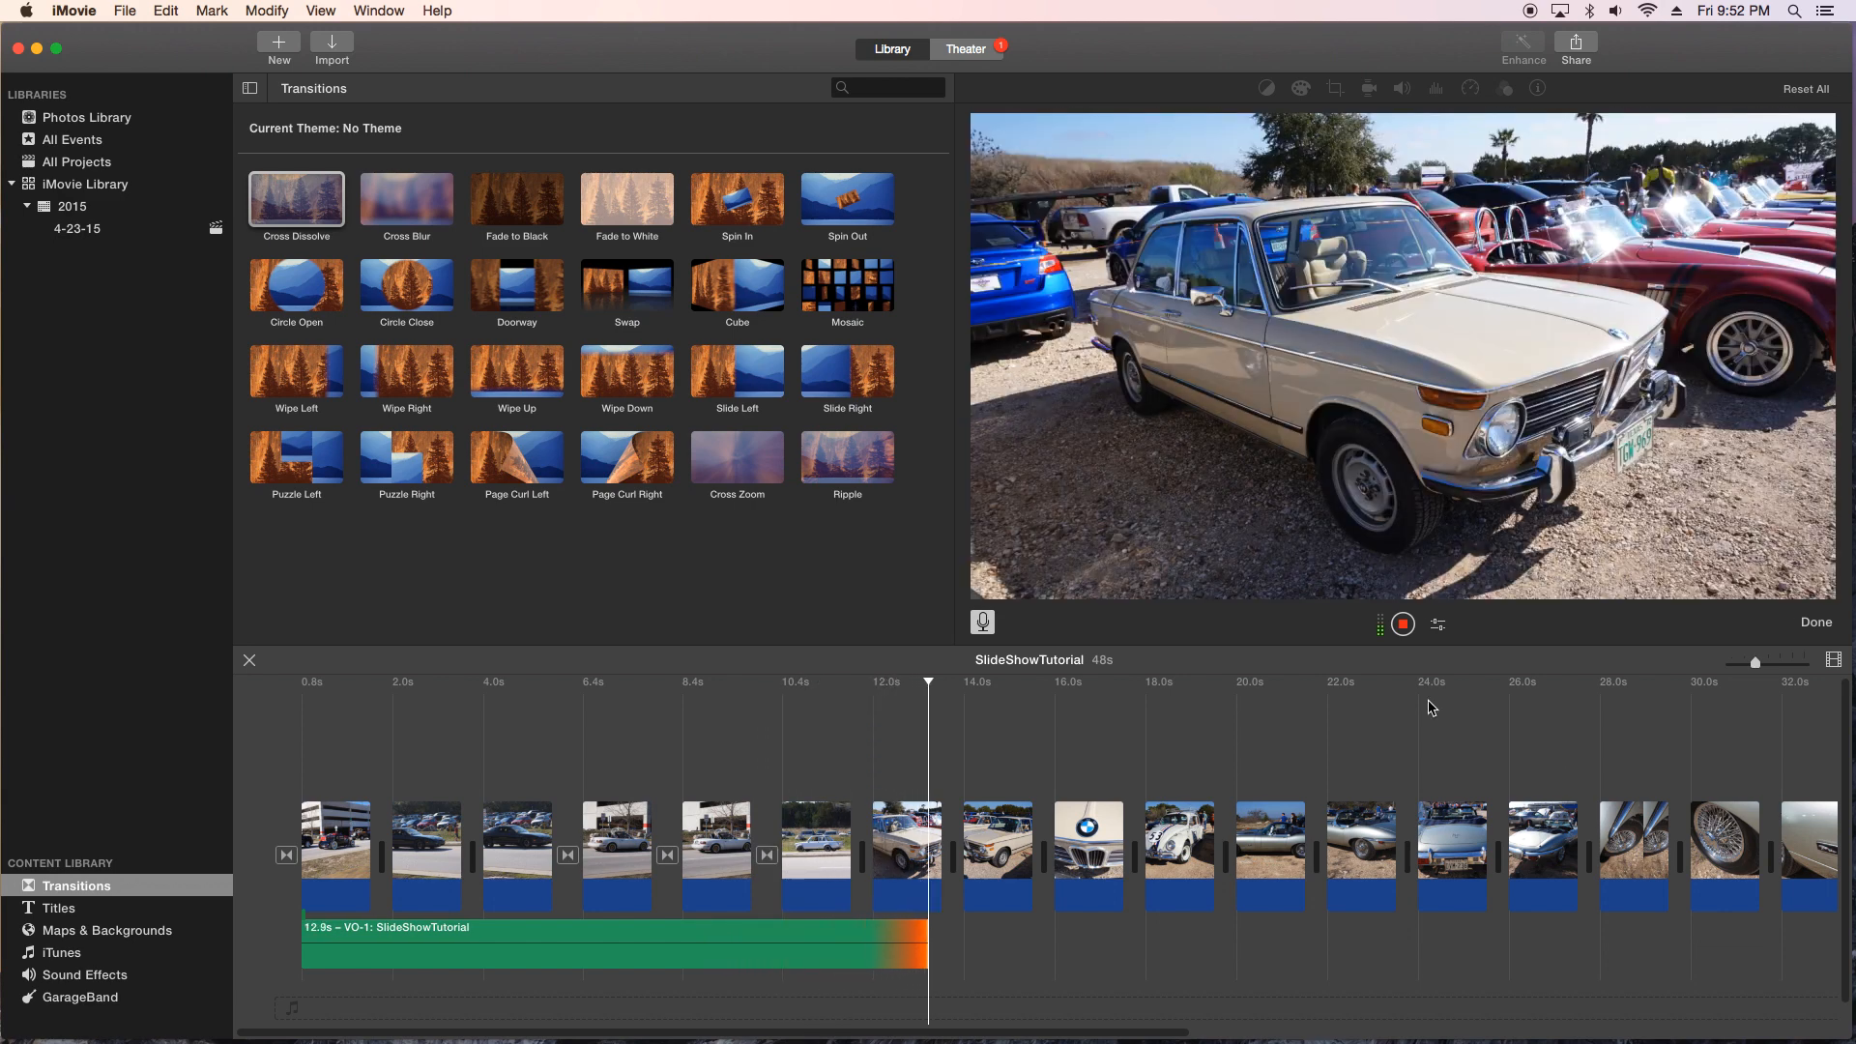
pyautogui.click(1400, 624)
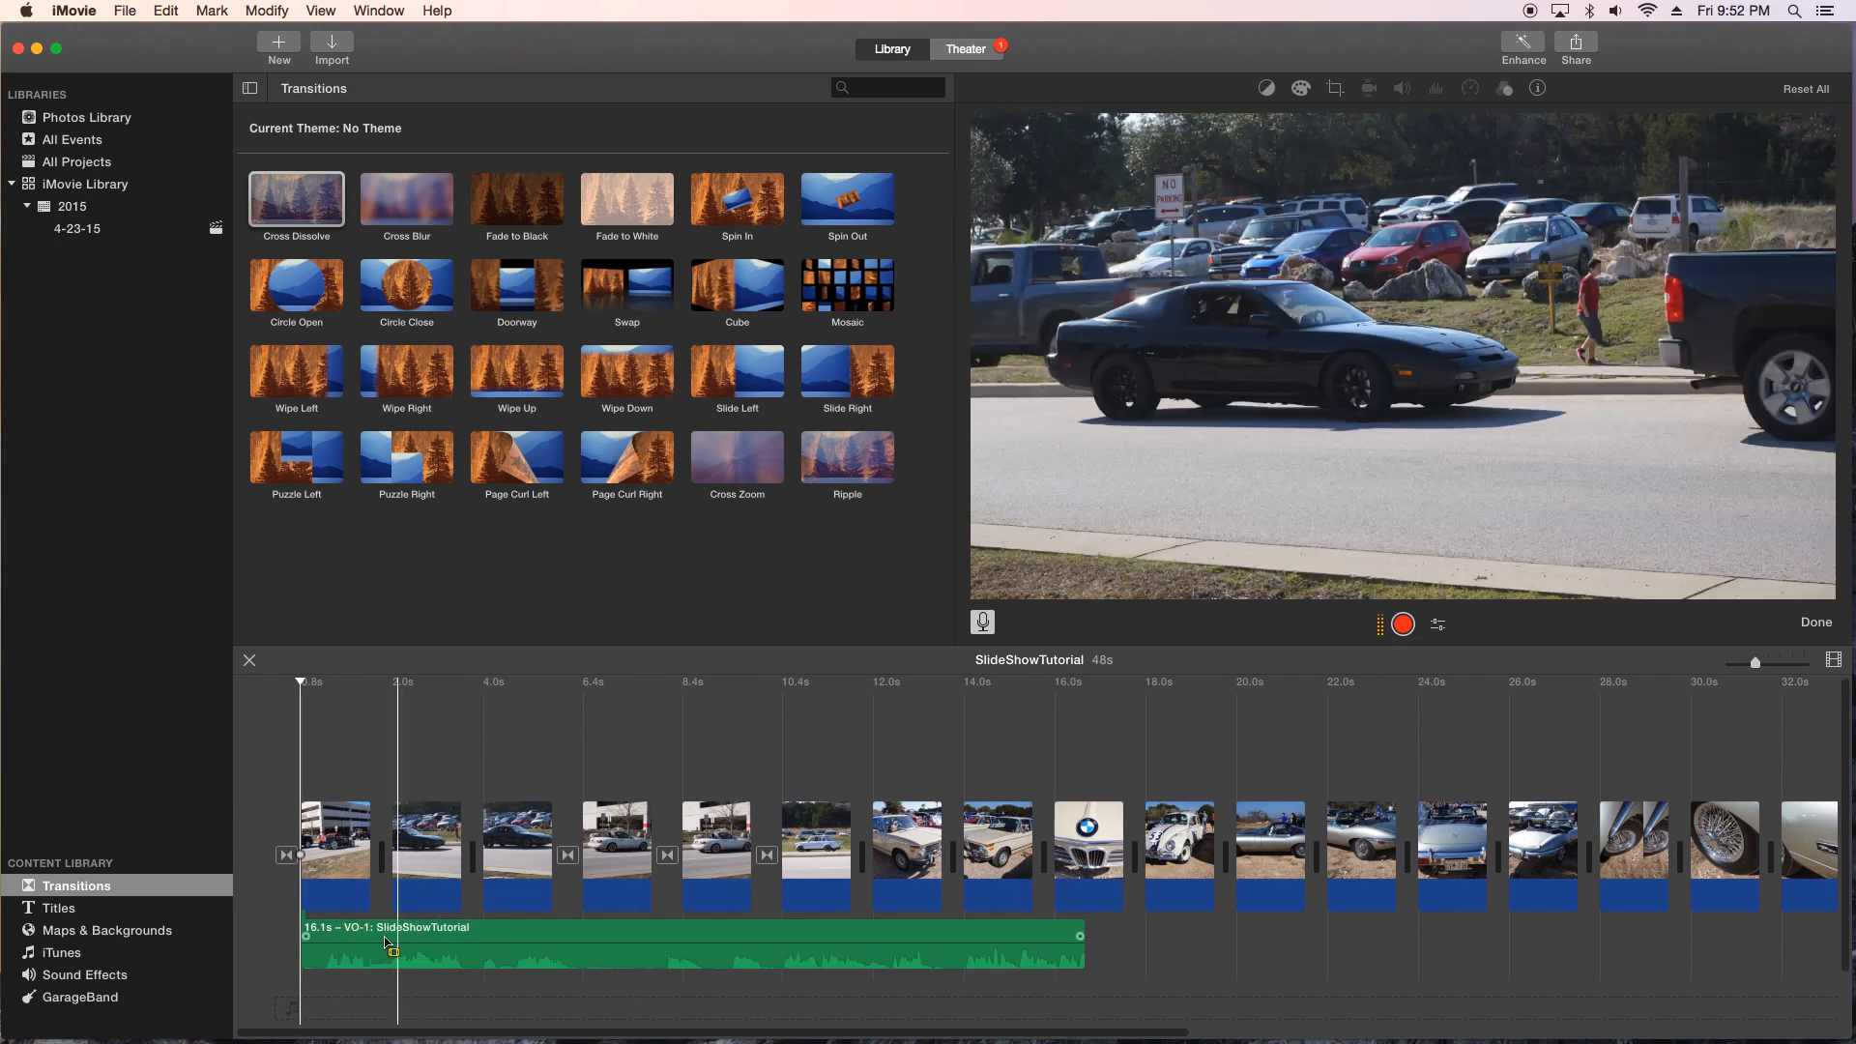
pyautogui.click(439, 936)
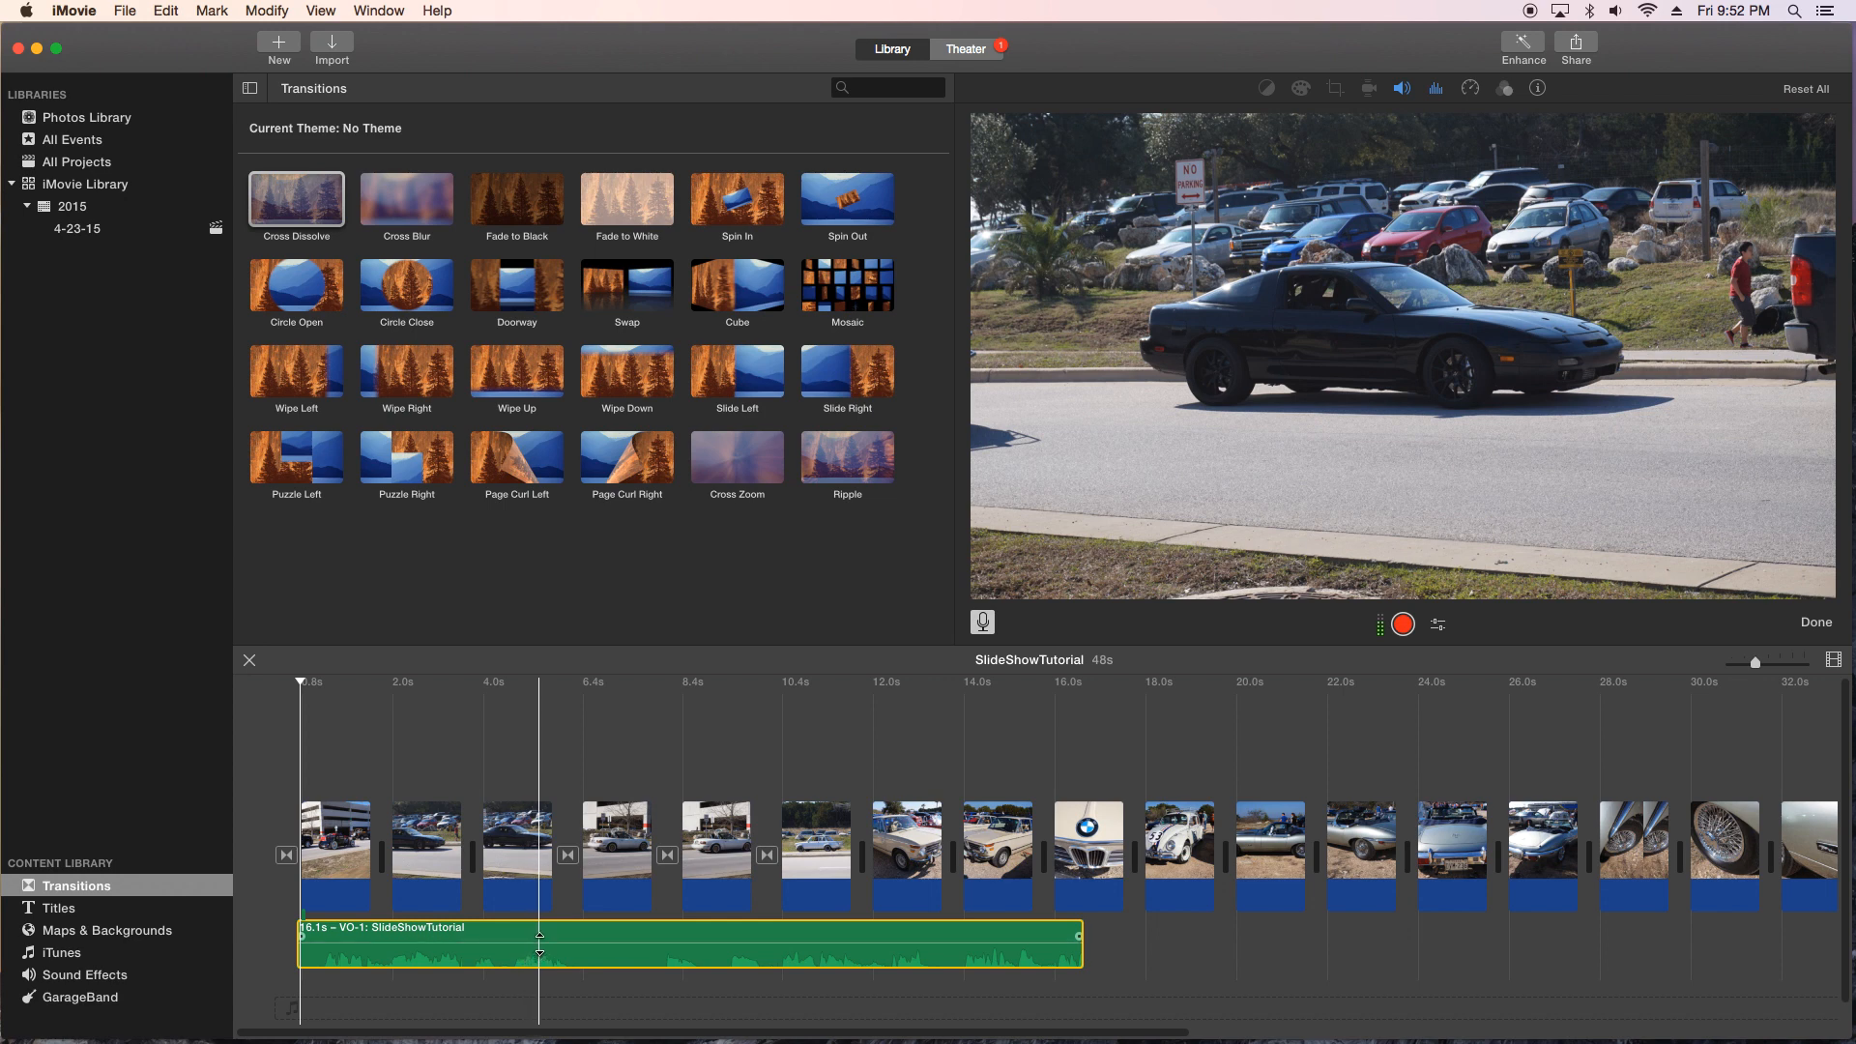
pyautogui.click(539, 936)
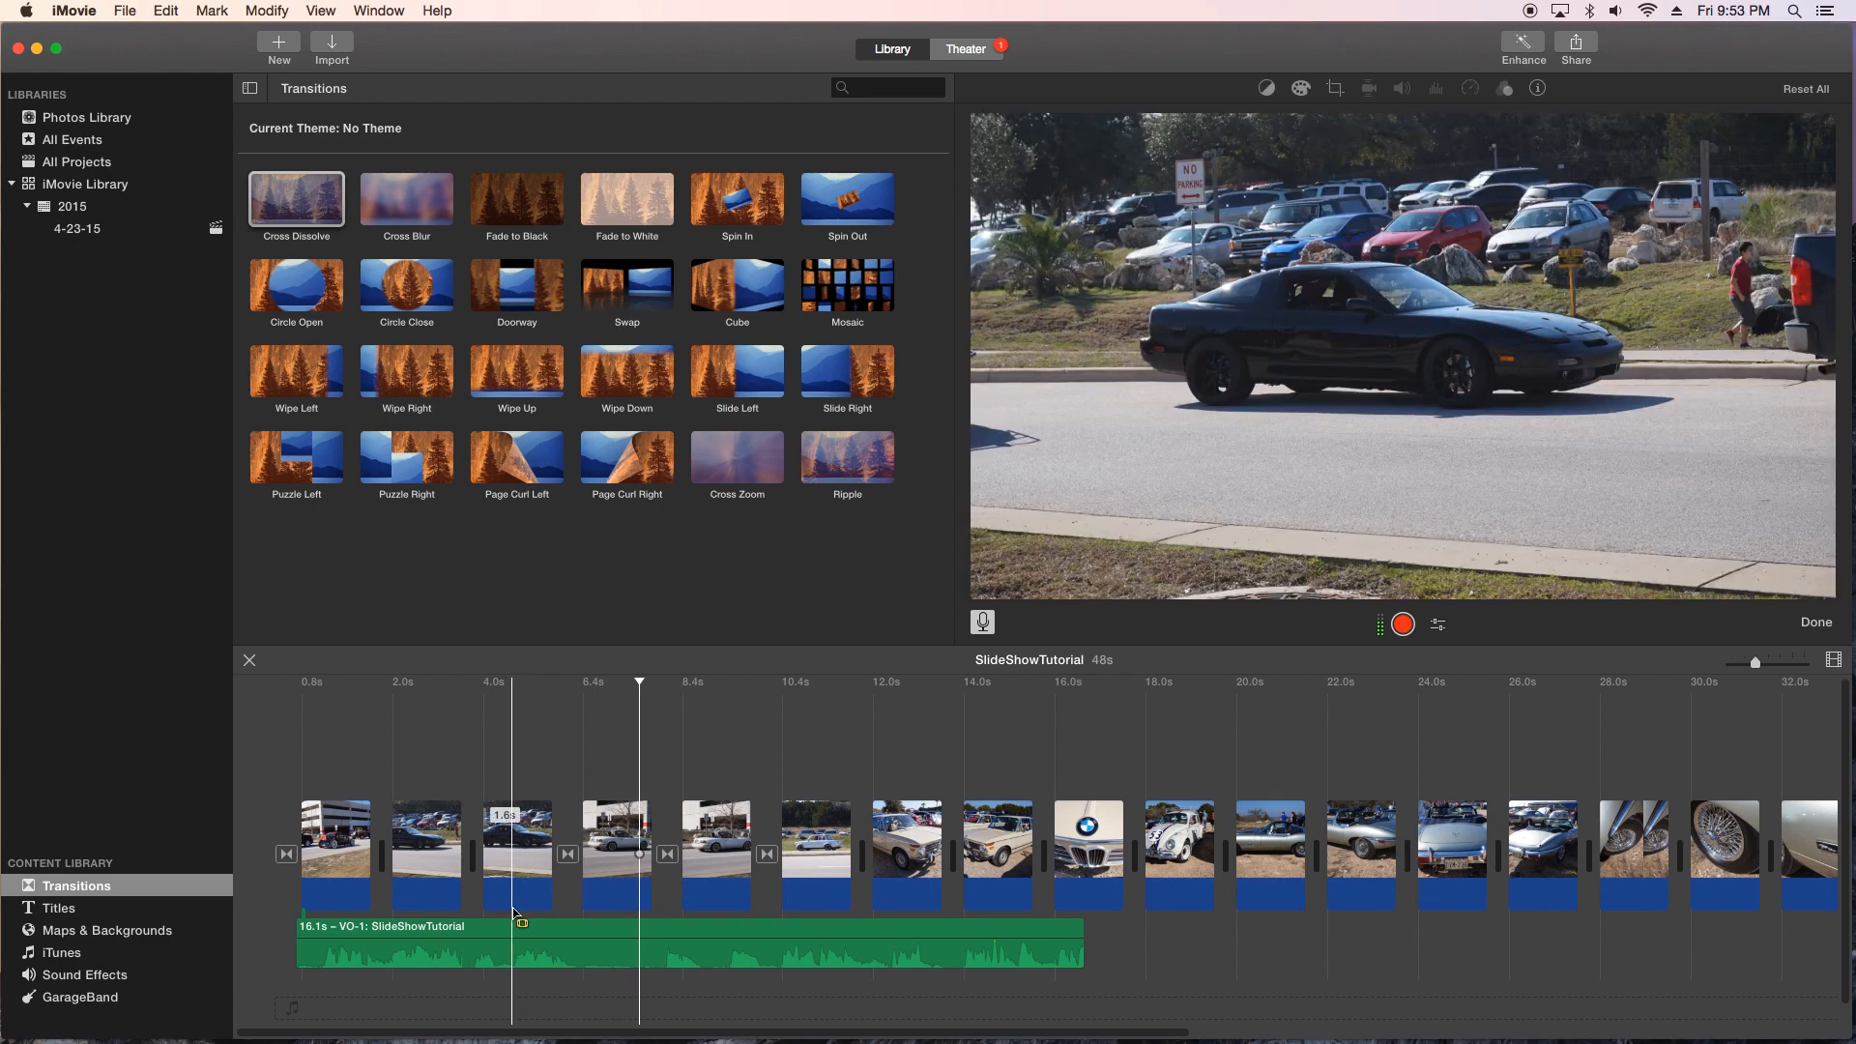
# Step: Browse the 2015 library folder and bring up the 4-23-15 event's media and projects
pyautogui.click(1289, 830)
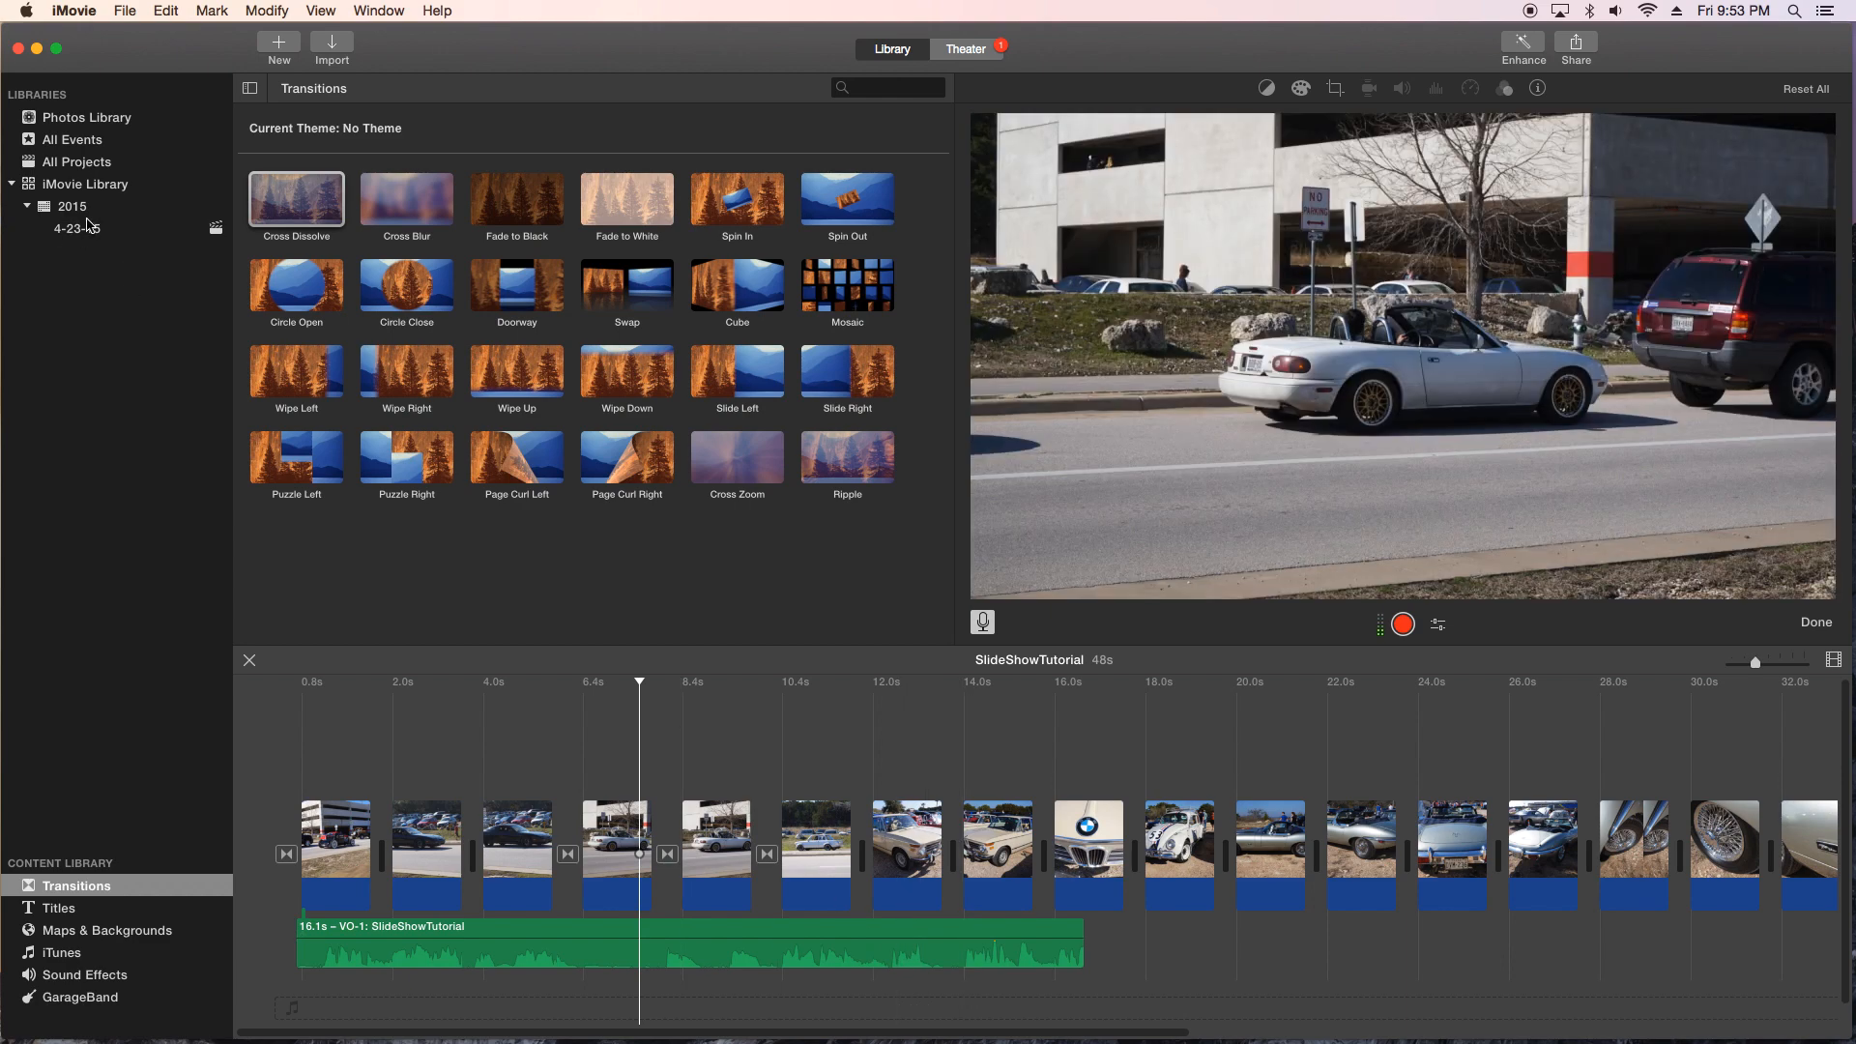
pyautogui.click(71, 205)
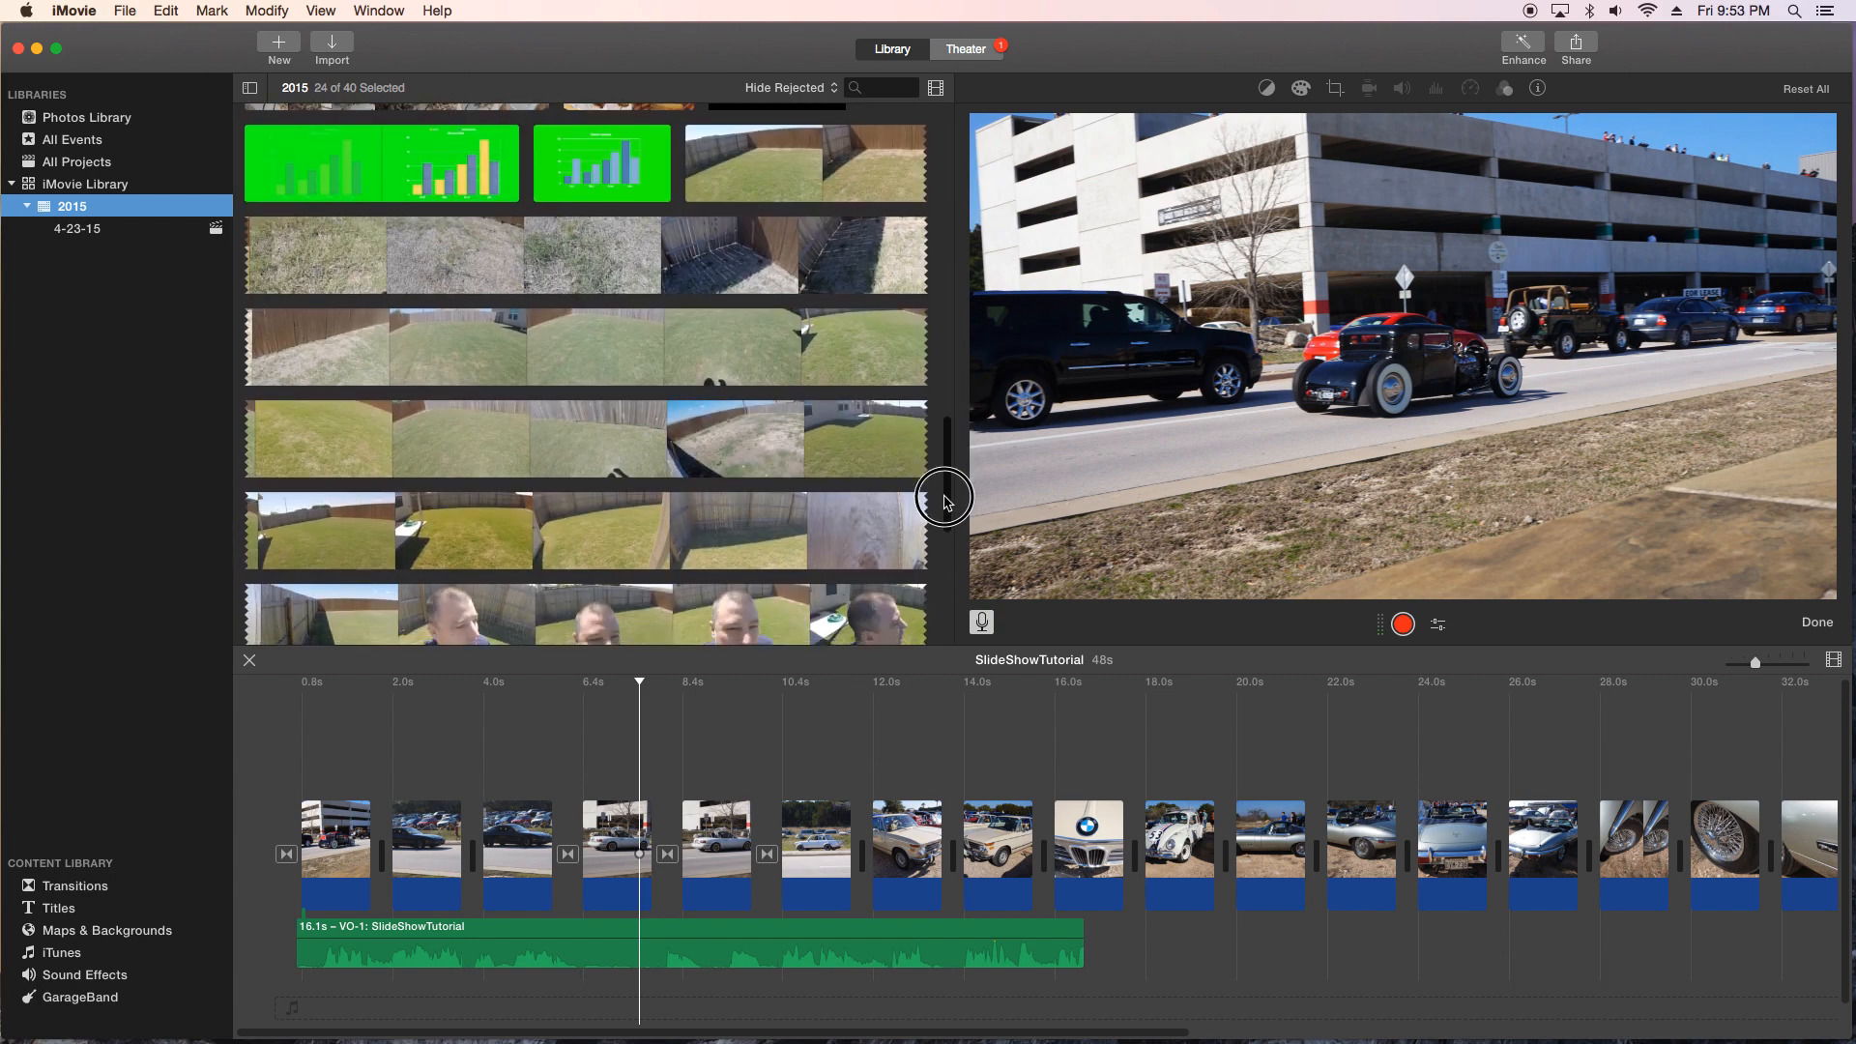
pyautogui.scroll(-3)
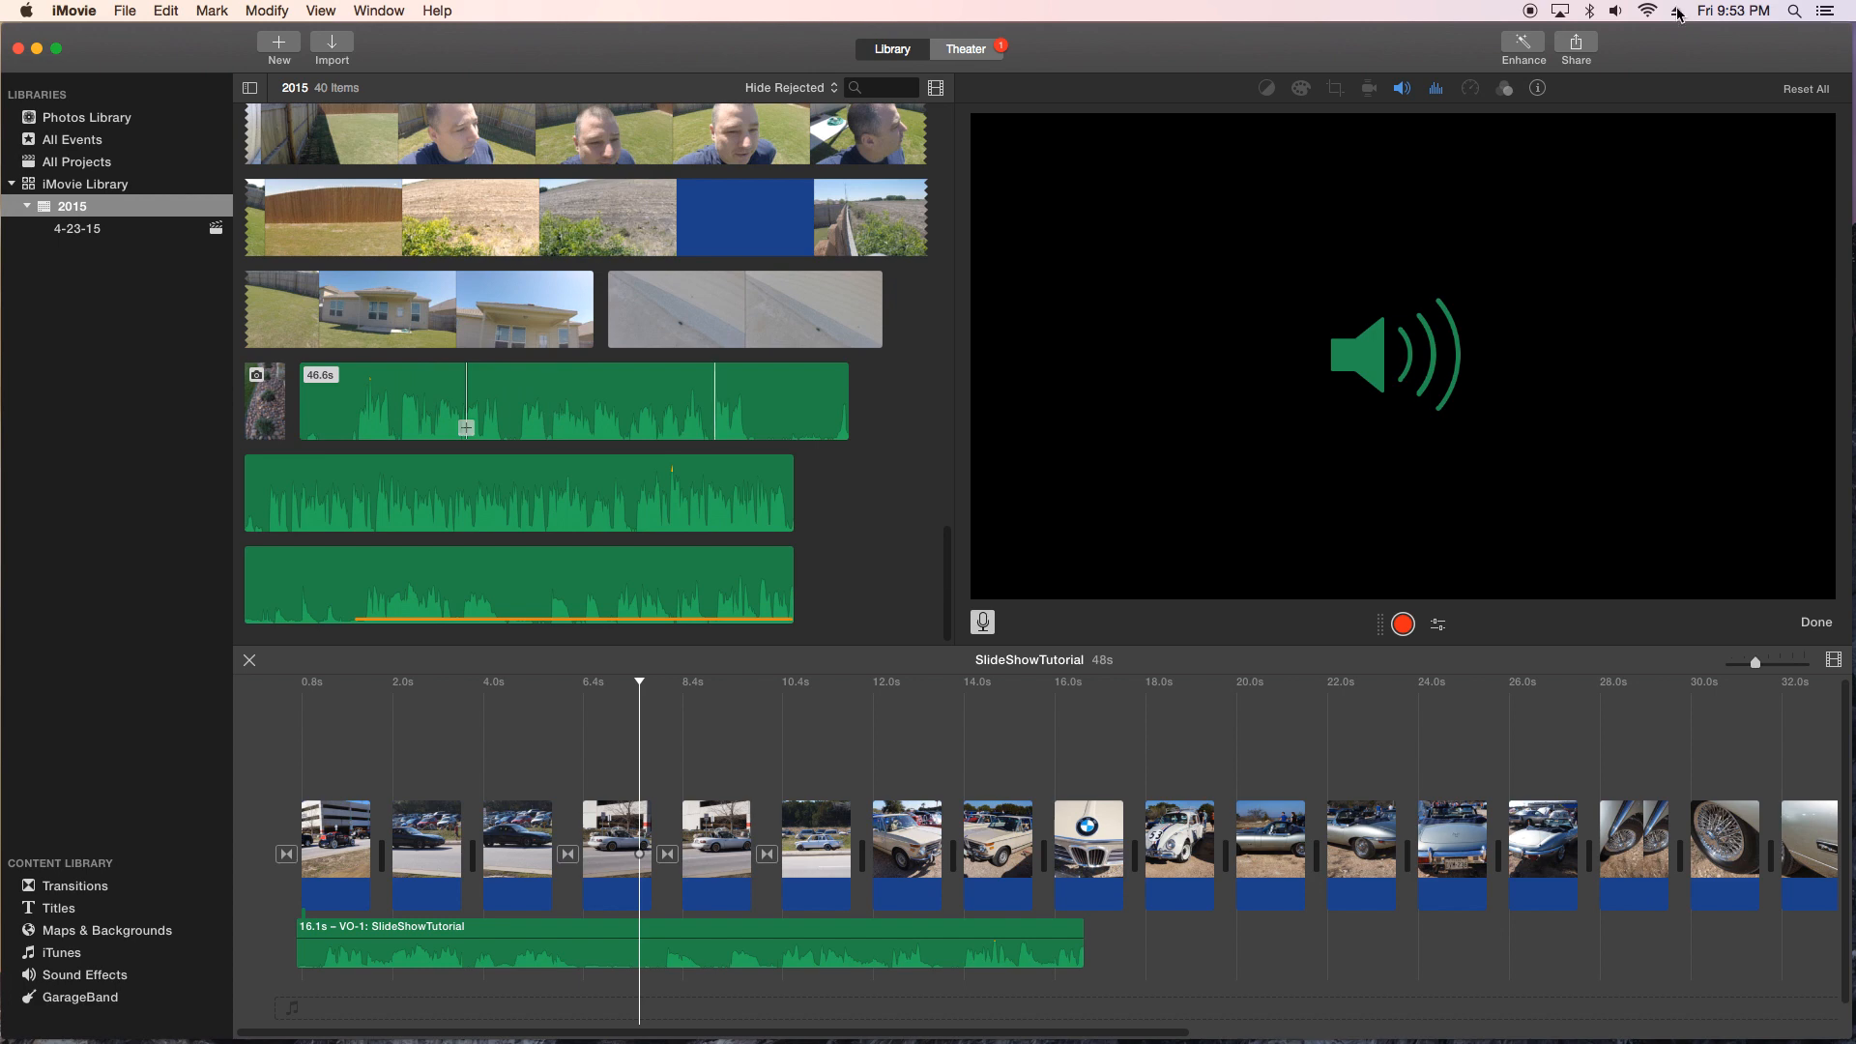
pyautogui.click(1617, 11)
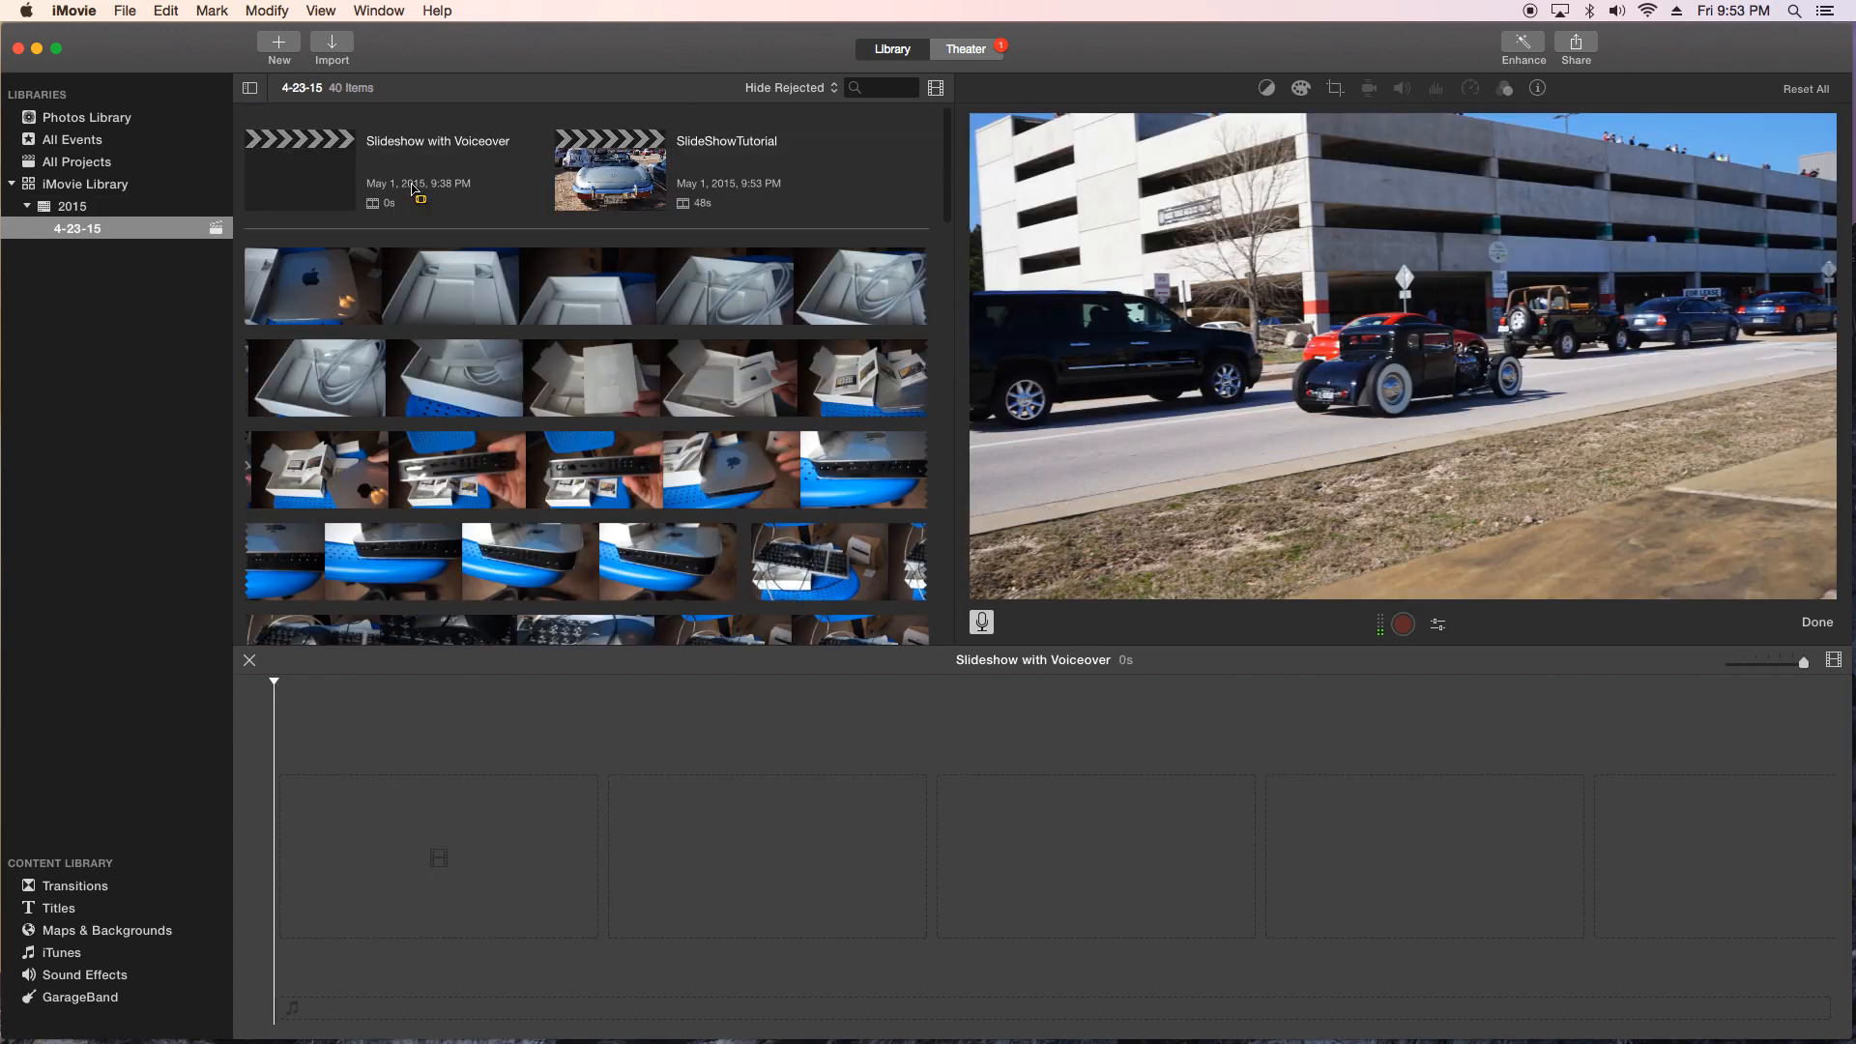
# Step: Reopen SlideShowTutorial and import the Loopname loop from the home folder's Downloads
pyautogui.click(609, 168)
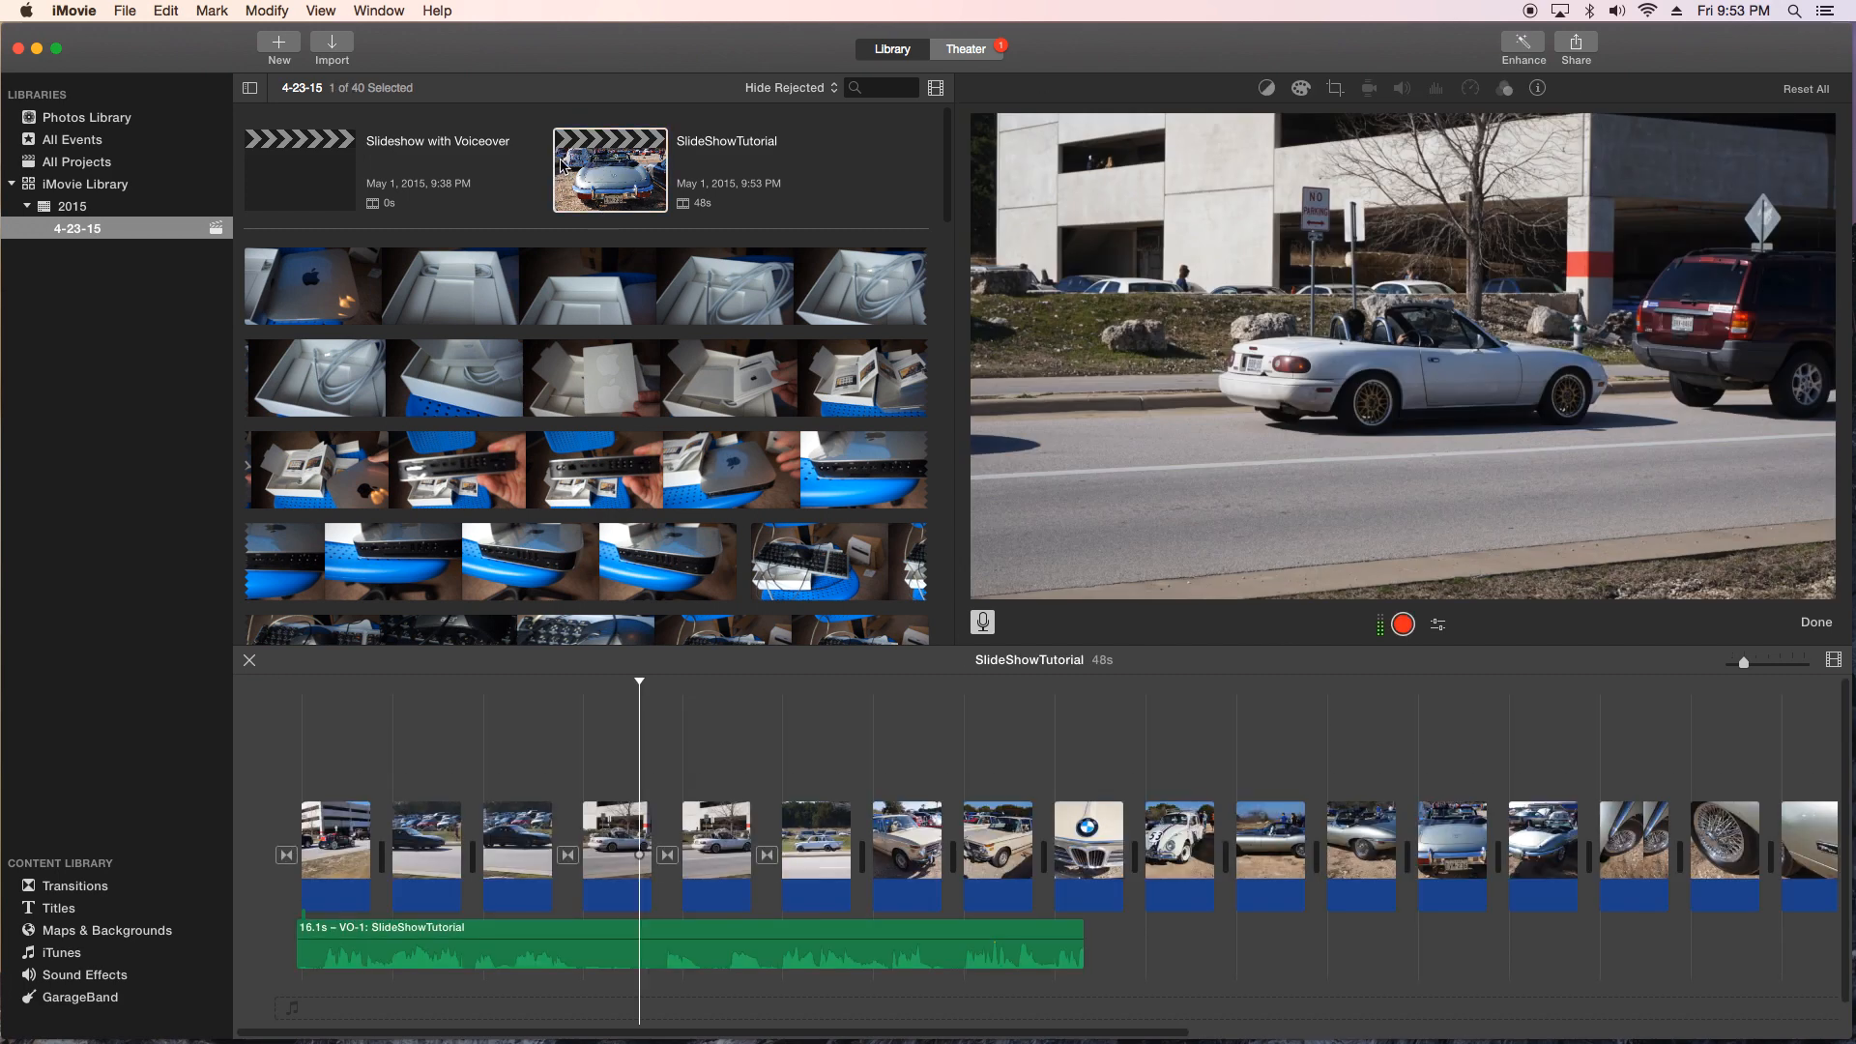
pyautogui.click(331, 40)
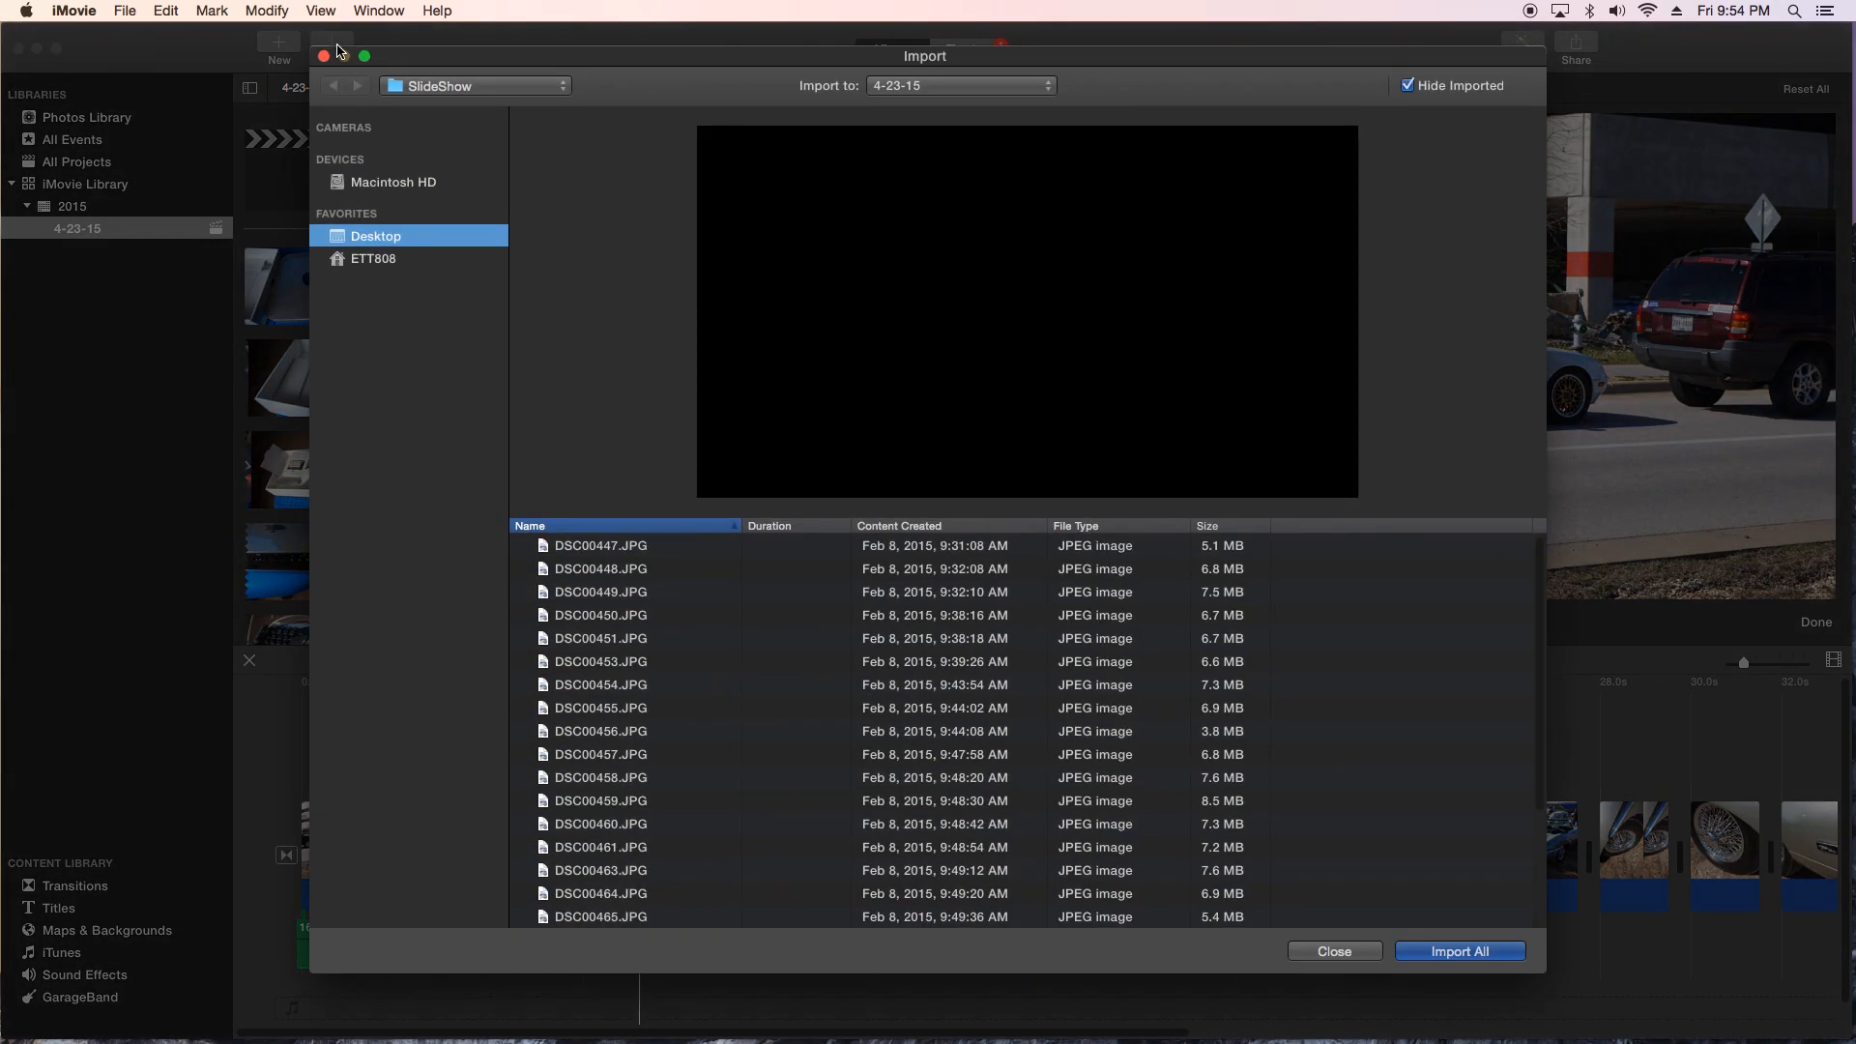
pyautogui.click(373, 258)
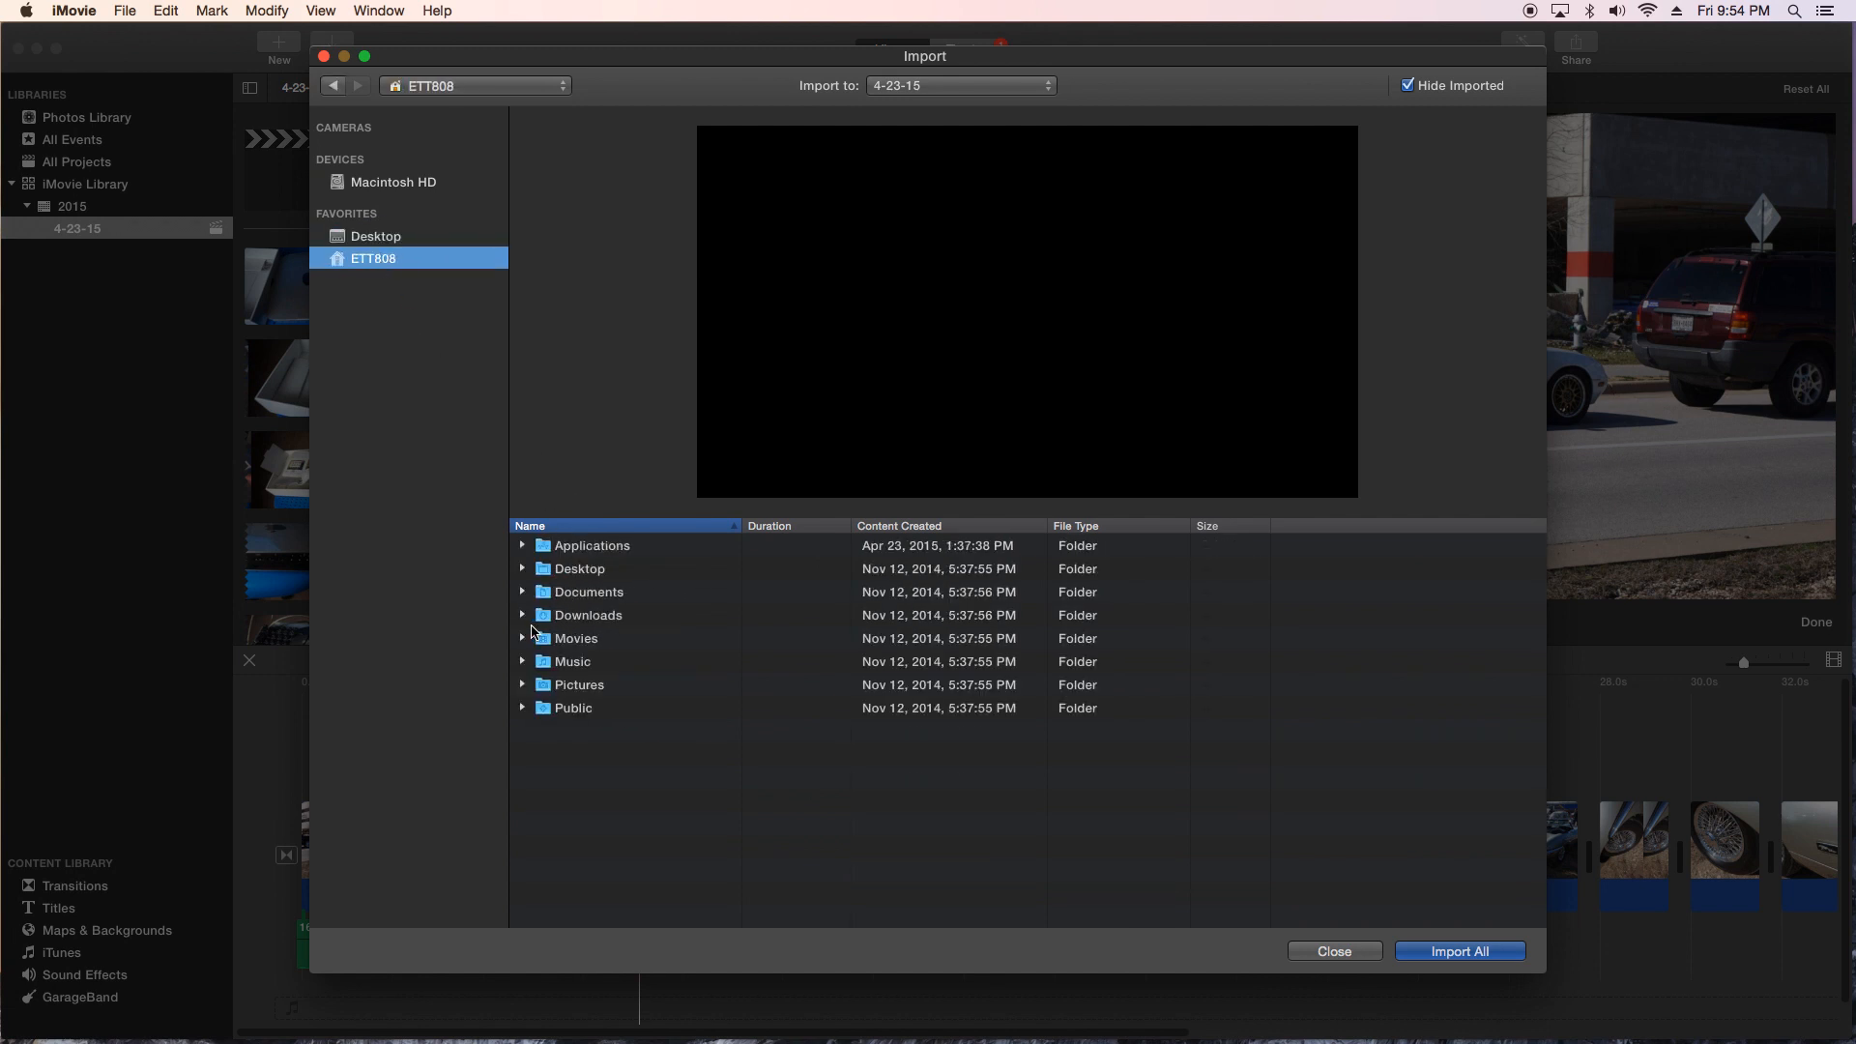
pyautogui.click(522, 619)
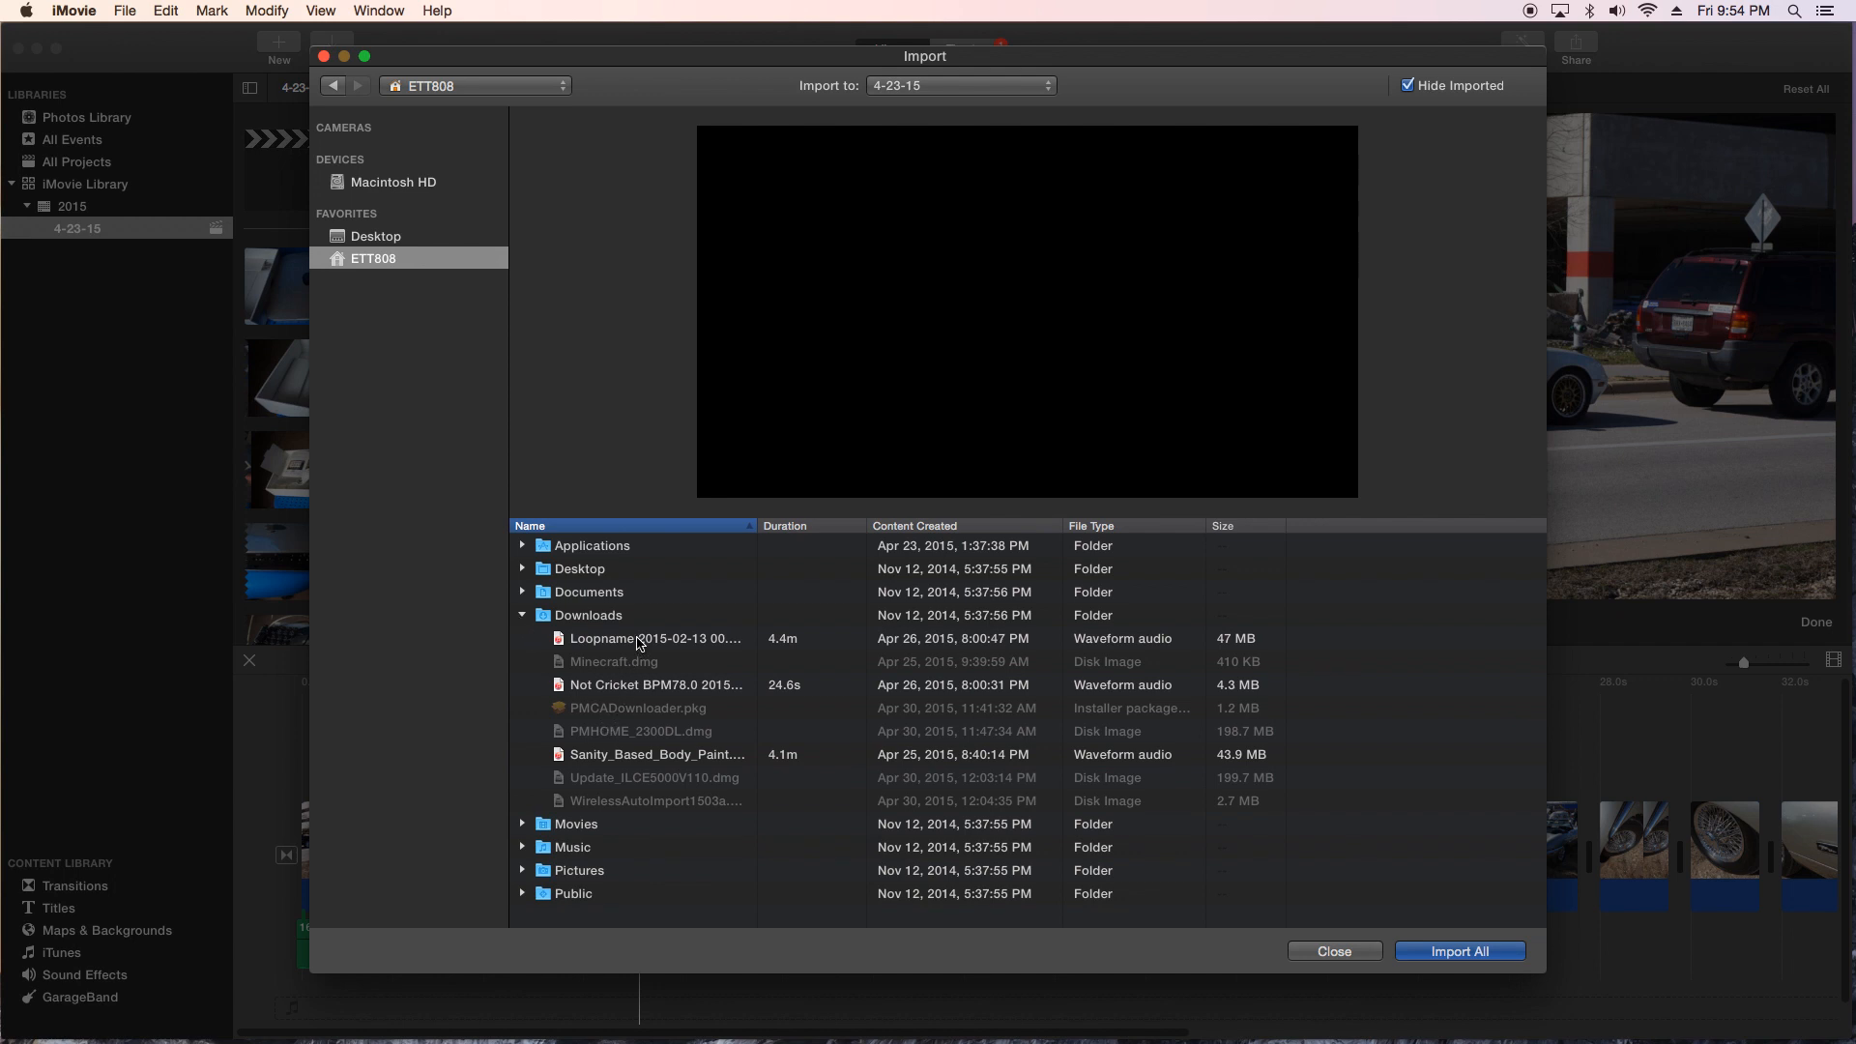
pyautogui.click(655, 638)
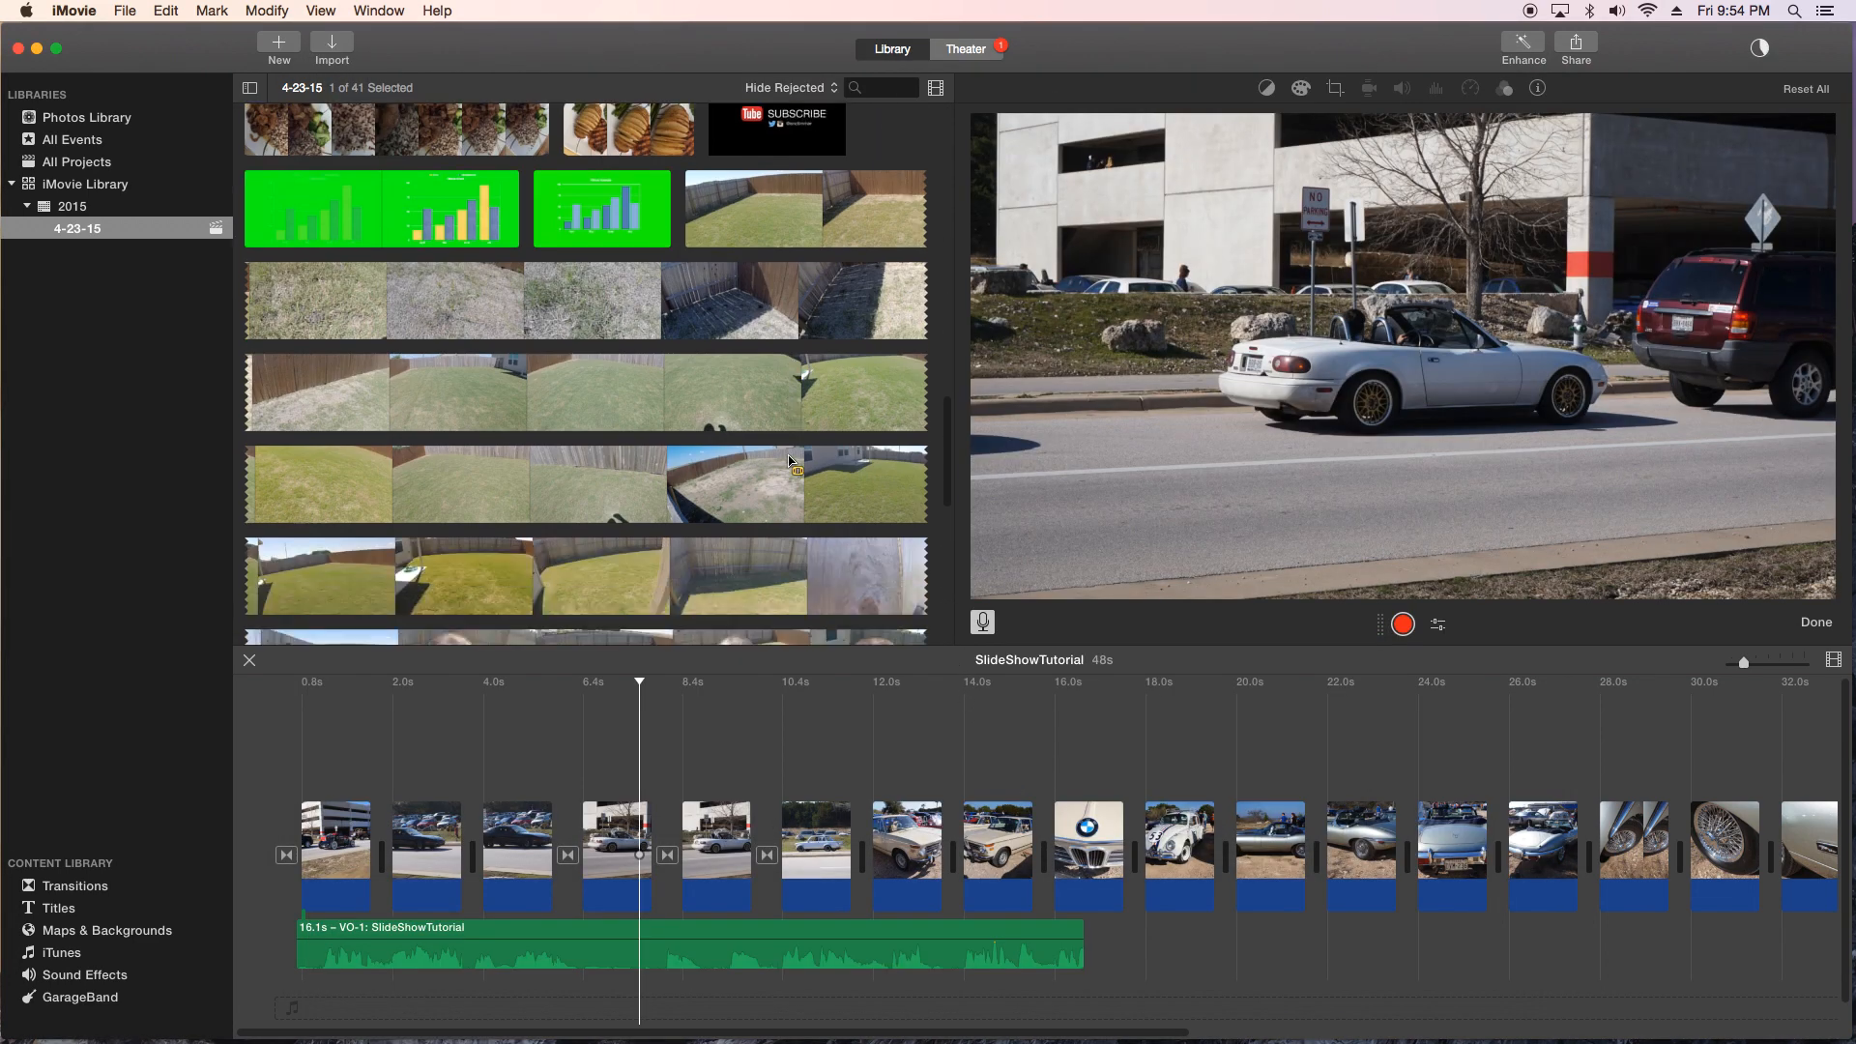
# Step: Place the Loopname clip into the background music well under the whole slideshow
pyautogui.scroll(-3)
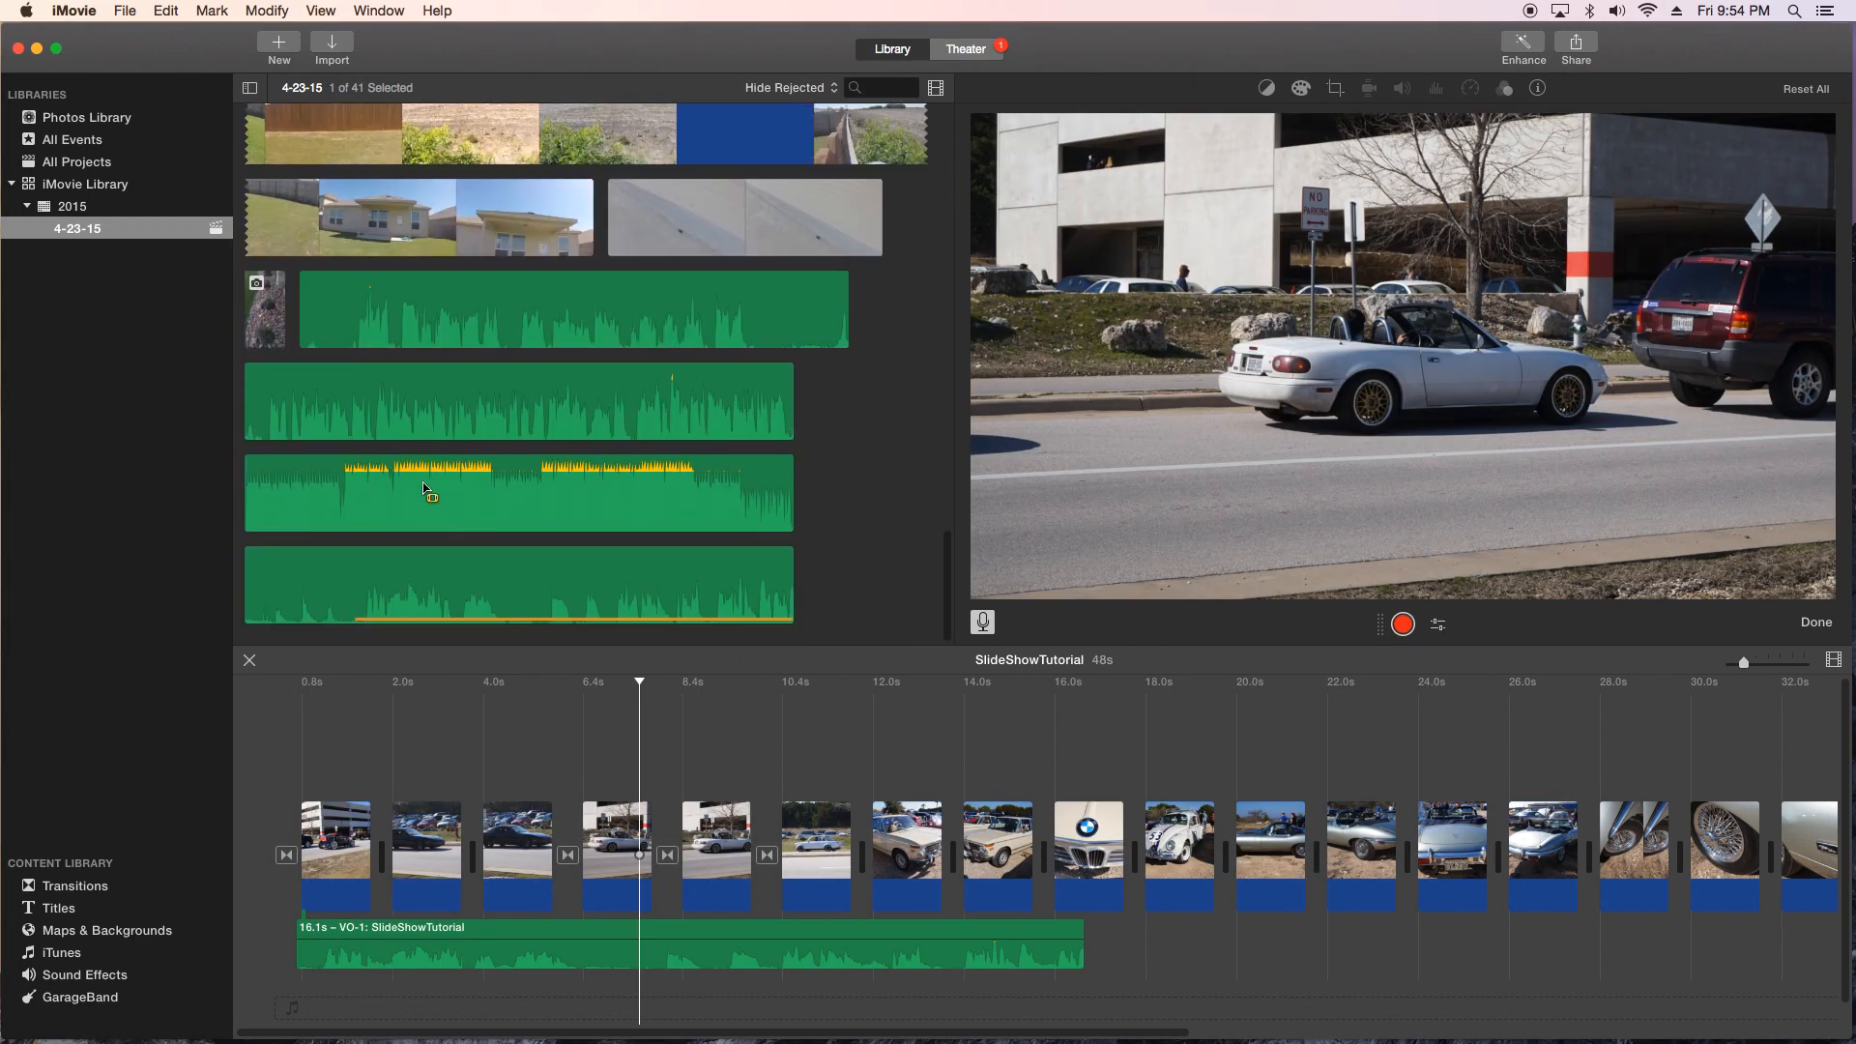
pyautogui.click(350, 495)
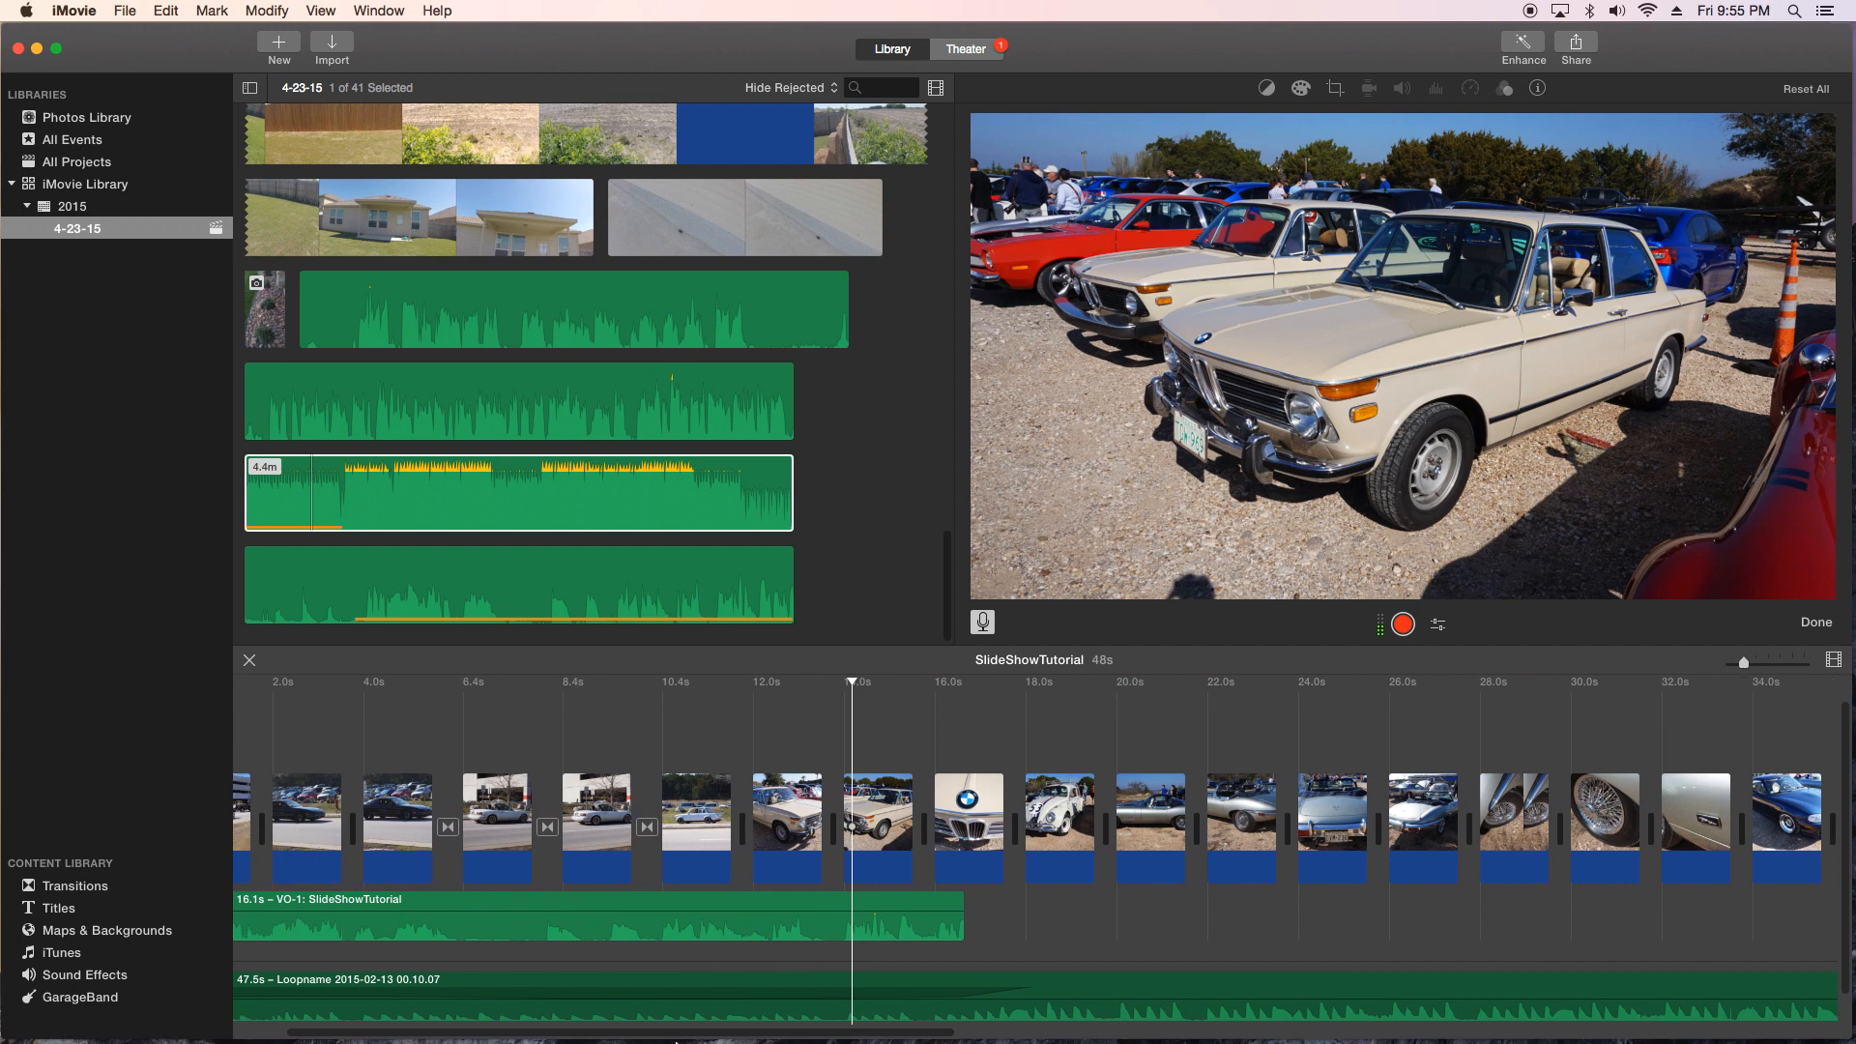
pyautogui.moveTo(799, 804)
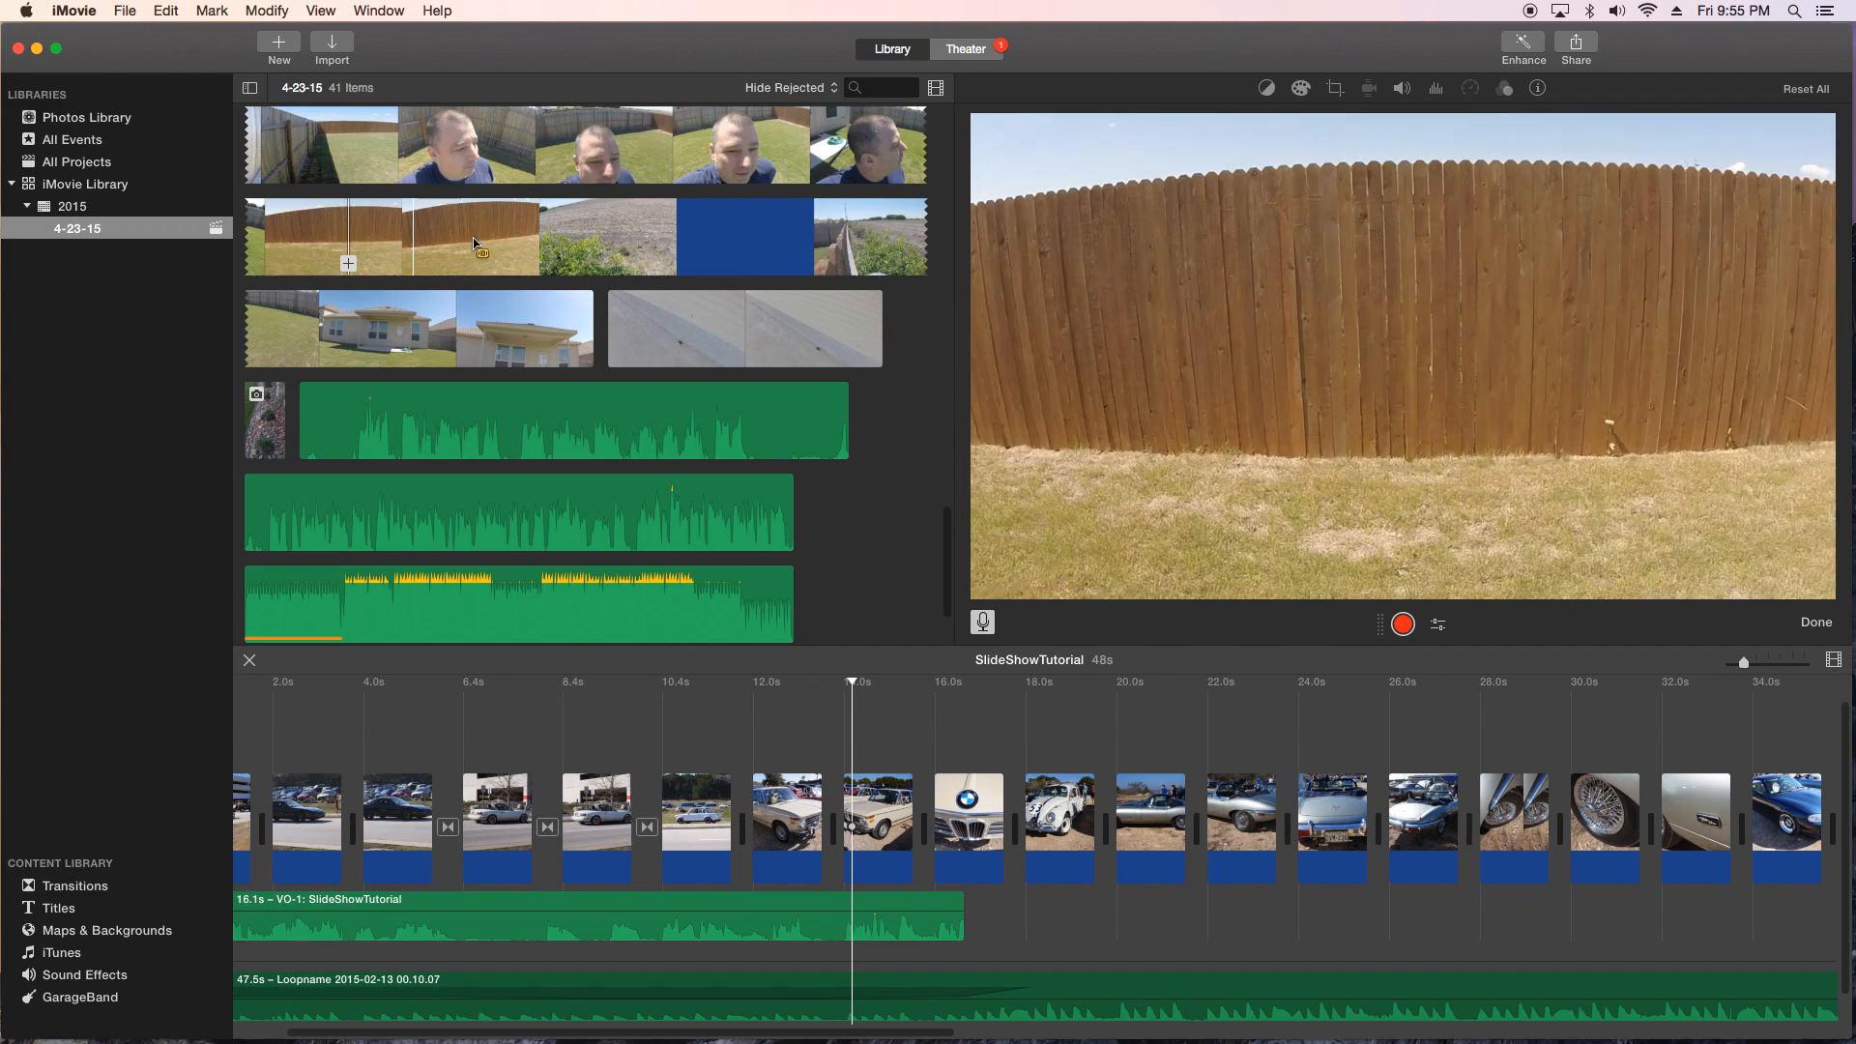
pyautogui.moveTo(567, 238)
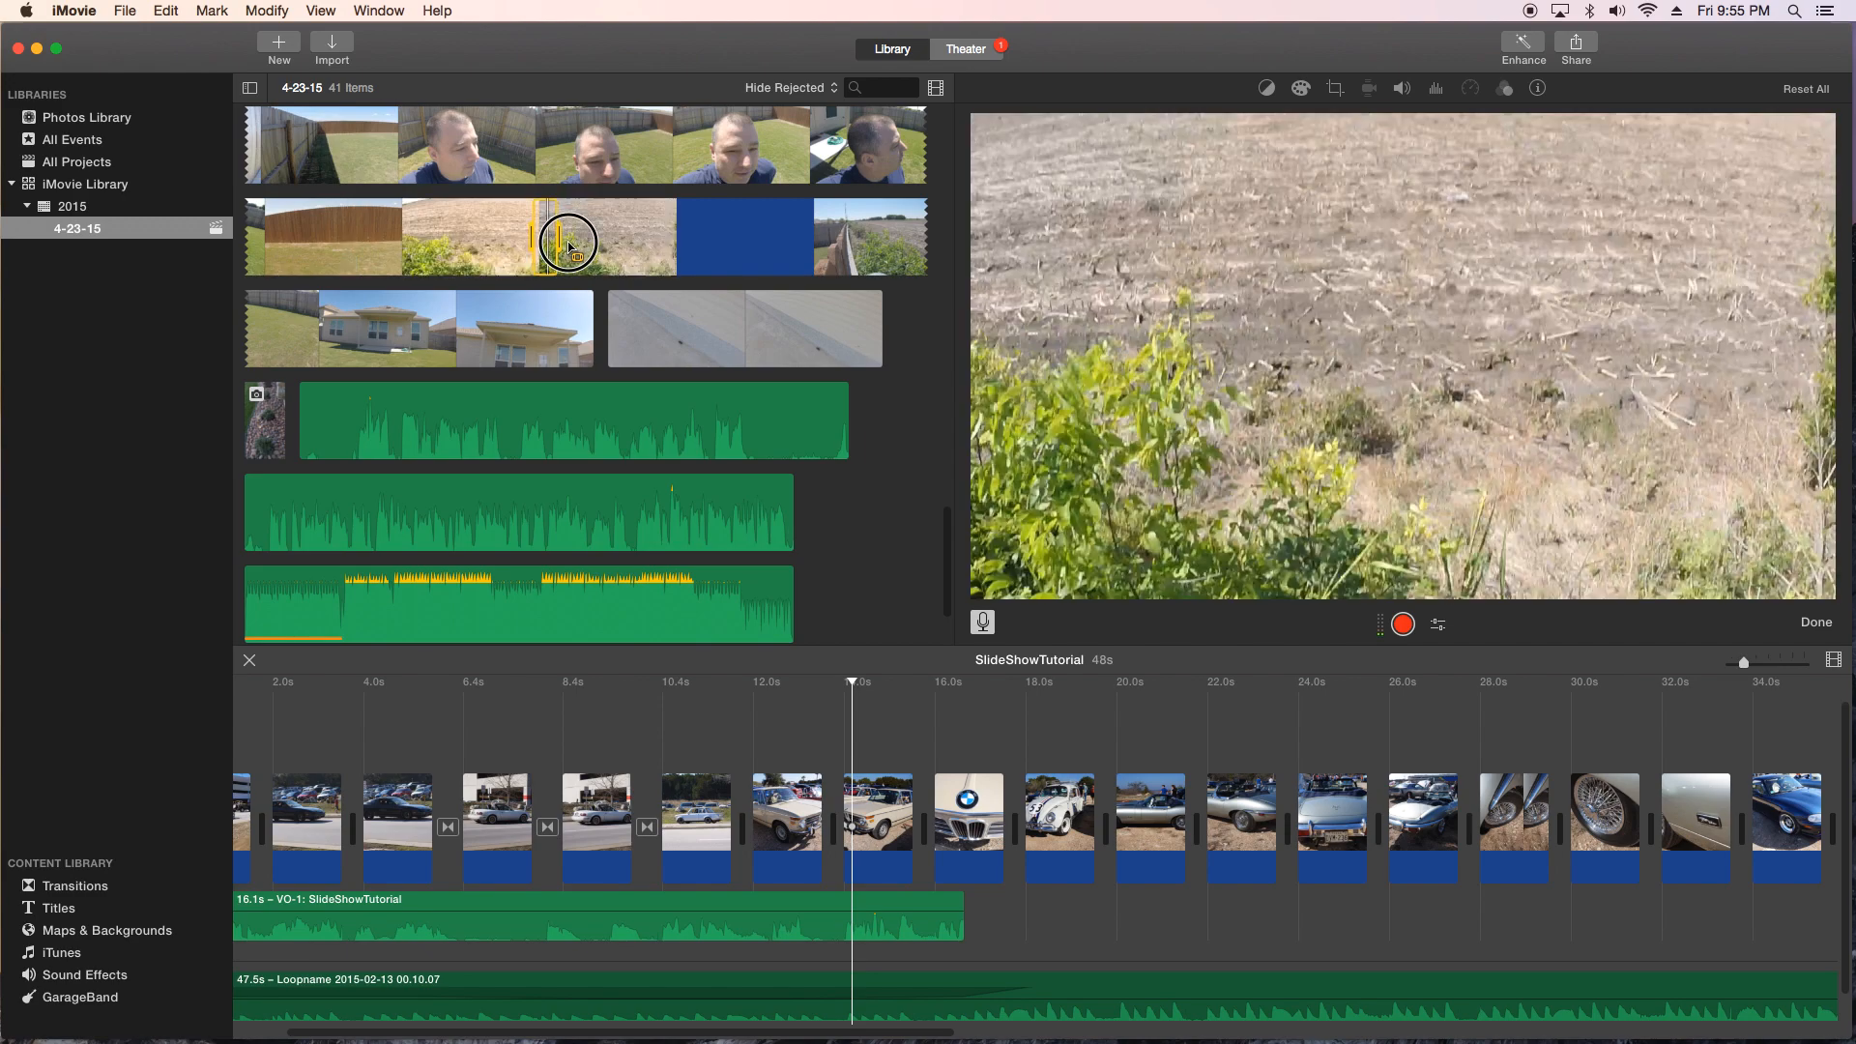
pyautogui.moveTo(662, 240)
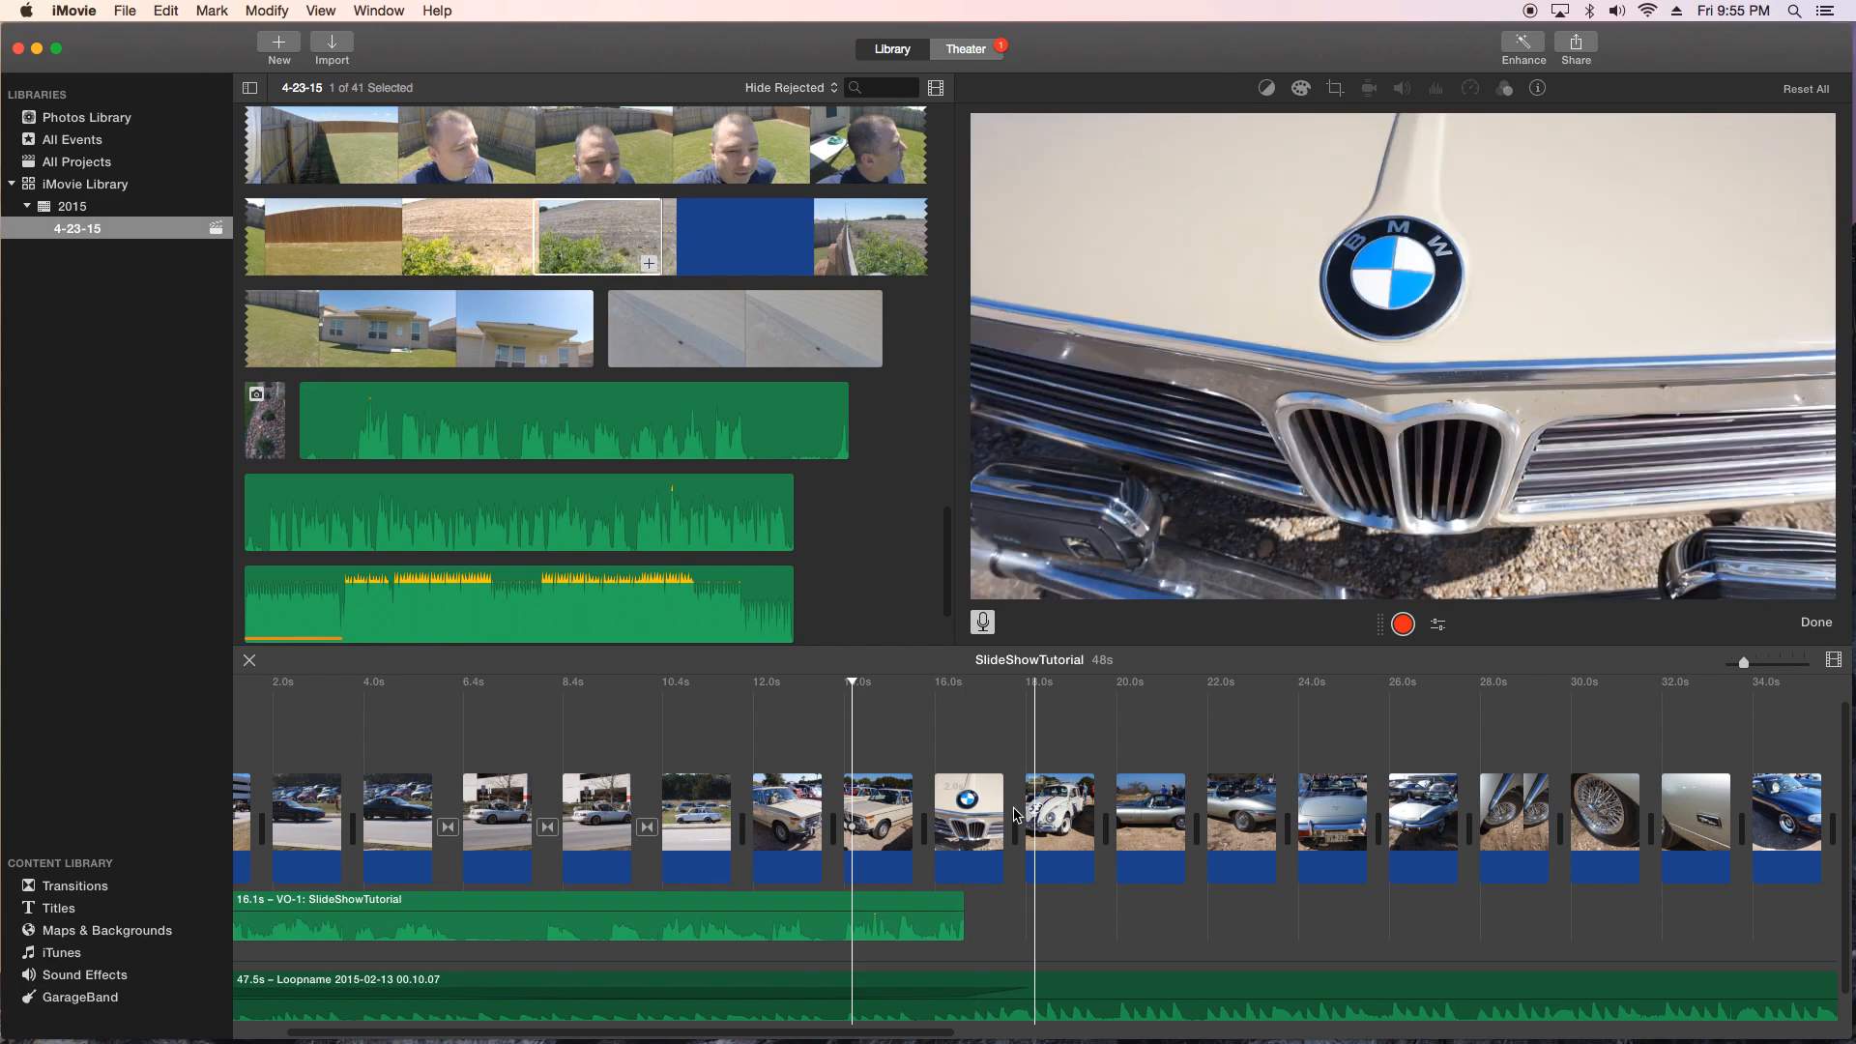
# Step: Drop a selected range of the field video between the BMW badge and Beetle photos
pyautogui.click(599, 236)
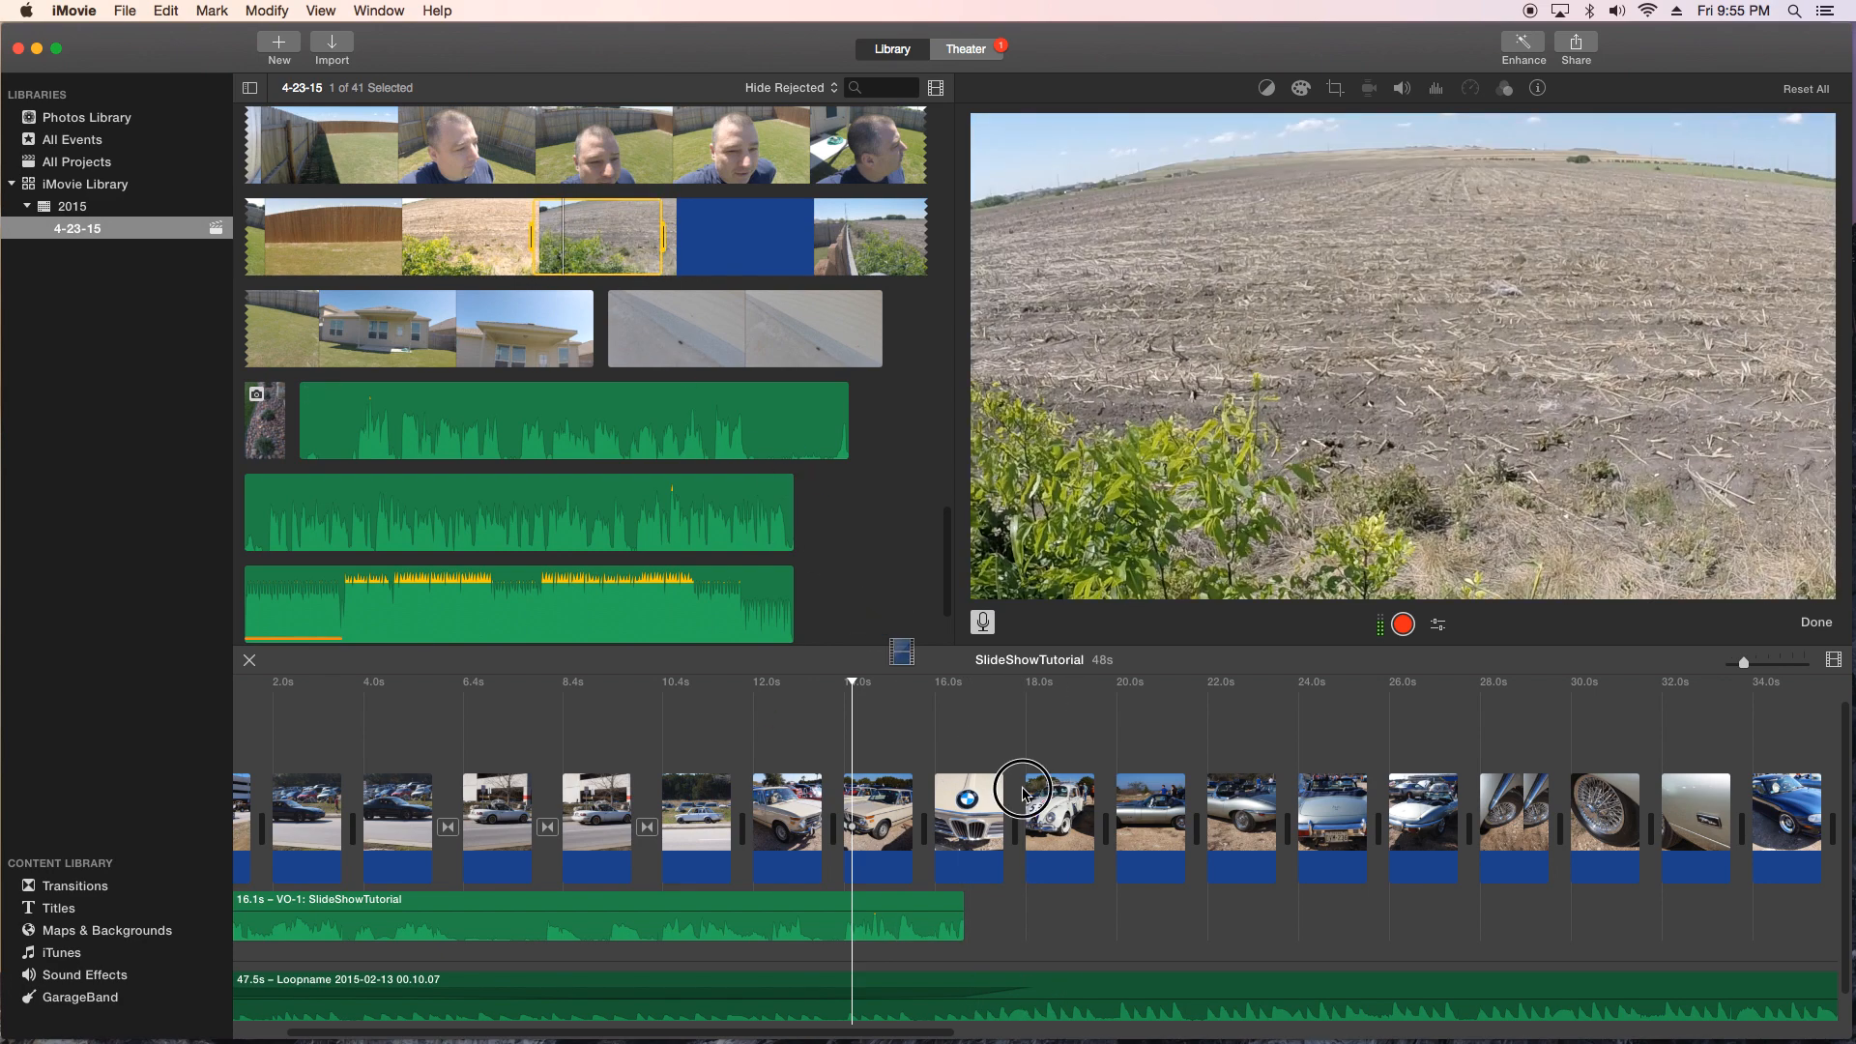
pyautogui.click(1058, 808)
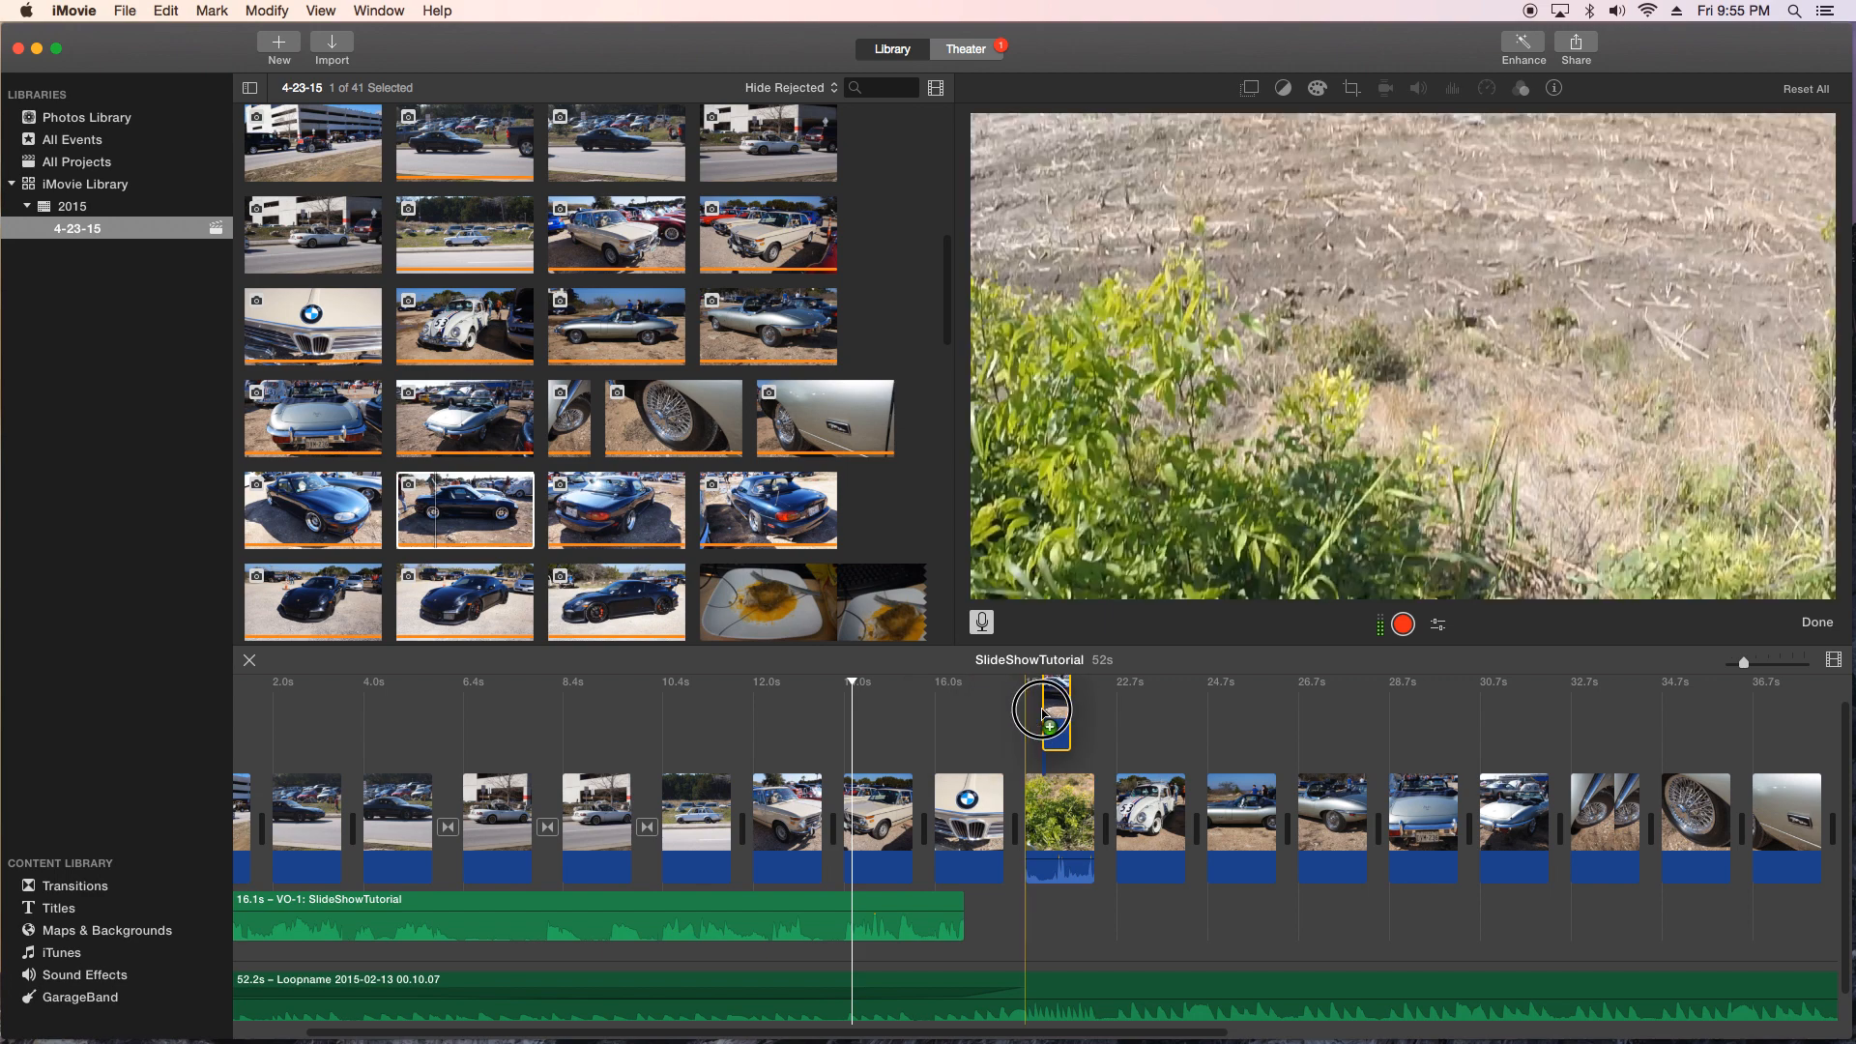
# Step: Overlay the roadster photo as a picture-in-picture inset with a thick yellow border
pyautogui.click(1249, 87)
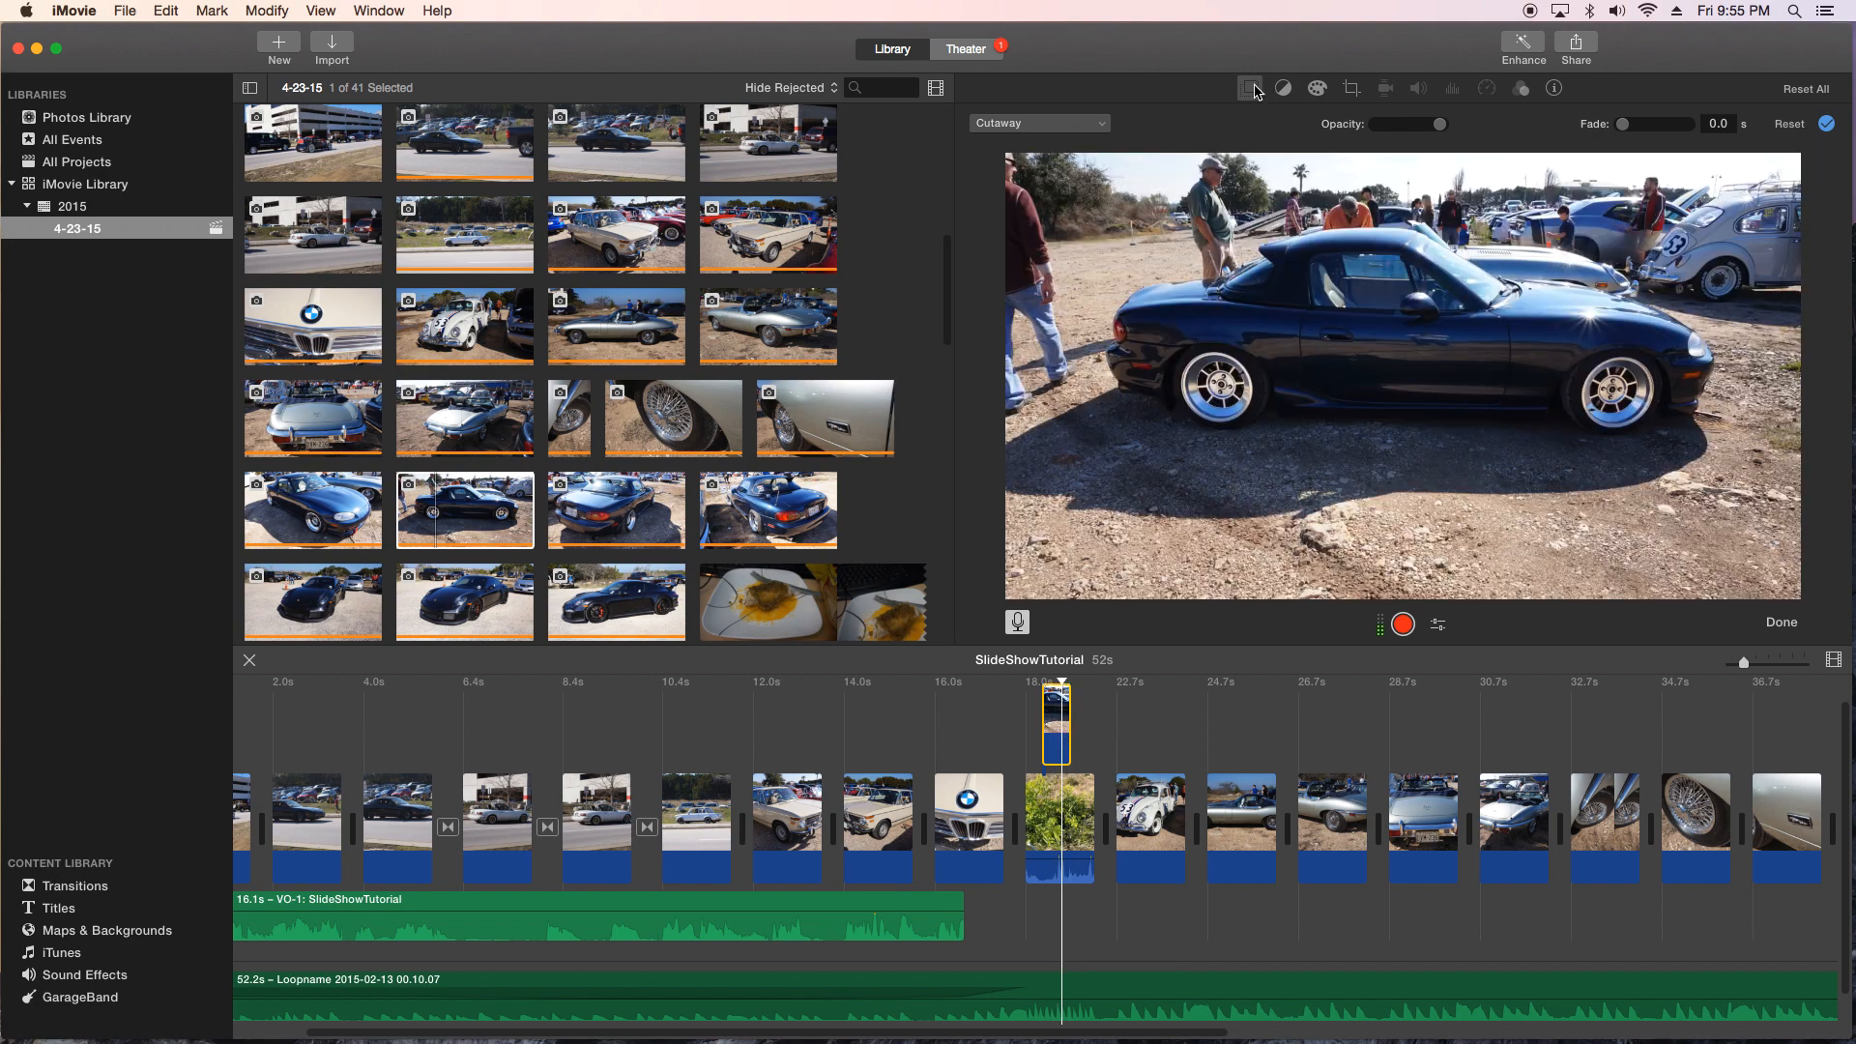
pyautogui.moveTo(1251, 87)
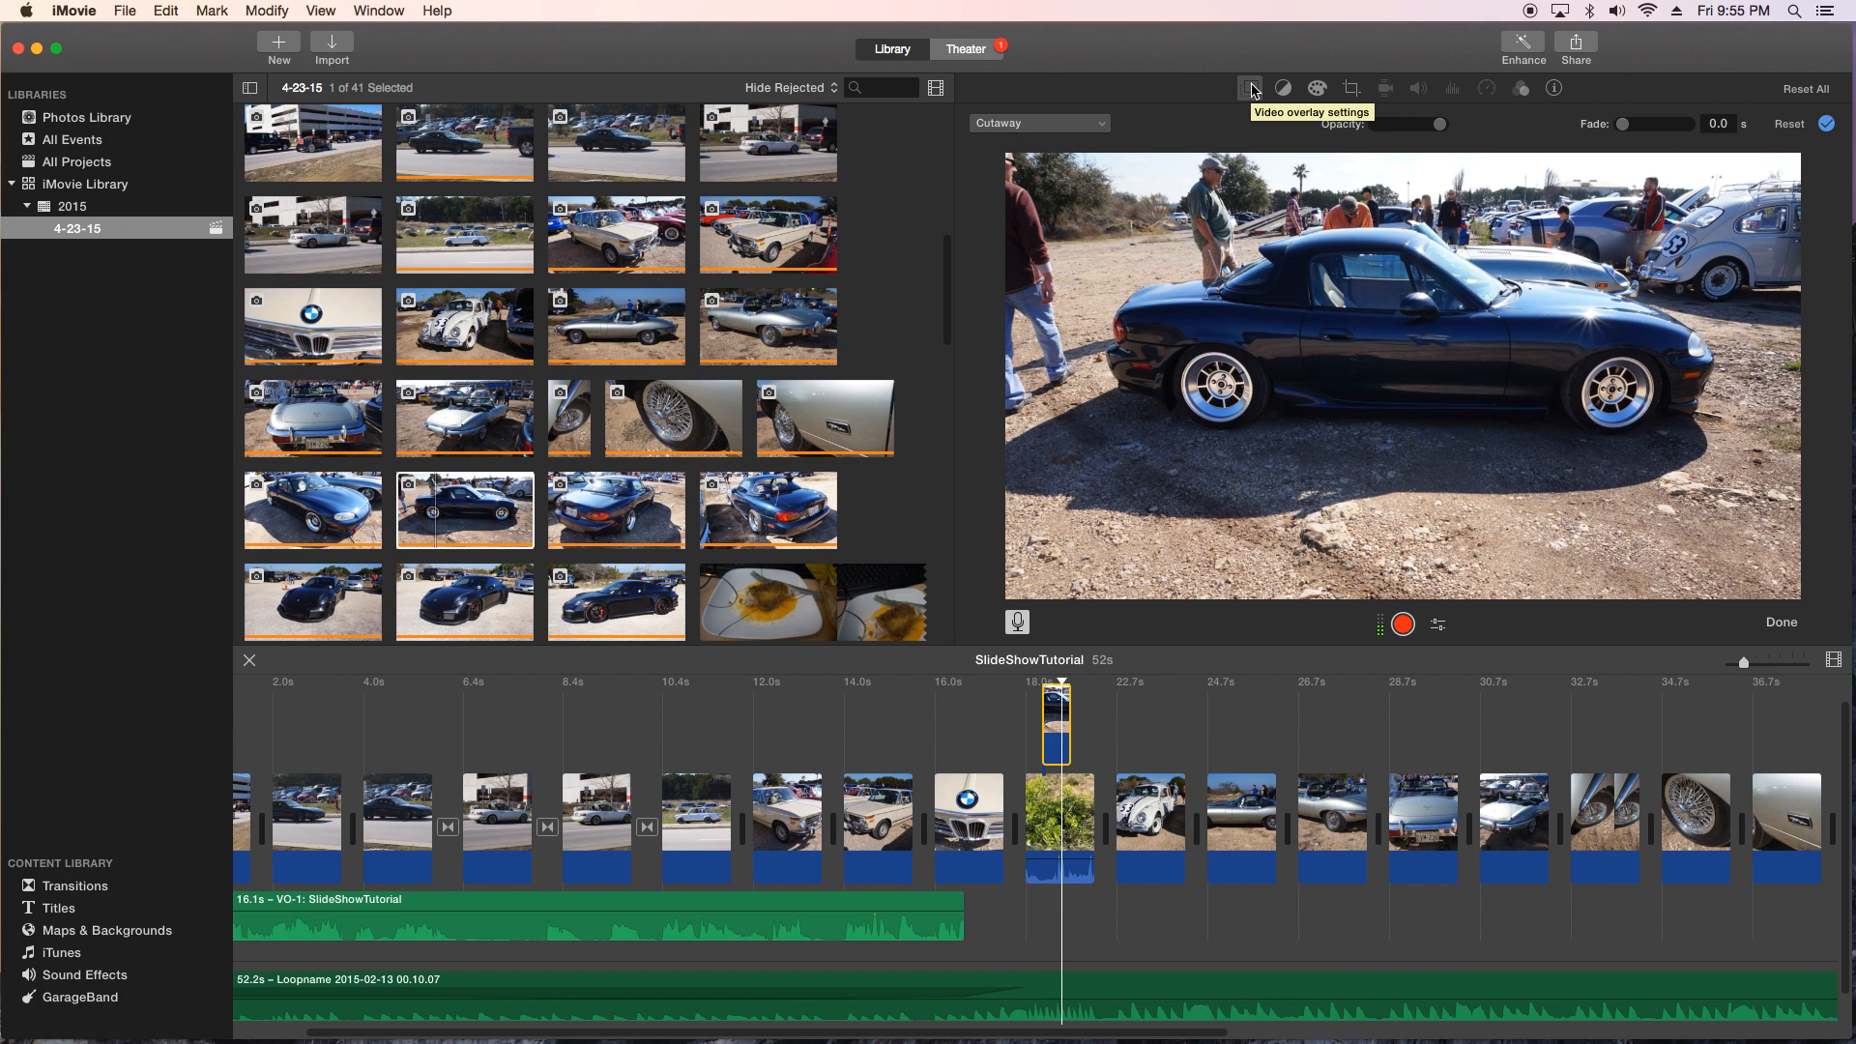
pyautogui.moveTo(1113, 129)
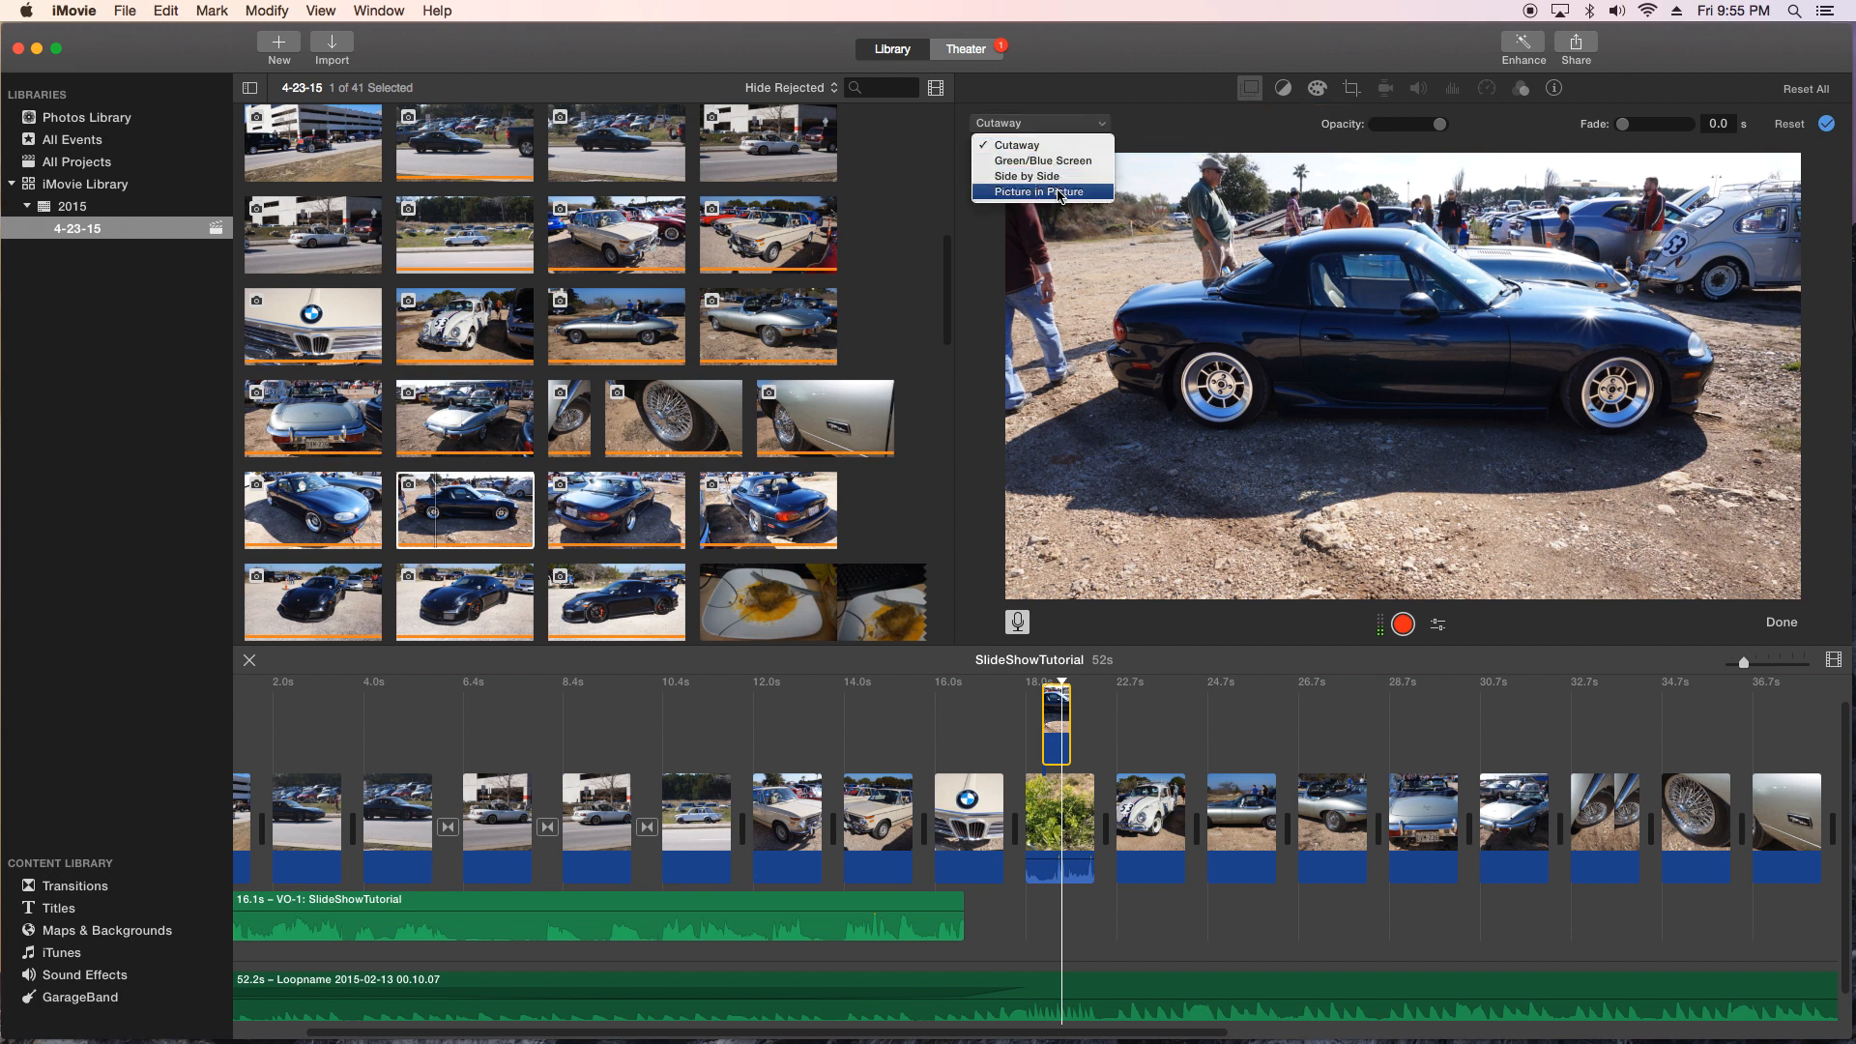
pyautogui.click(1048, 191)
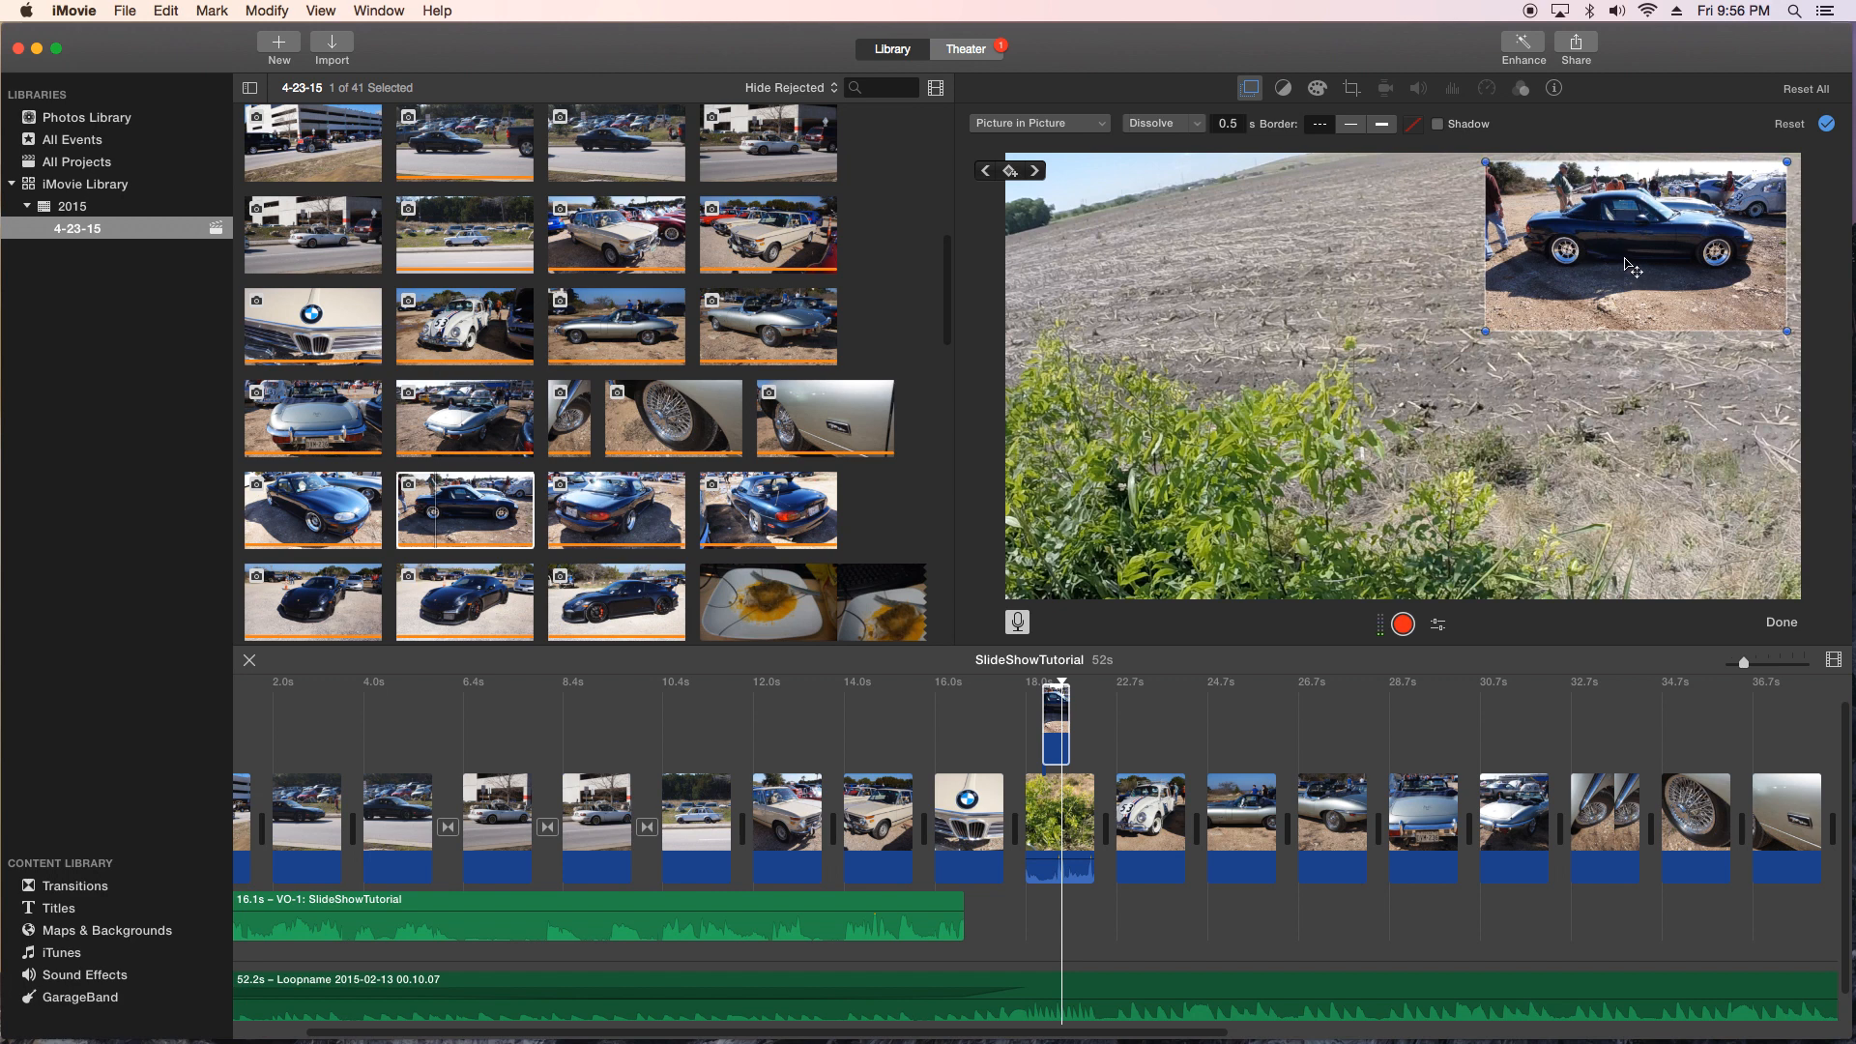
pyautogui.click(1380, 124)
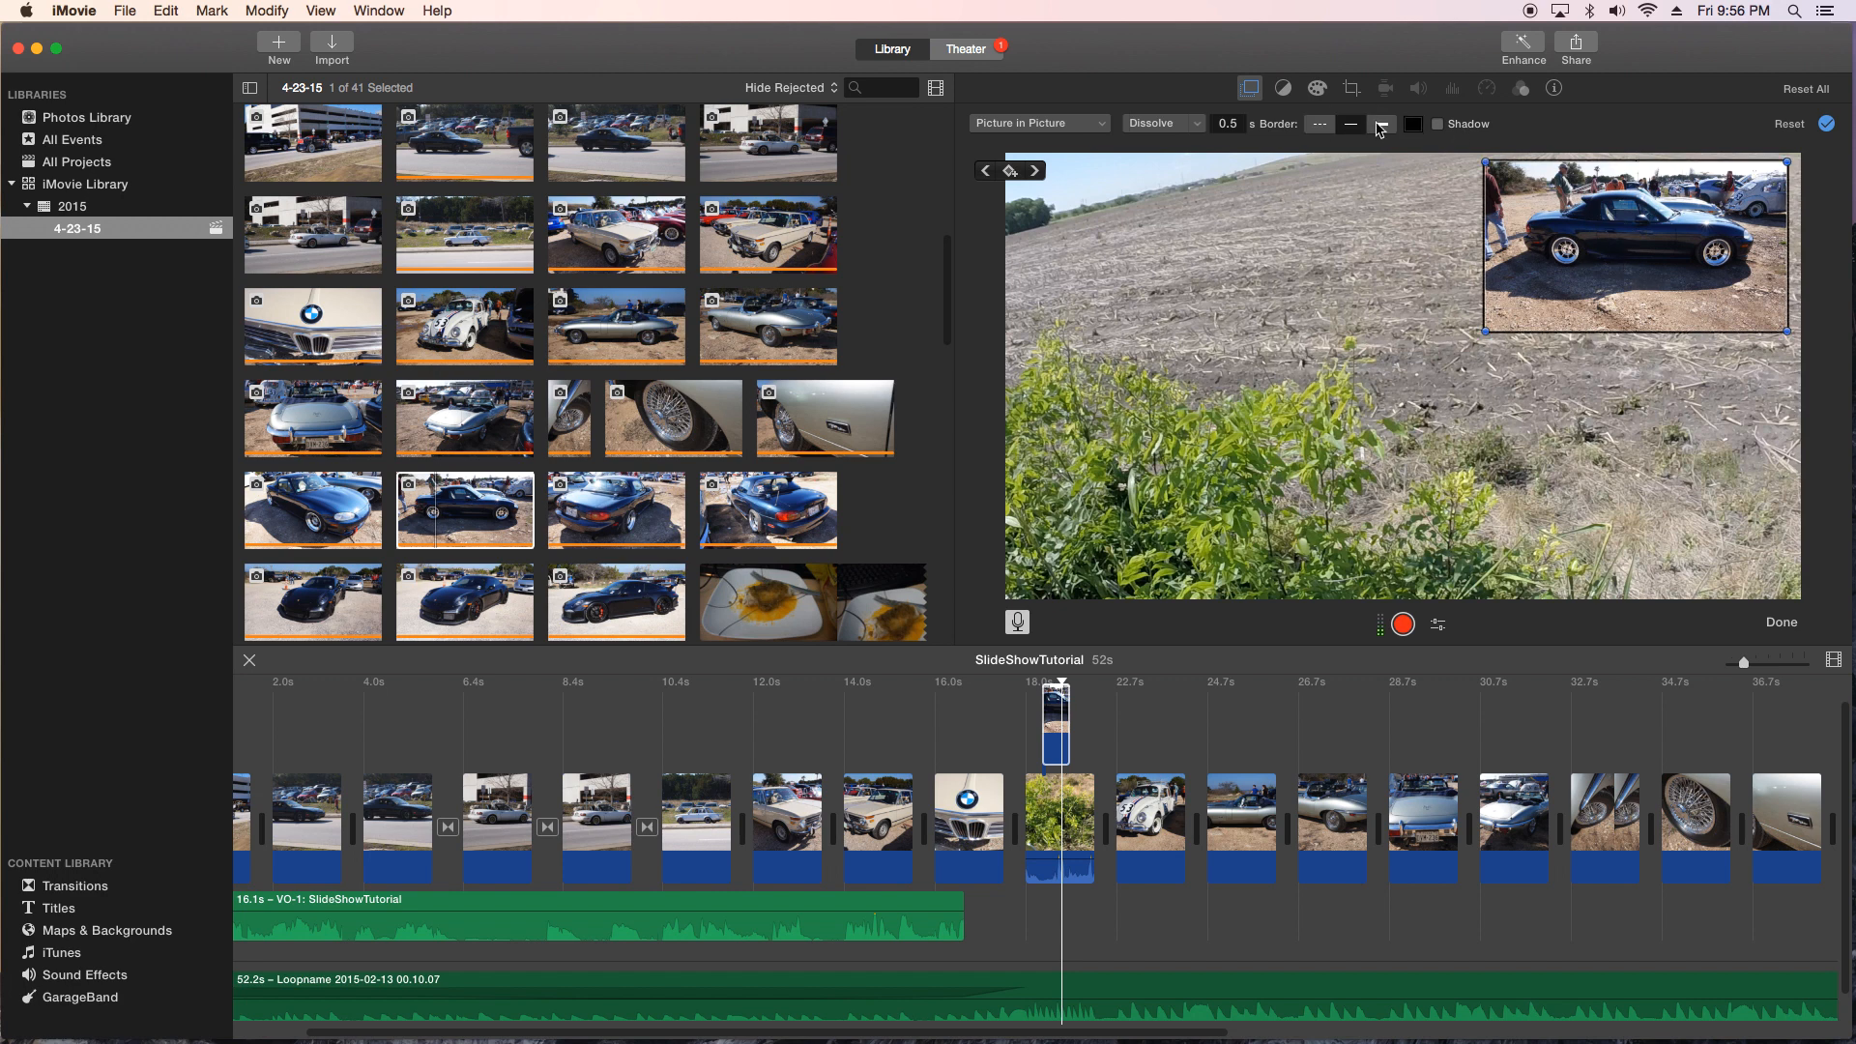
pyautogui.click(1381, 124)
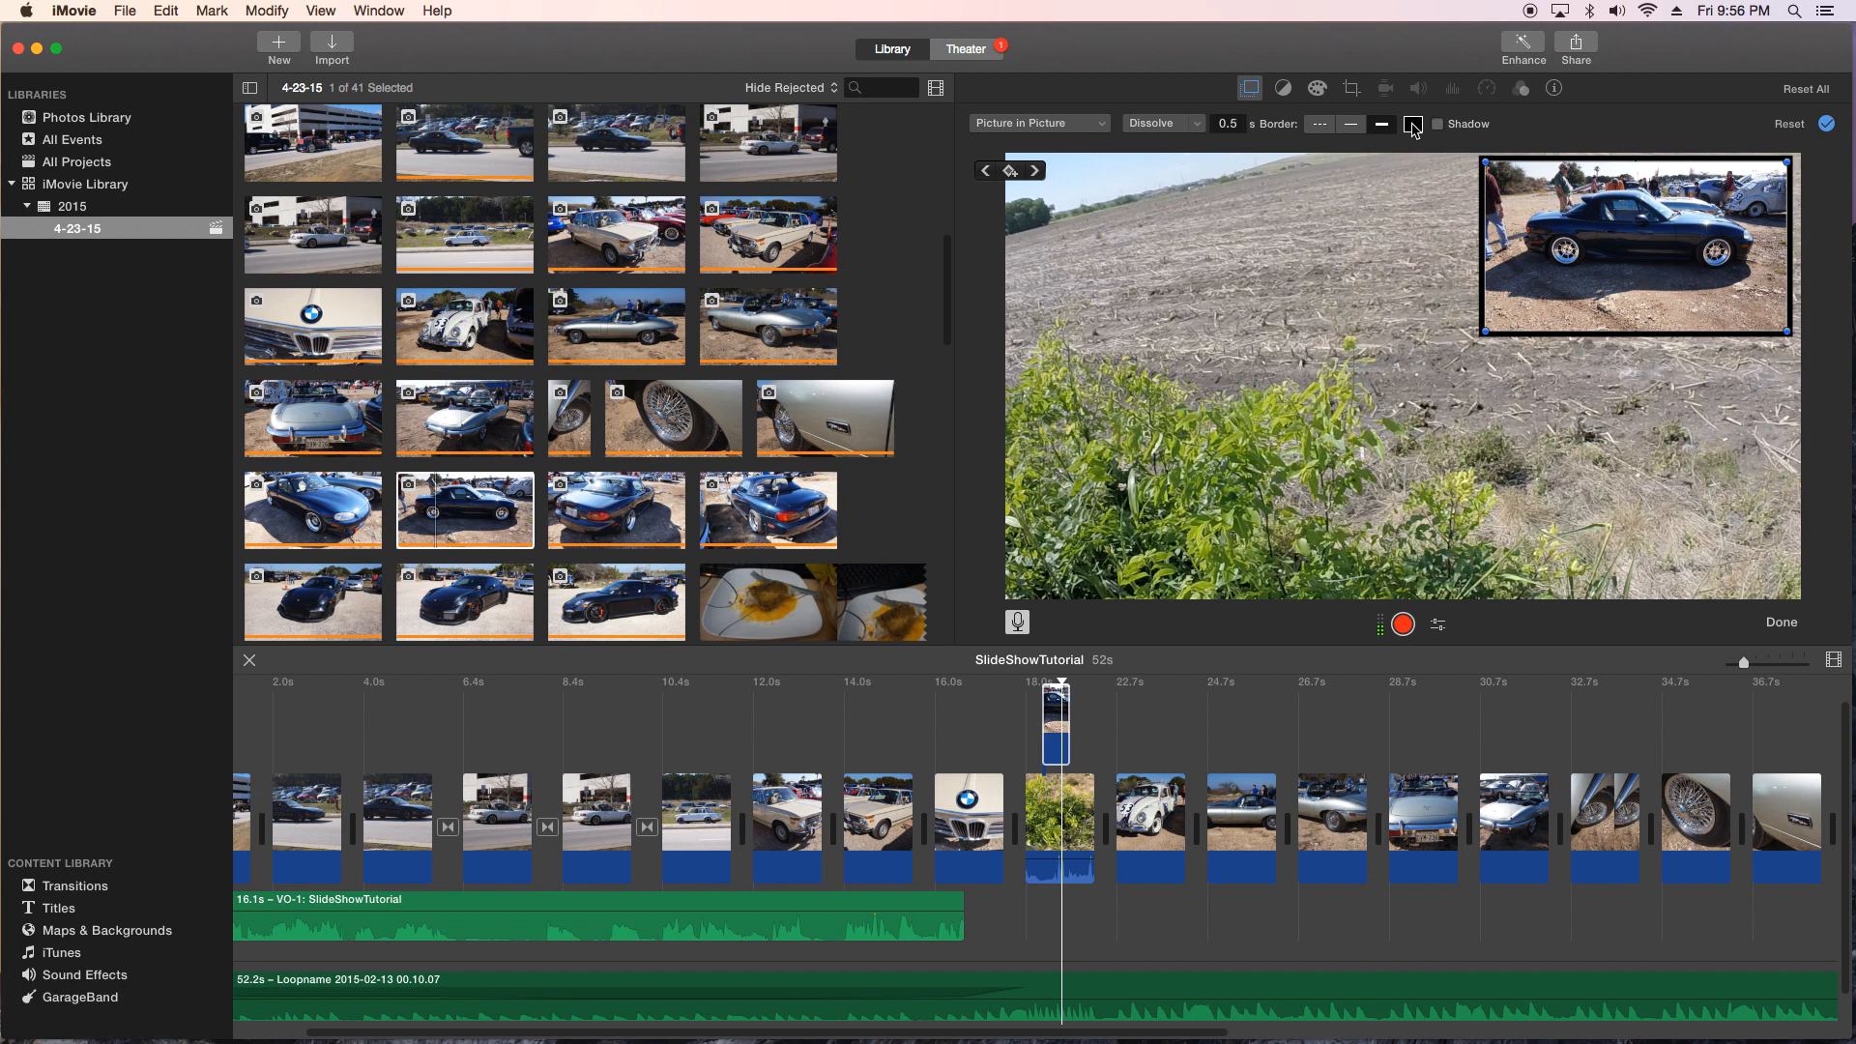
pyautogui.click(1411, 123)
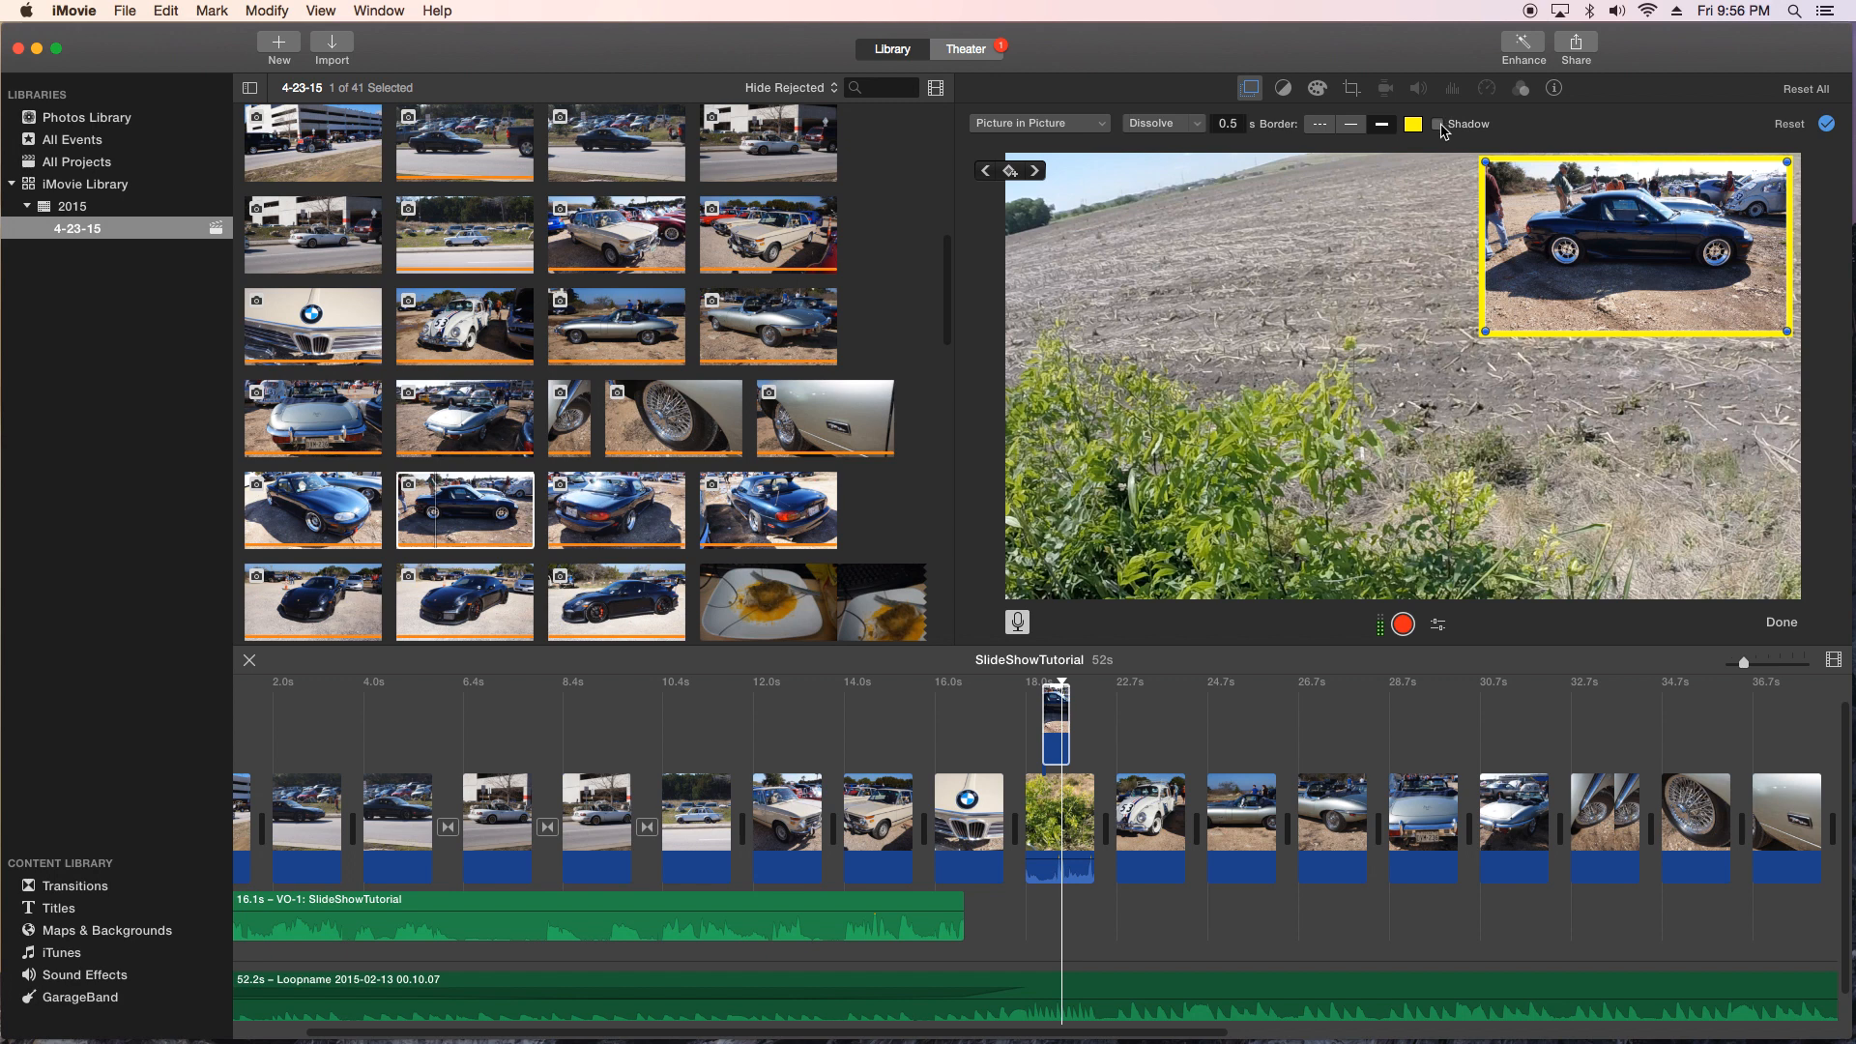
pyautogui.click(1439, 124)
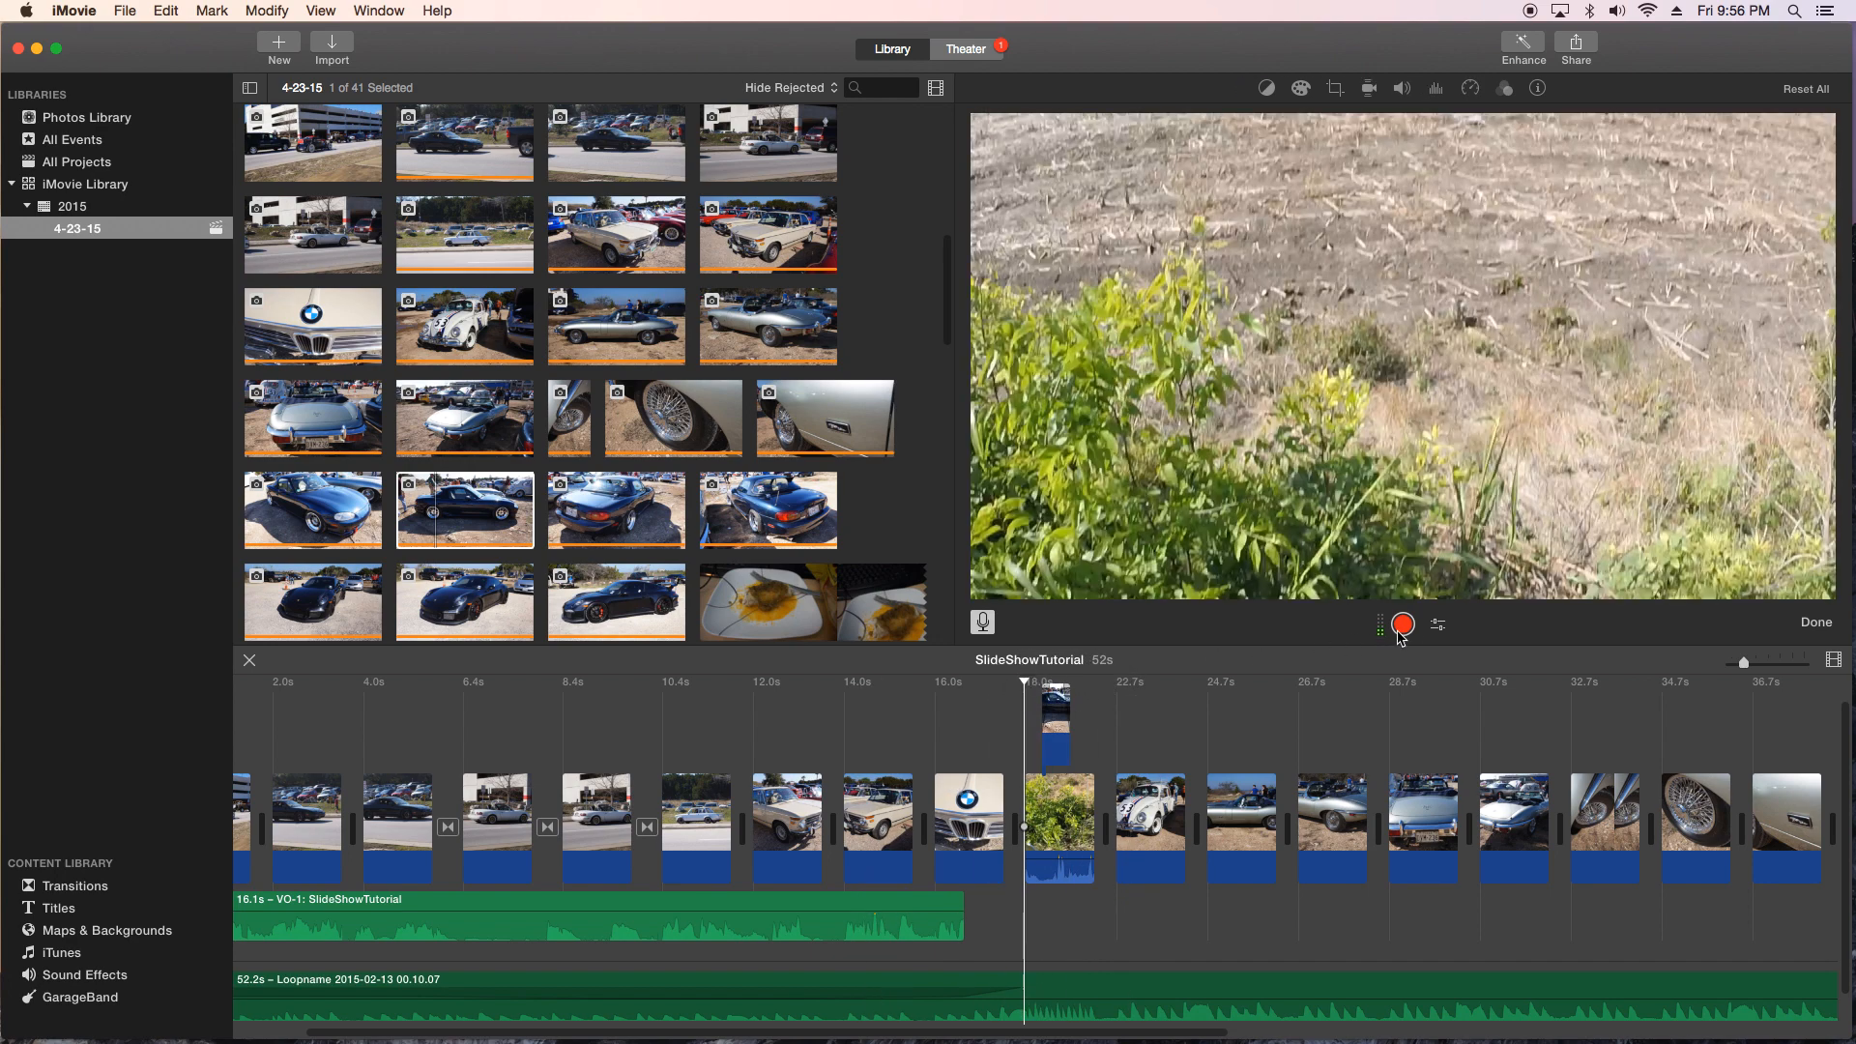
# Step: Record the VO-2 voiceover over the field clip and return the playhead before it
pyautogui.click(1404, 624)
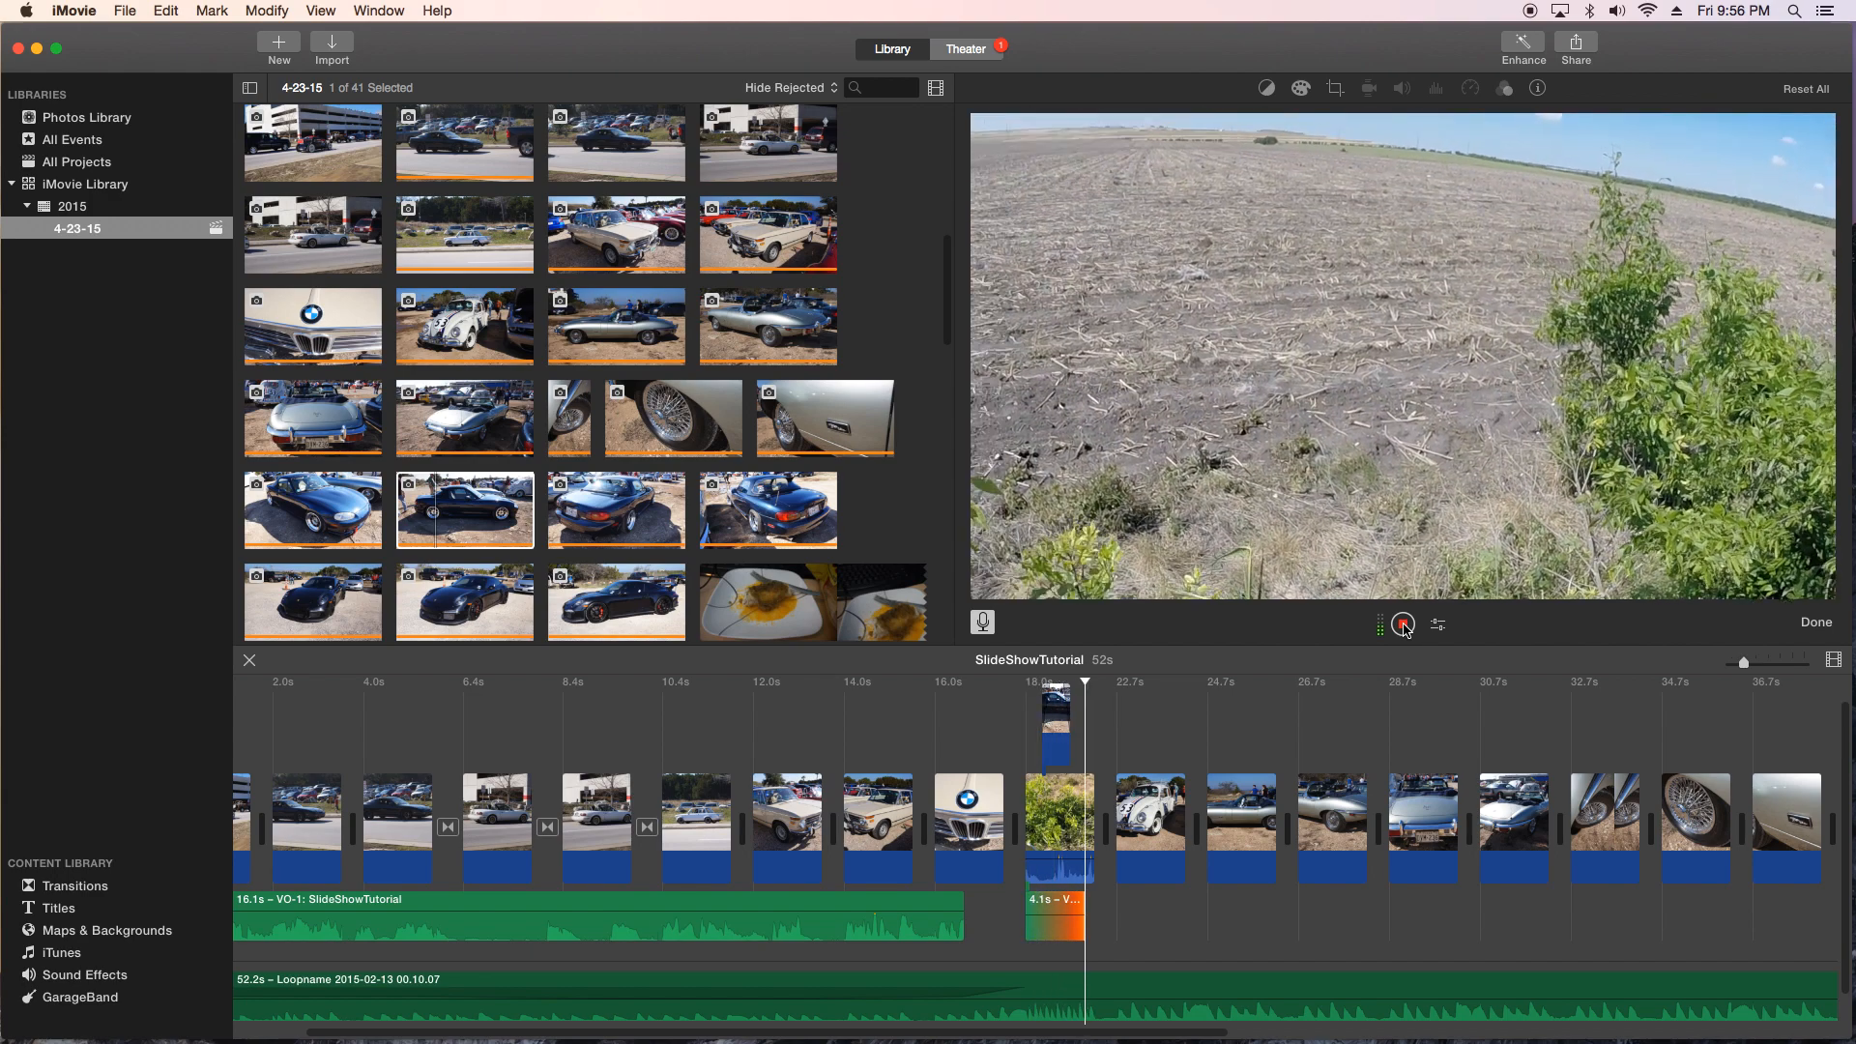
pyautogui.click(1401, 625)
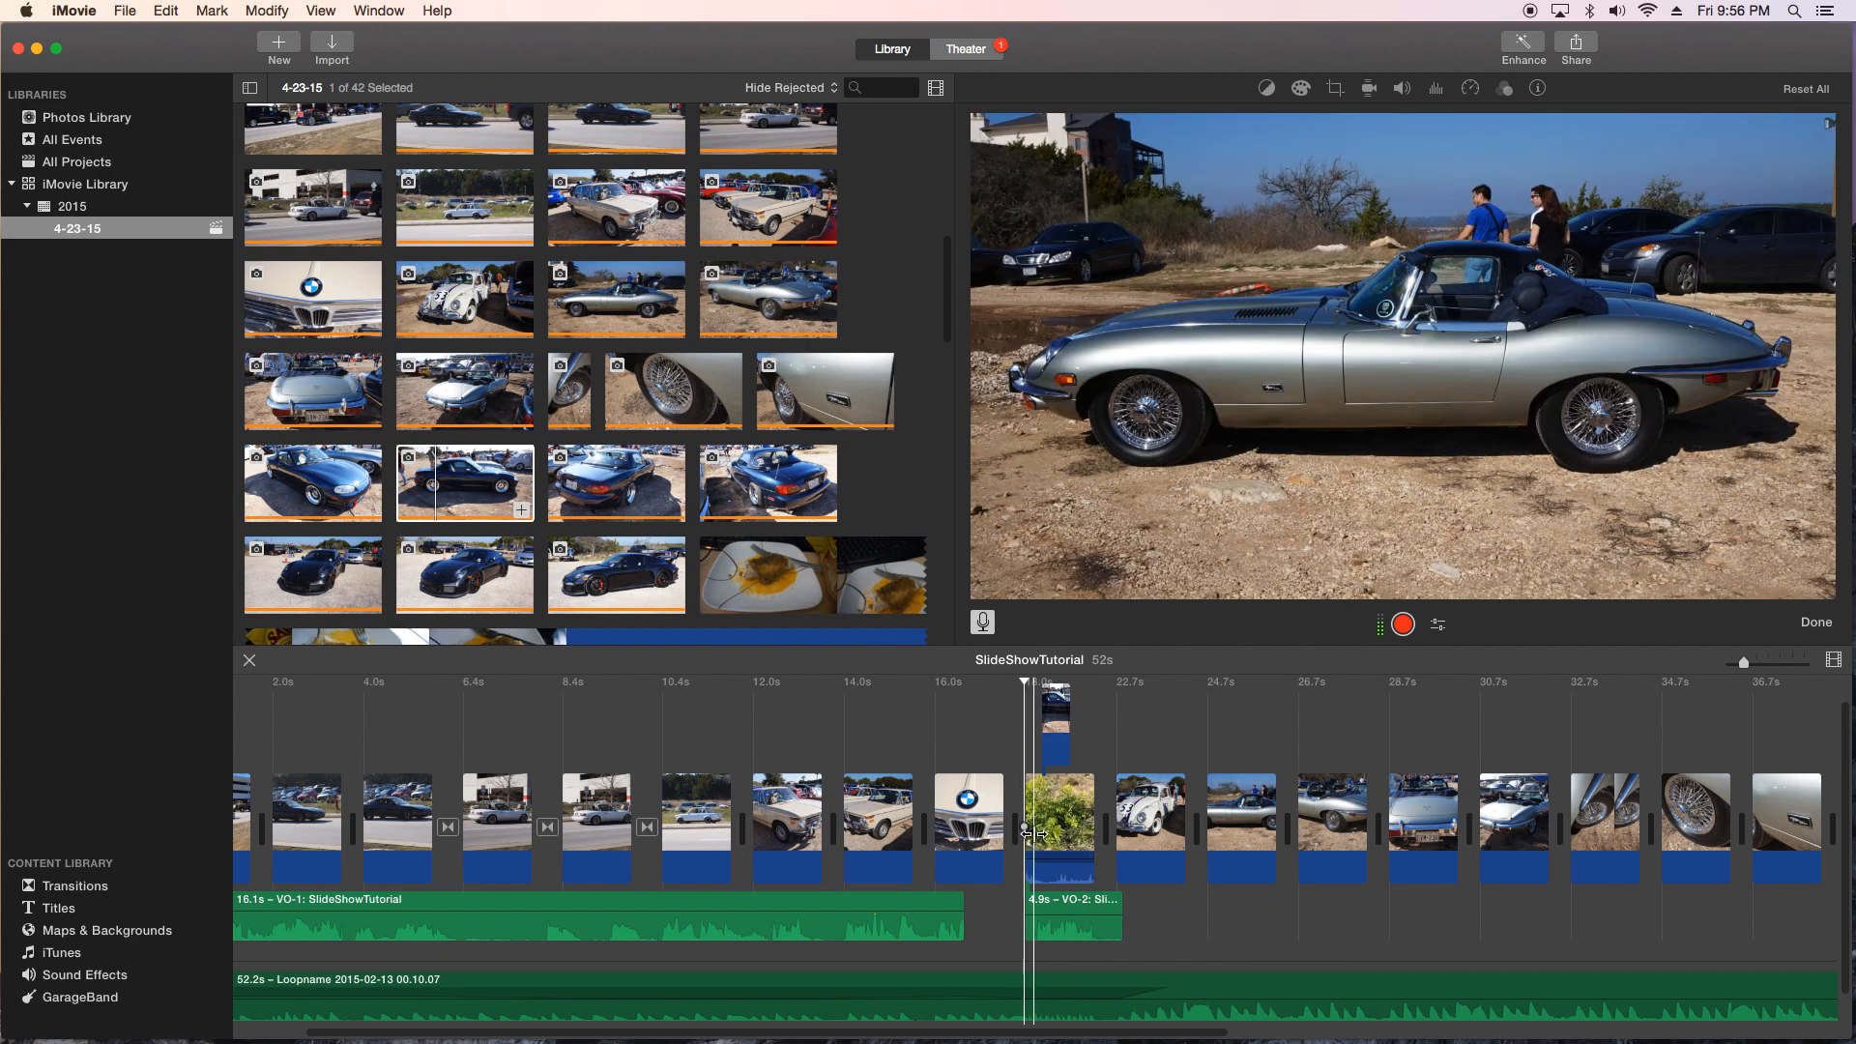
pyautogui.click(1058, 808)
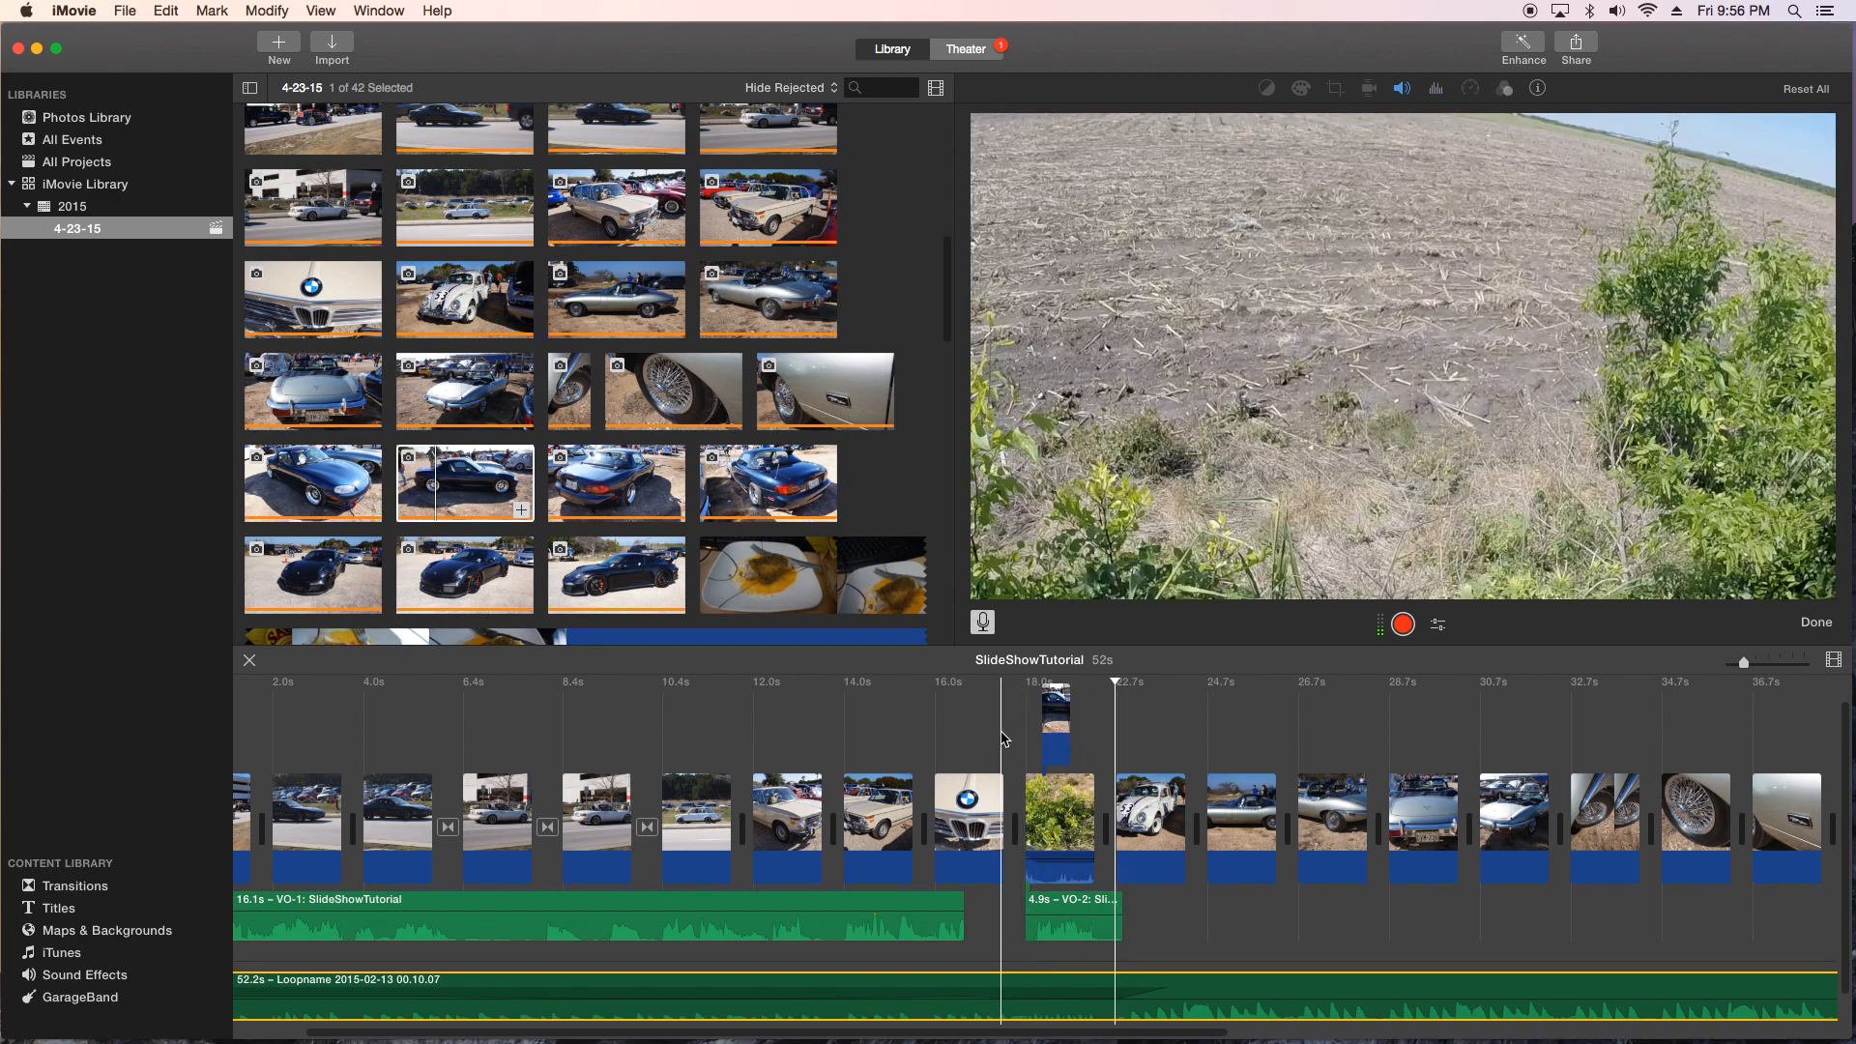
pyautogui.click(1334, 87)
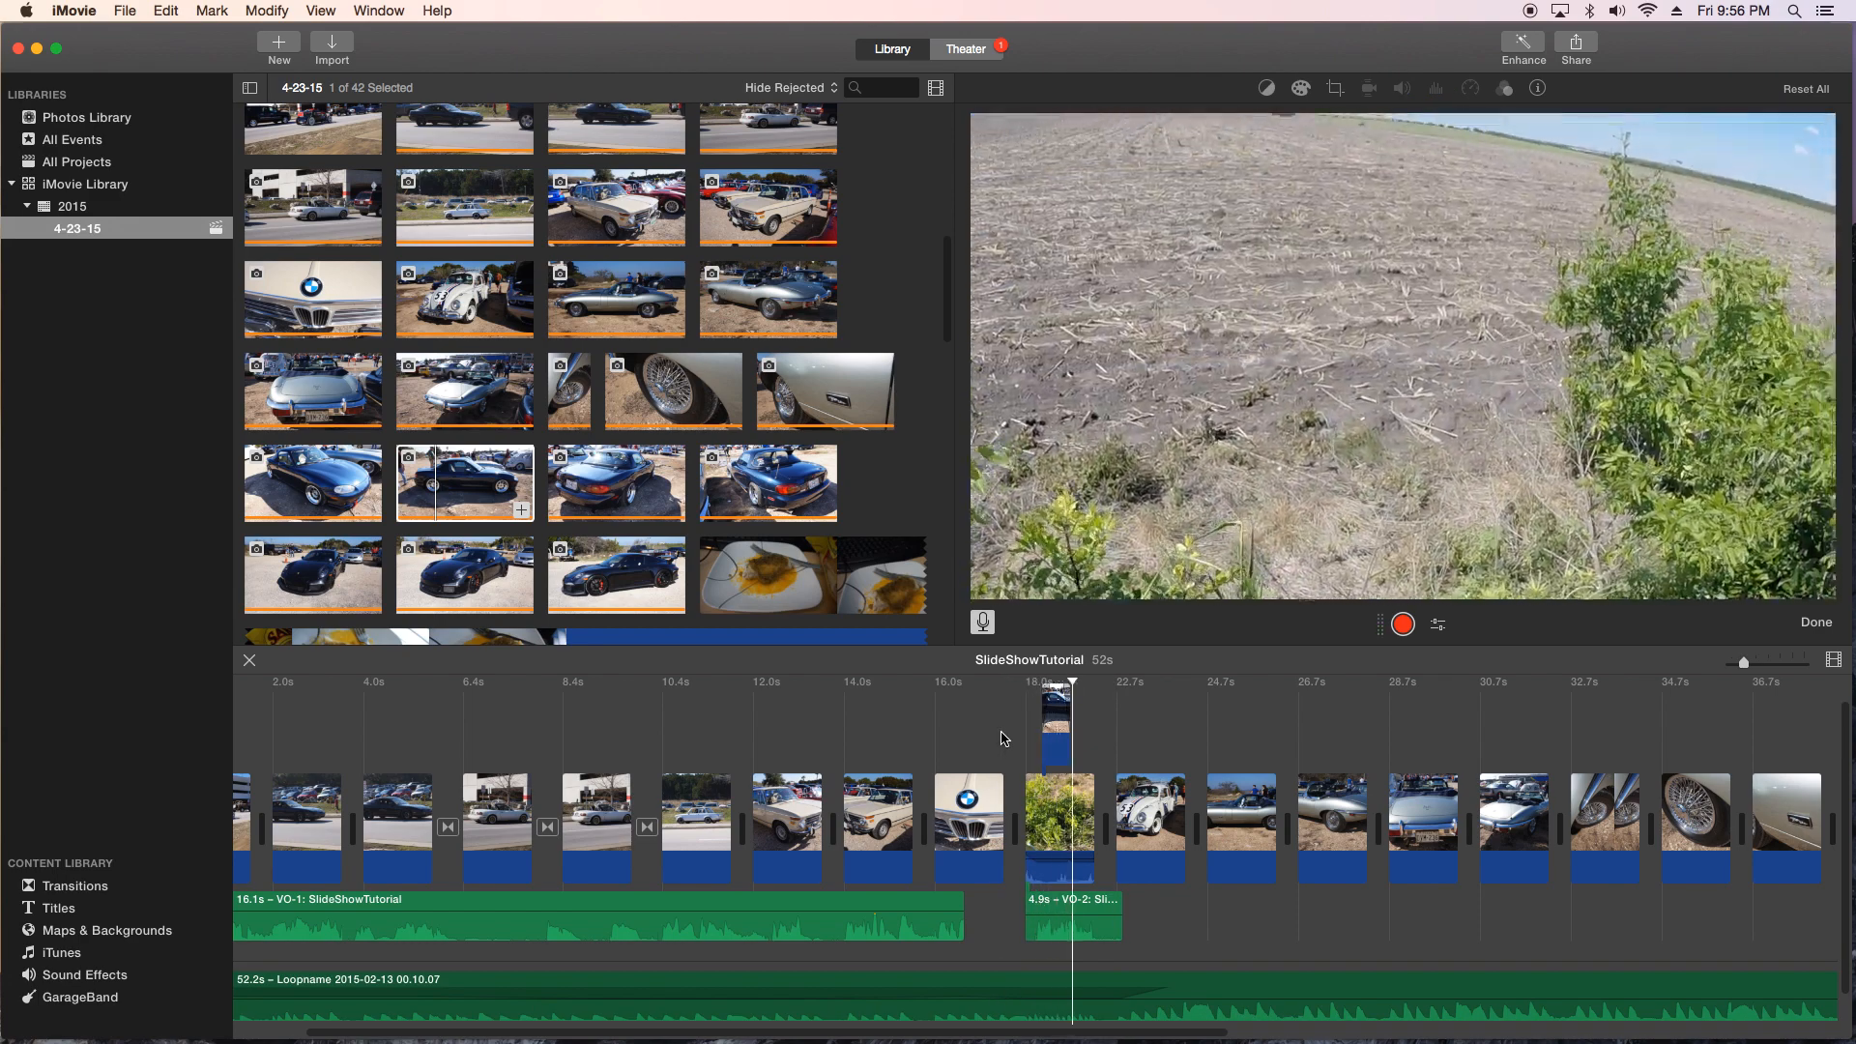
pyautogui.click(1133, 682)
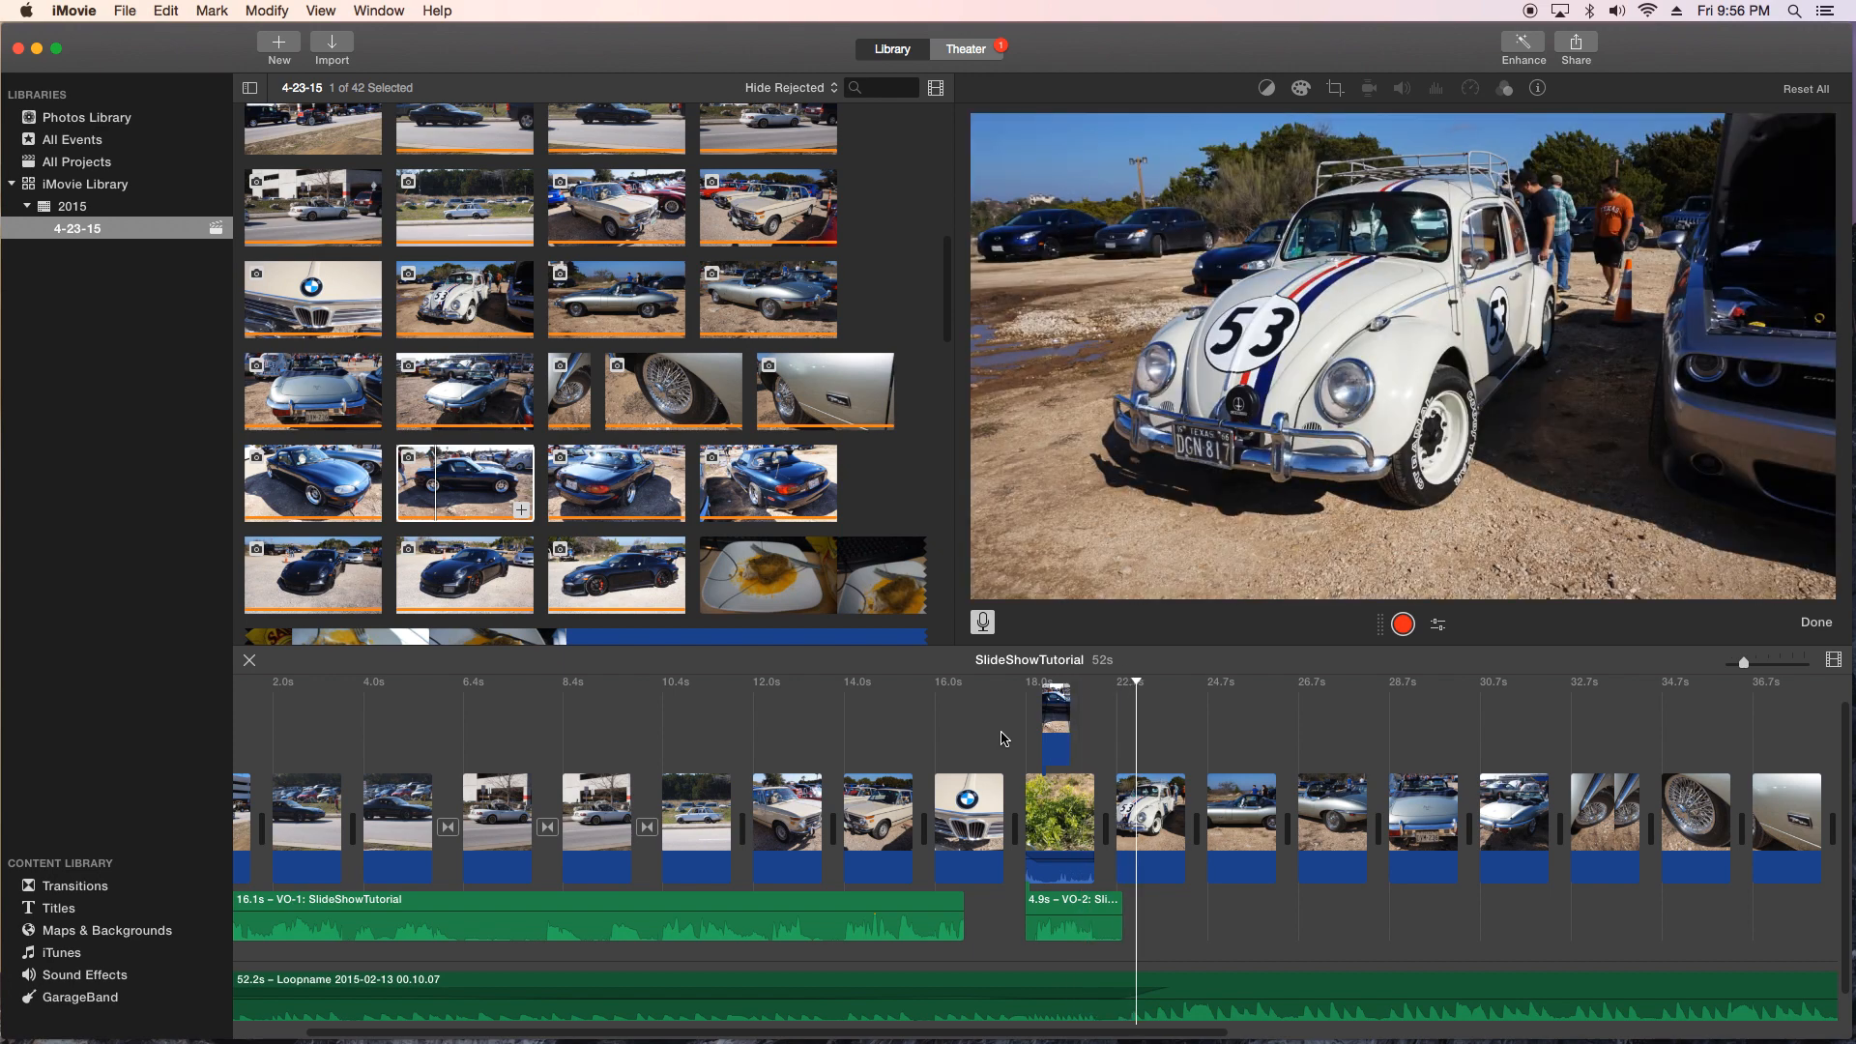
pyautogui.click(1211, 825)
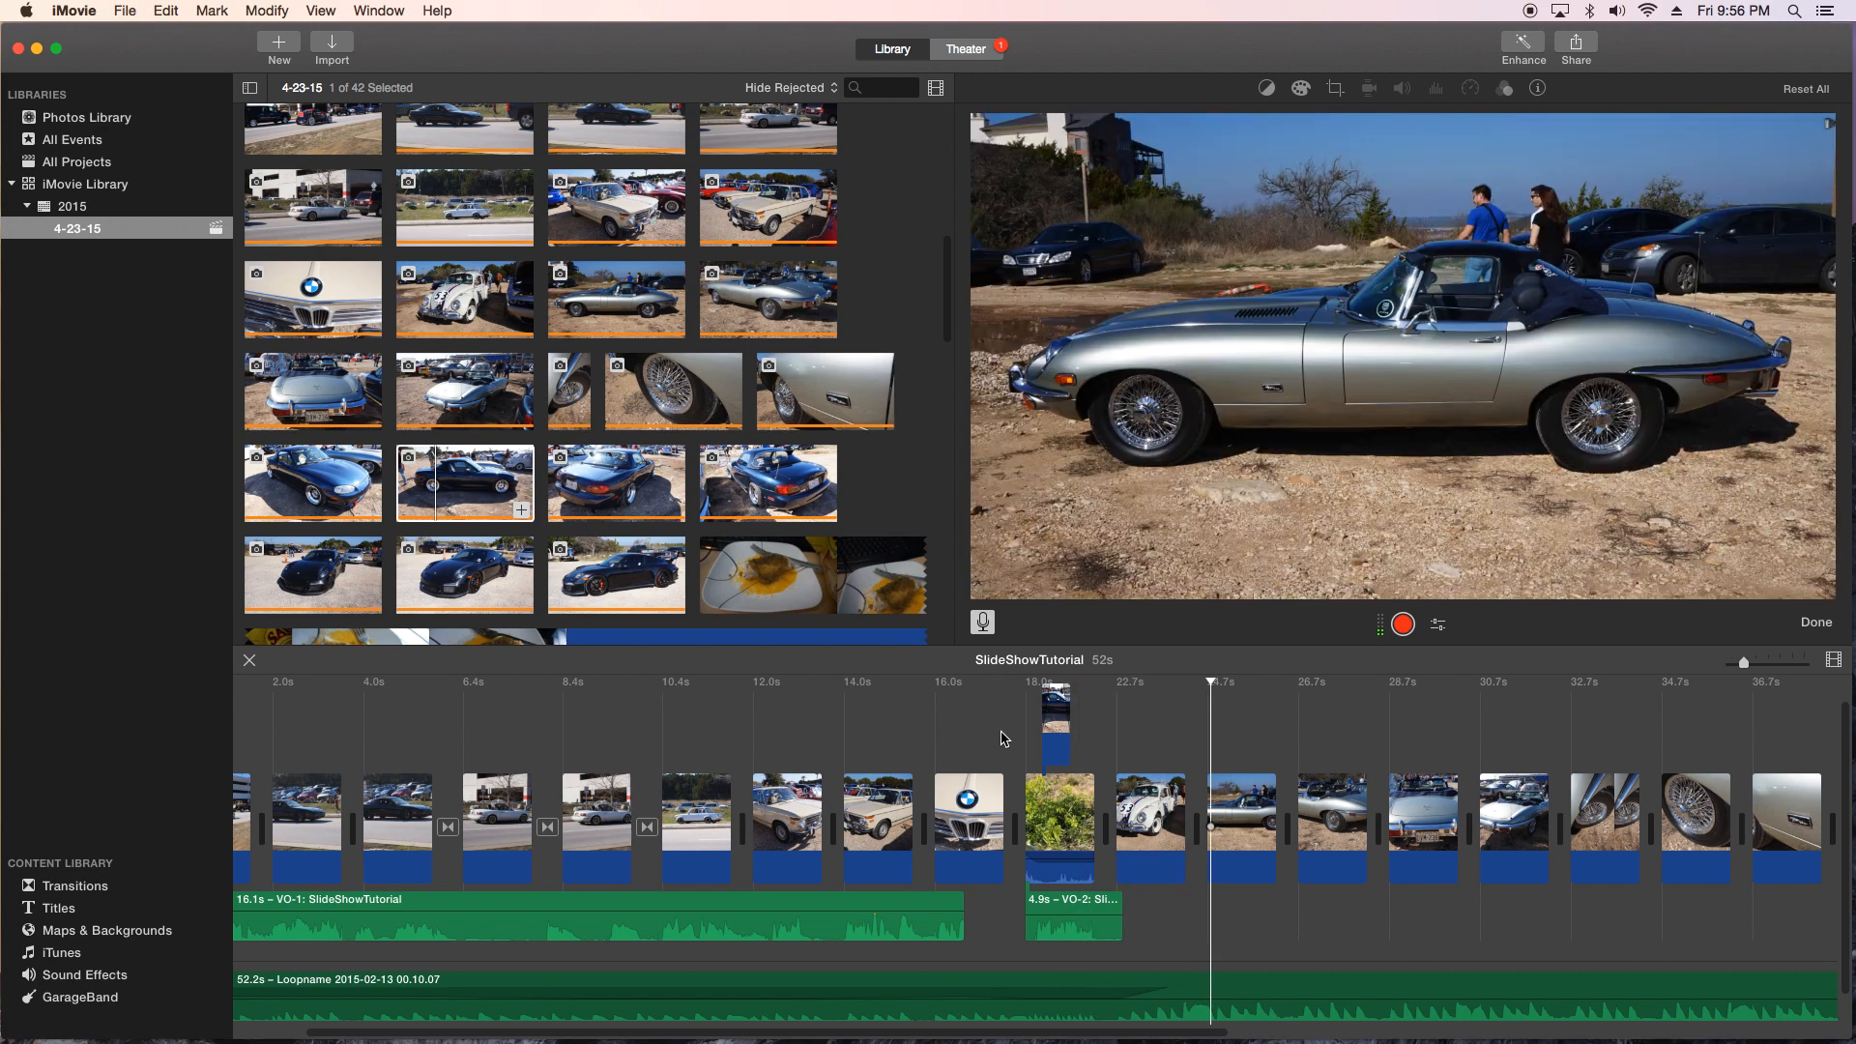